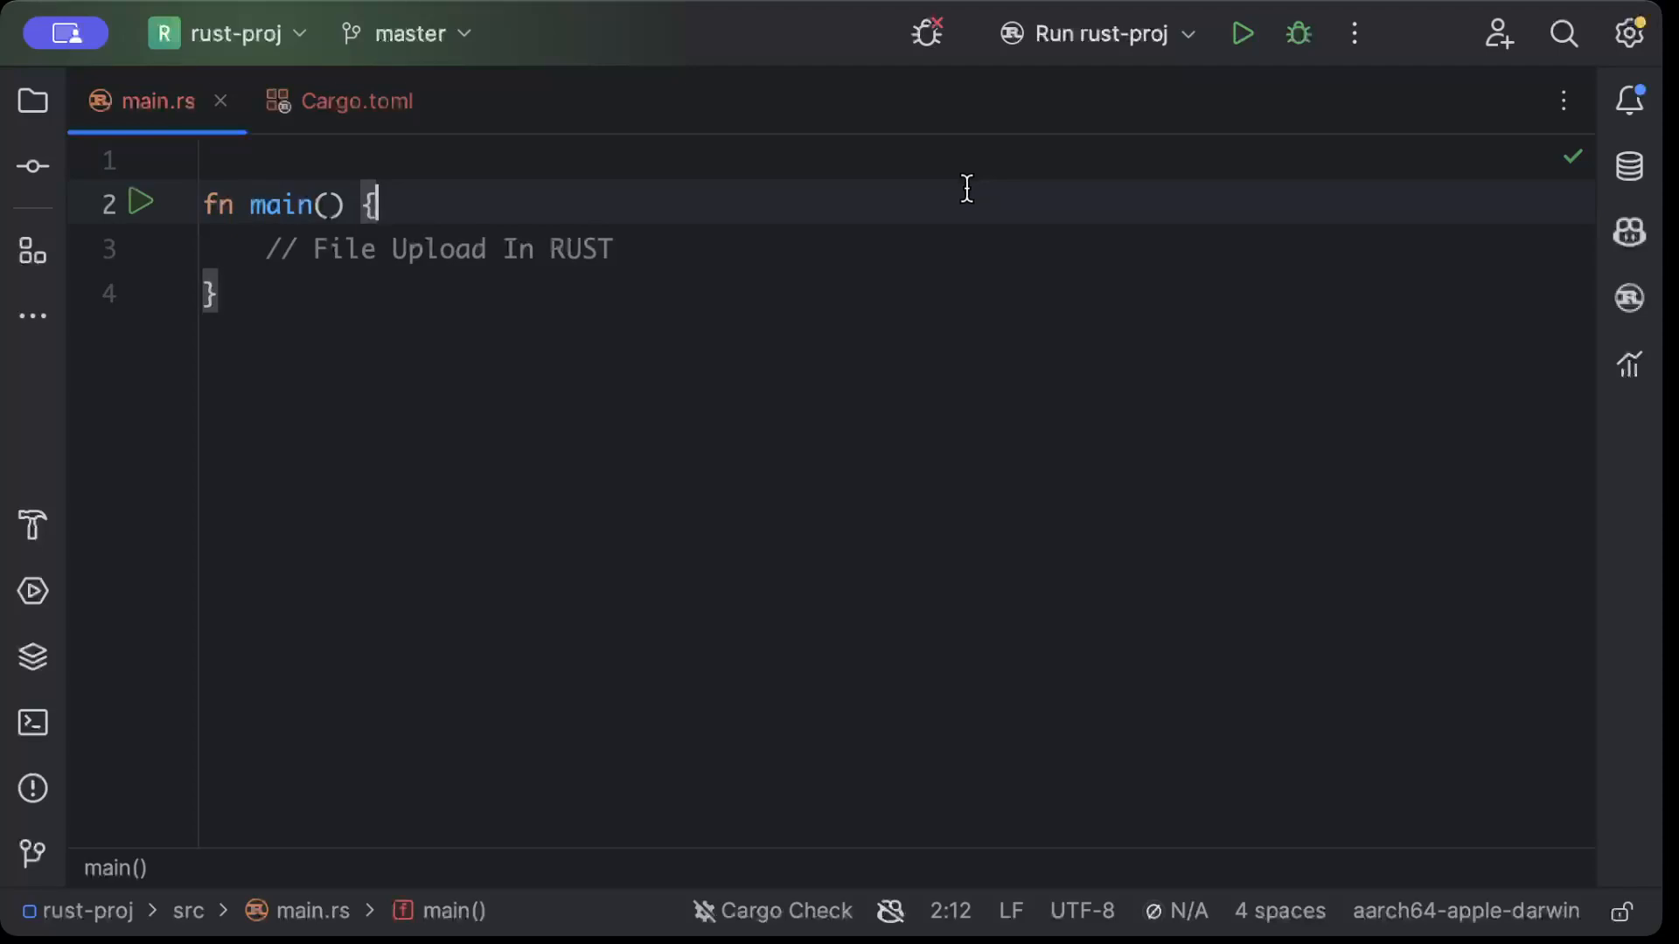
List rocket = "0.5.0" and rocket-multipart-form-data = "0.10.7" under [dependencies] in Cargo.toml
{"action": "left_click", "coordinate": [345, 101]}
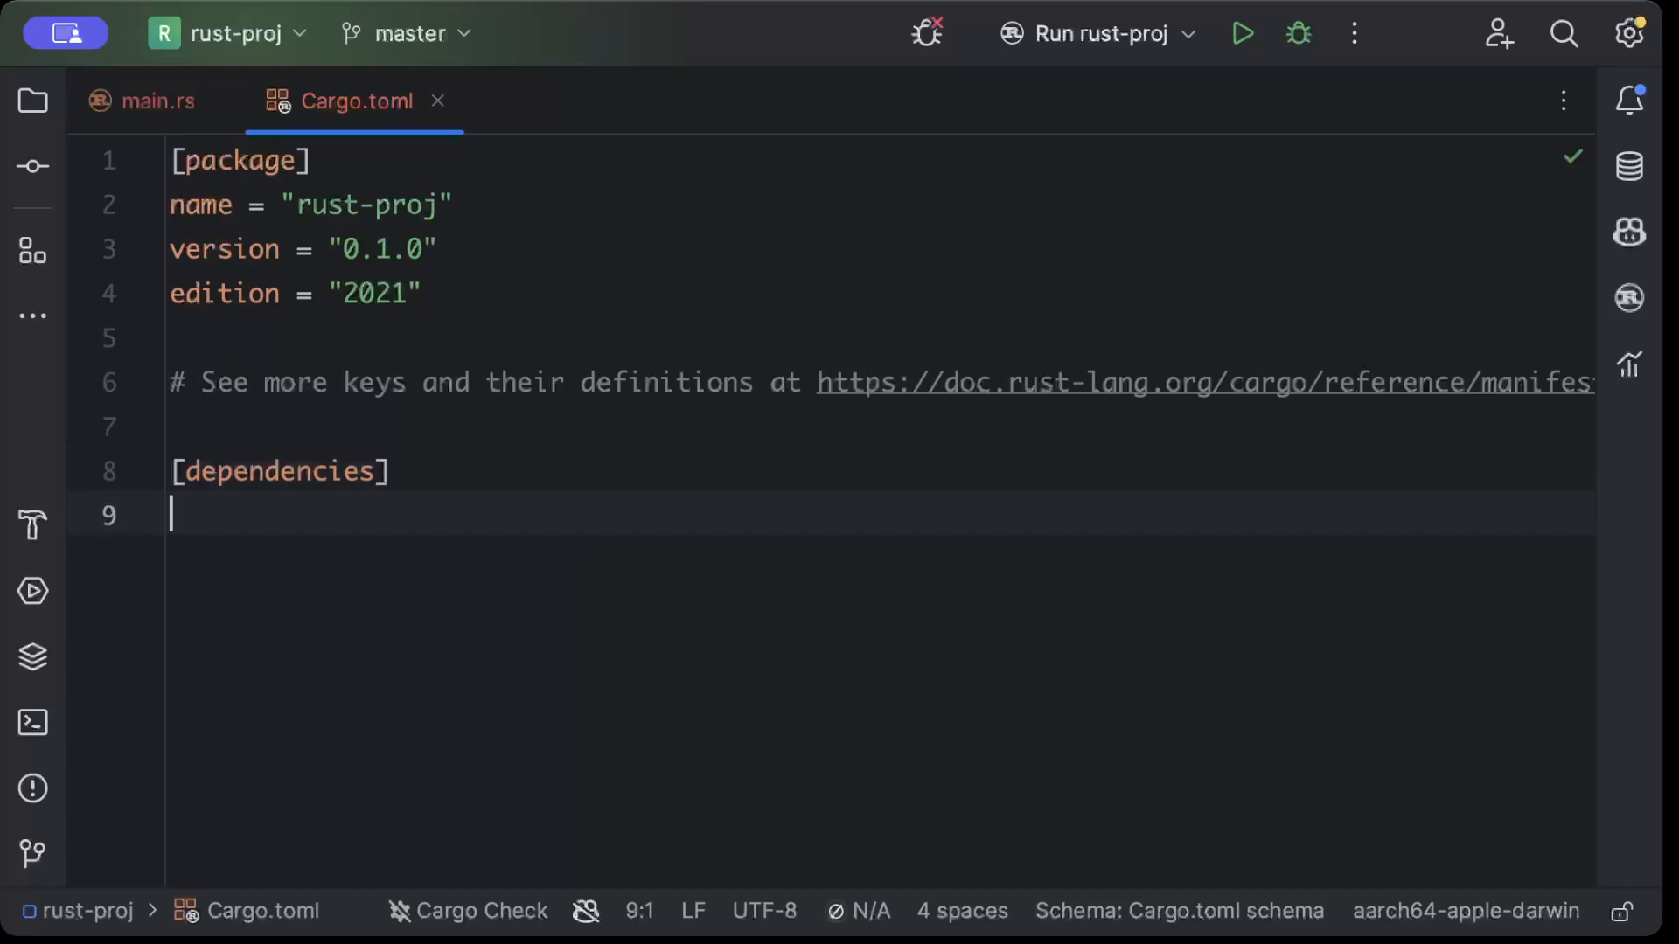
{"action": "type", "text": "rocket = \"0.5.0\""}
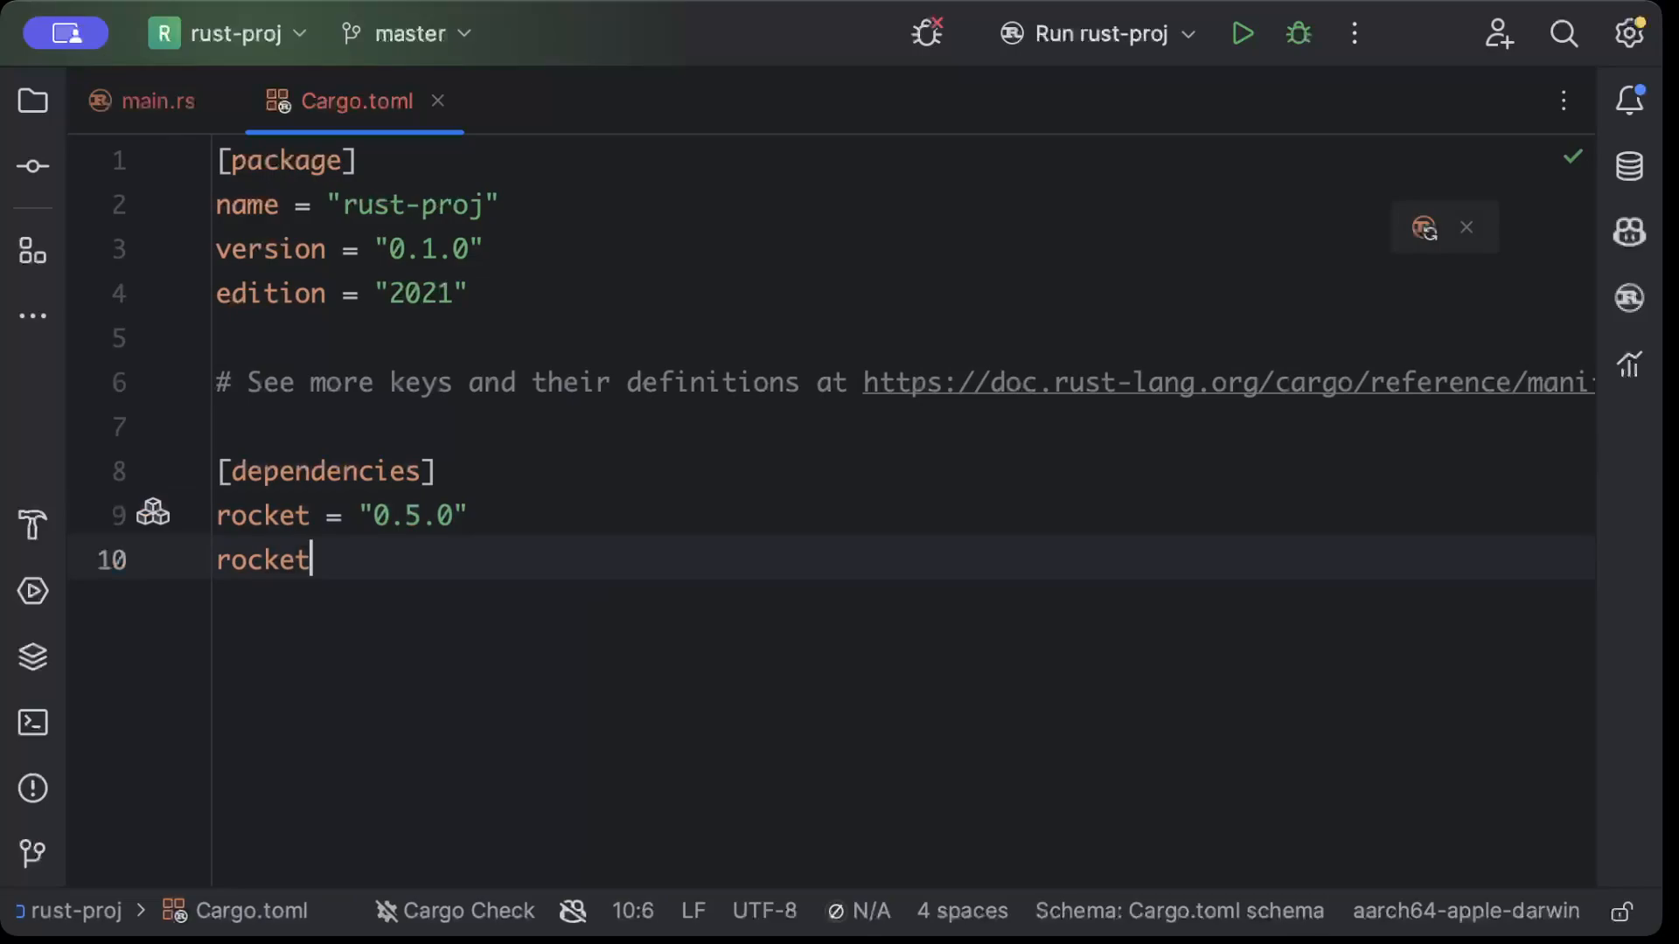
{"action": "type", "text": "multipart-form-data = \"0.10.7"}
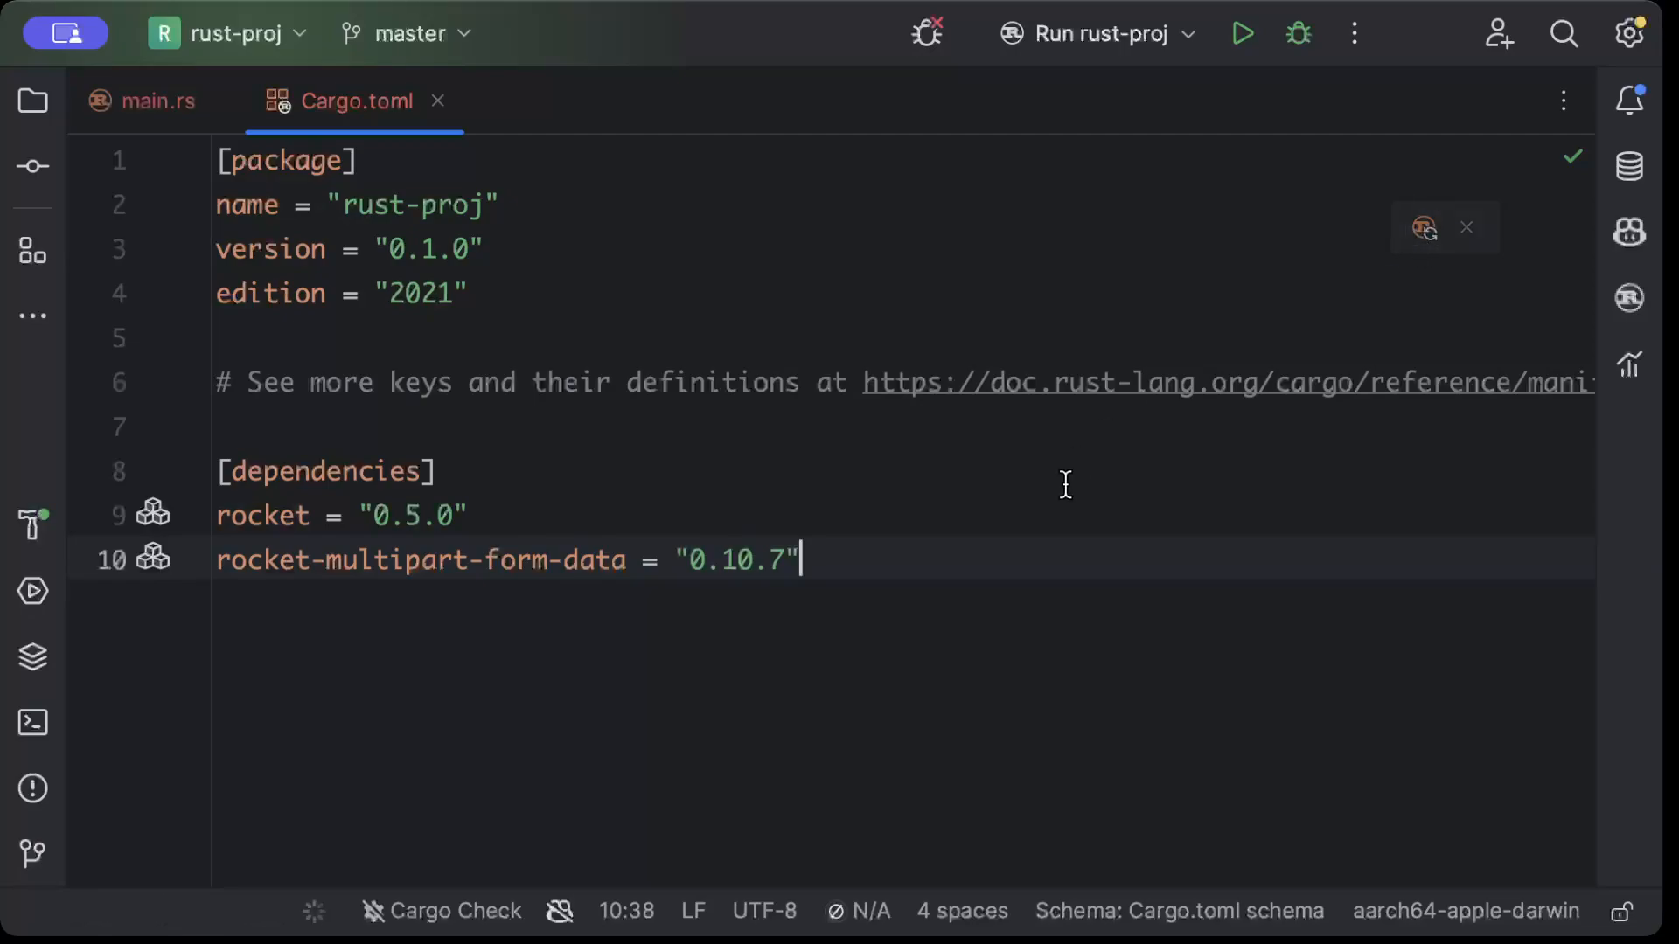
{"action": "left_click", "coordinate": [438, 101]}
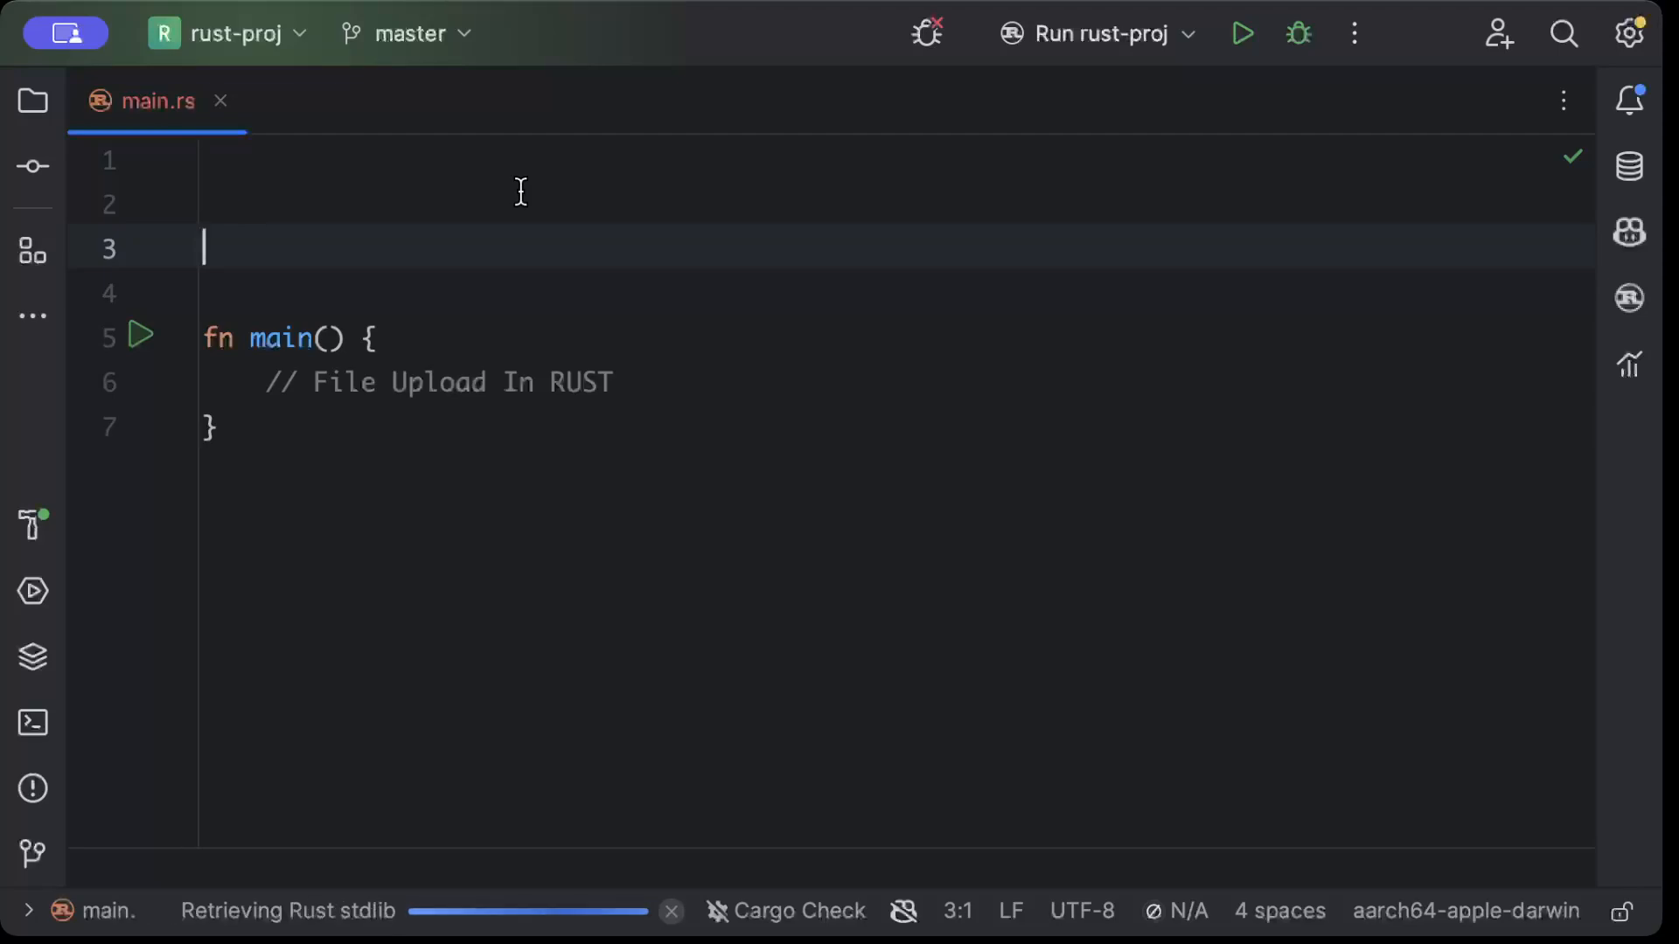
Add the #[post("/upload", data = "<data>")] route attribute in main.rs
{"action": "type", "text": "#"}
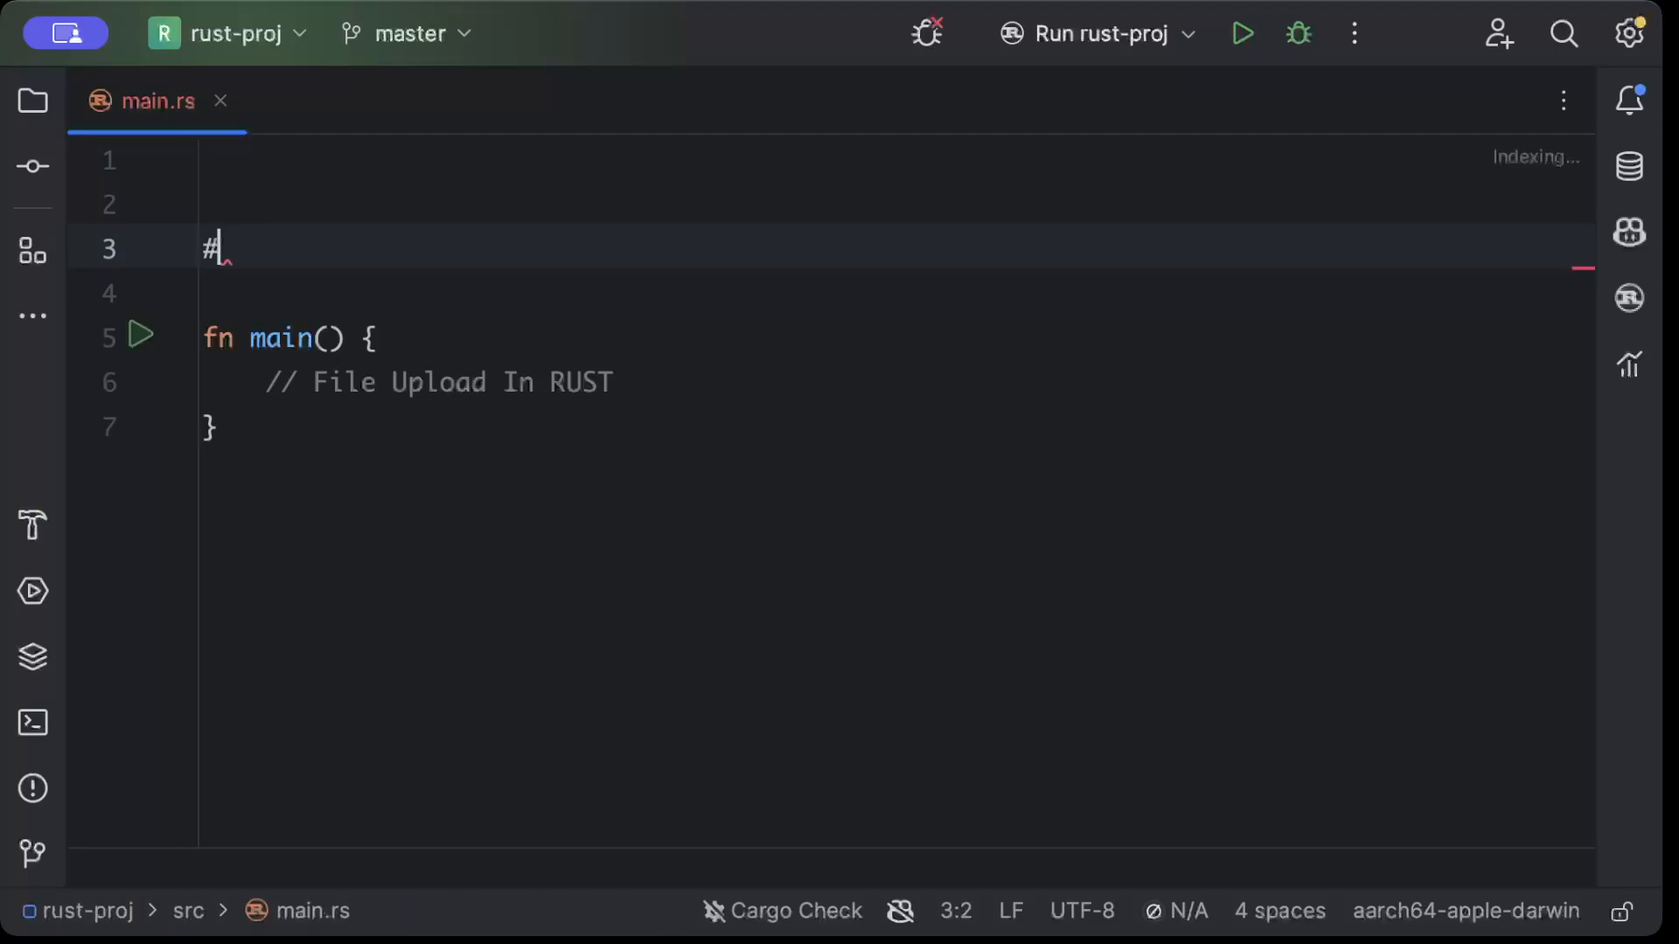
{"action": "type", "text": "[post]"}
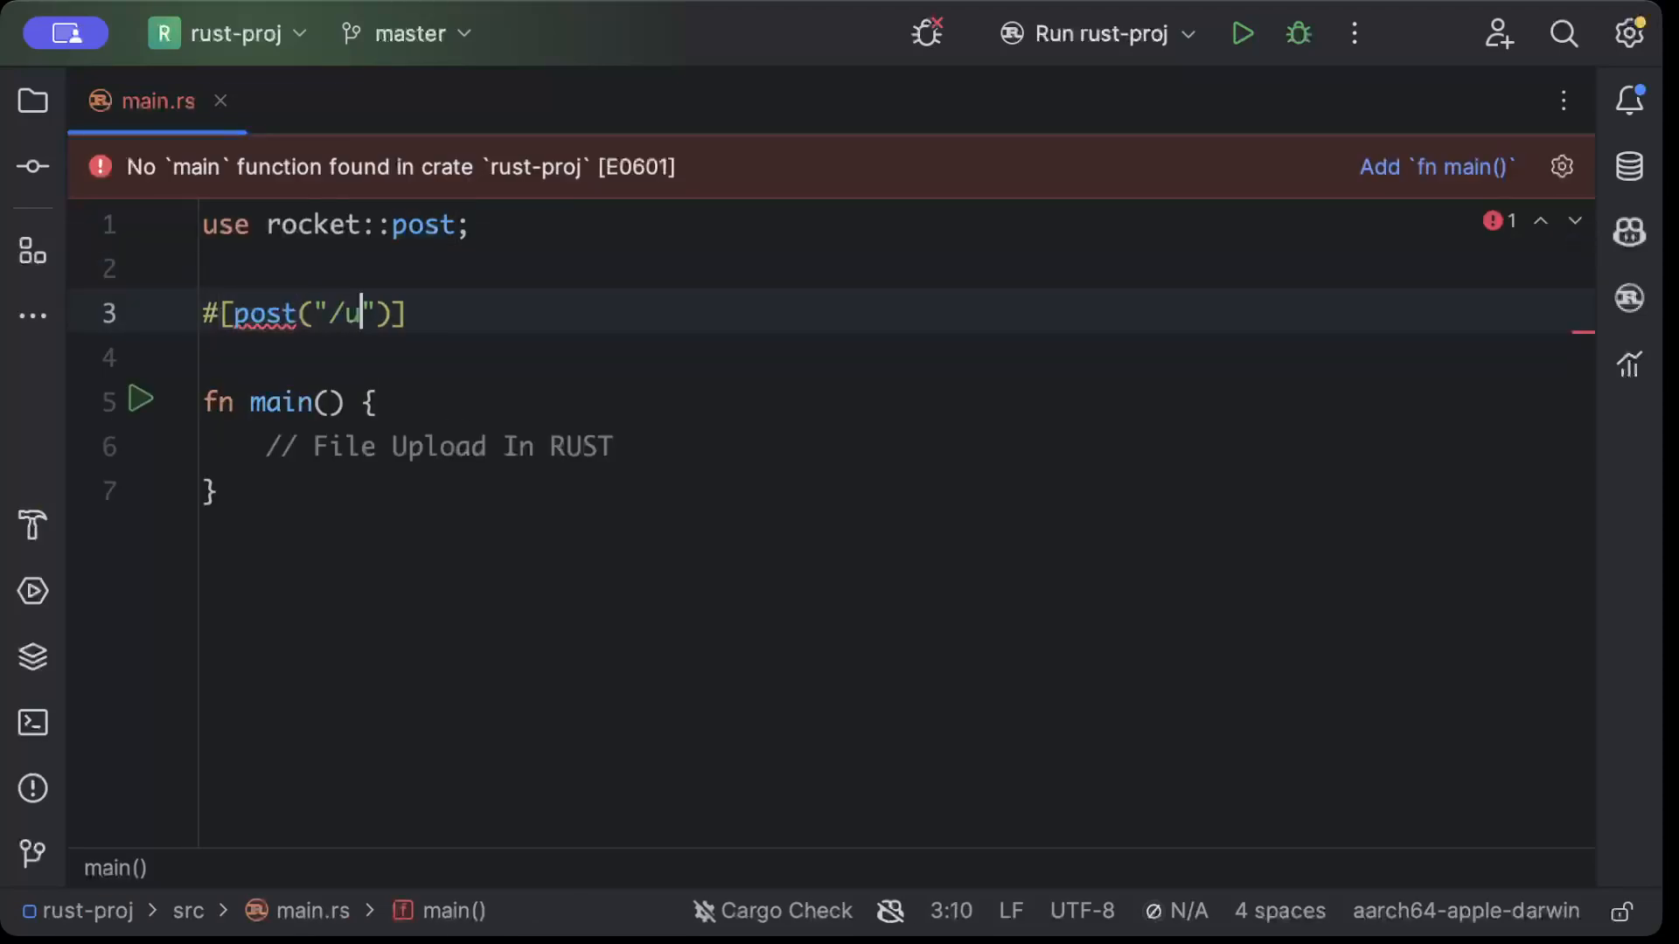
{"action": "type", "text": "pload\", data = \"<data>"}
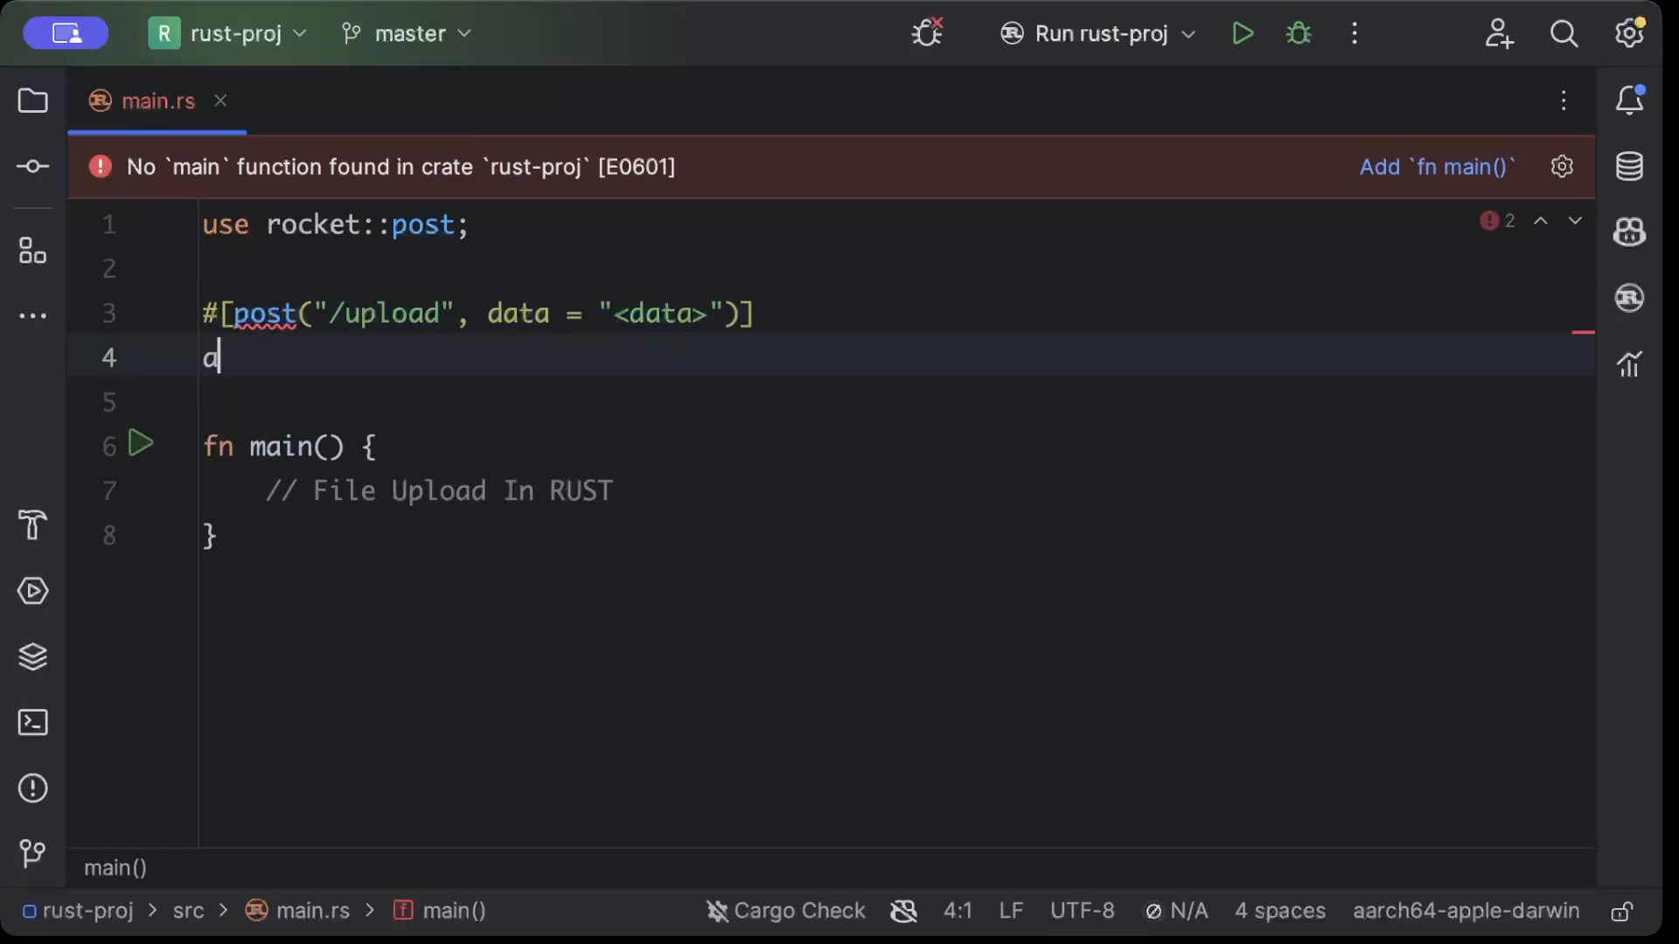
Declare async fn upload(content_type: &ContentType, data: Data<'_>) -> Result<String, std::io::Error>
{"action": "type", "text": "async fn upl"}
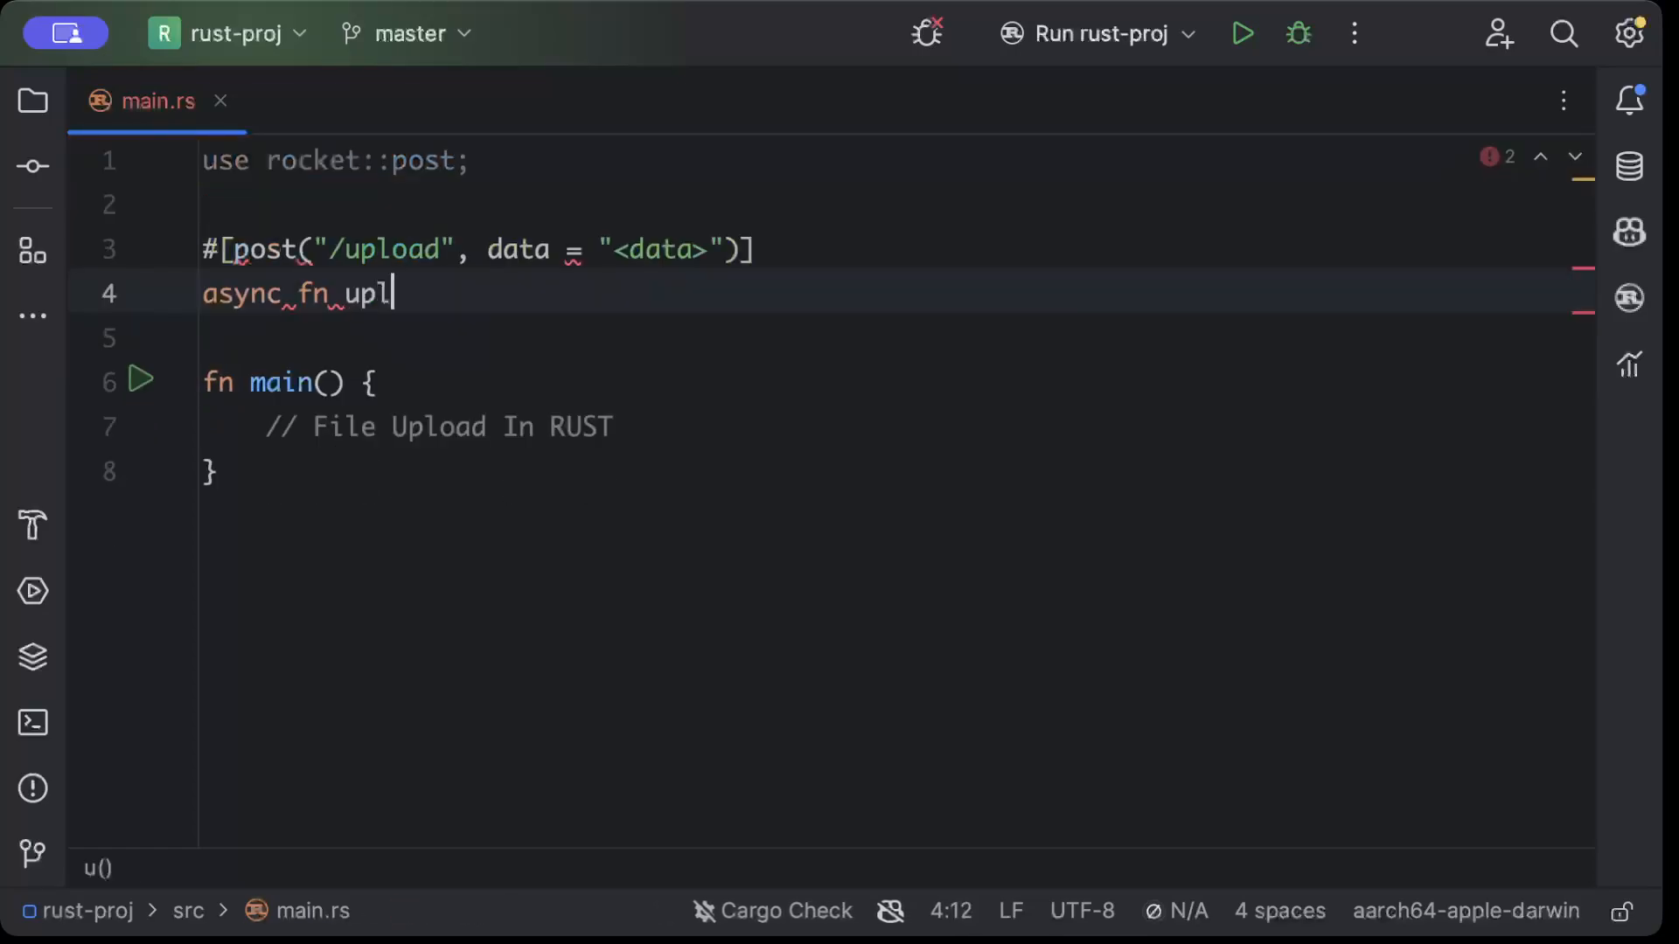
{"action": "type", "text": "oad(content)"}
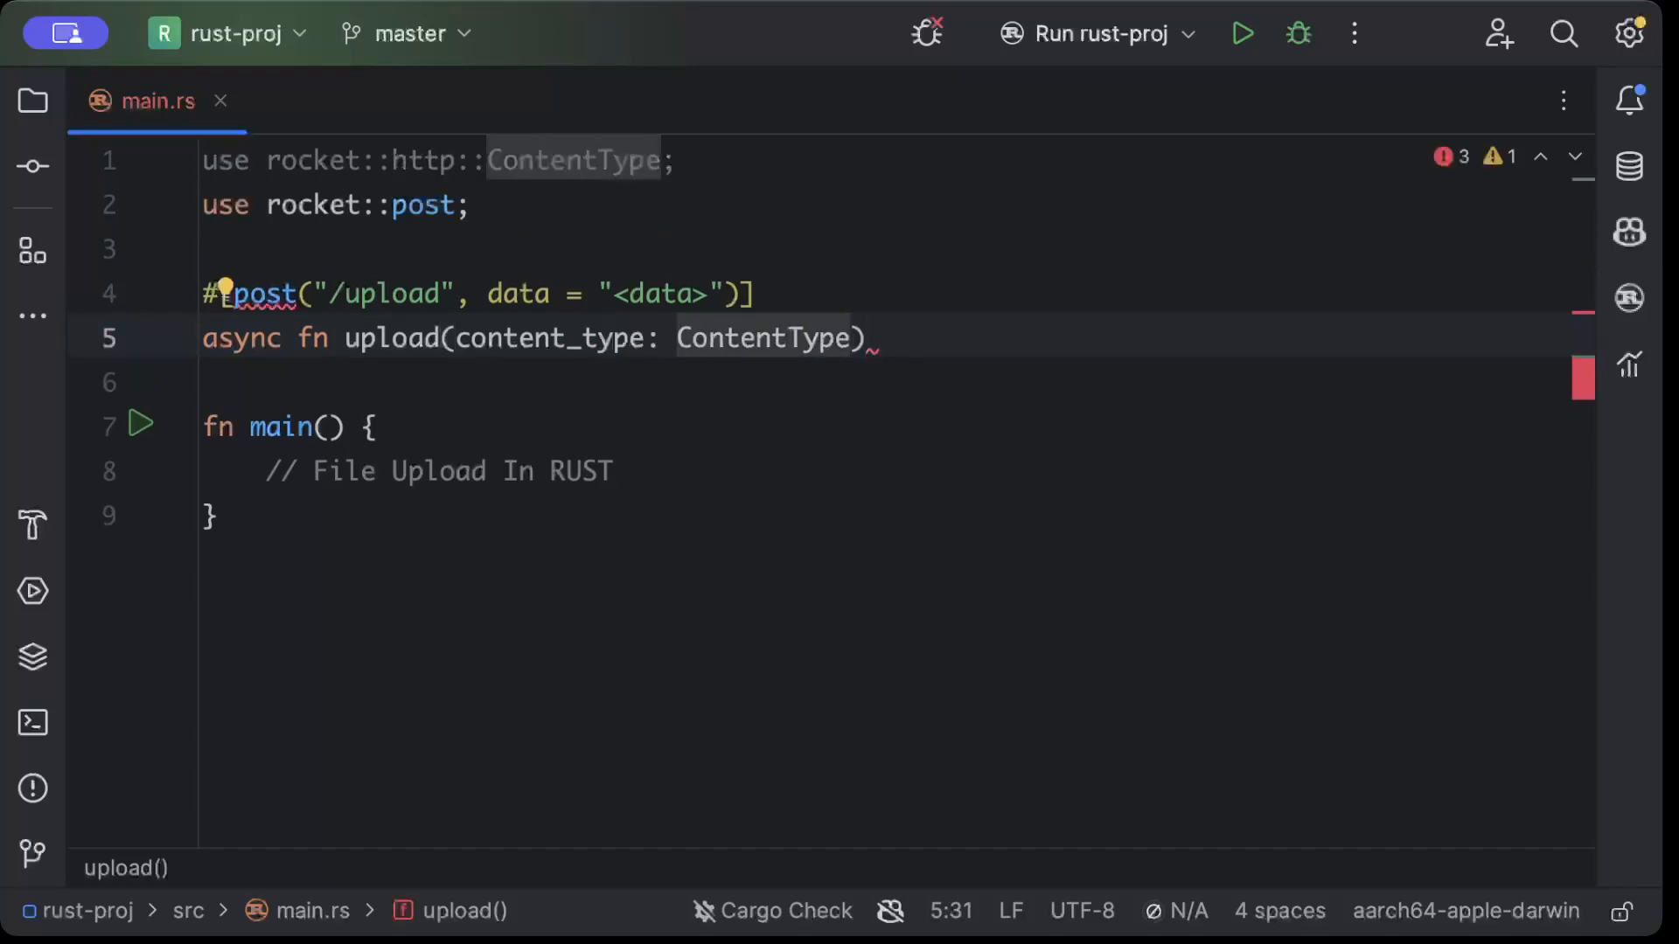
{"action": "type", "text": "&"}
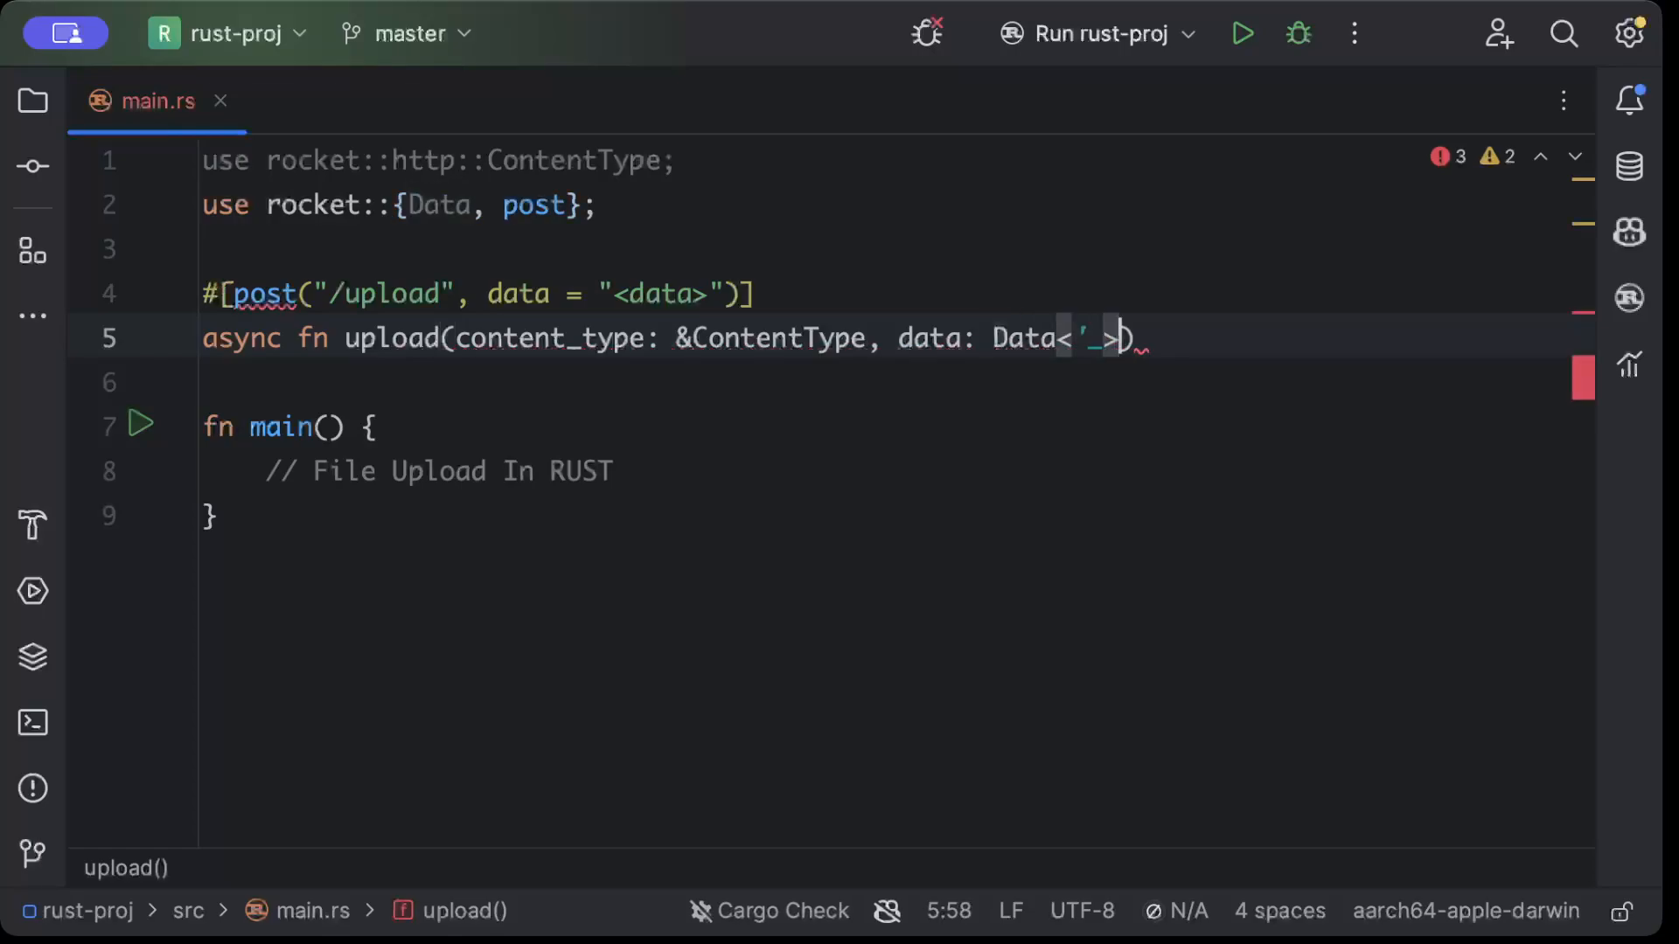
{"action": "type", "text": "->"}
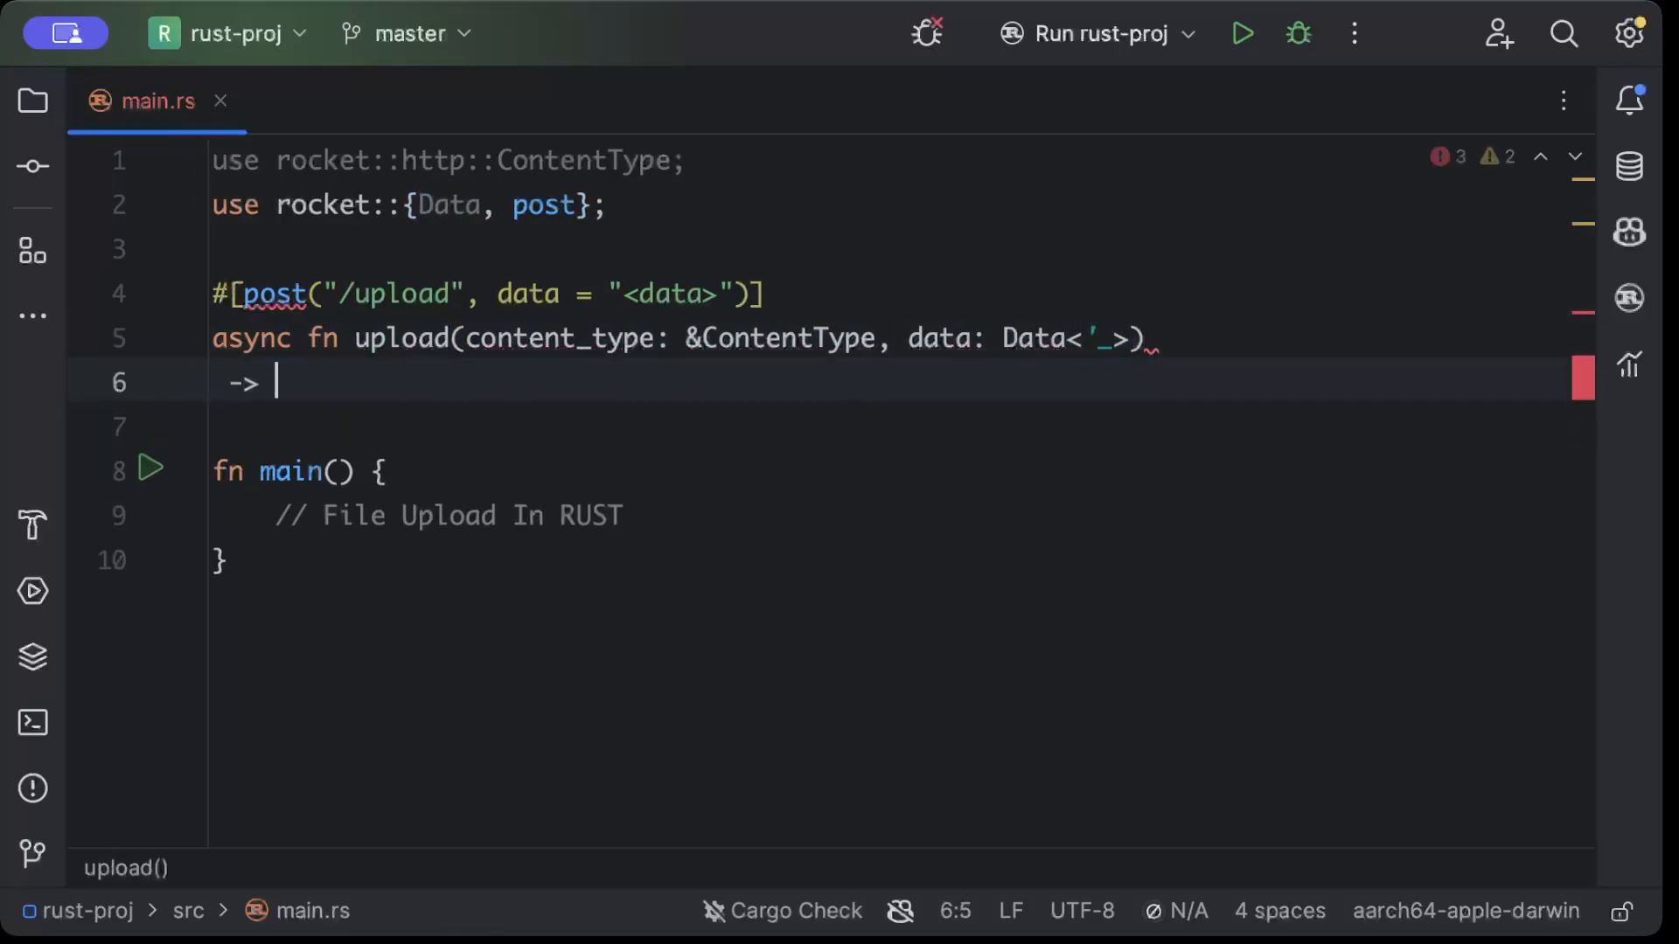
{"action": "type", "text": "Result<String, std>"}
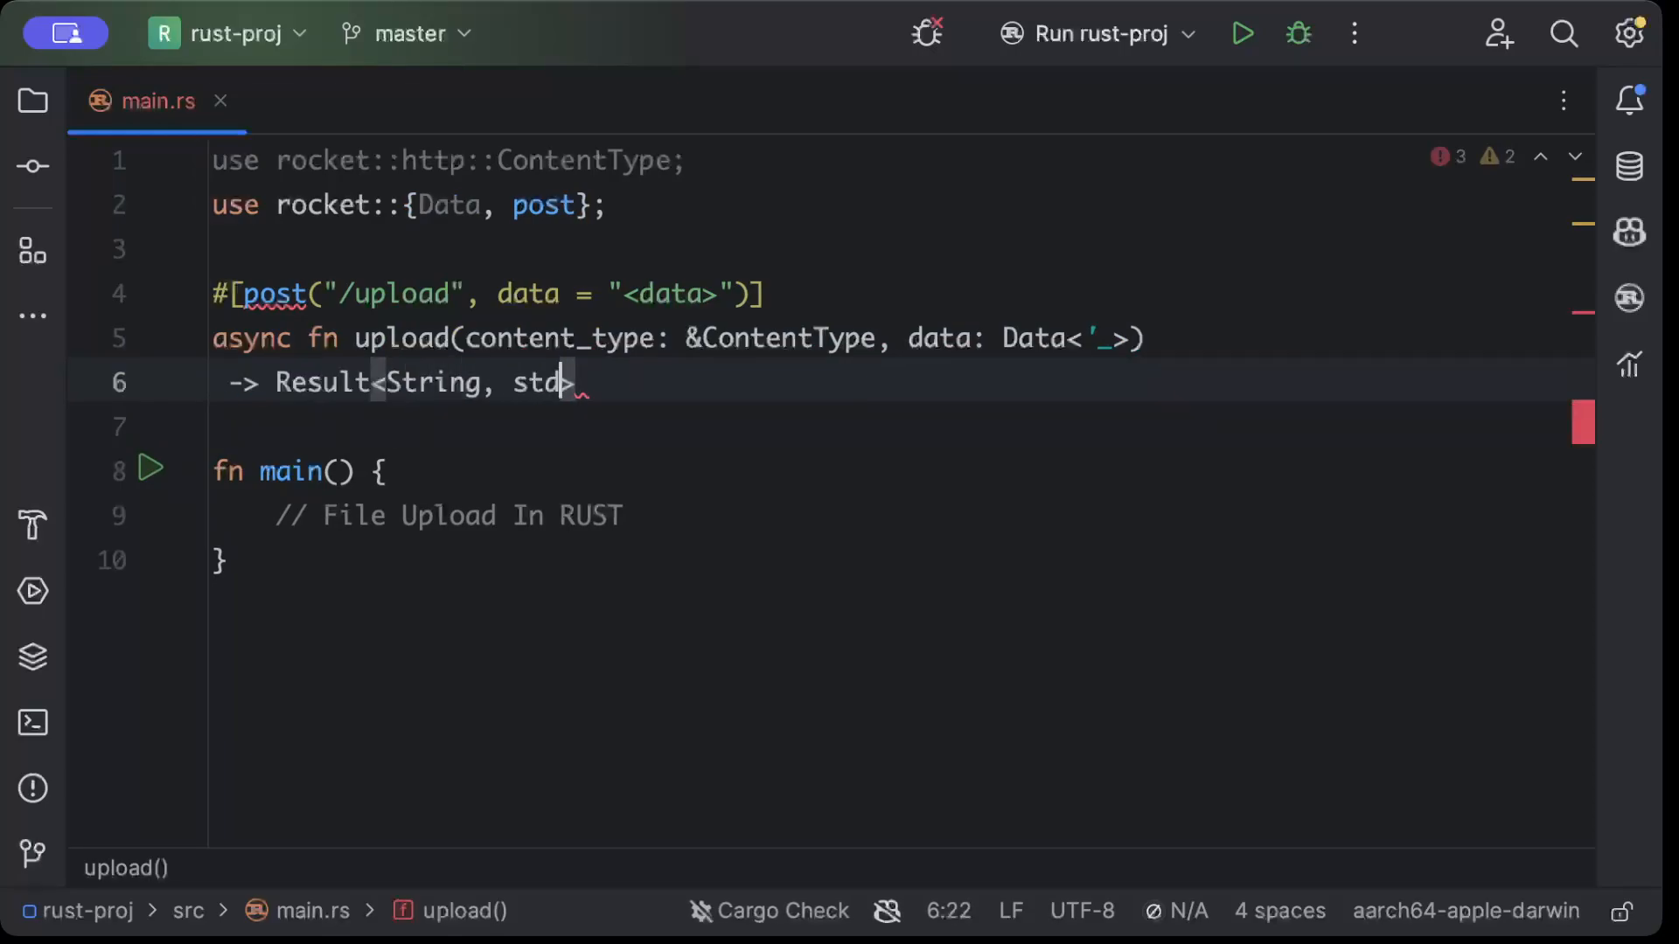
{"action": "type", "text": "::;i"}
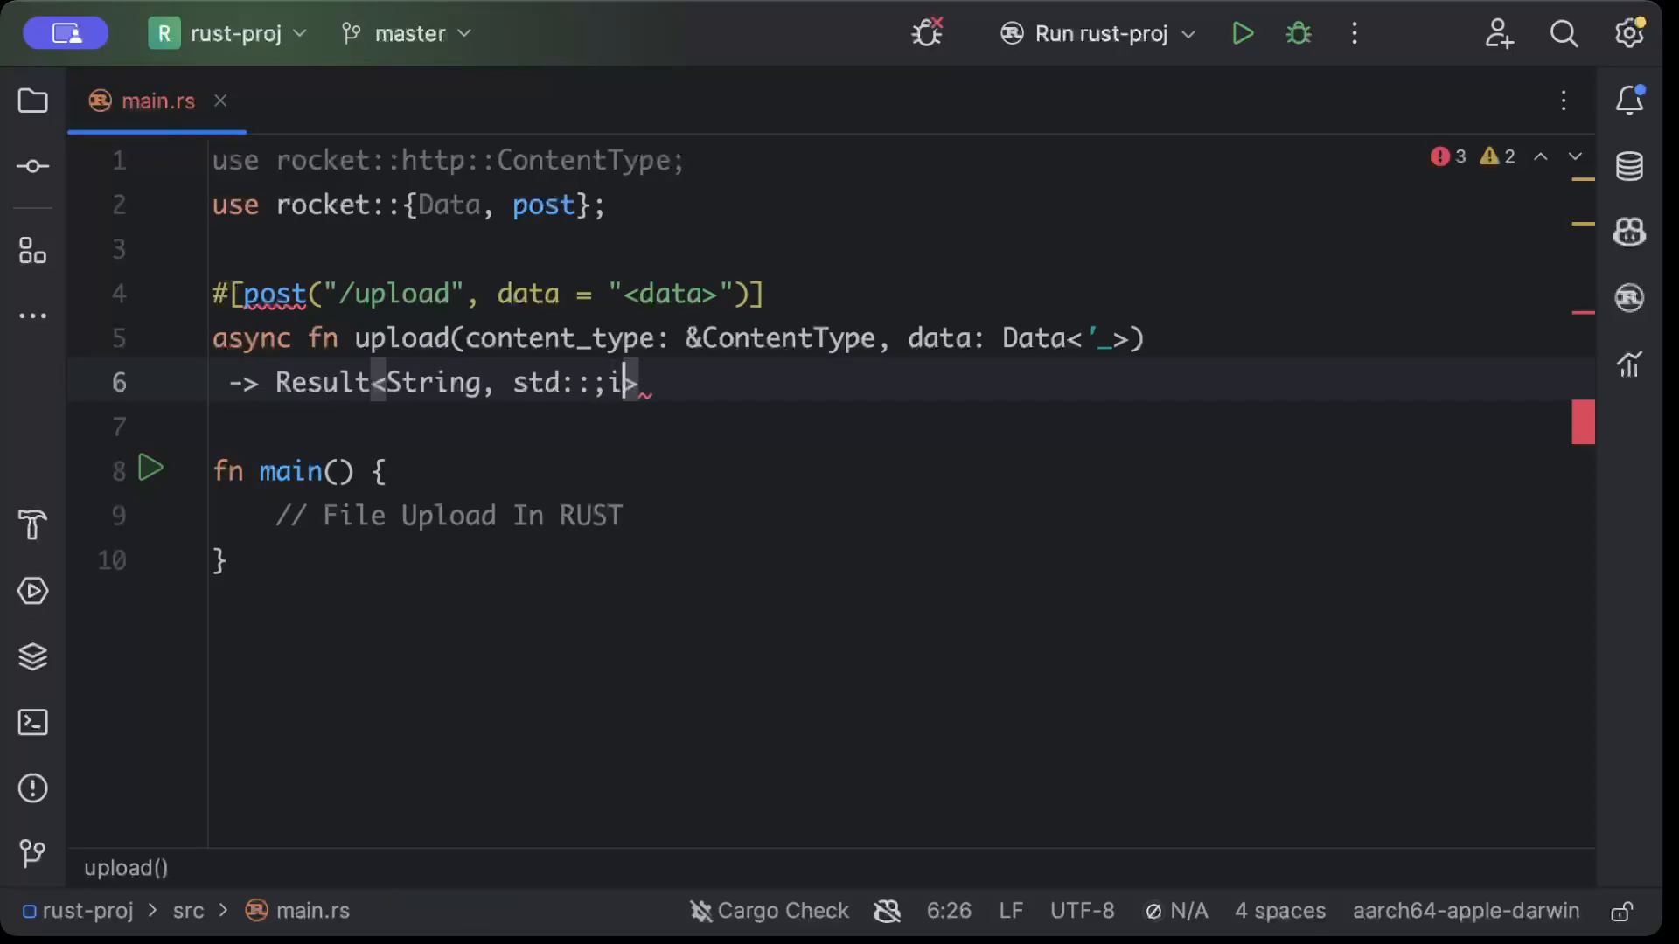
{"action": "type", "text": "o"}
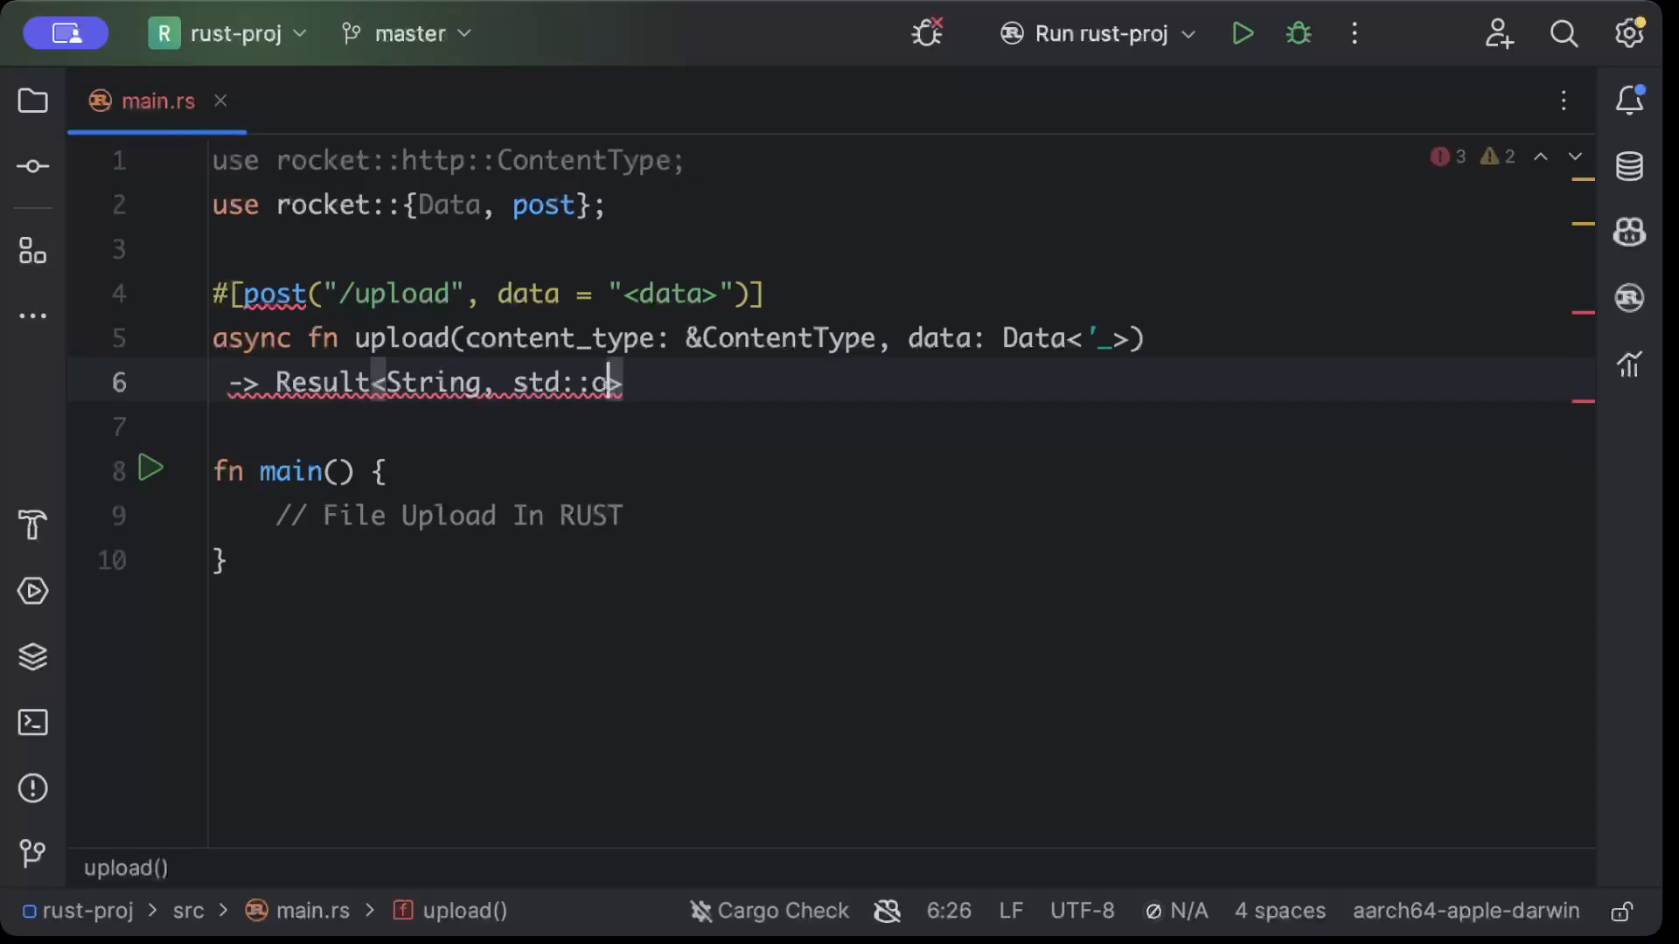
{"action": "type", "text": "io::"}
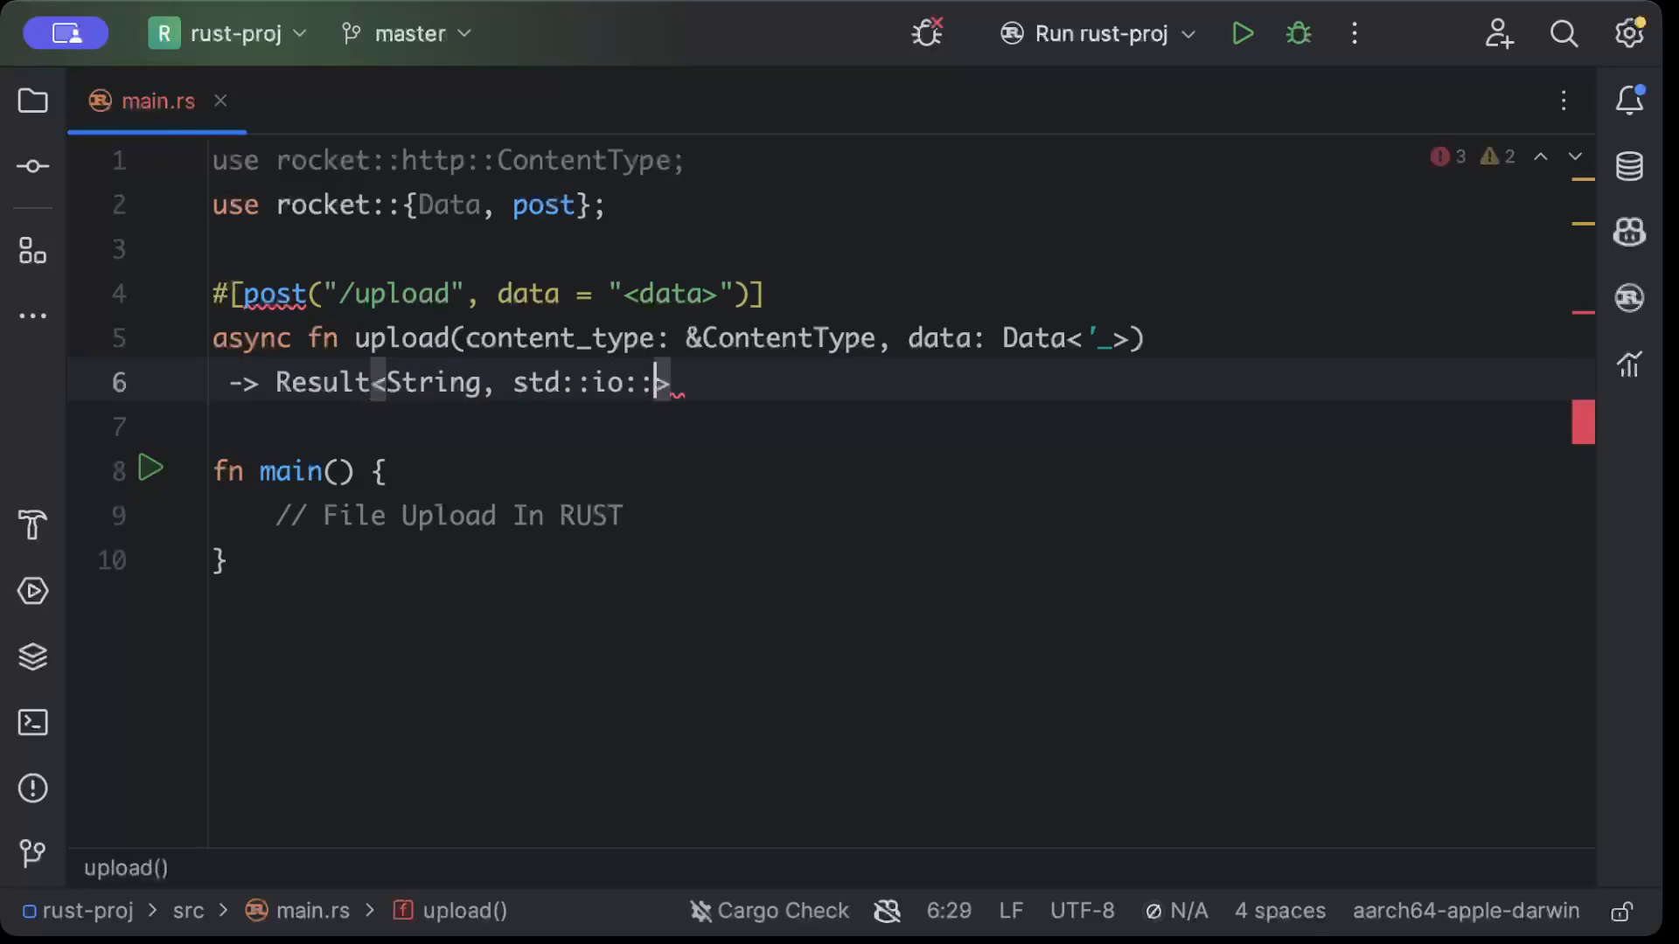
{"action": "type", "text": "Error>"}
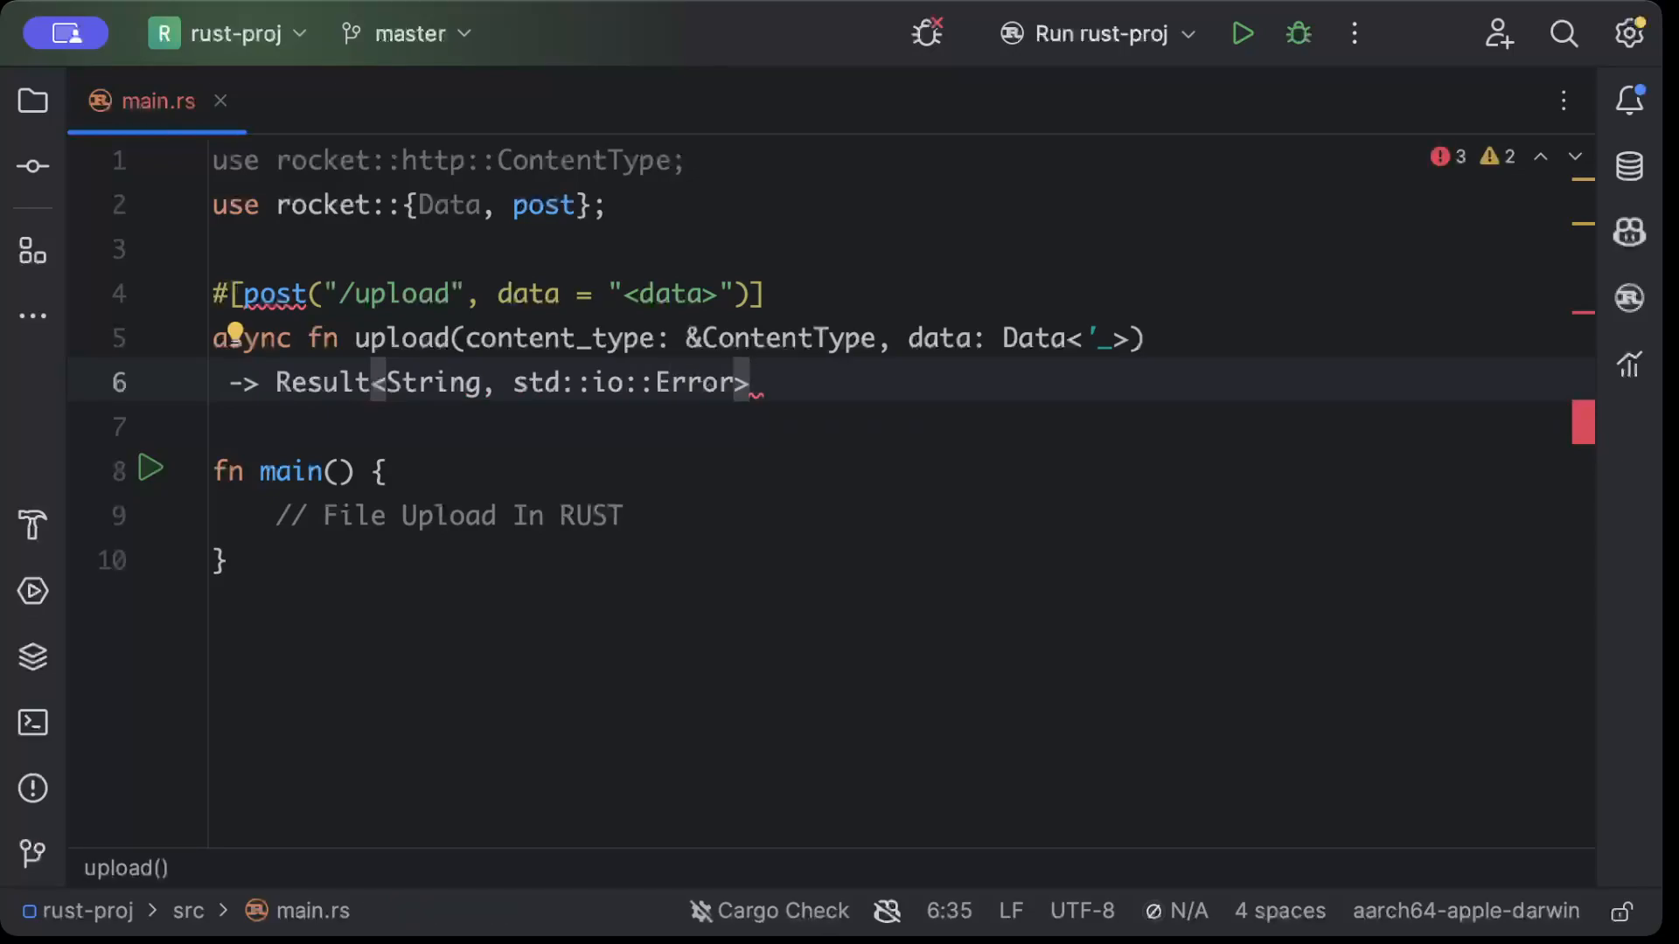
{"action": "type", "text": "{"}
{"action": "type", "text": "let options = Mult"}
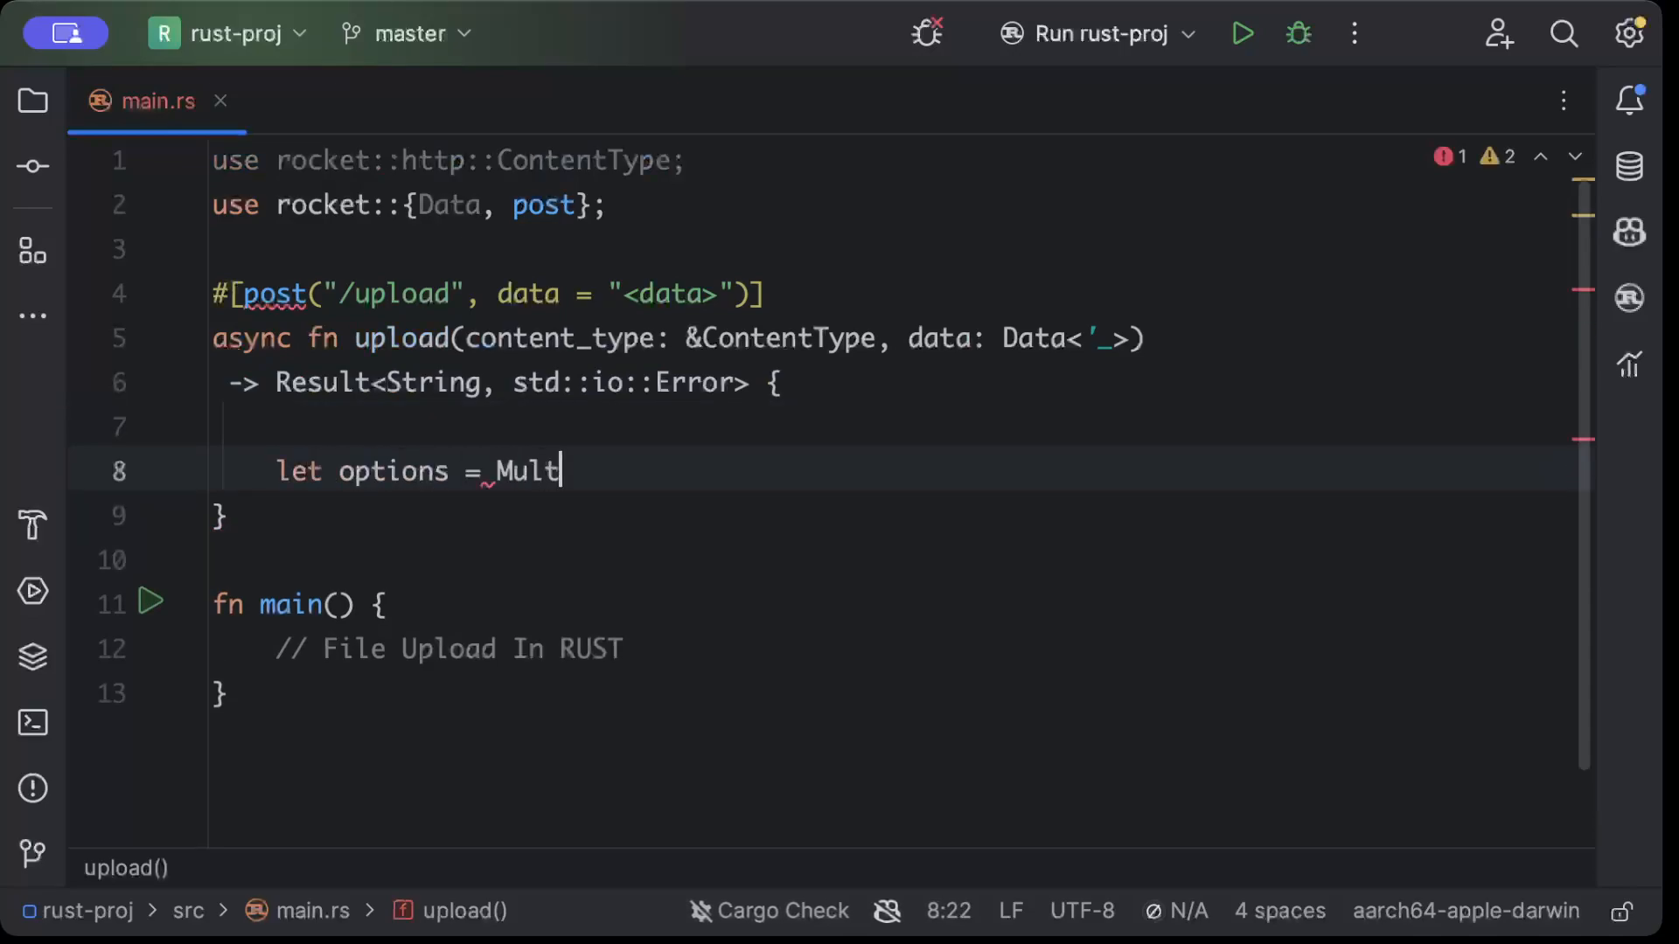
Define options as MultipartFormDataOptions with a "file" field size-limited to u64::from(32.mebibytes())
{"action": "type", "text": "ipartFormDataOptions::with_multipart_form_da"}
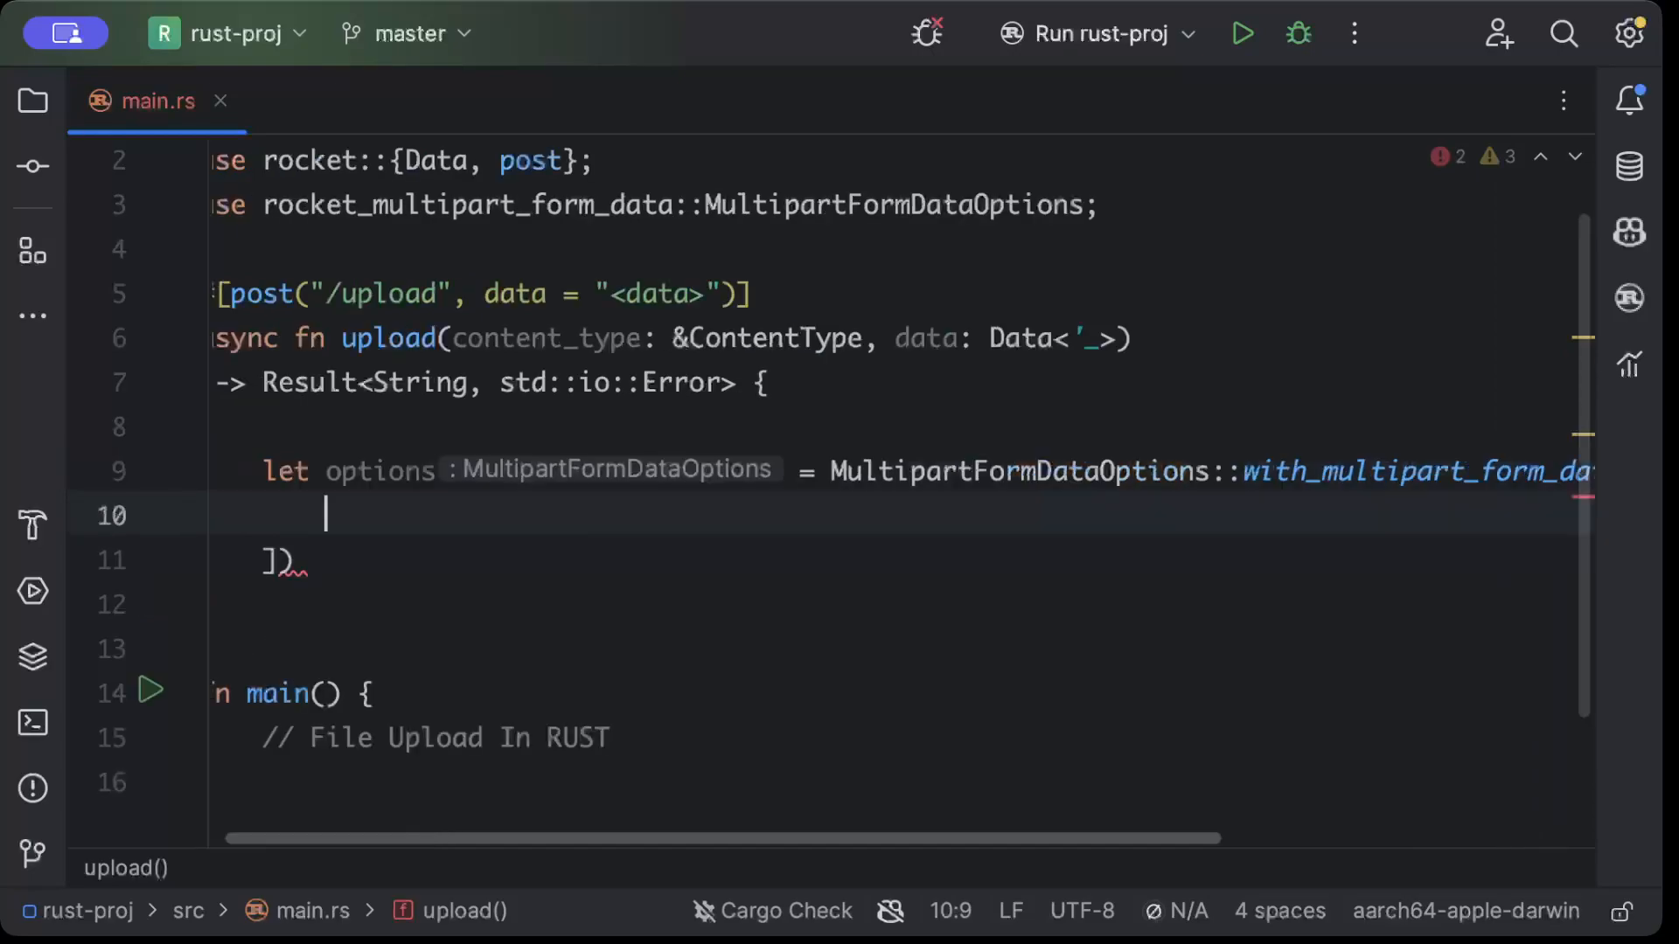
{"action": "type", "text": ";"}
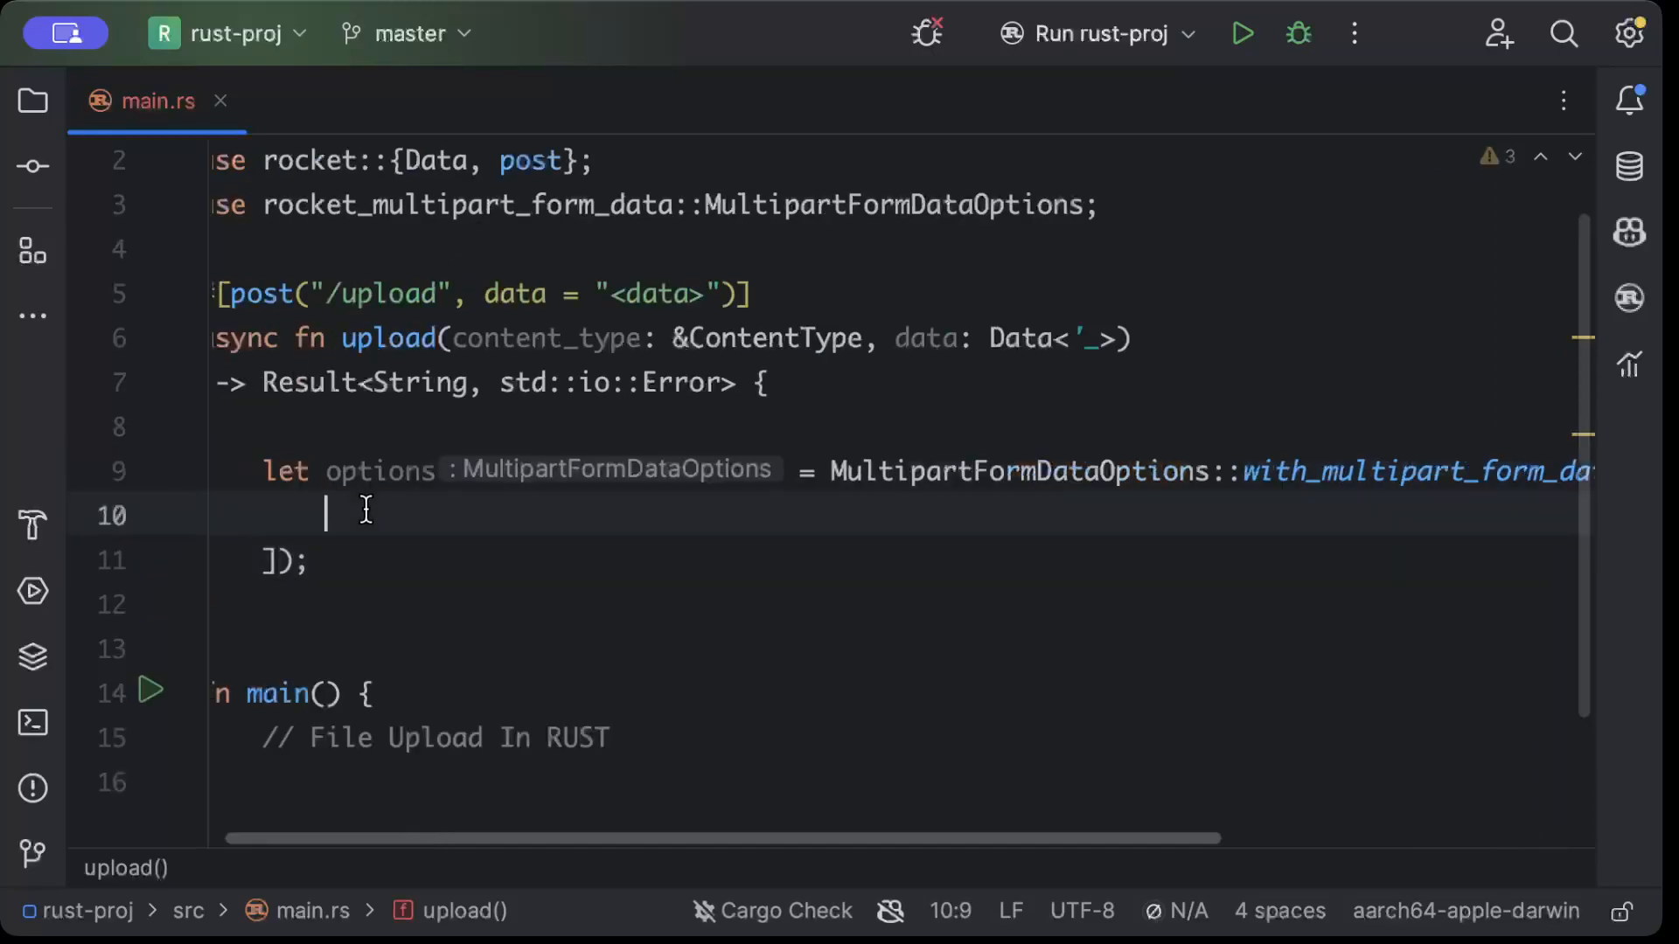
{"action": "type", "text": "MultipartFormDataField::file(\"\""}
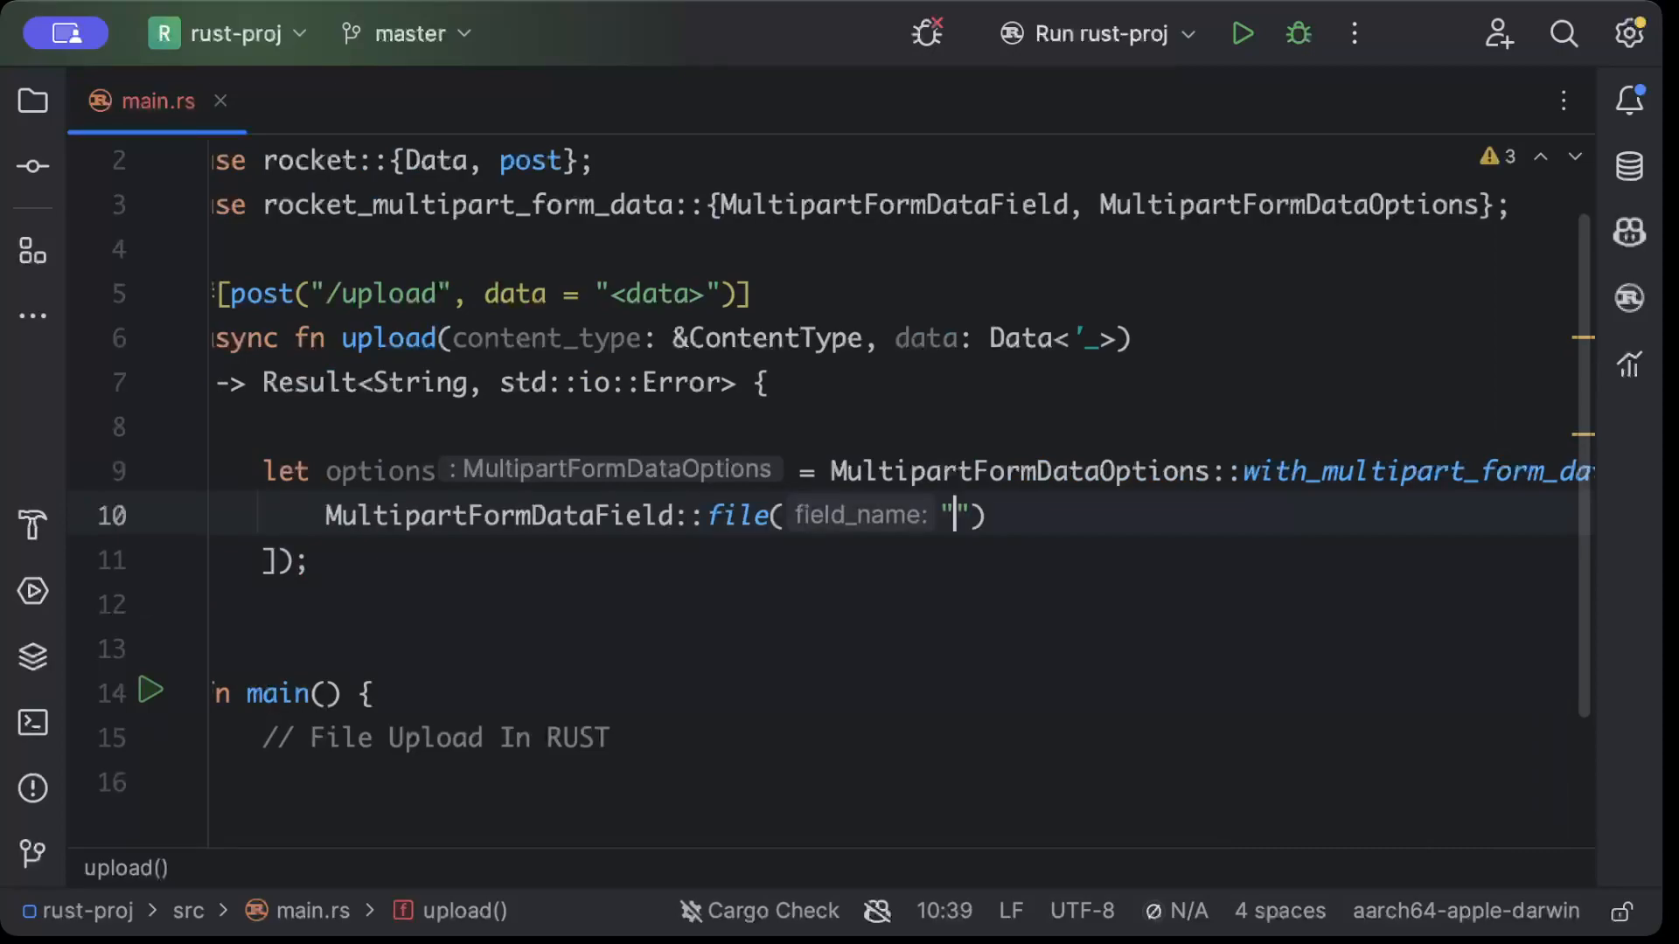
{"action": "type", "text": "file\""}
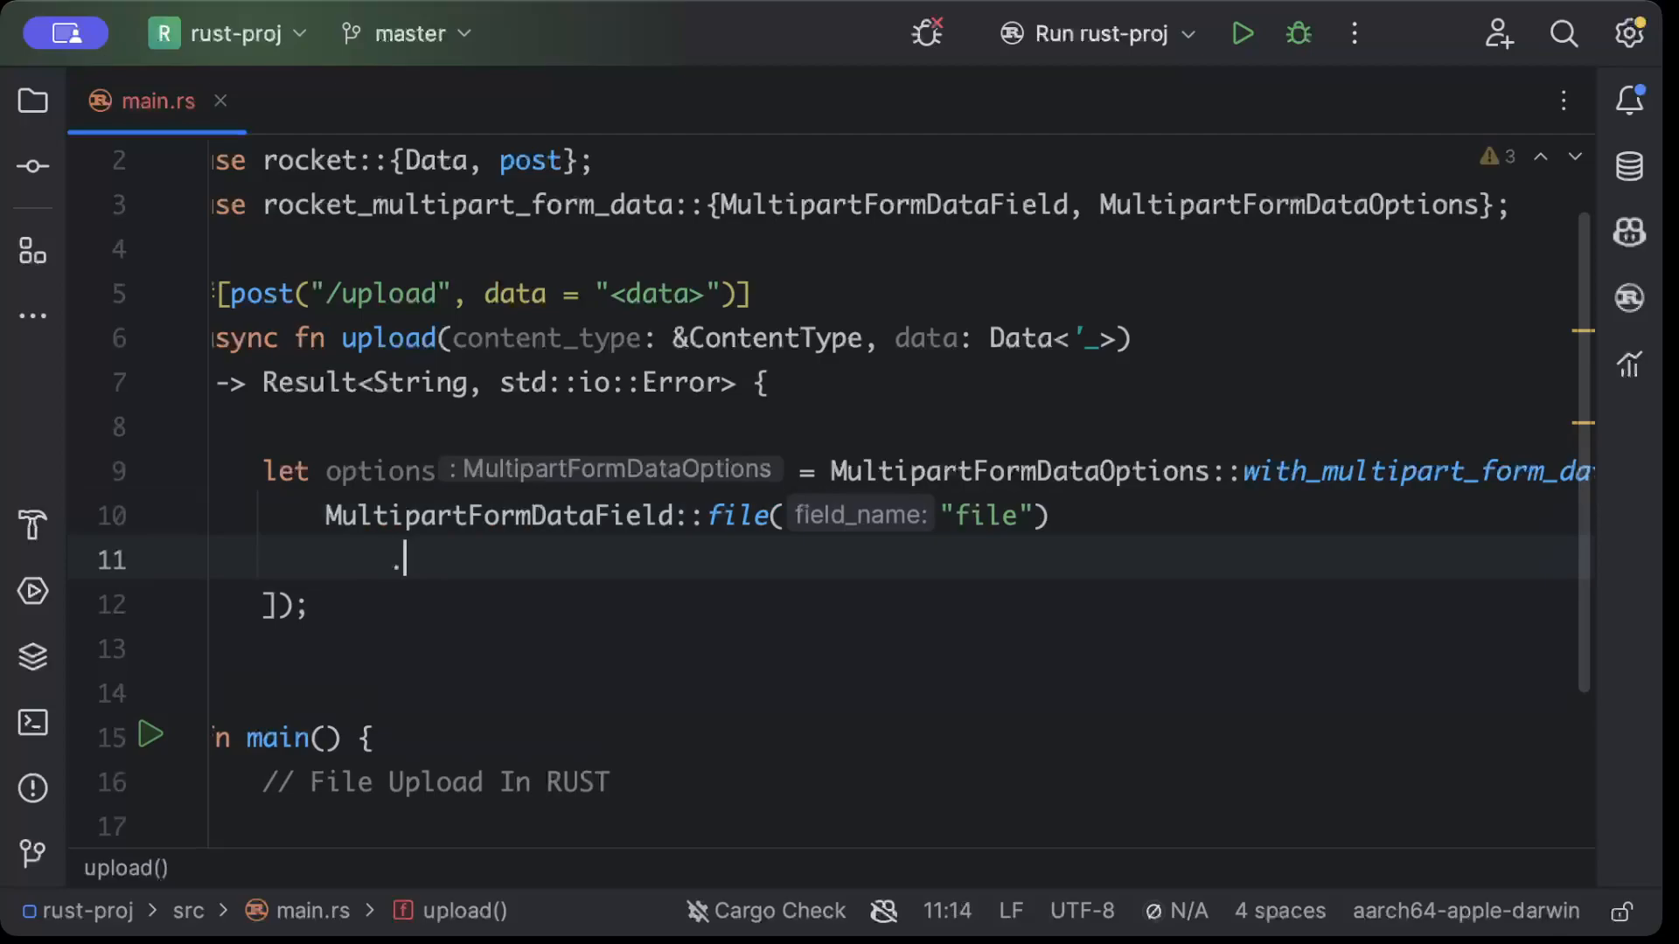
{"action": "type", "text": "s"}
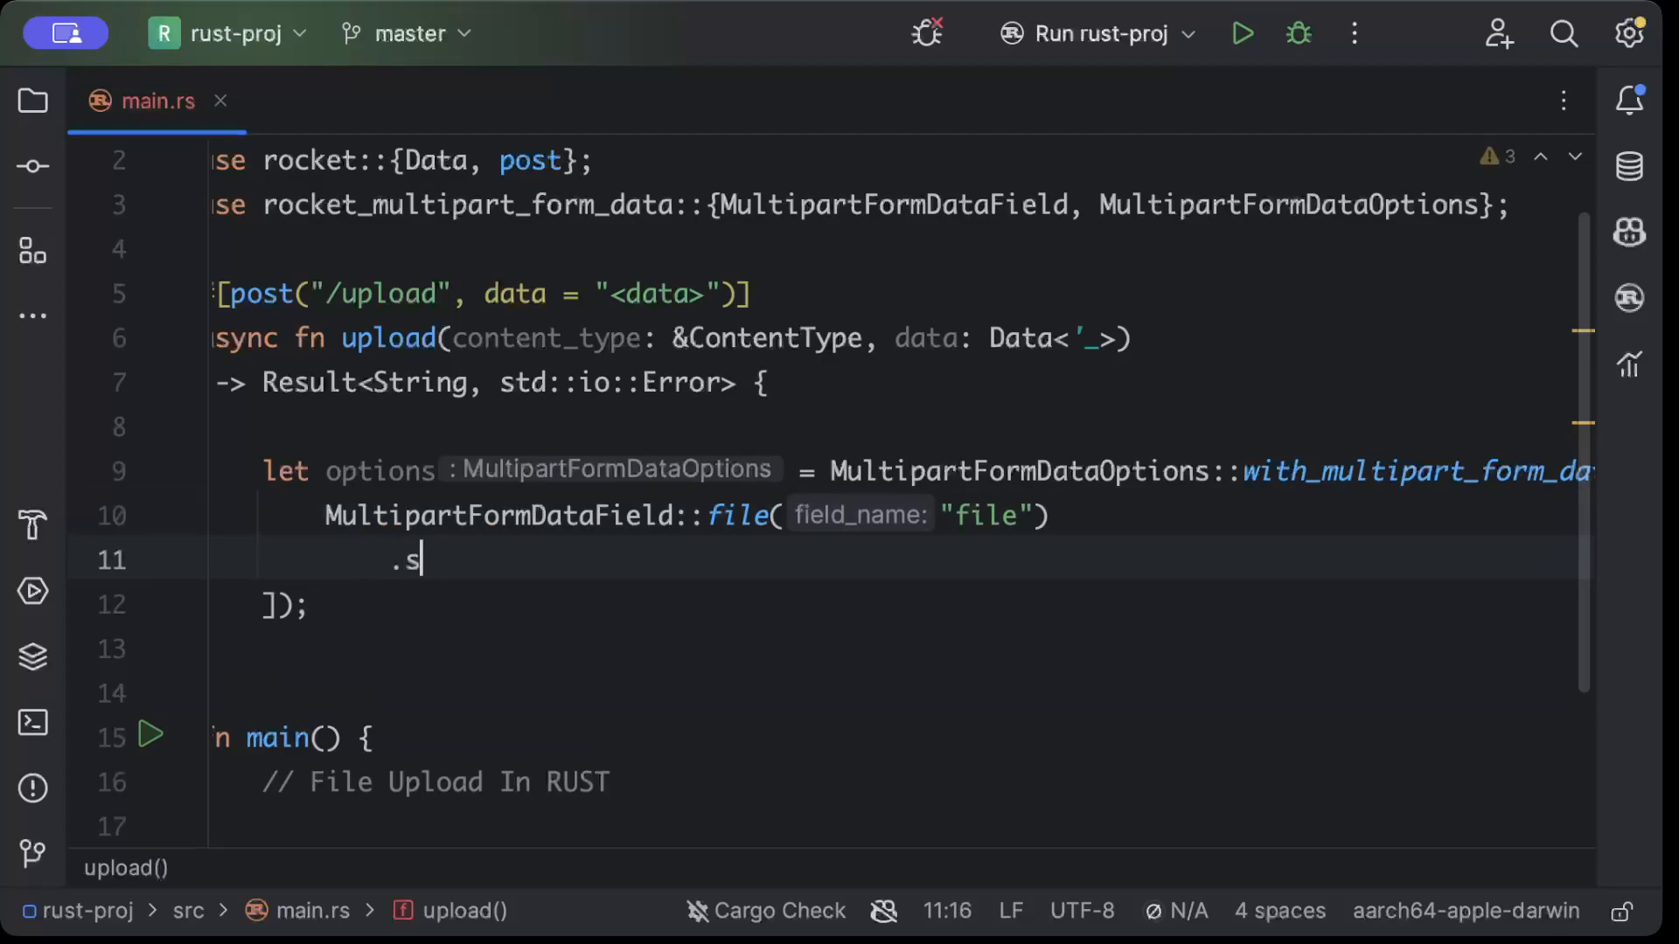
{"action": "type", "text": "ize_limit"}
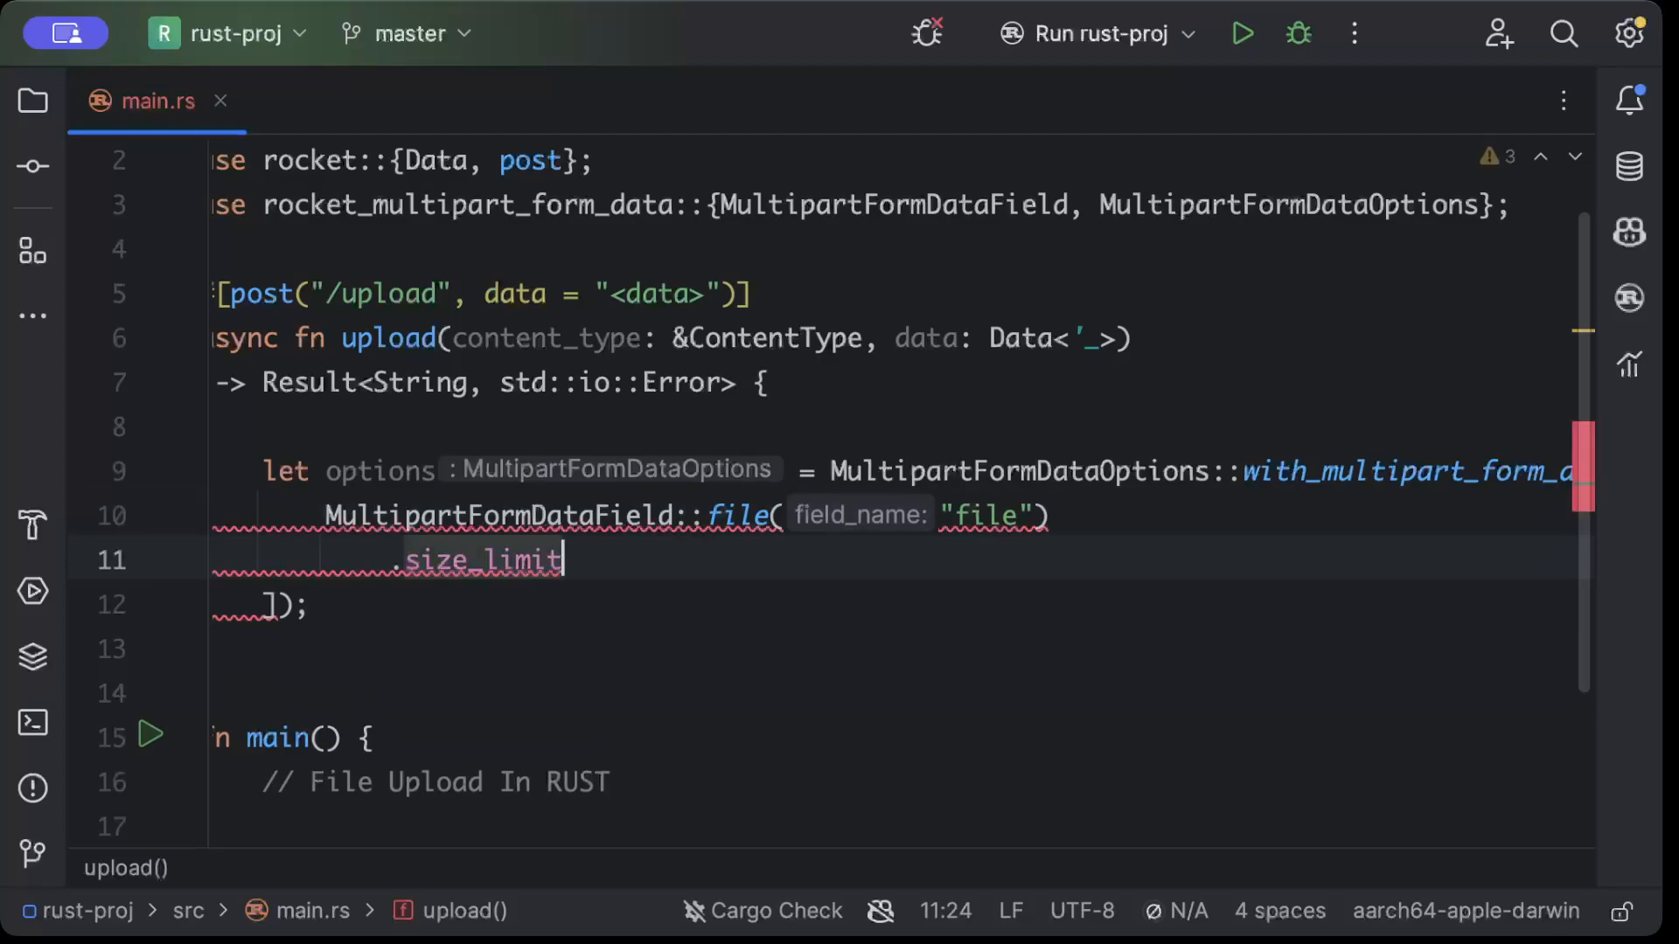
{"action": "type", "text": "(u6)"}
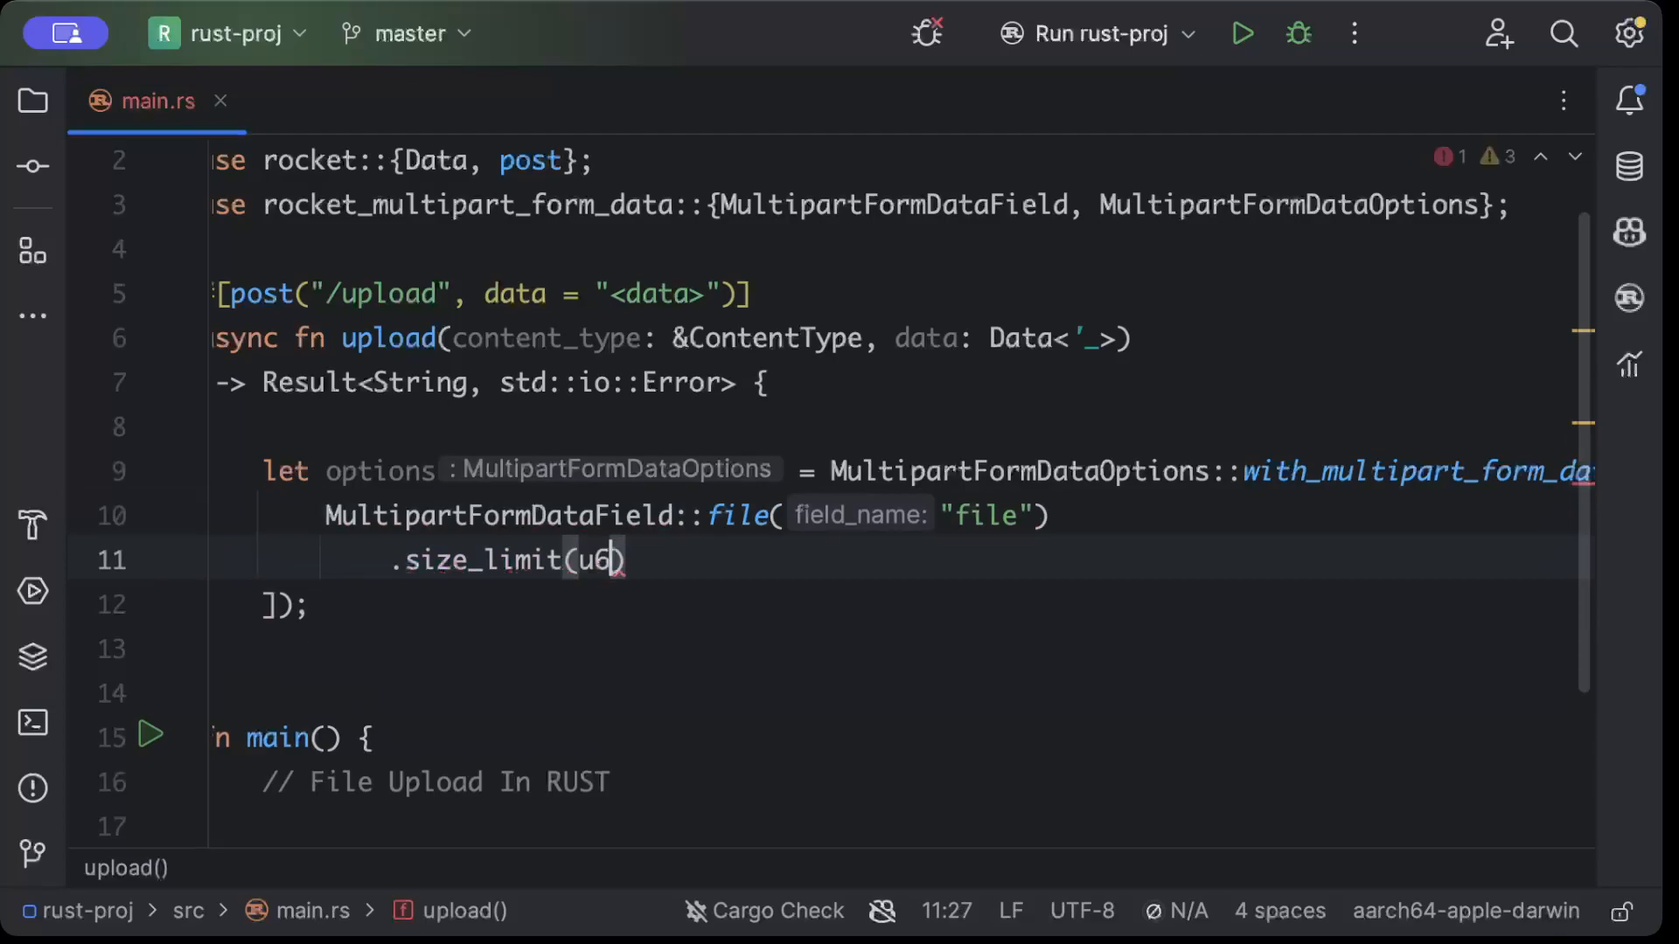
{"action": "type", "text": "4::from("}
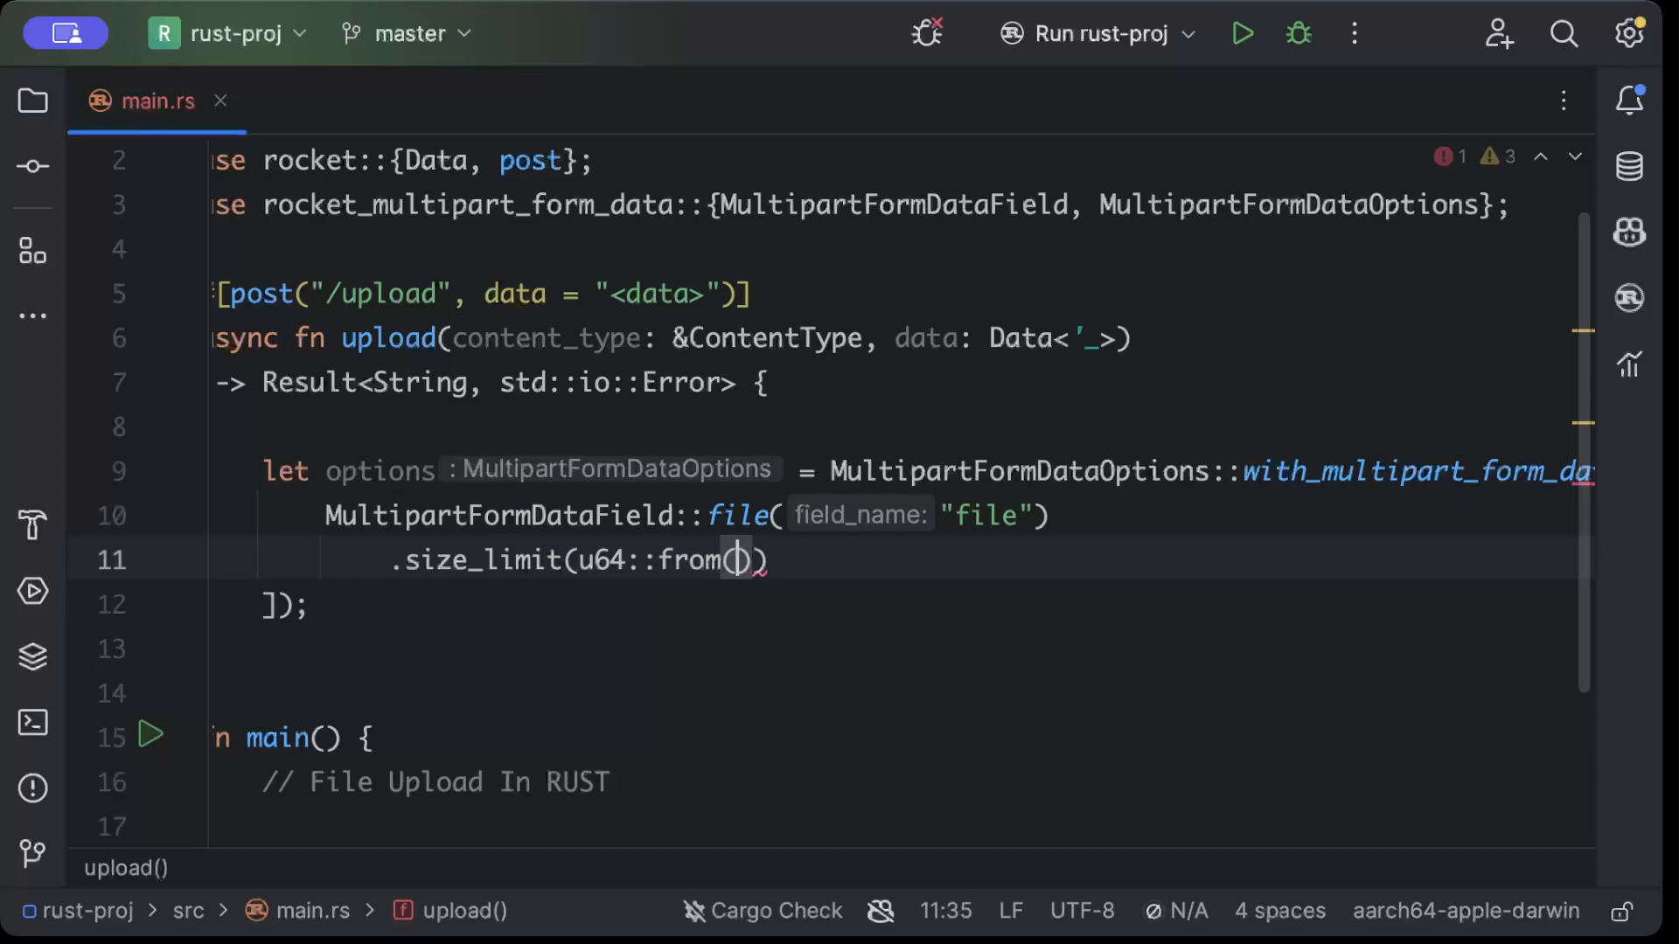
{"action": "type", "text": "32."}
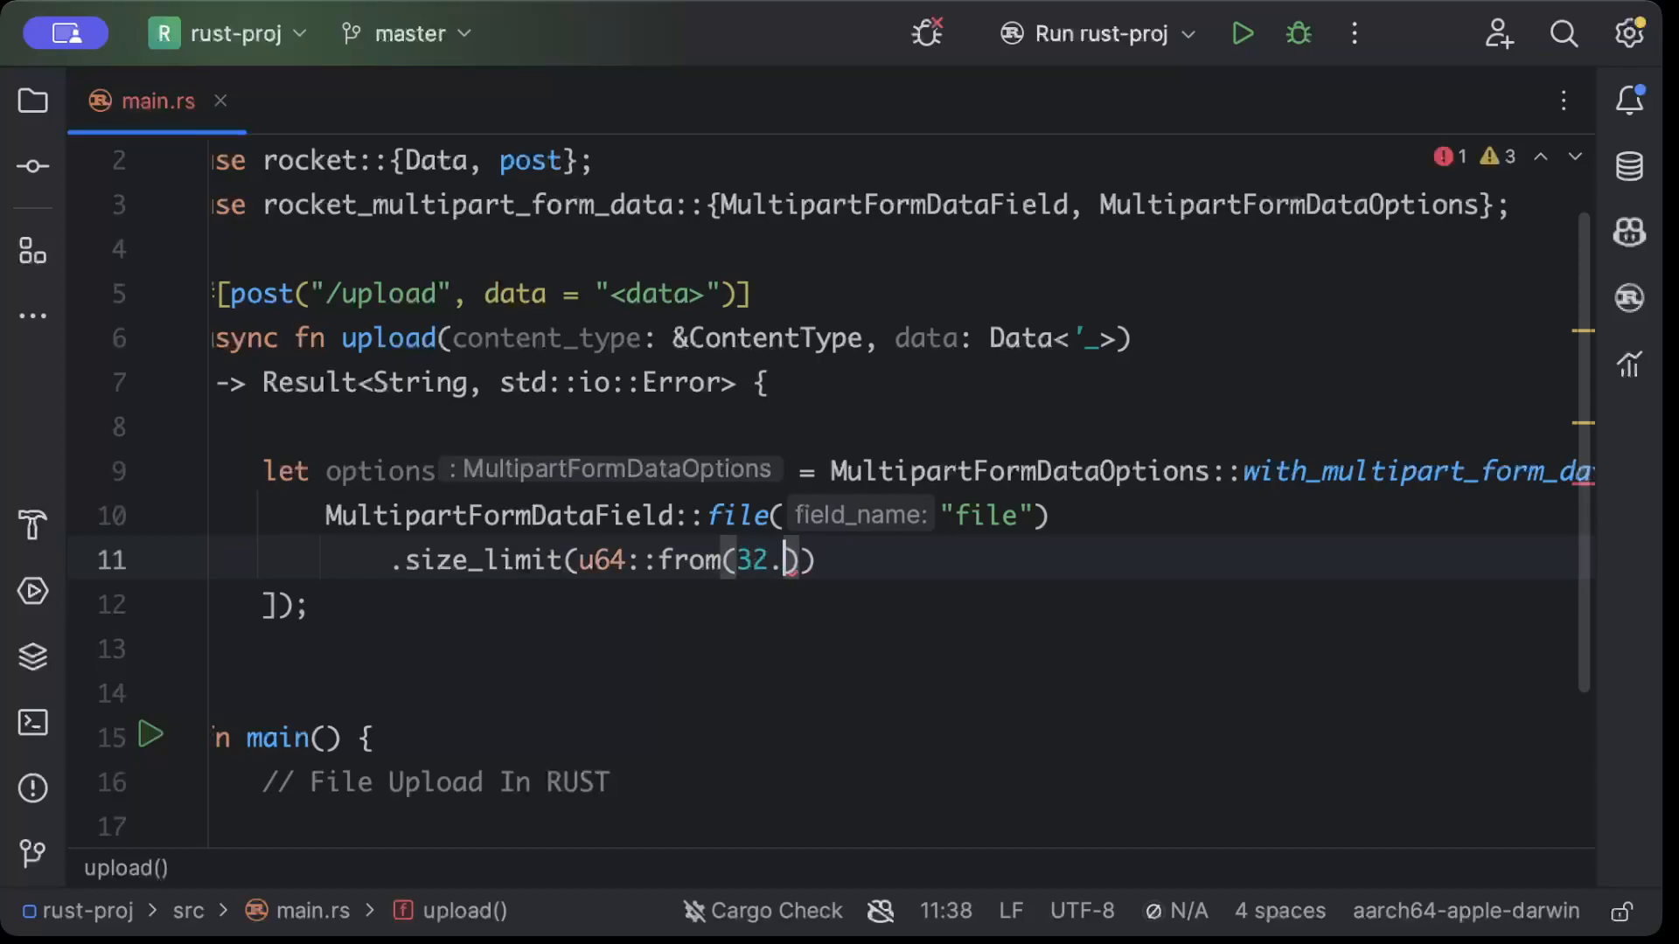
{"action": "type", "text": "mebibytes("}
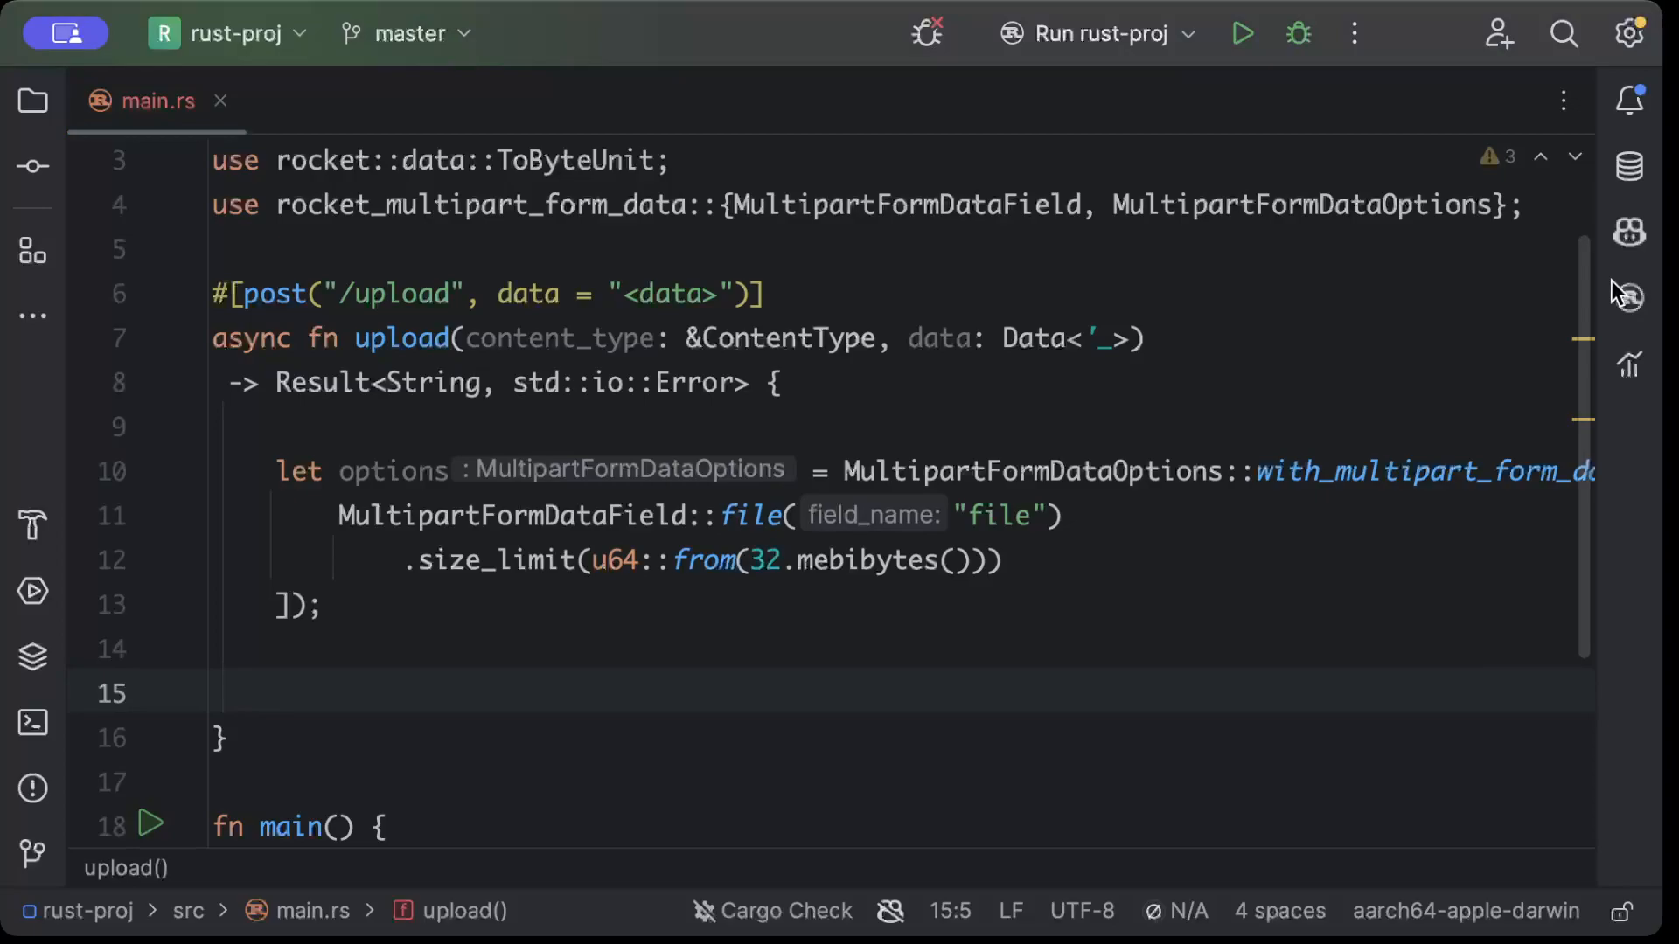
Add a blank line after the options statement and hide the Project tool window
{"action": "left_click", "coordinate": [390, 650]}
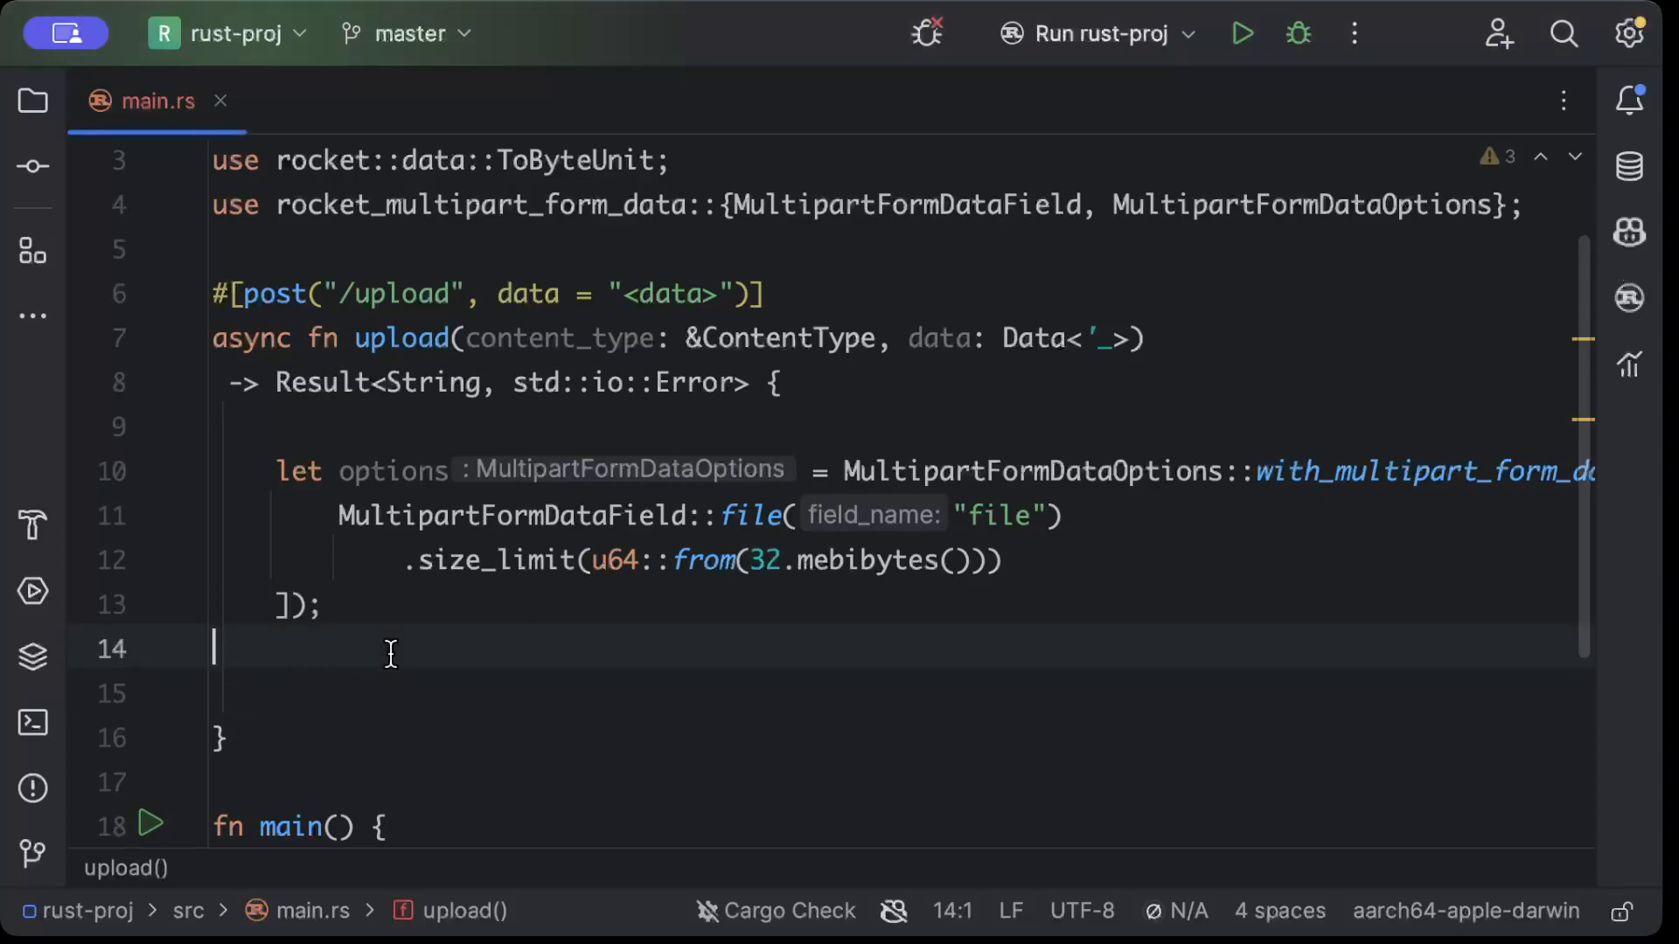
{"action": "key", "text": "enter"}
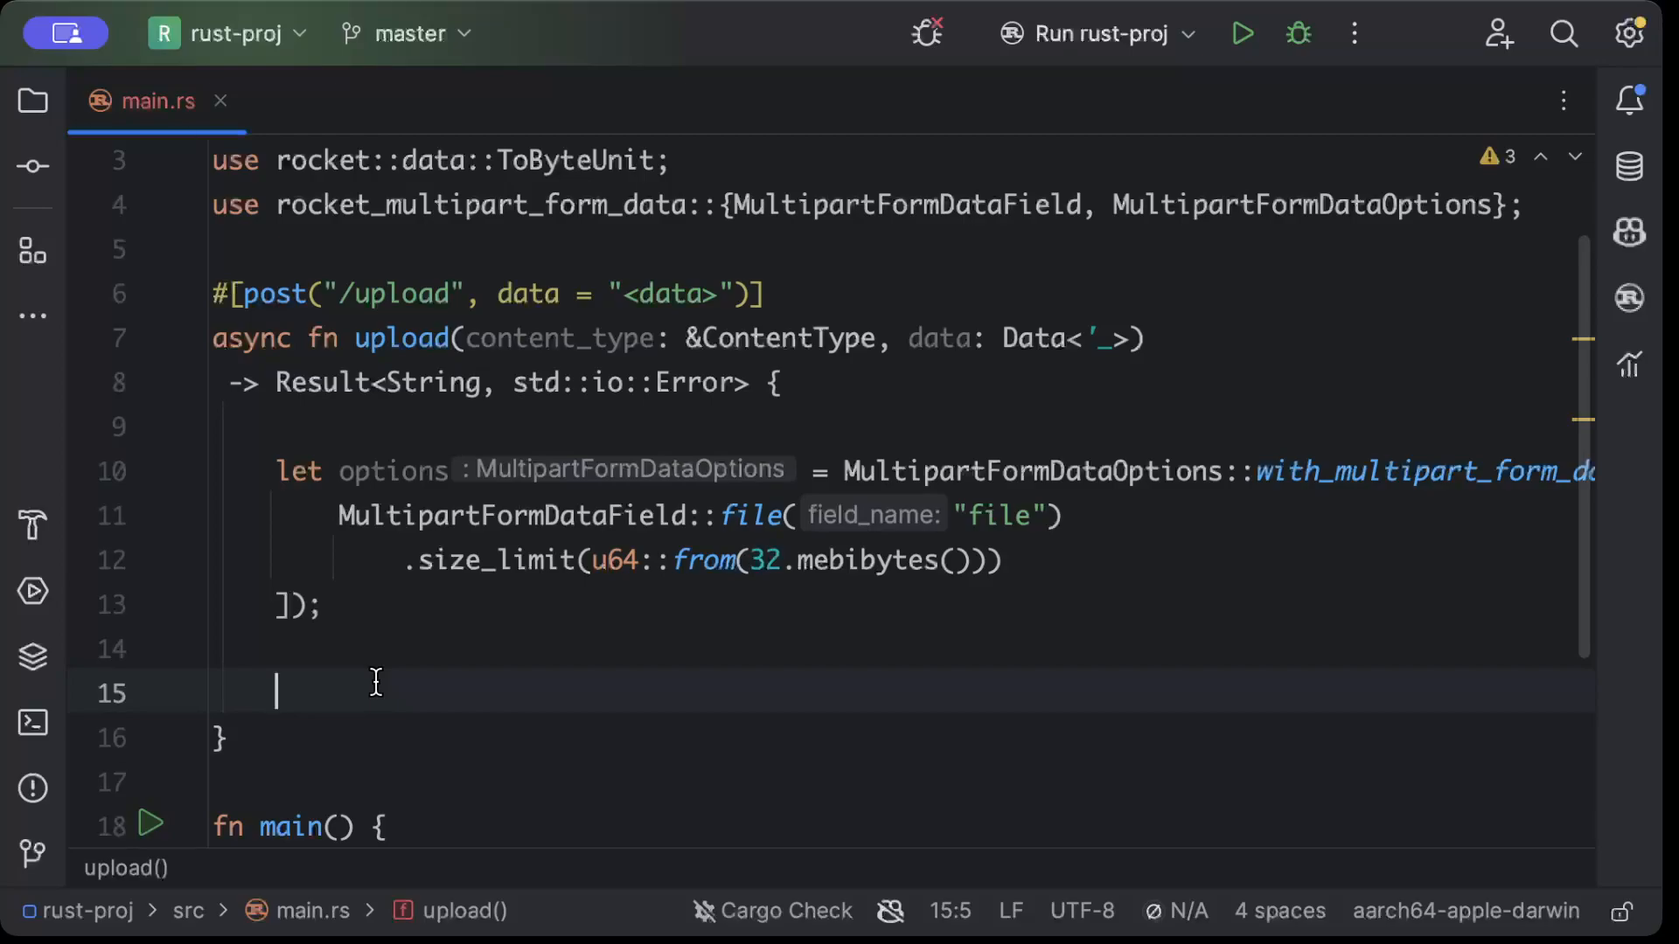
{"action": "left_click", "coordinate": [31, 100]}
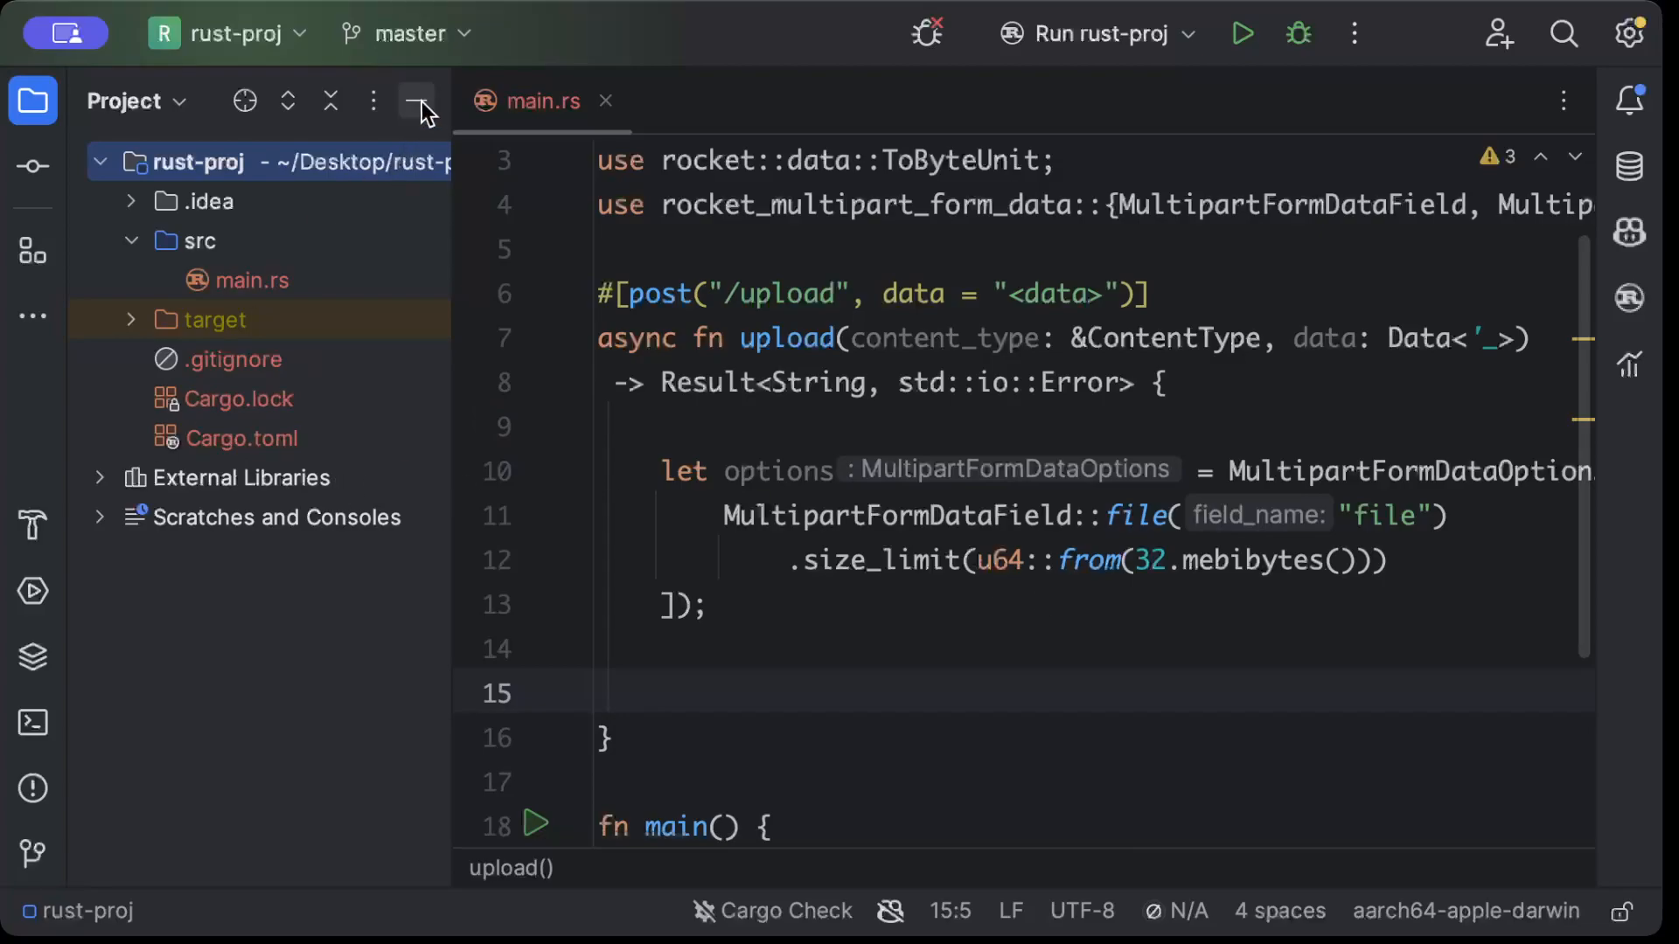
{"action": "left_click", "coordinate": [417, 102]}
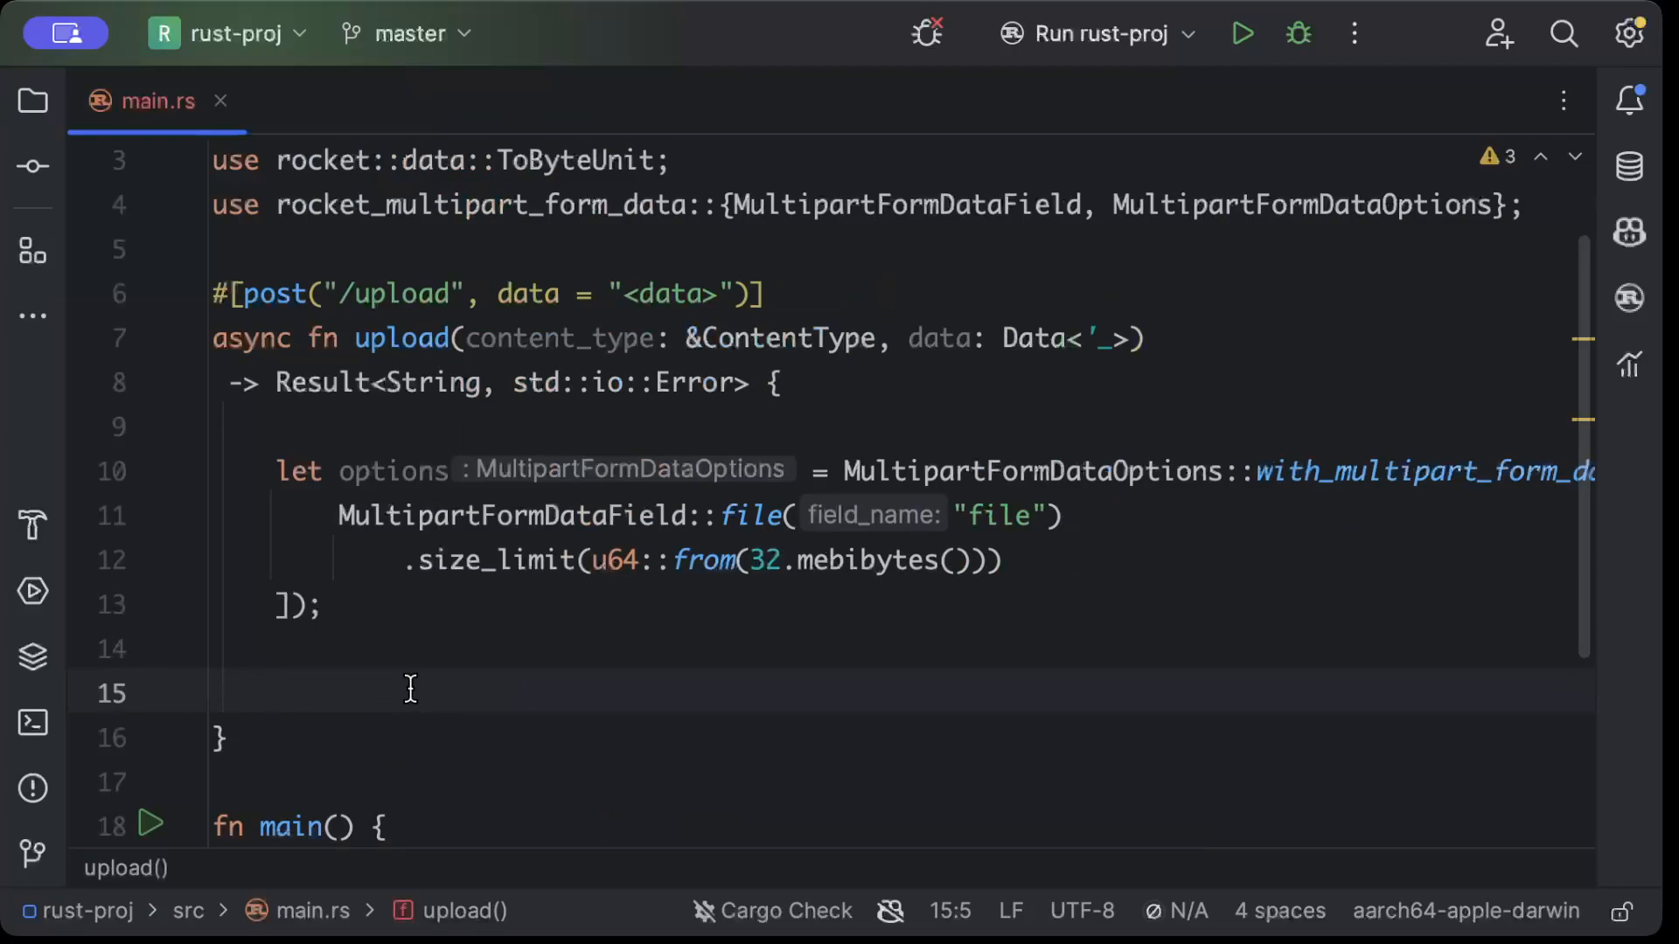
Write let mut multi_form_data = MultipartFormData::parse(content_type, data, options).await.unwrap();
{"action": "type", "text": "let m"}
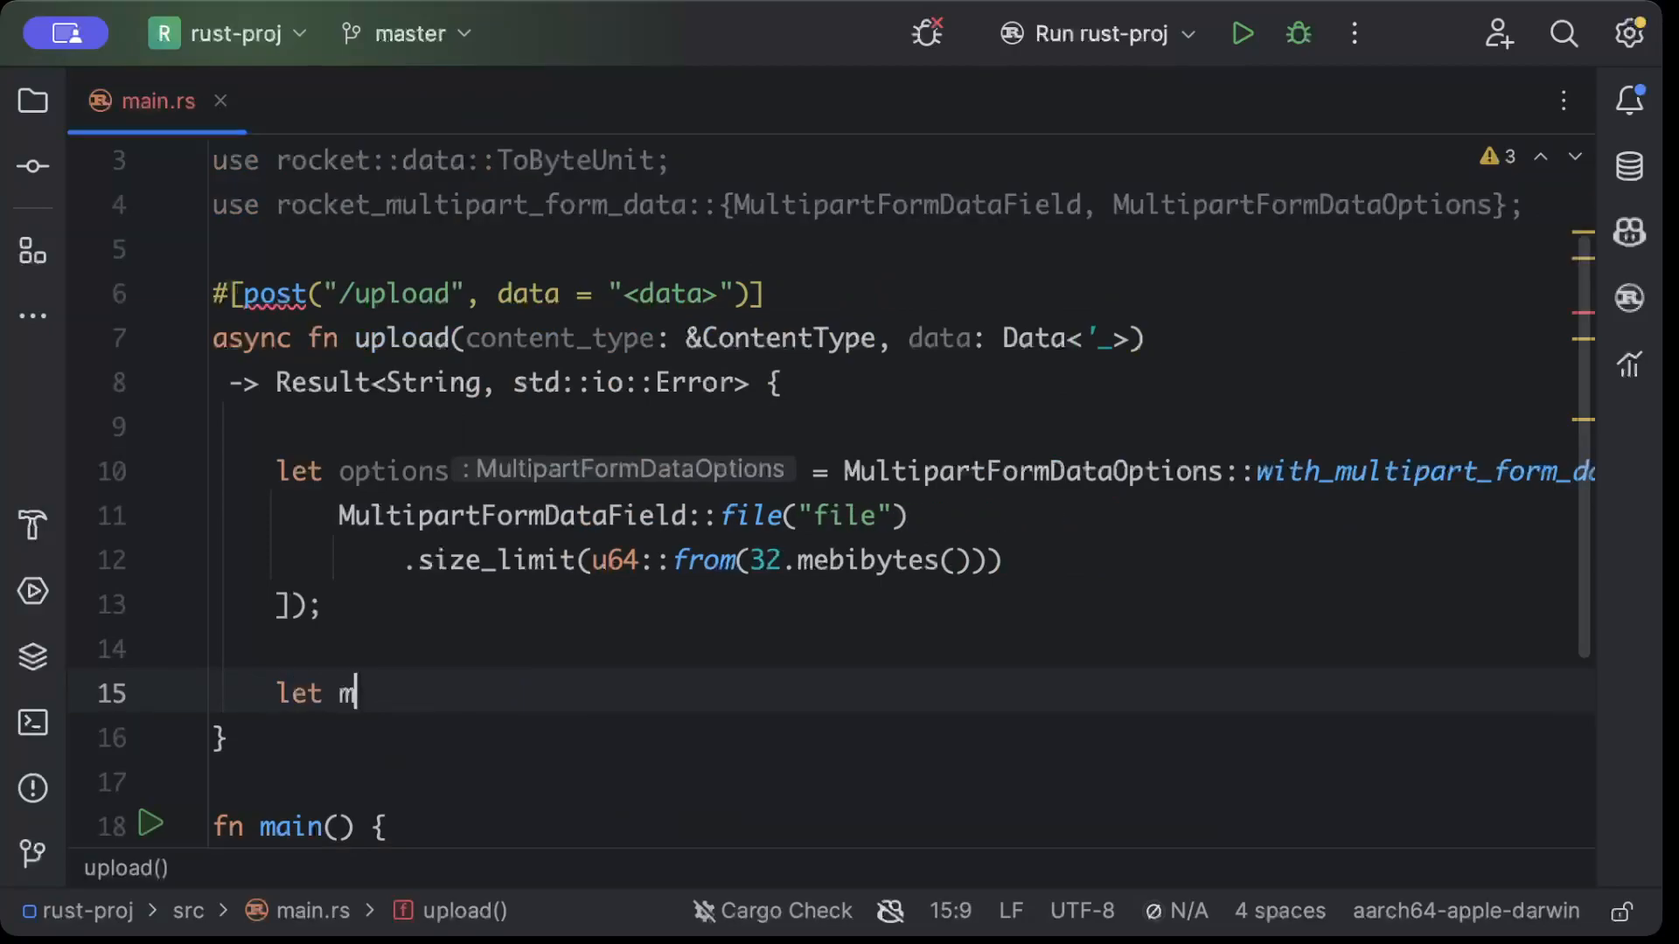
{"action": "type", "text": "ut_multi"}
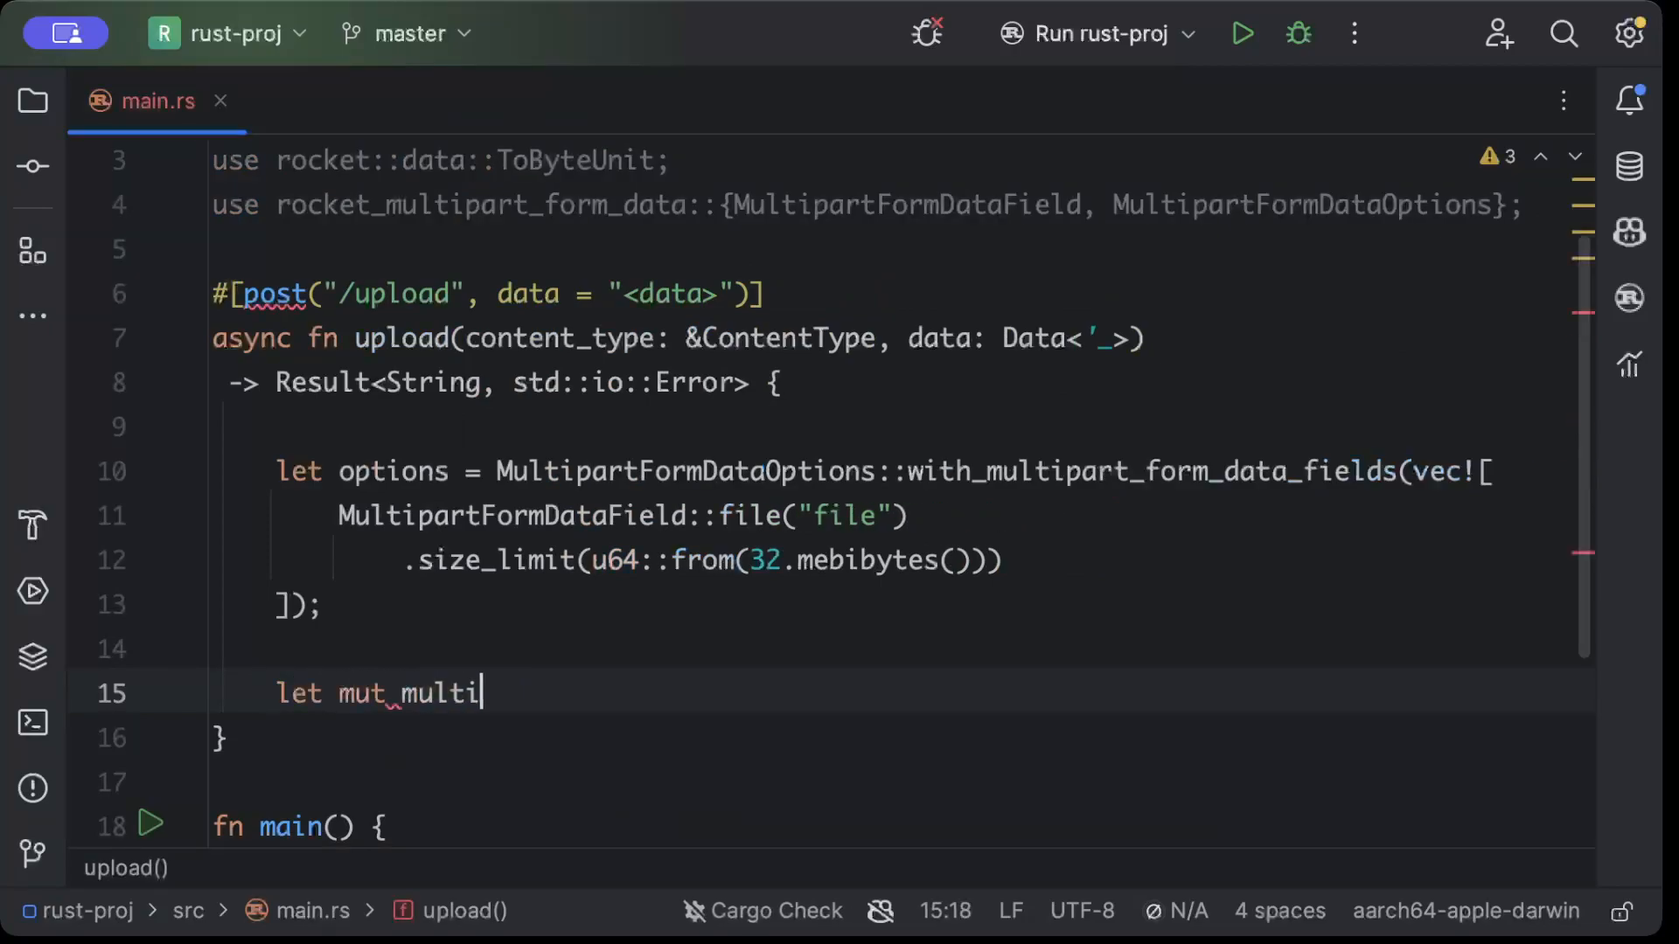
{"action": "type", "text": "_"}
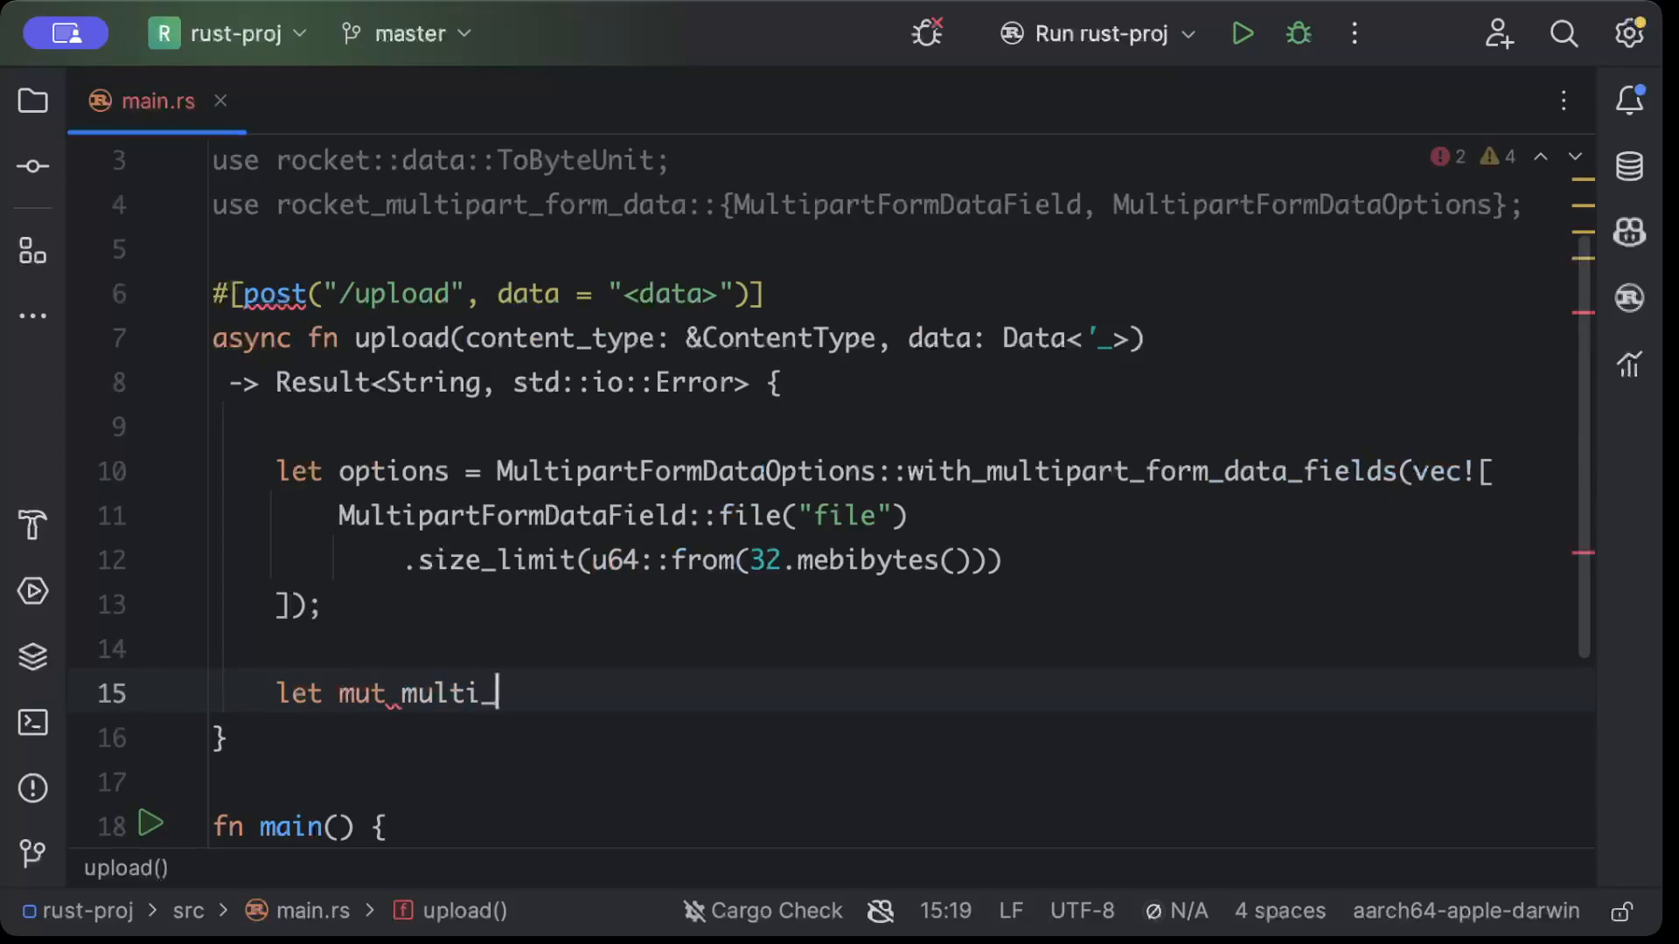
{"action": "type", "text": "form_data"}
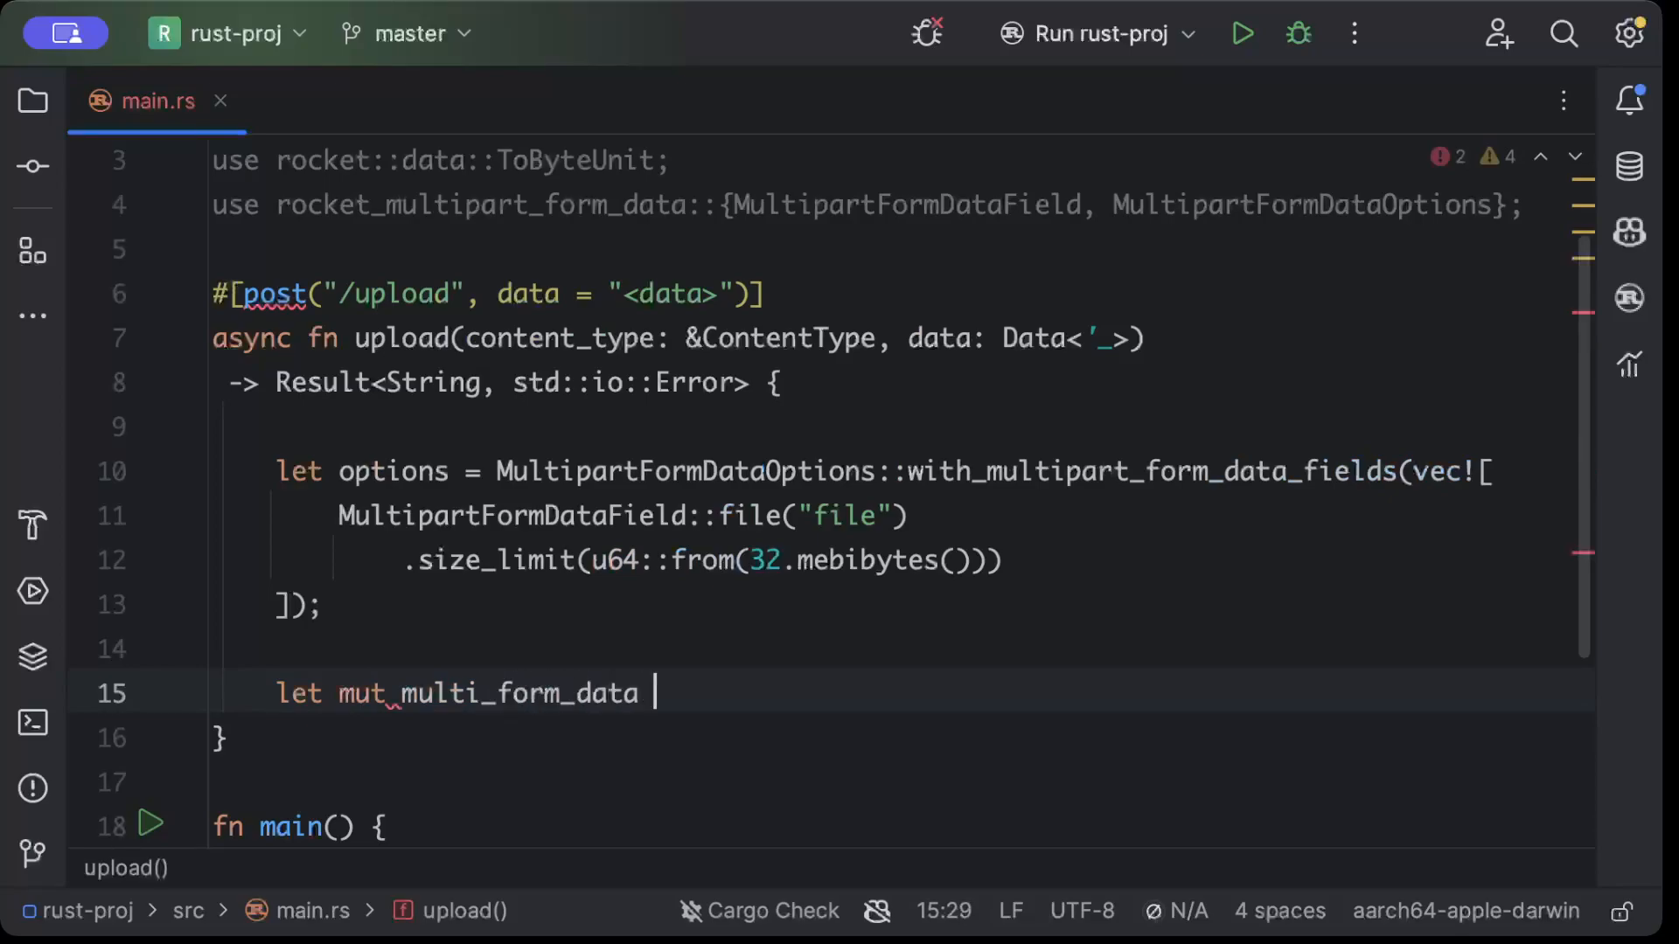
{"action": "type", "text": "= Multipa"}
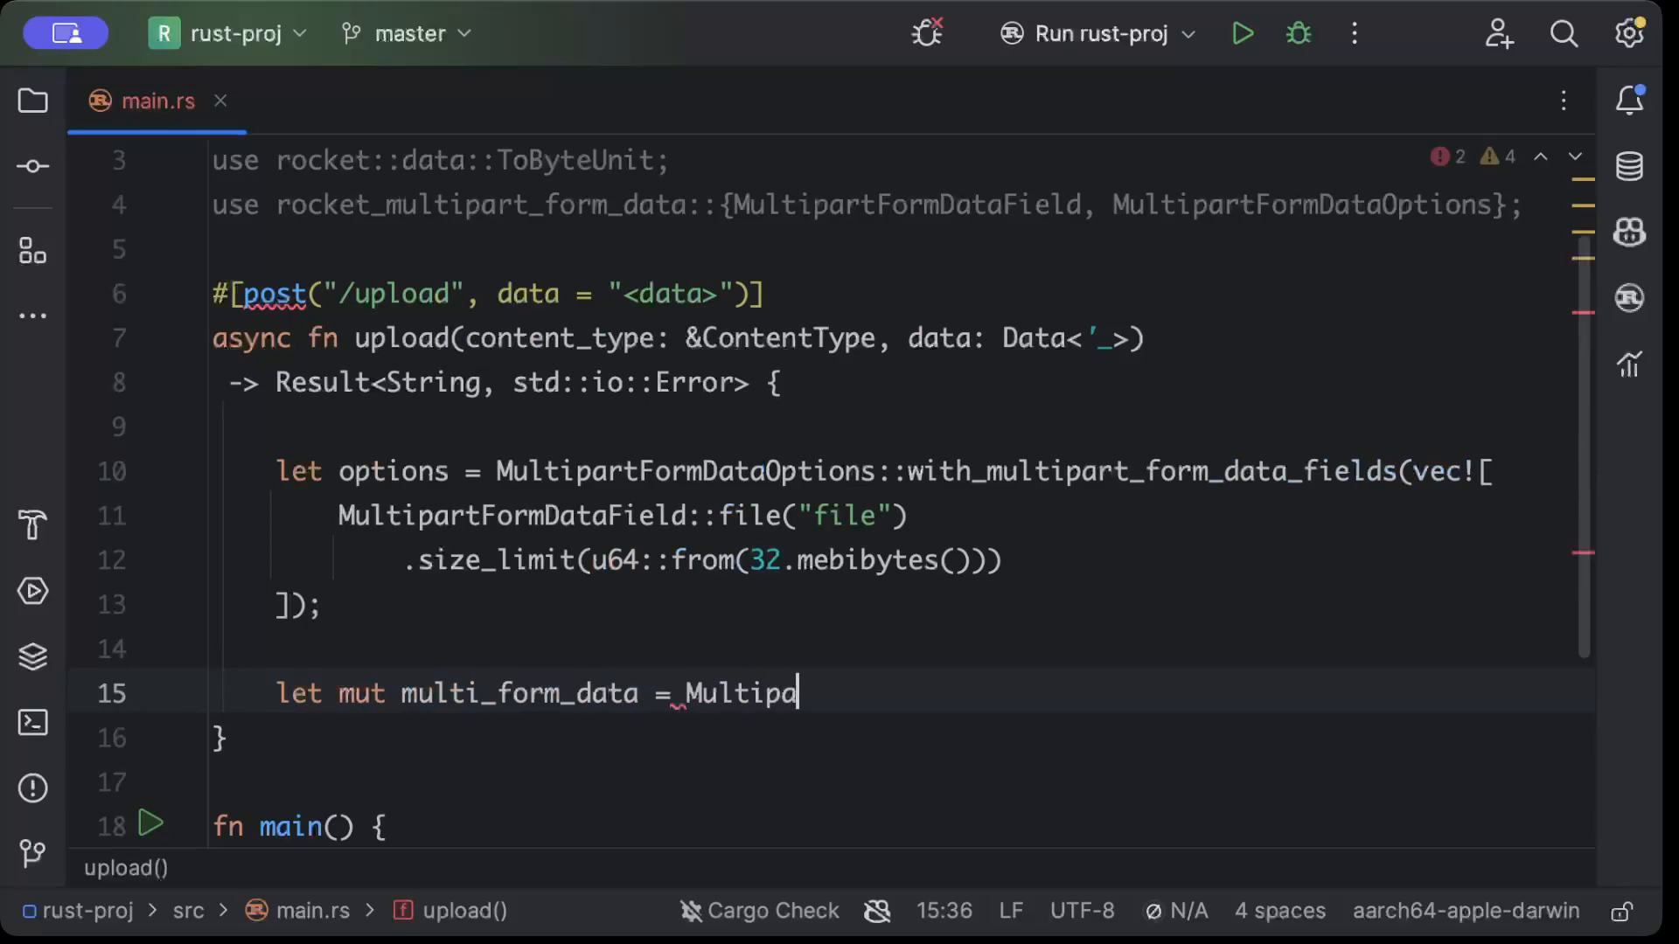
{"action": "type", "text": "rtFormData"}
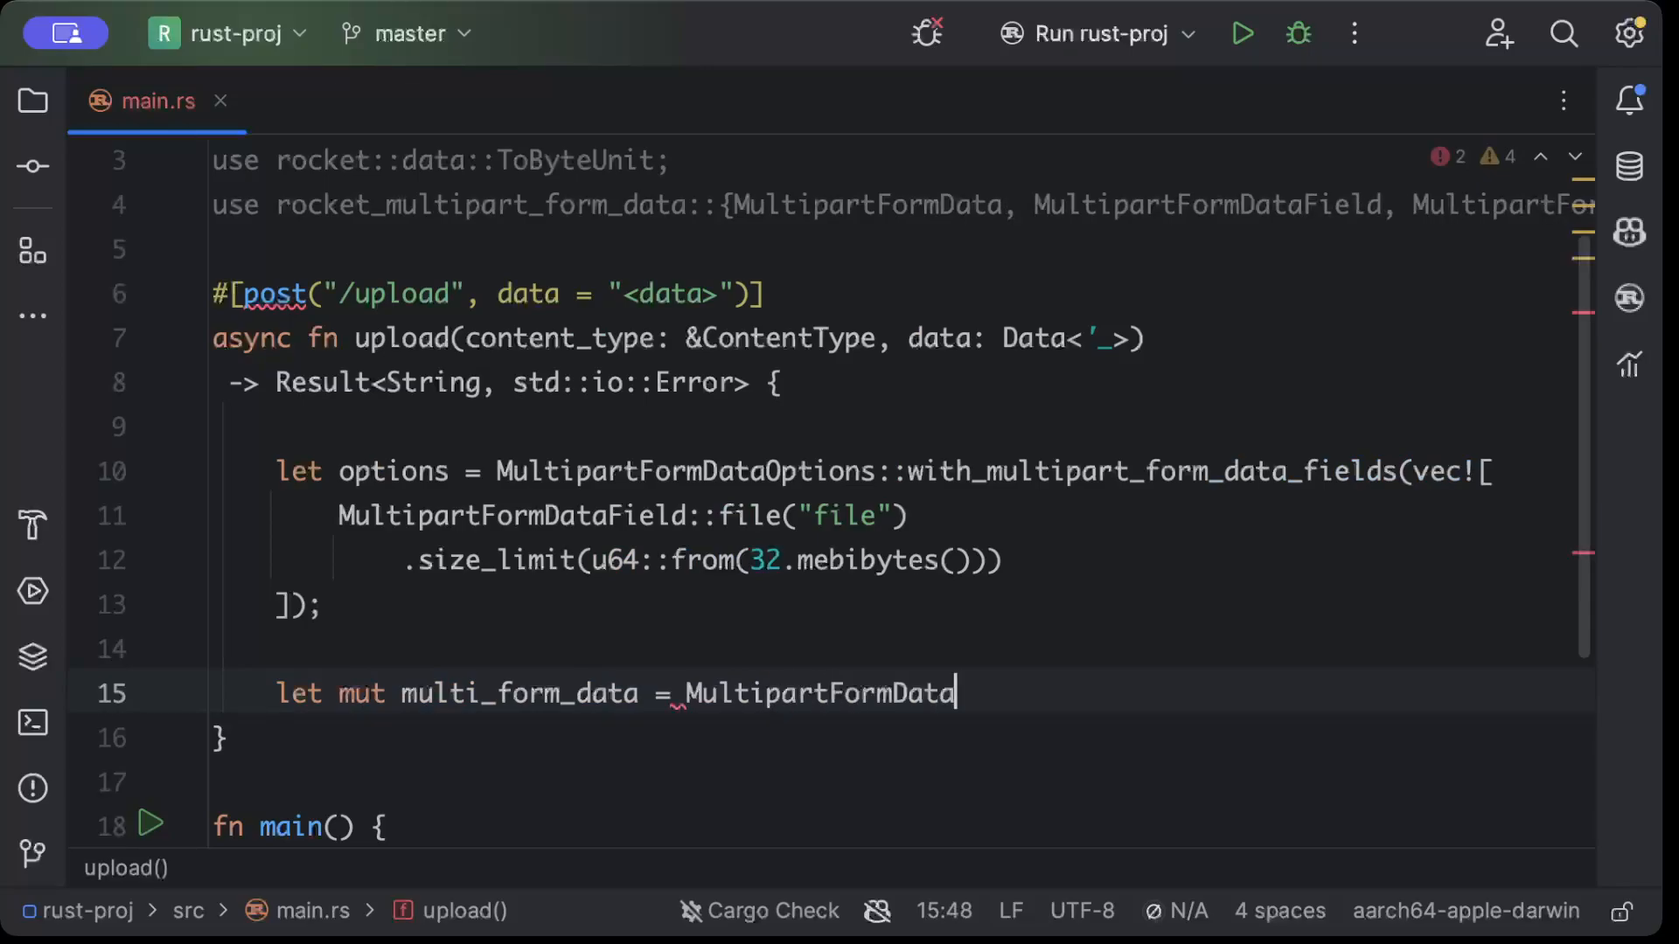
{"action": "type", "text": "::parse(content_type, d"}
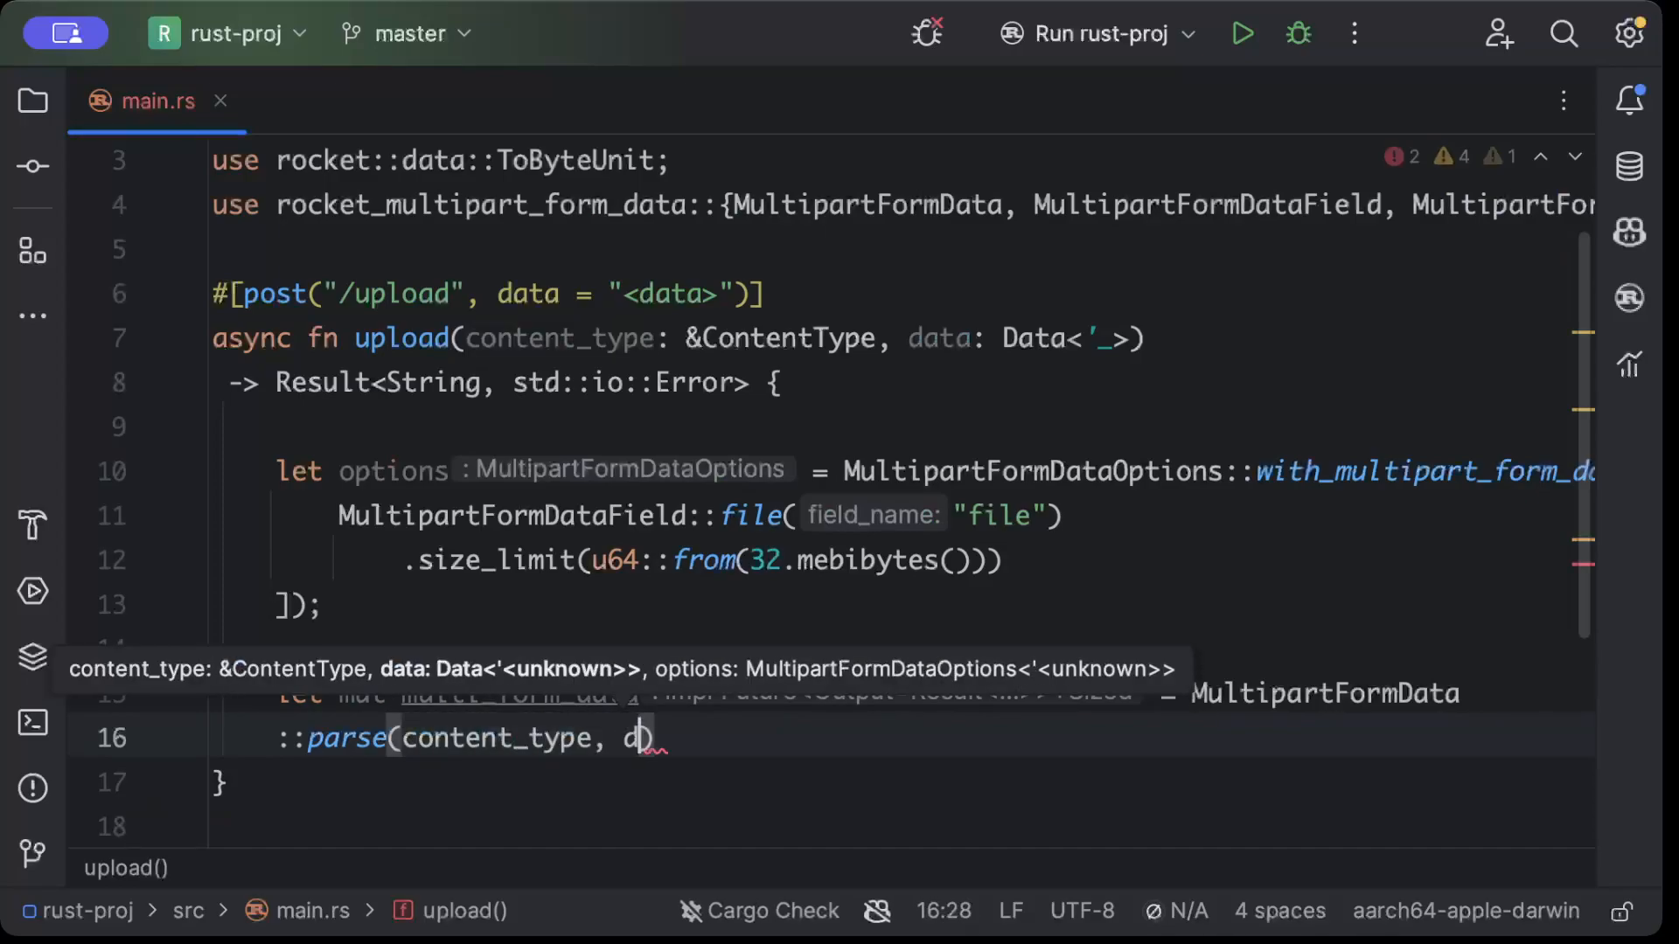
{"action": "type", "text": "ta, options"}
{"action": "type", "text": "."}
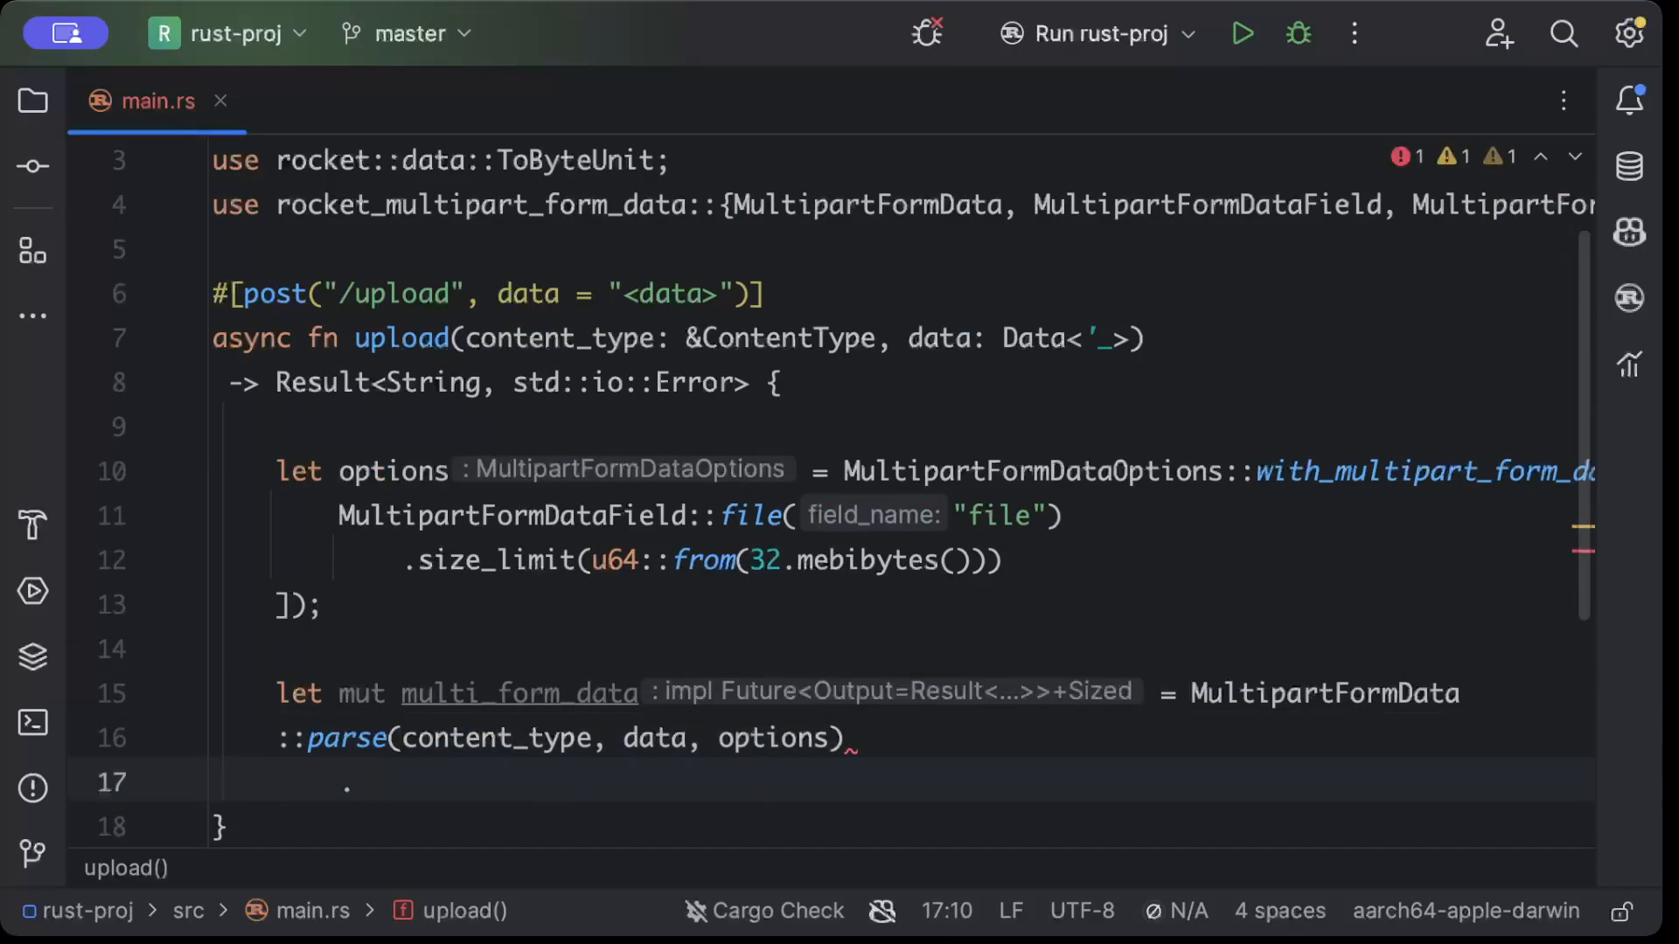
{"action": "type", "text": "unw"}
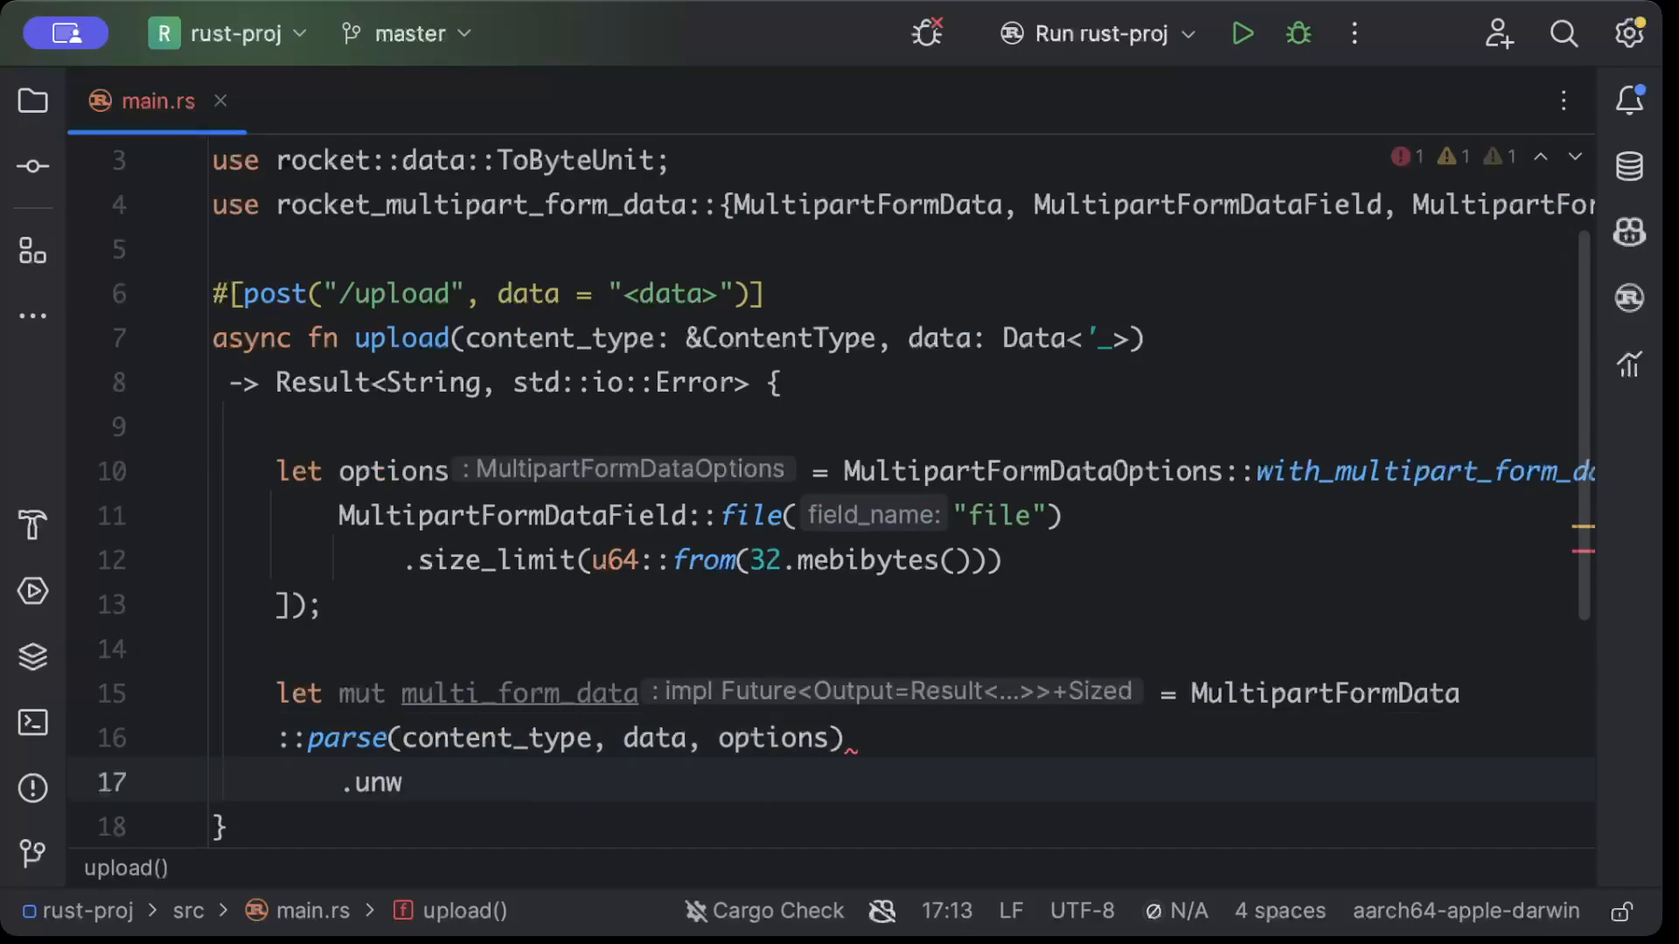
{"action": "key", "text": "Backspace"}
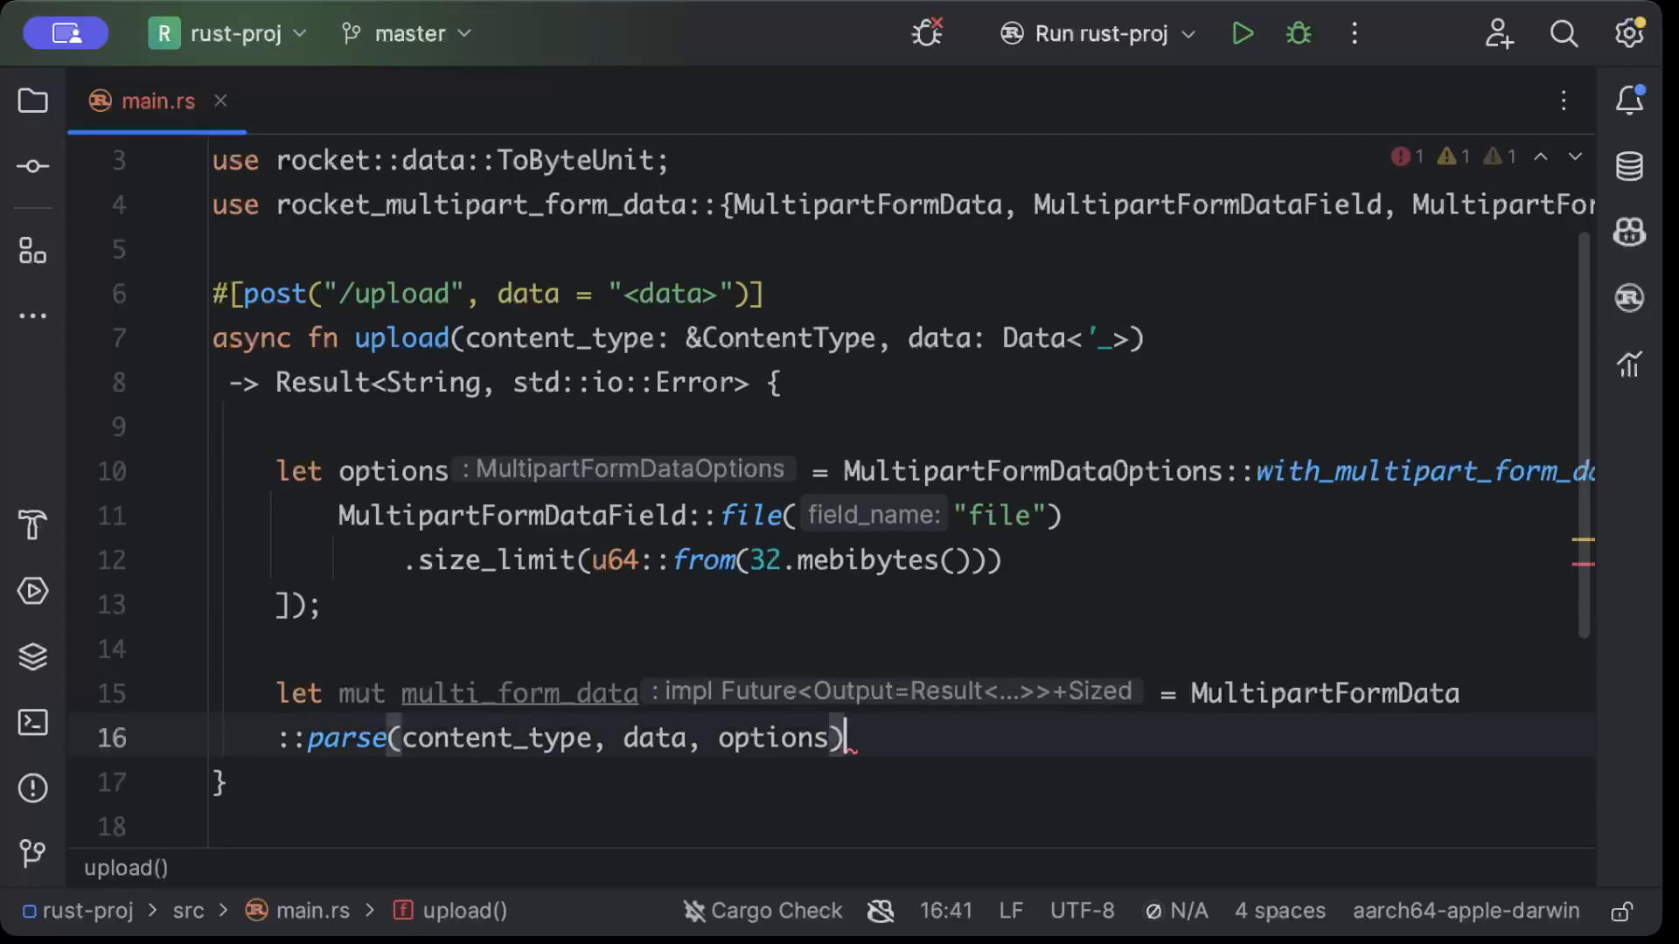
{"action": "type", "text": ".unw"}
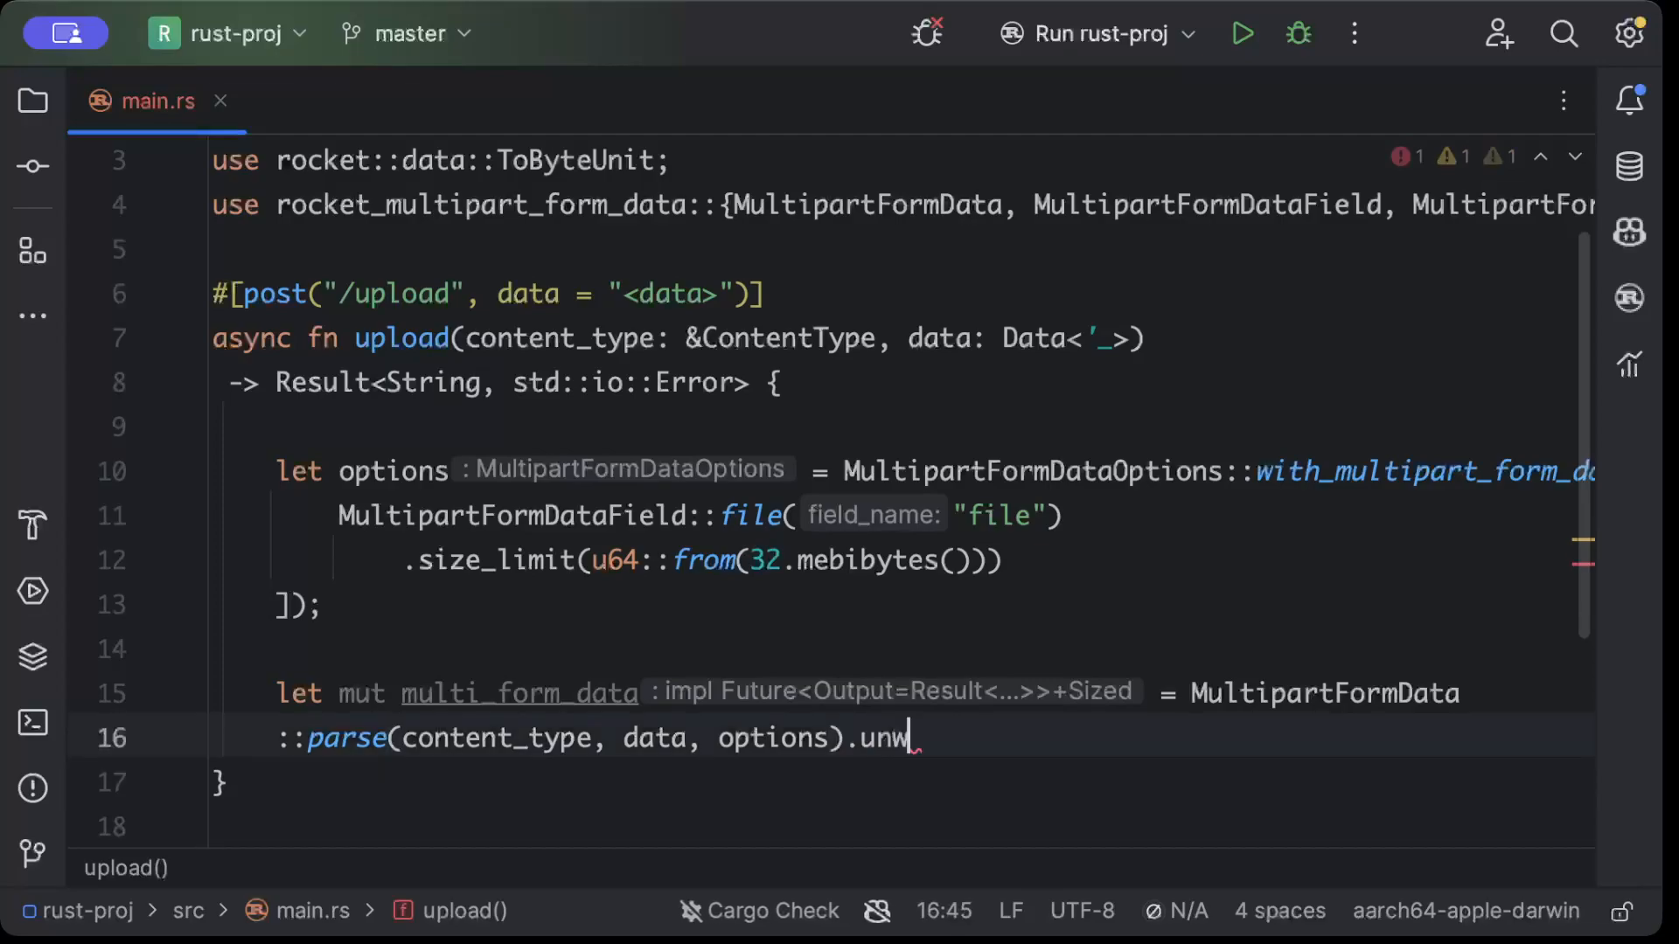
{"action": "type", "text": "r"}
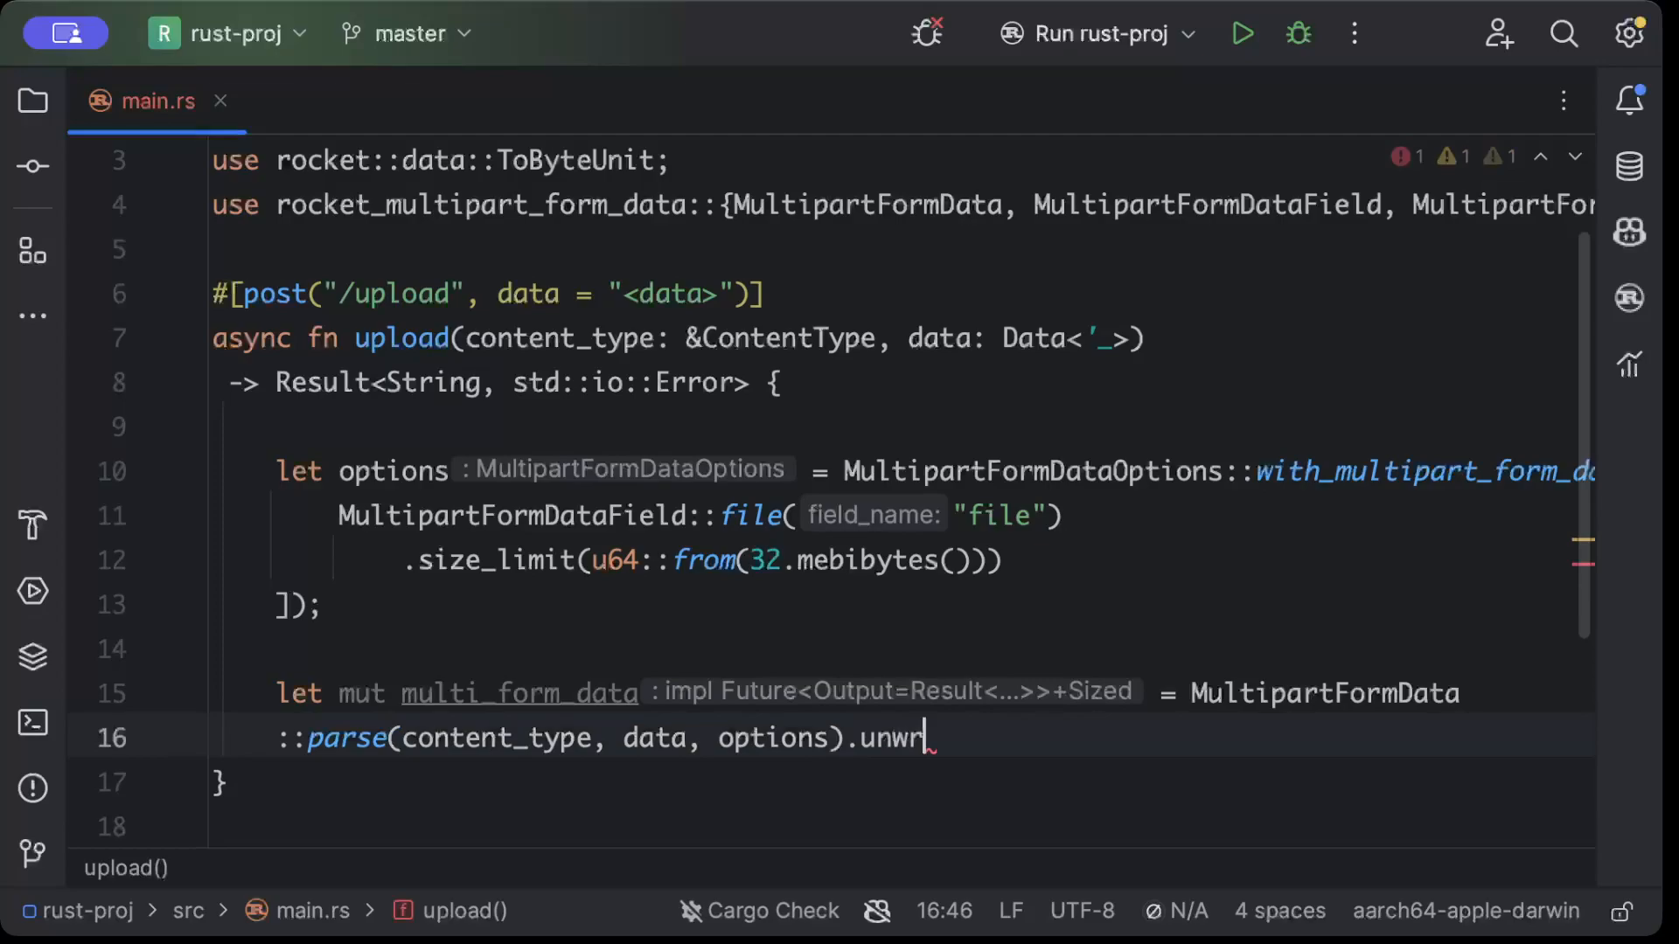
{"action": "type", "text": "await."}
{"action": "type", "text": "l"}
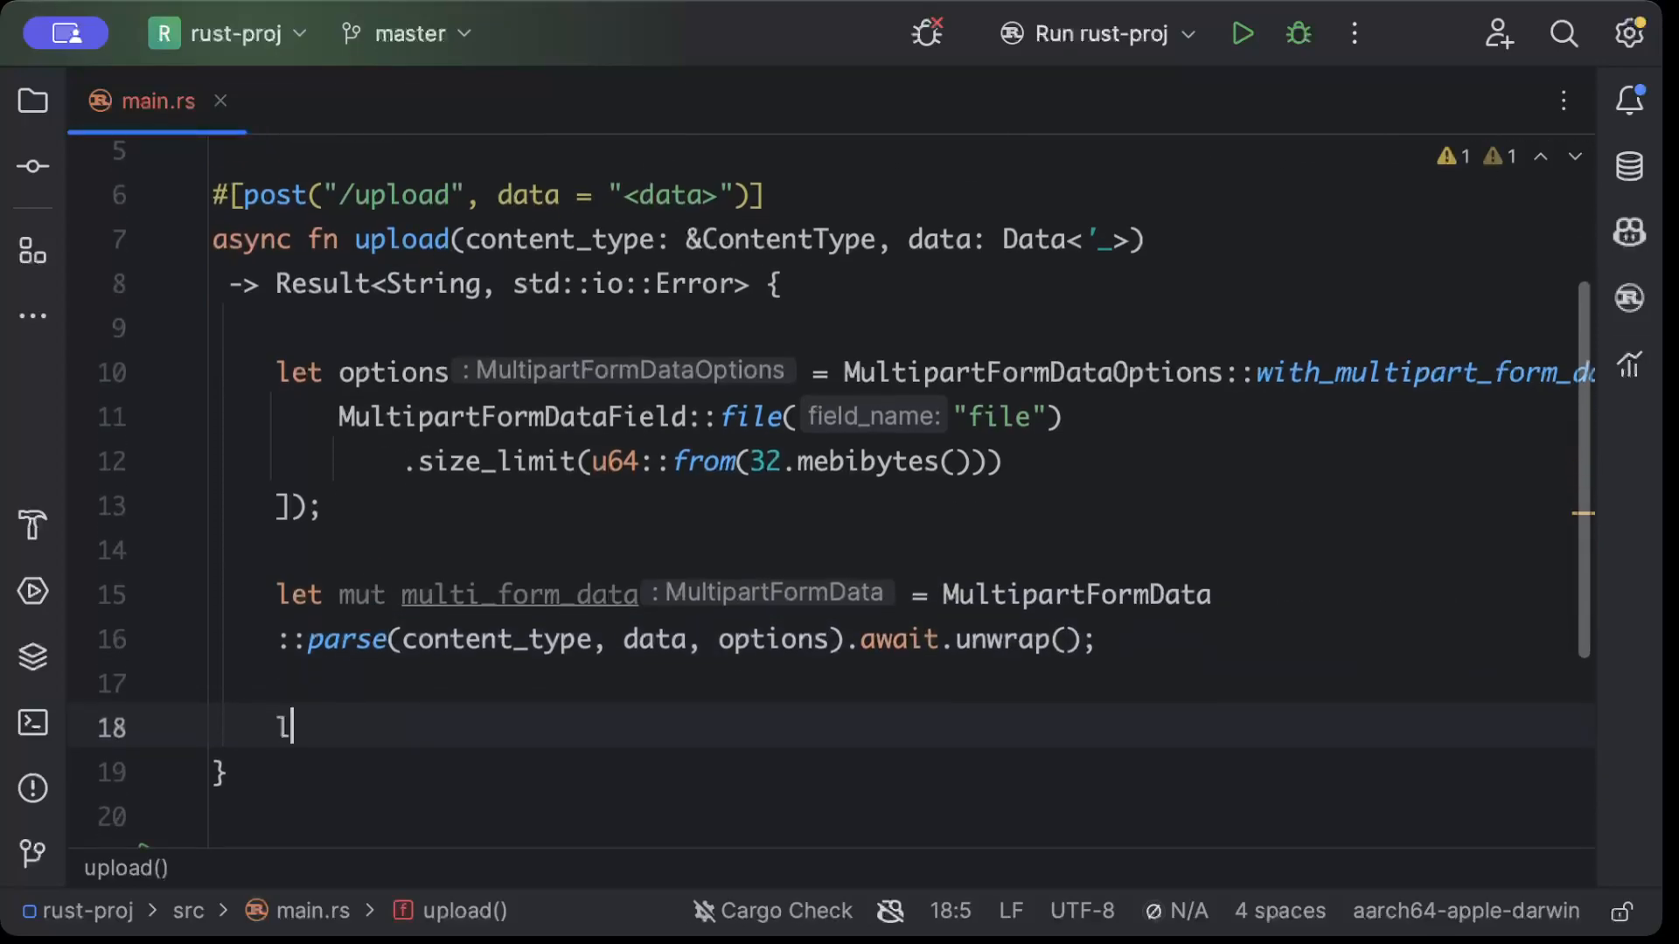
Write let file = multi_form_data.files.get("file"); and start new lines below it
{"action": "type", "text": "et file ="}
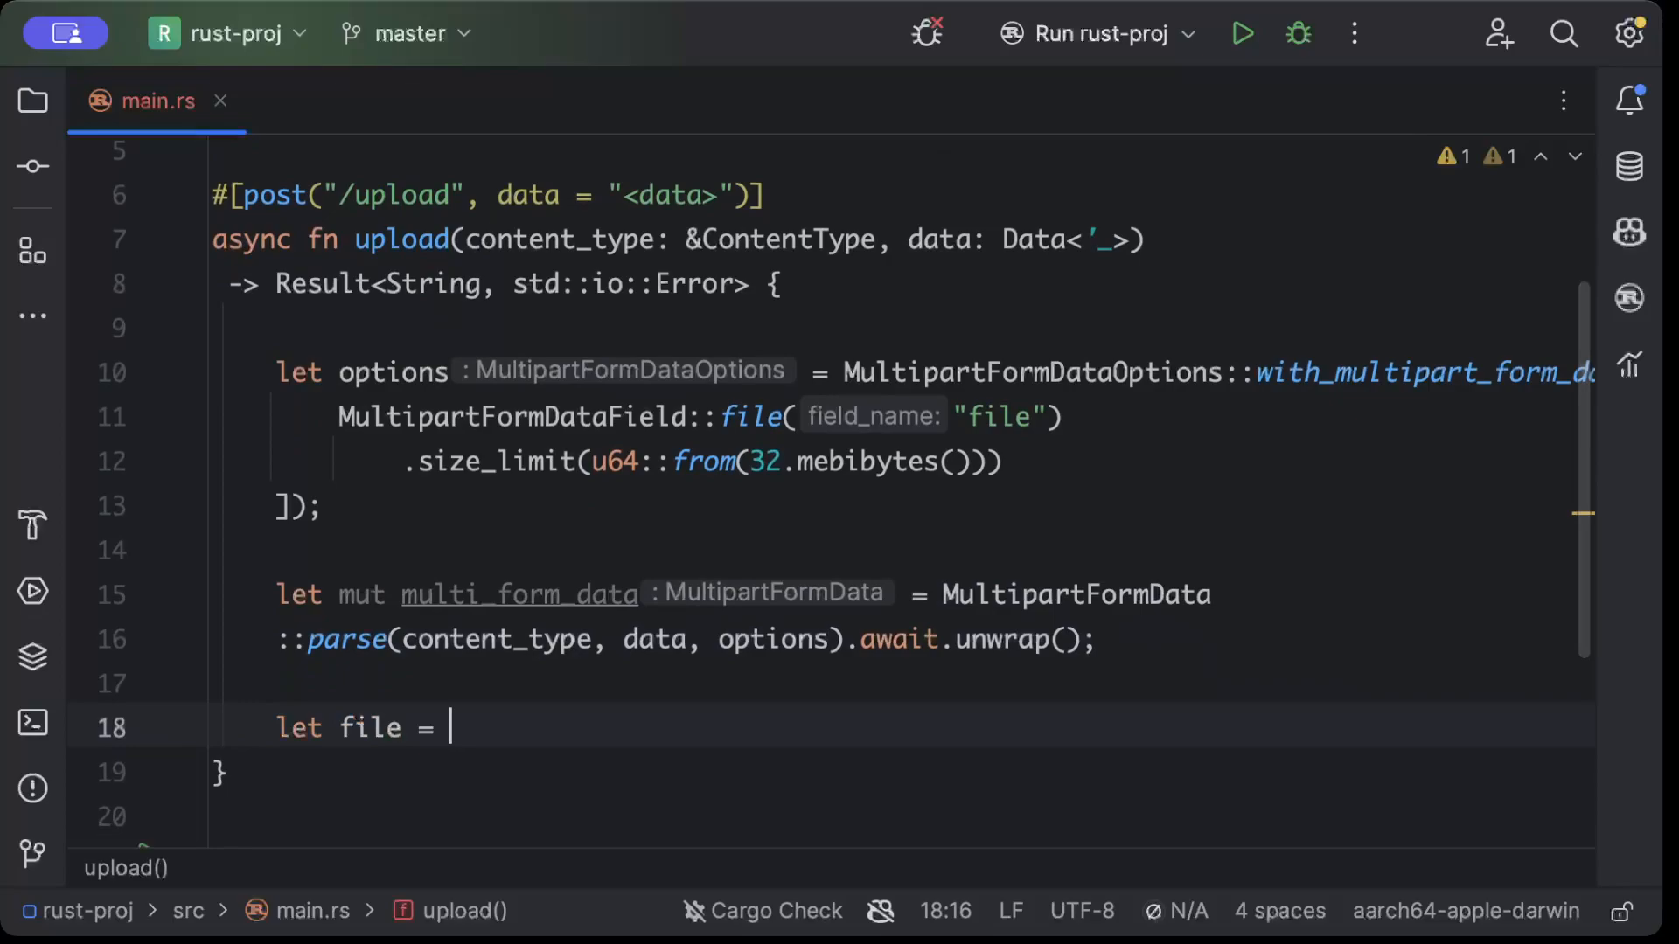
{"action": "type", "text": "multifo"}
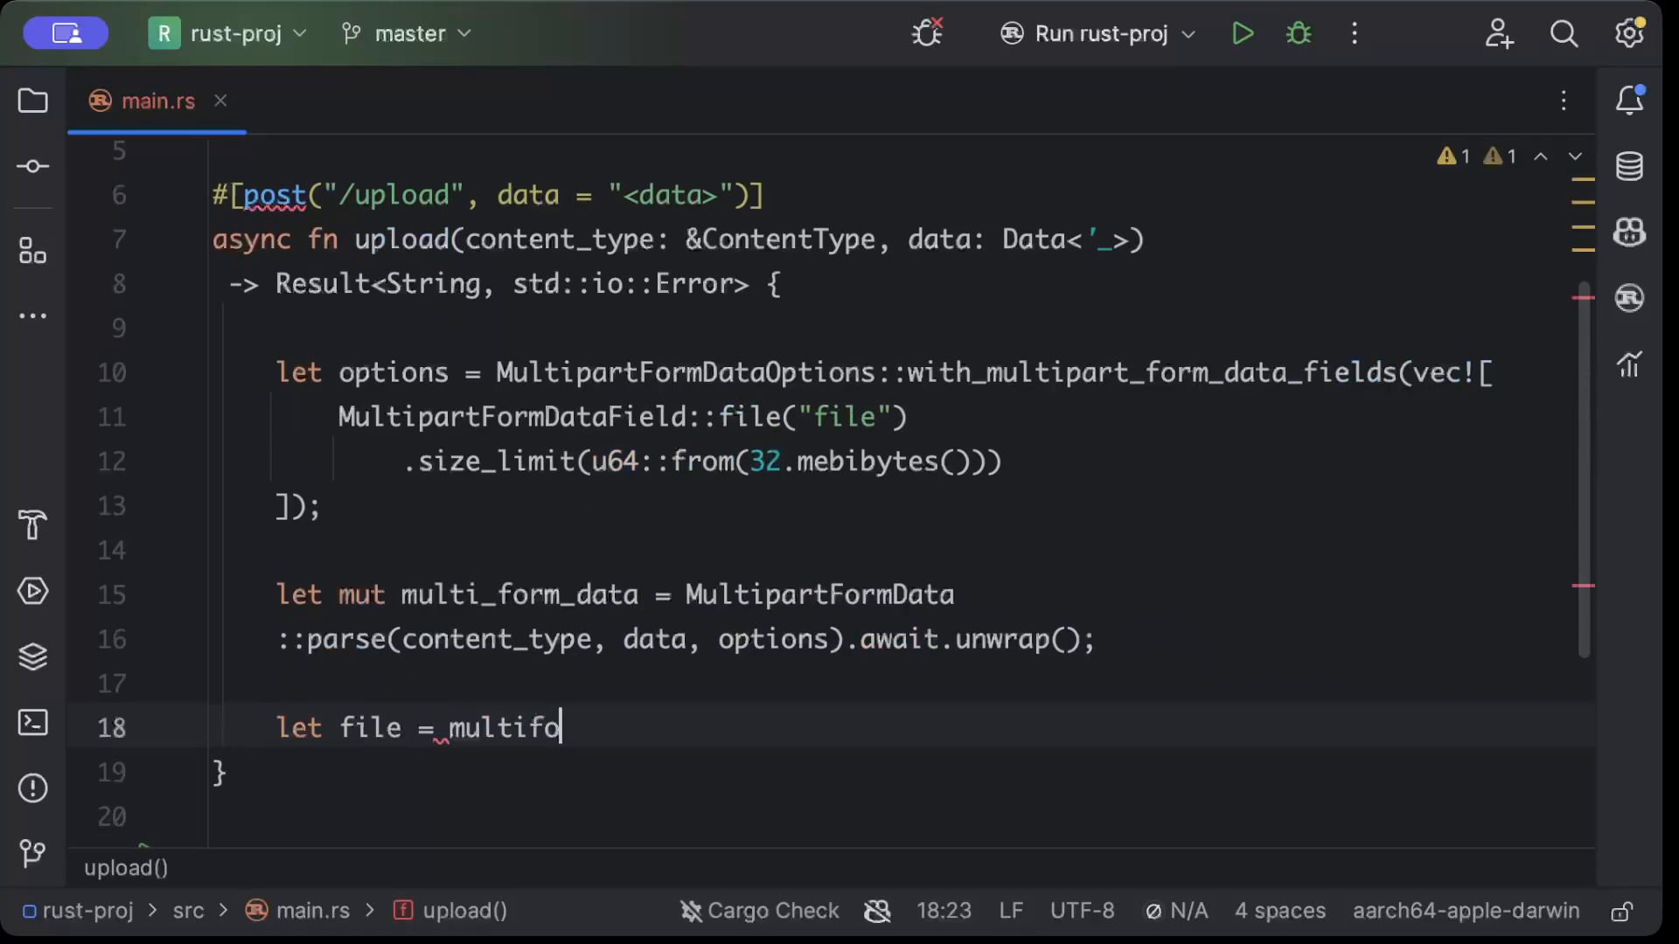
{"action": "type", "text": "rm_data.f"}
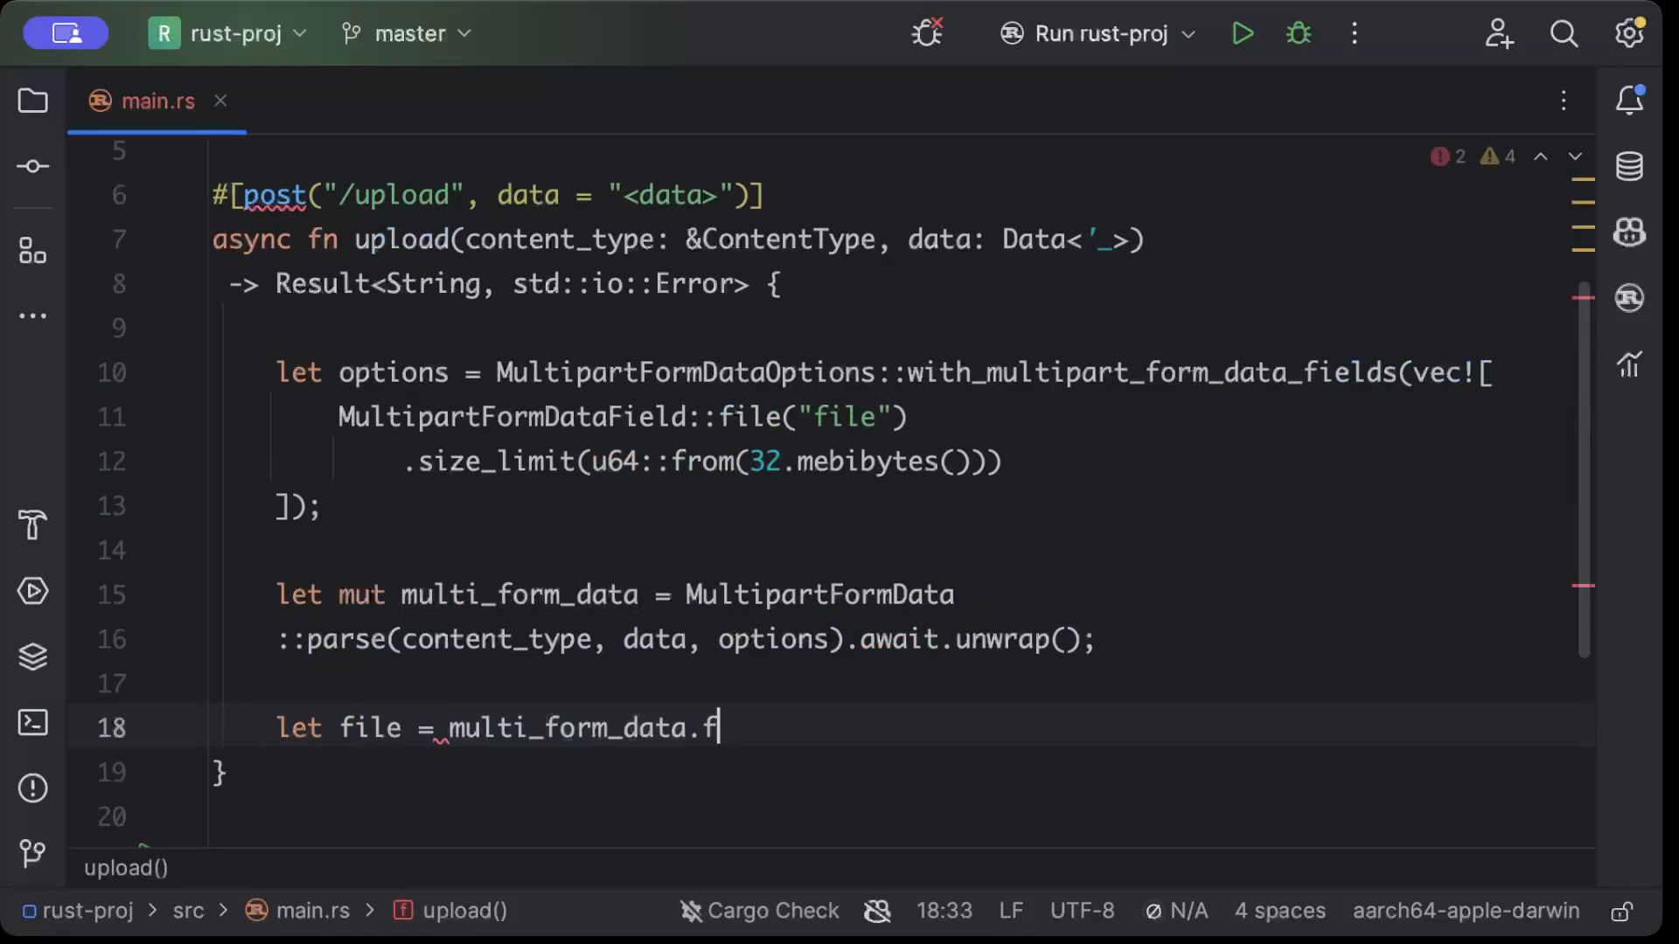
{"action": "type", "text": "iles"}
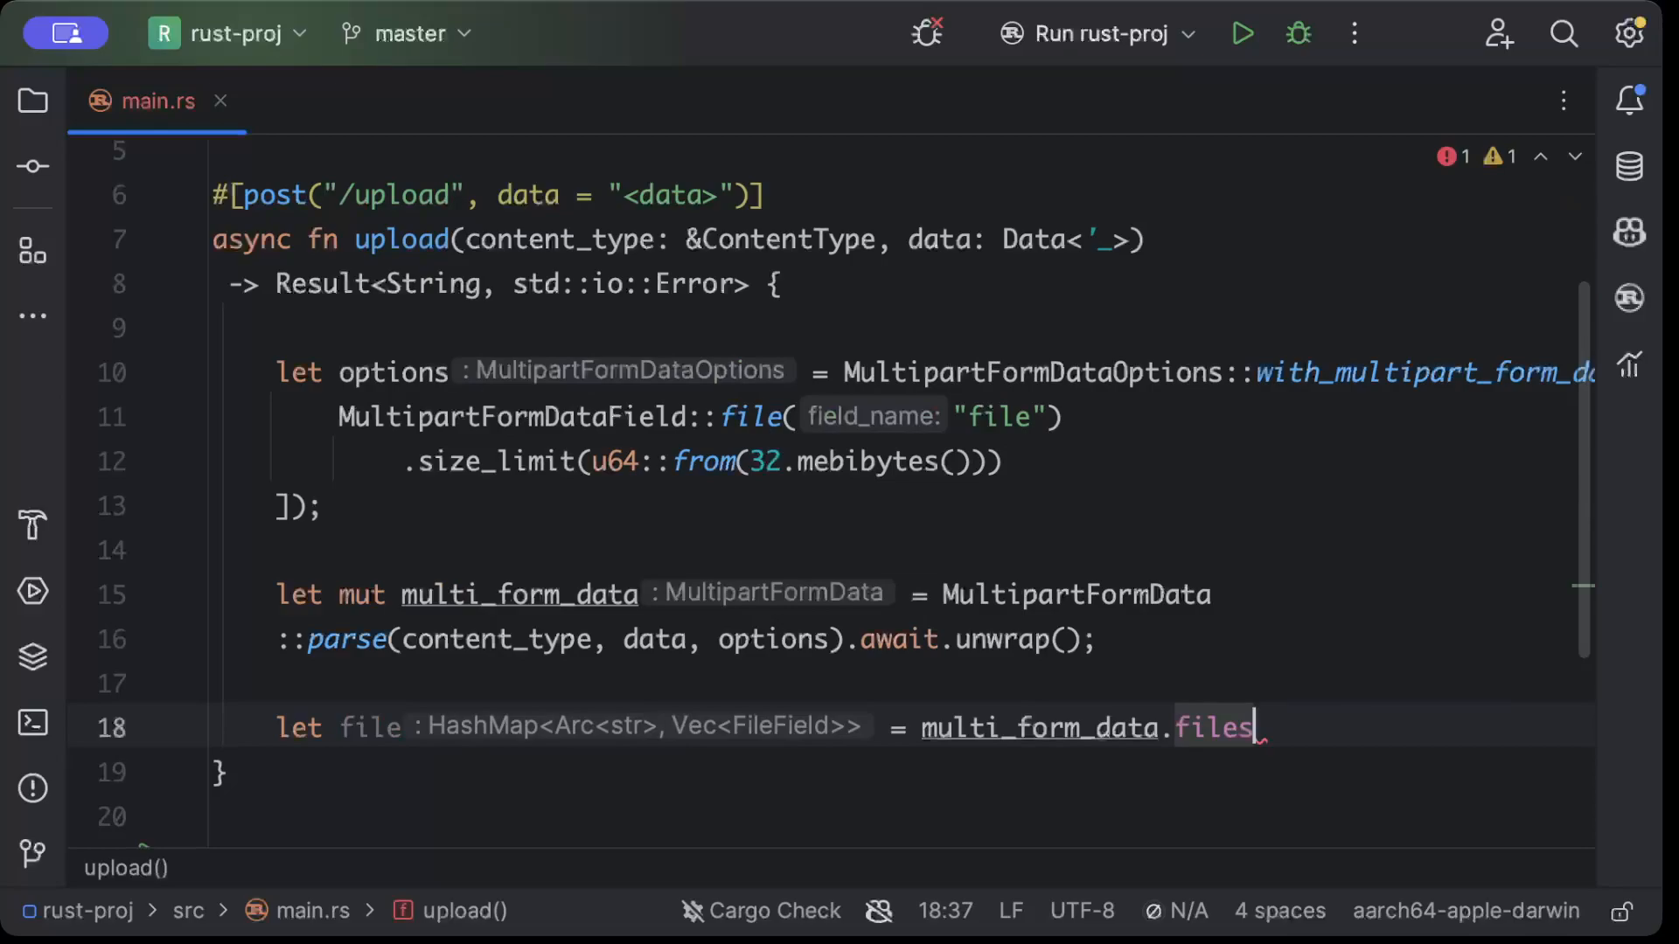
{"action": "type", "text": ".get()"}
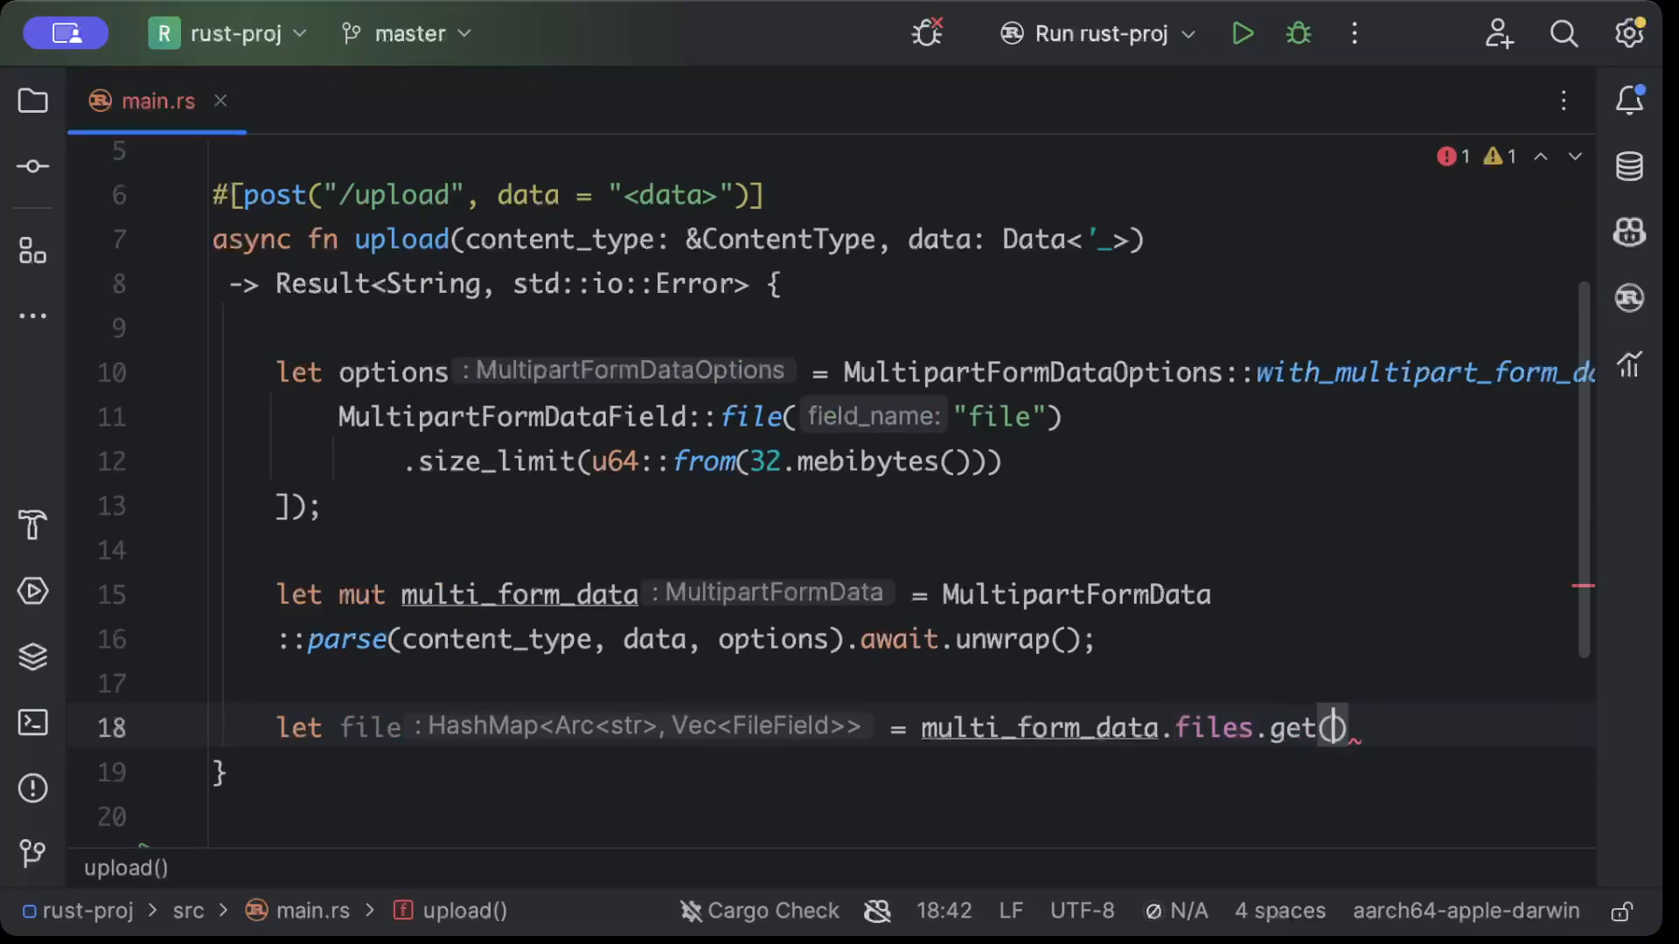
{"action": "type", "text": "\""}
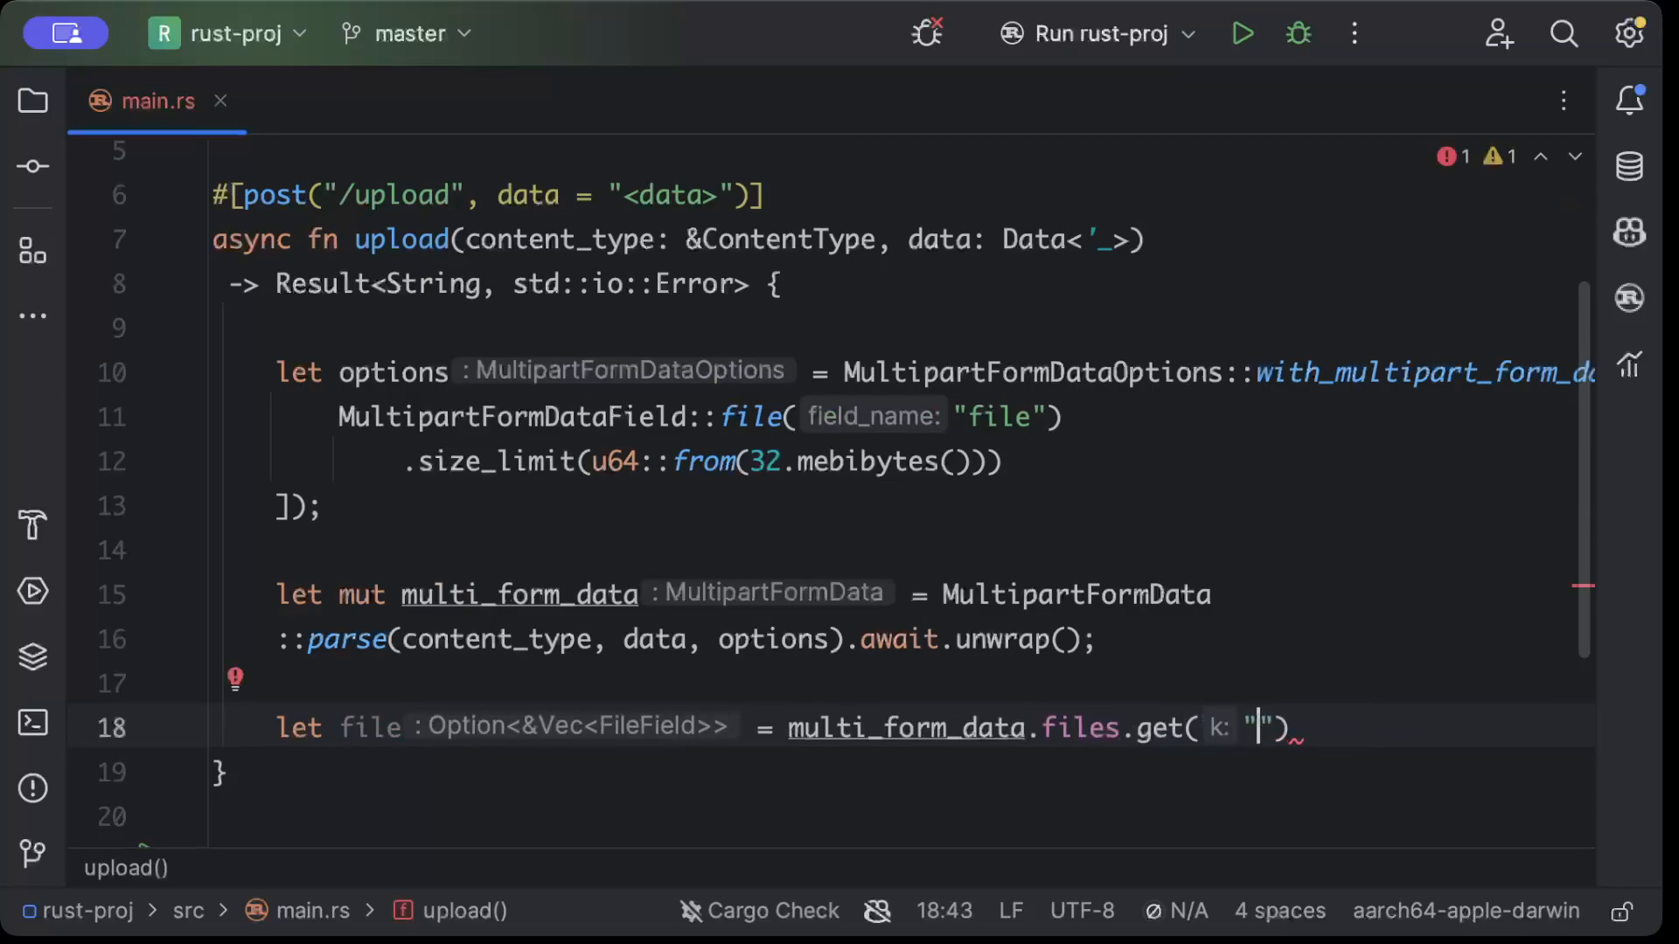
{"action": "type", "text": "file"}
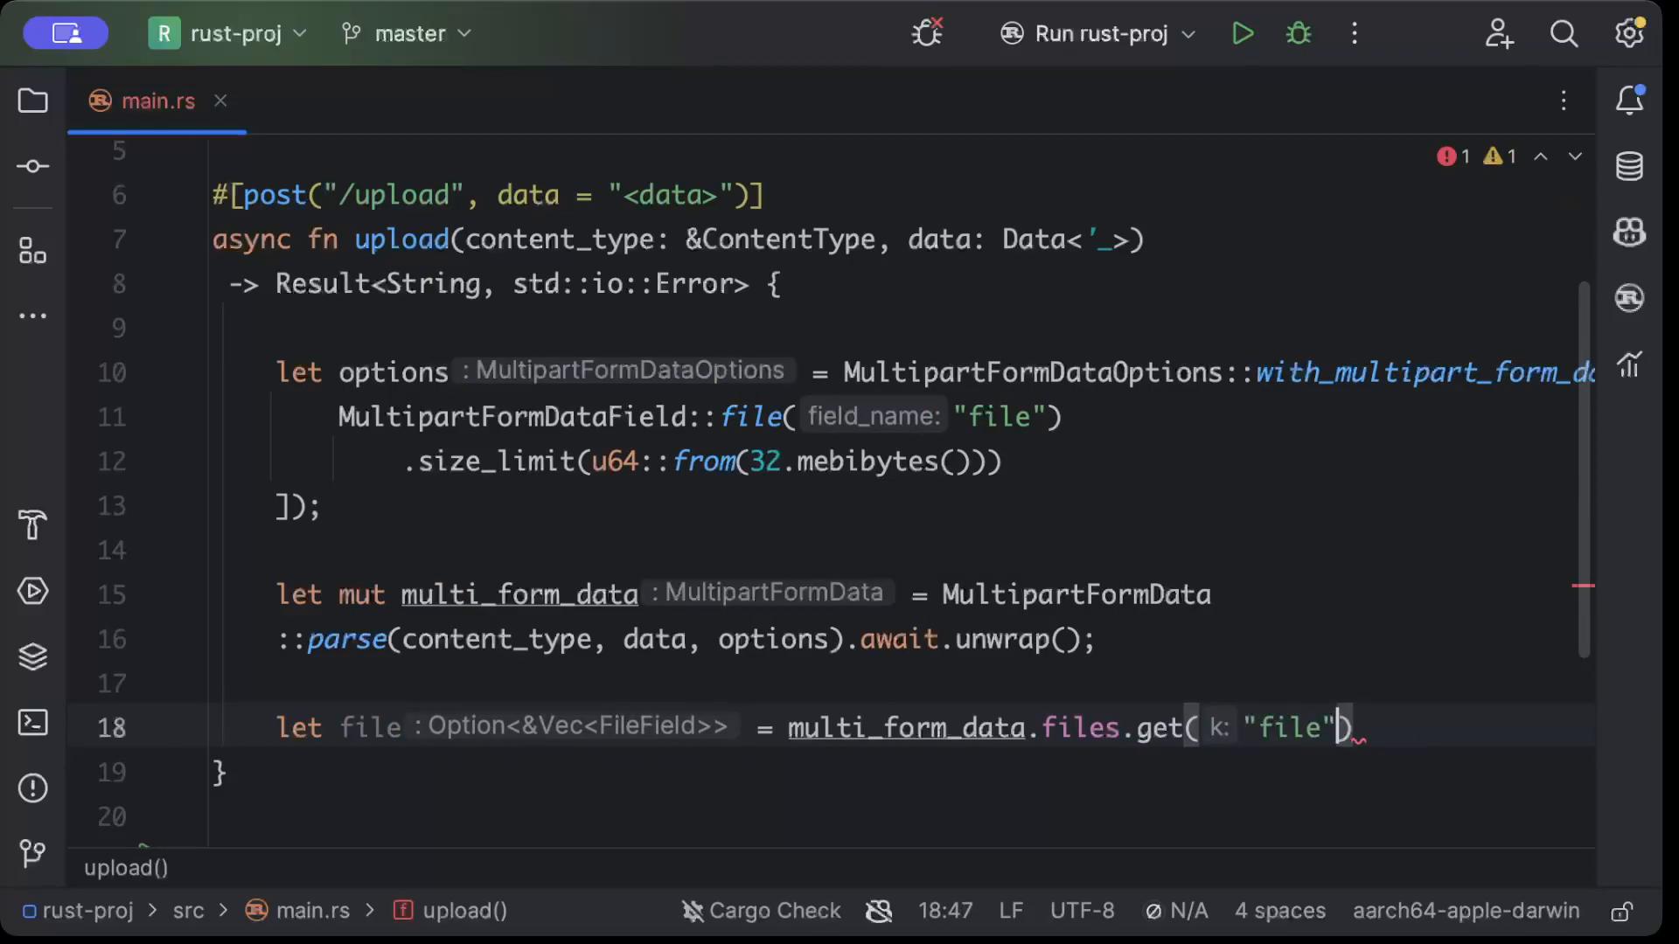
{"action": "type", "text": ";"}
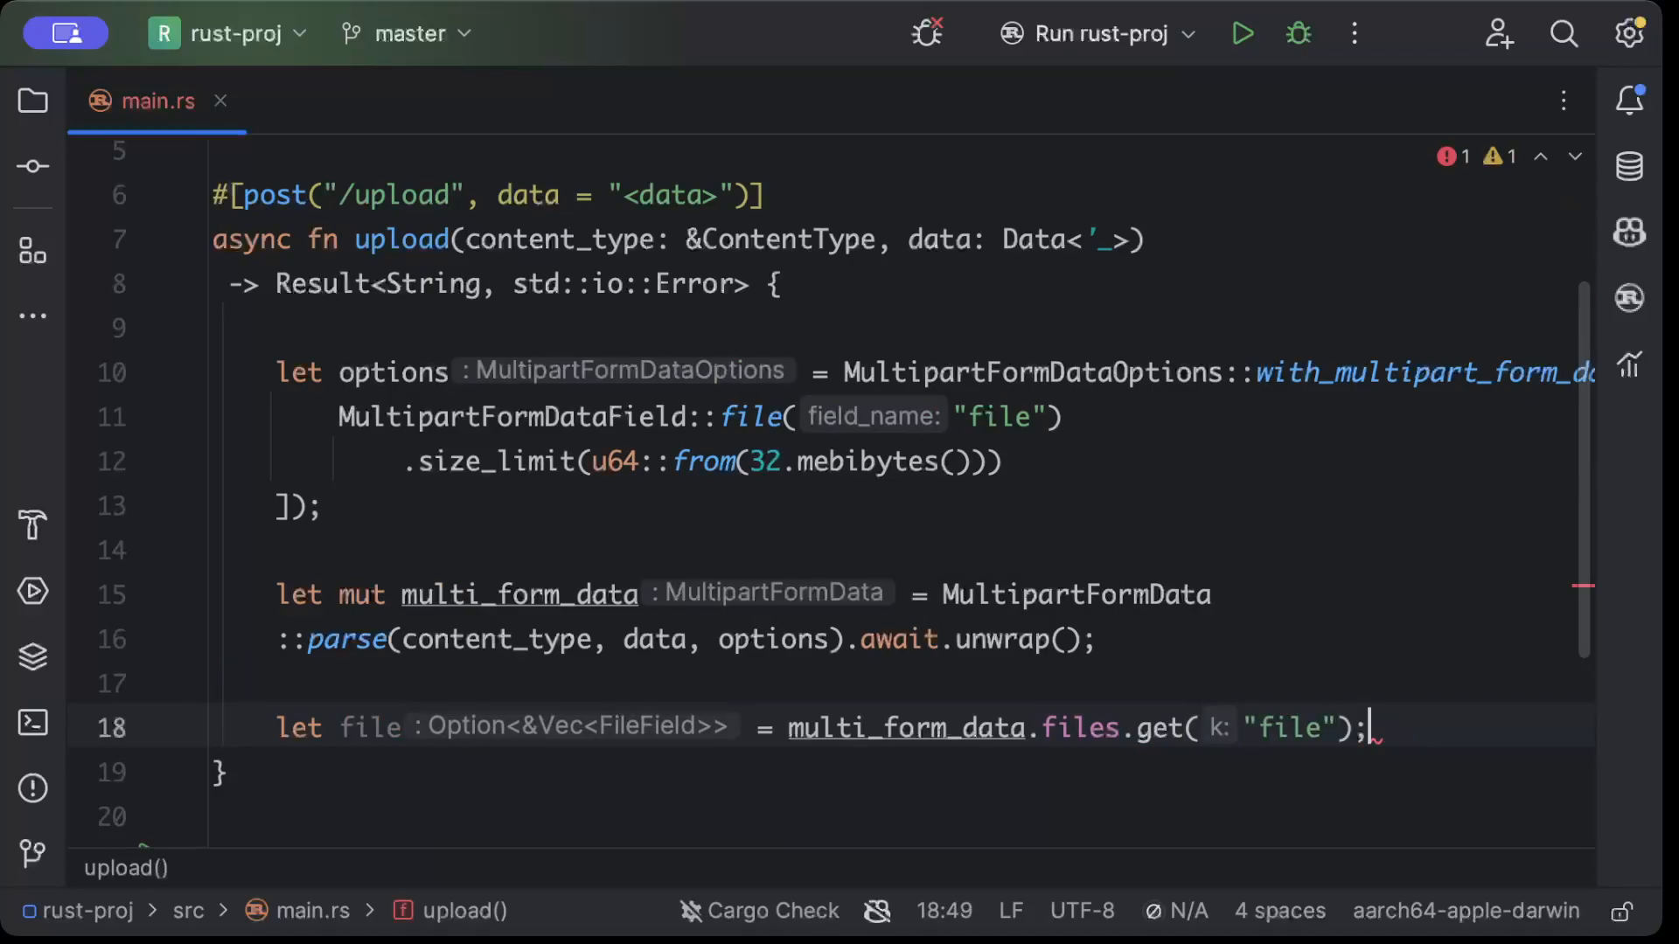
{"action": "key", "text": "enter"}
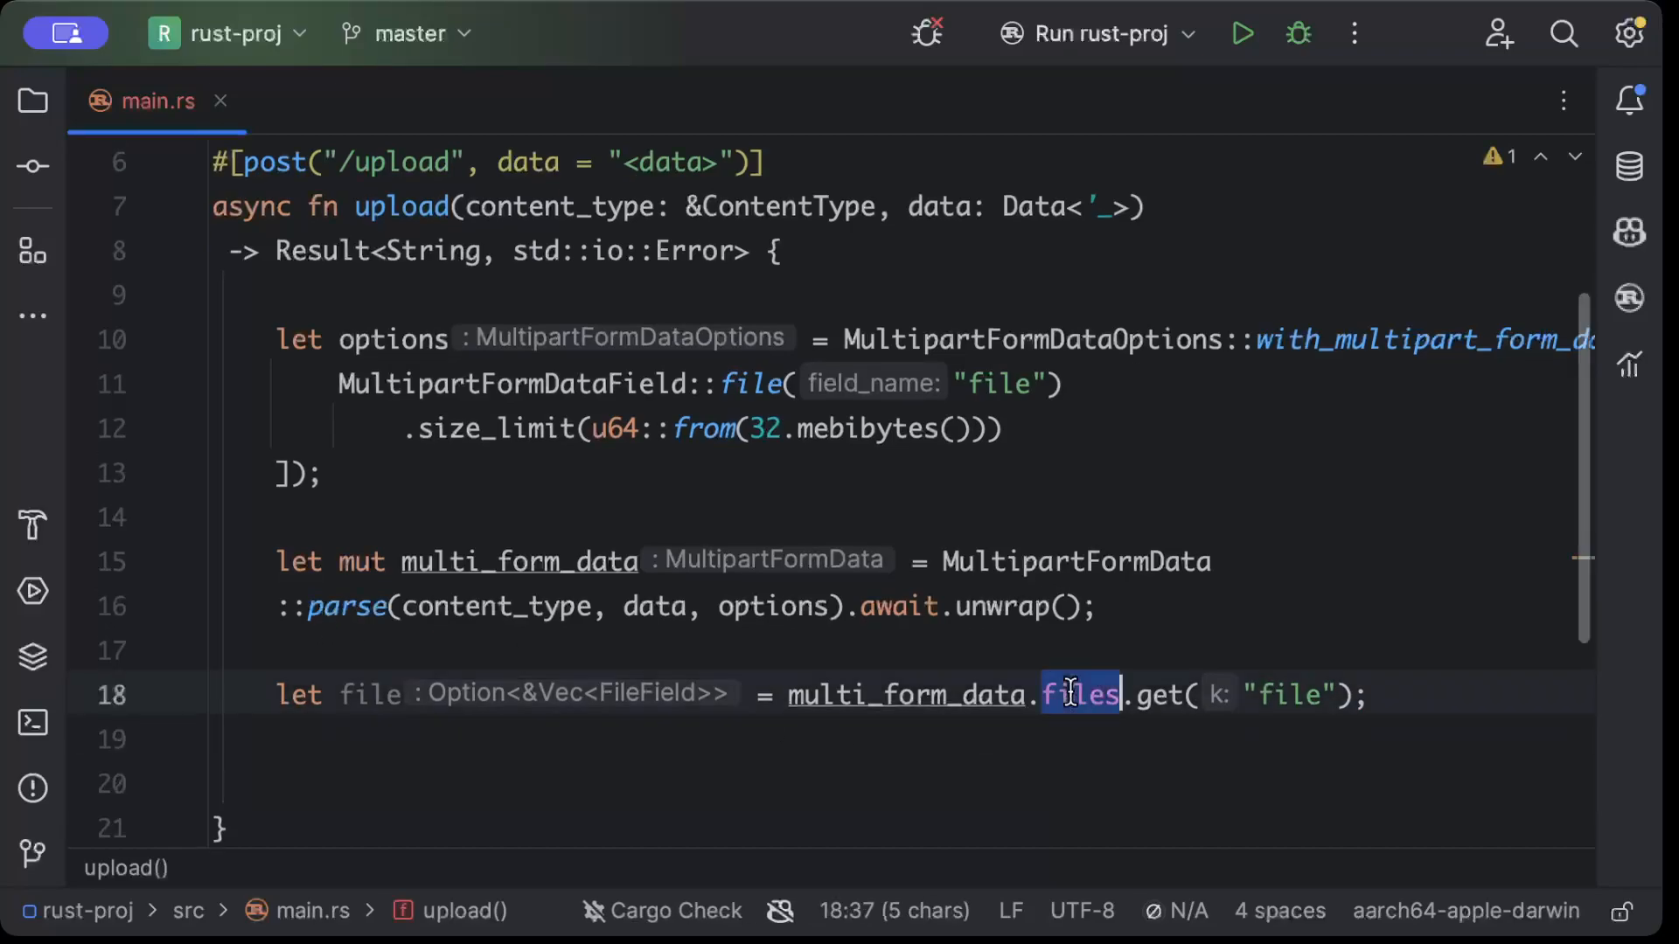
Start an if let Some(file_fields) = file { } block after the lookup
{"action": "type", "text": "if let So"}
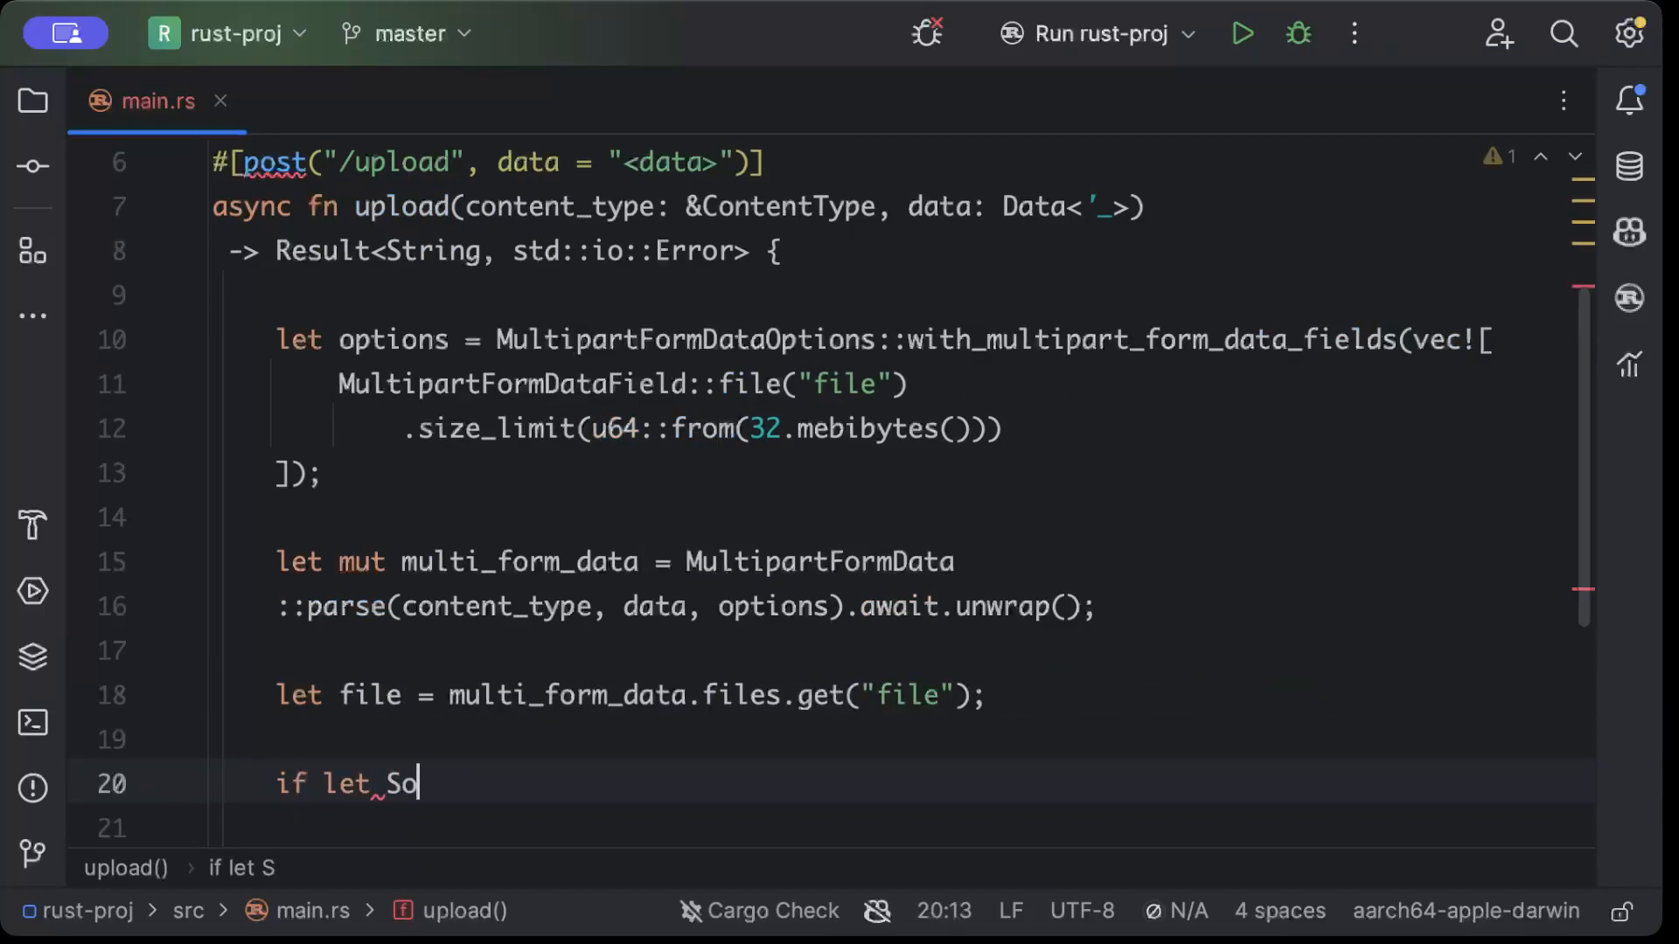
{"action": "type", "text": "me(field)"}
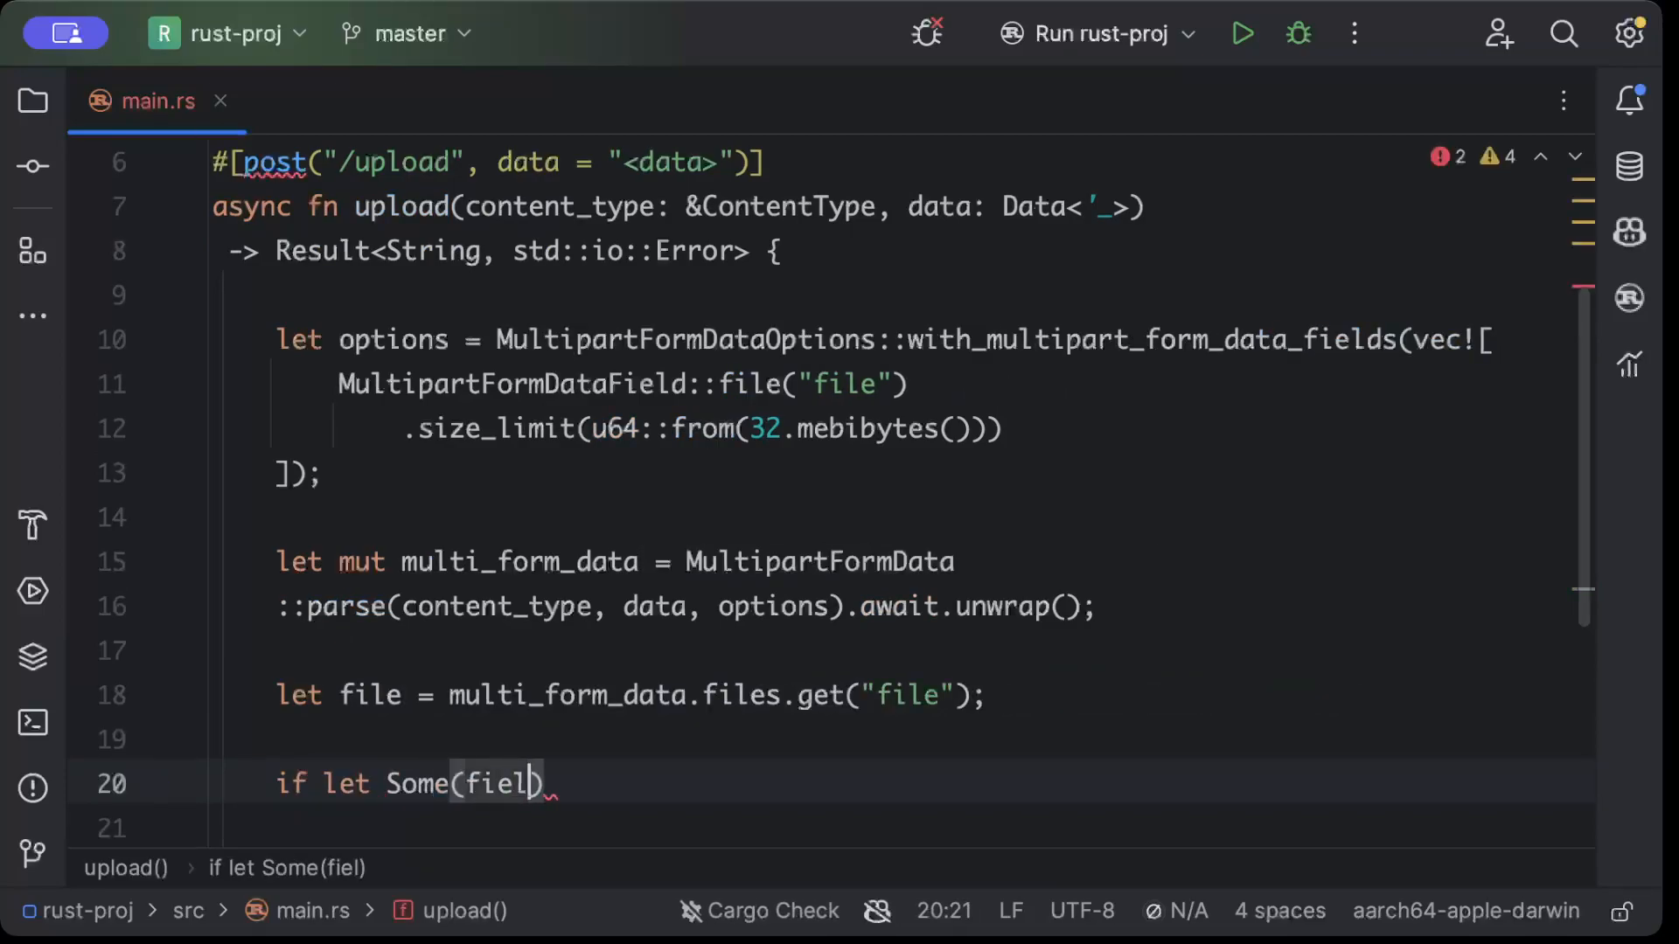
{"action": "type", "text": "_fie"}
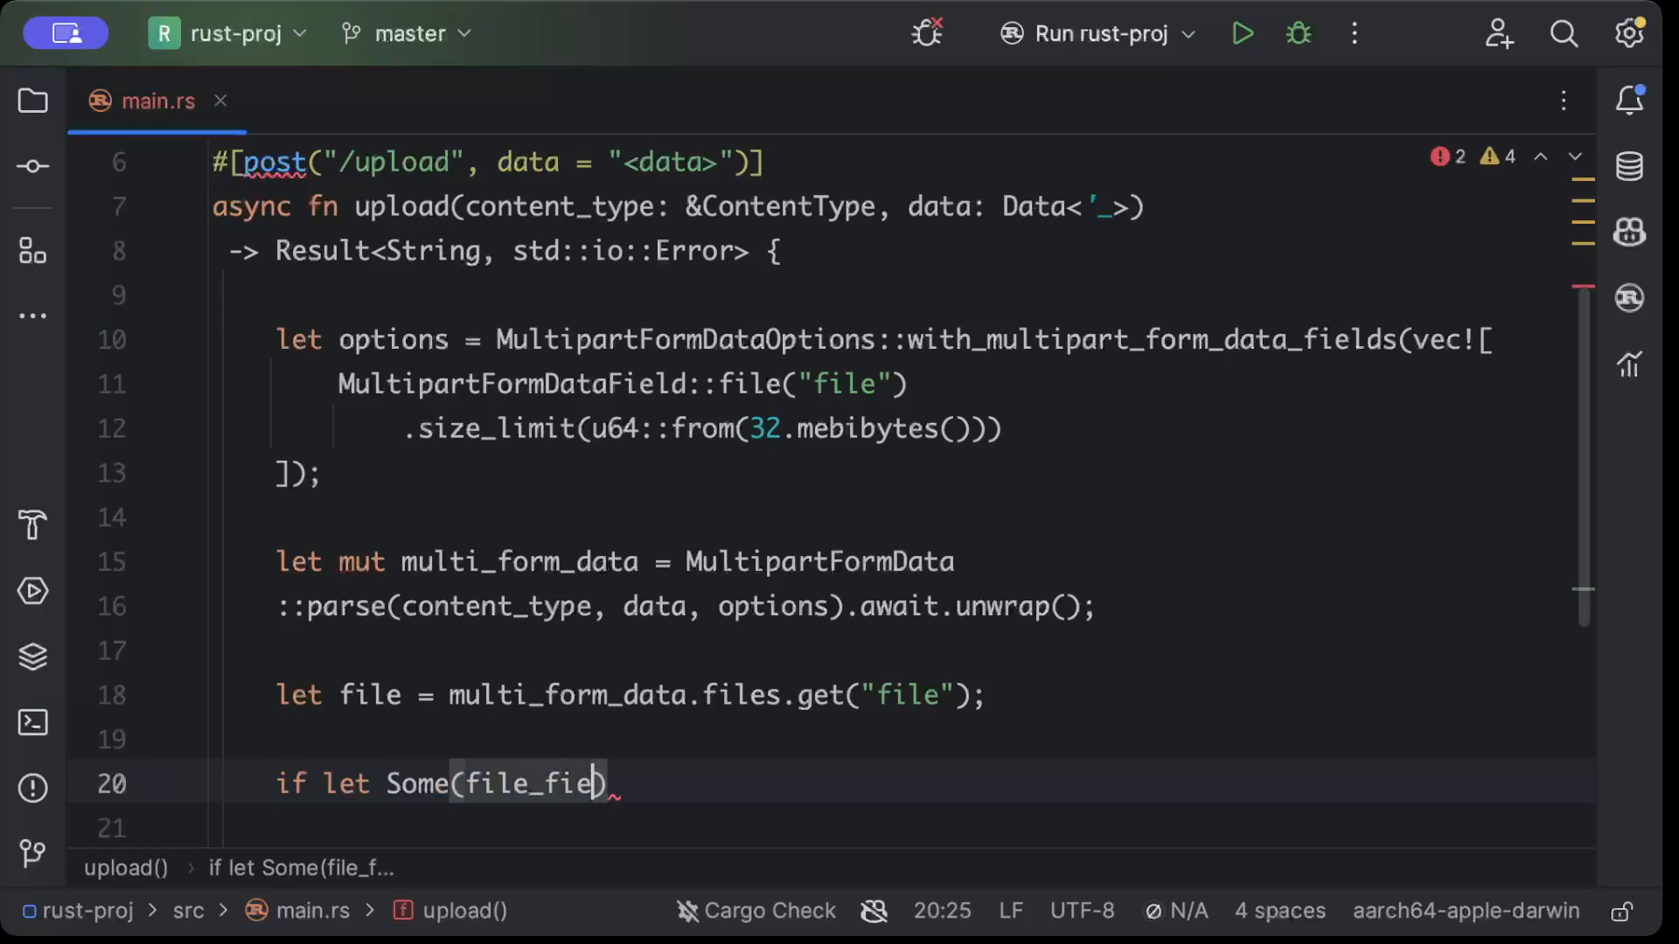
{"action": "type", "text": "lds"}
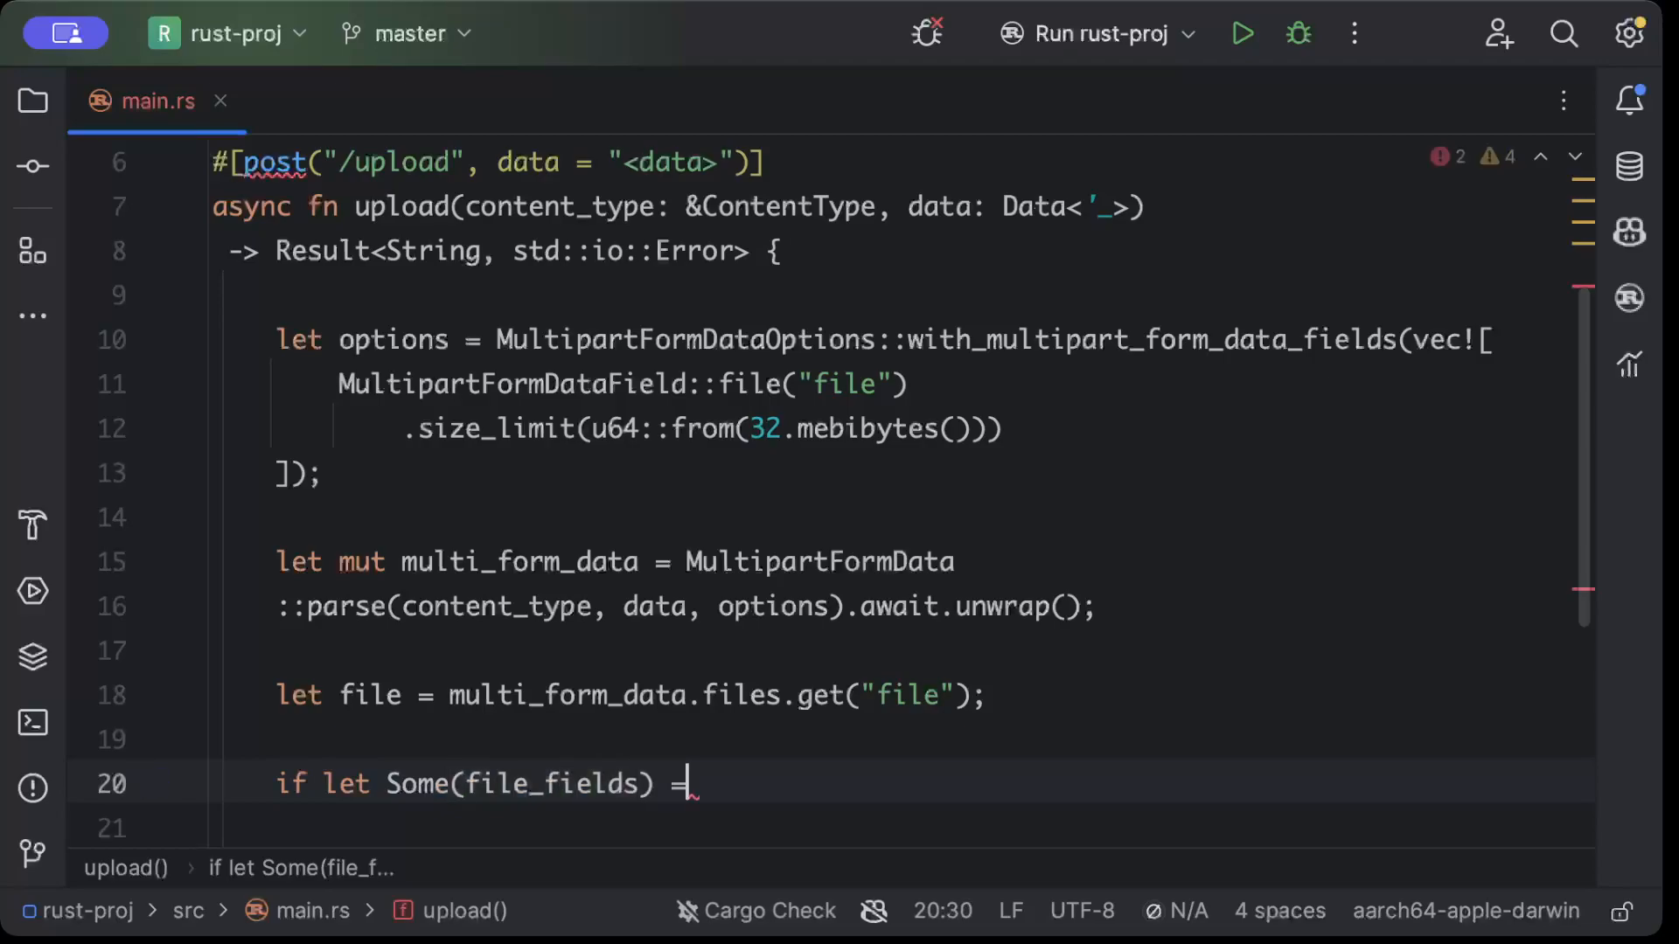
{"action": "type", "text": "file {"}
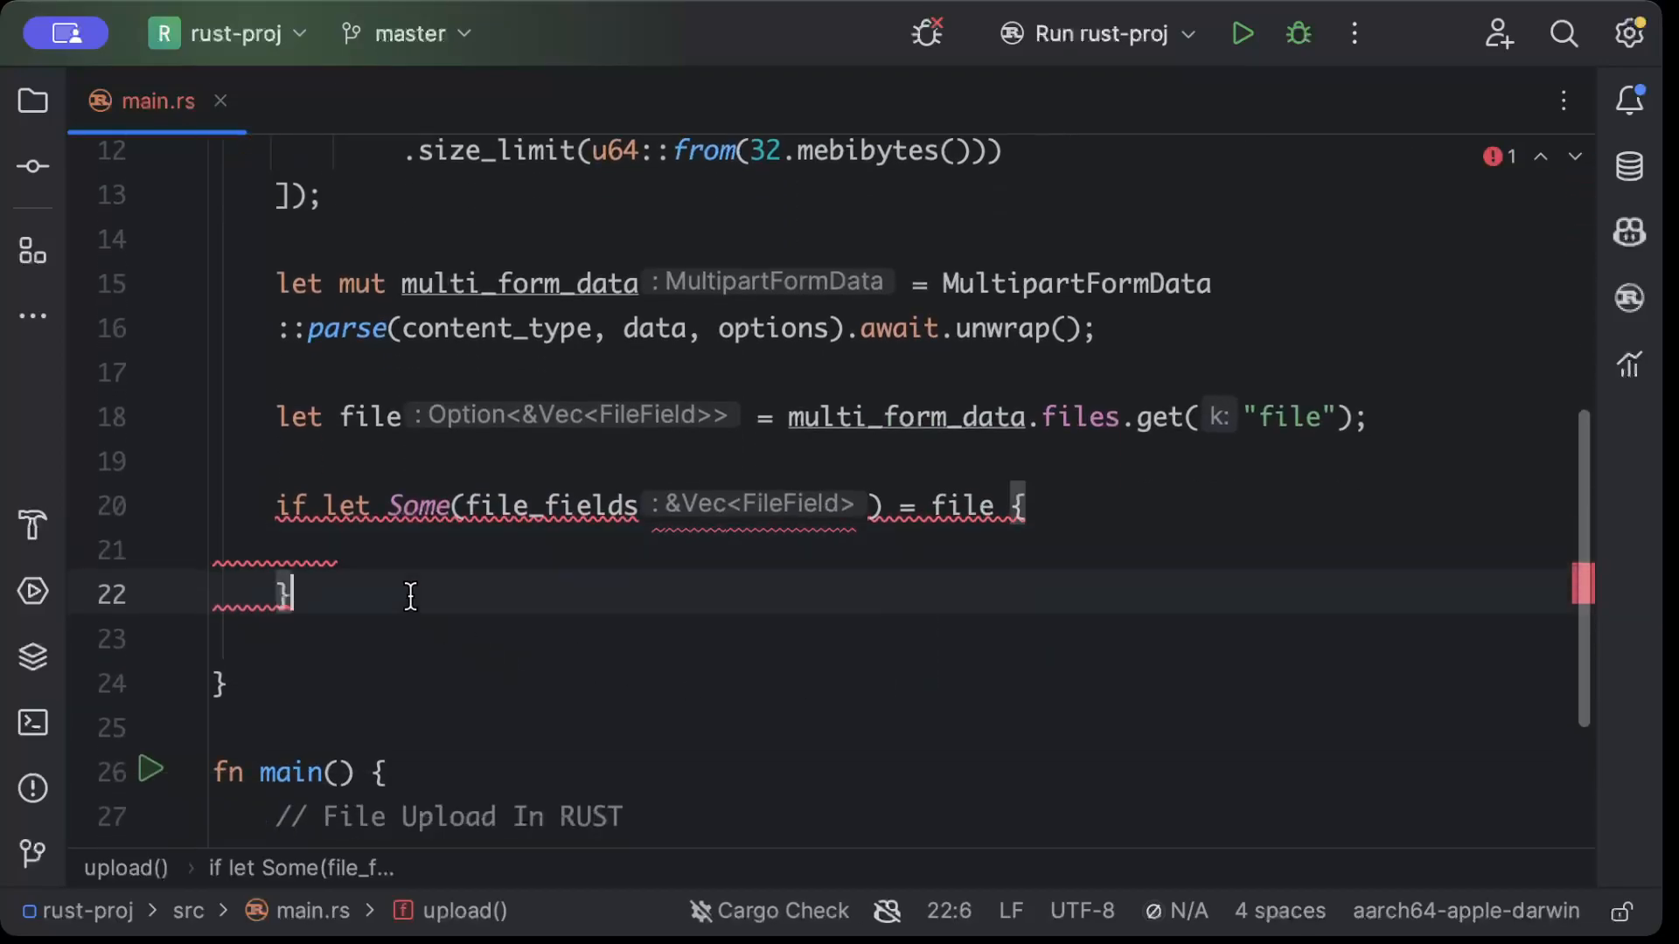
Return Err(std::io::Error::new(ErrorKind::Other, "Upload Failed..!")) after the if-let block
{"action": "type", "text": "Err"}
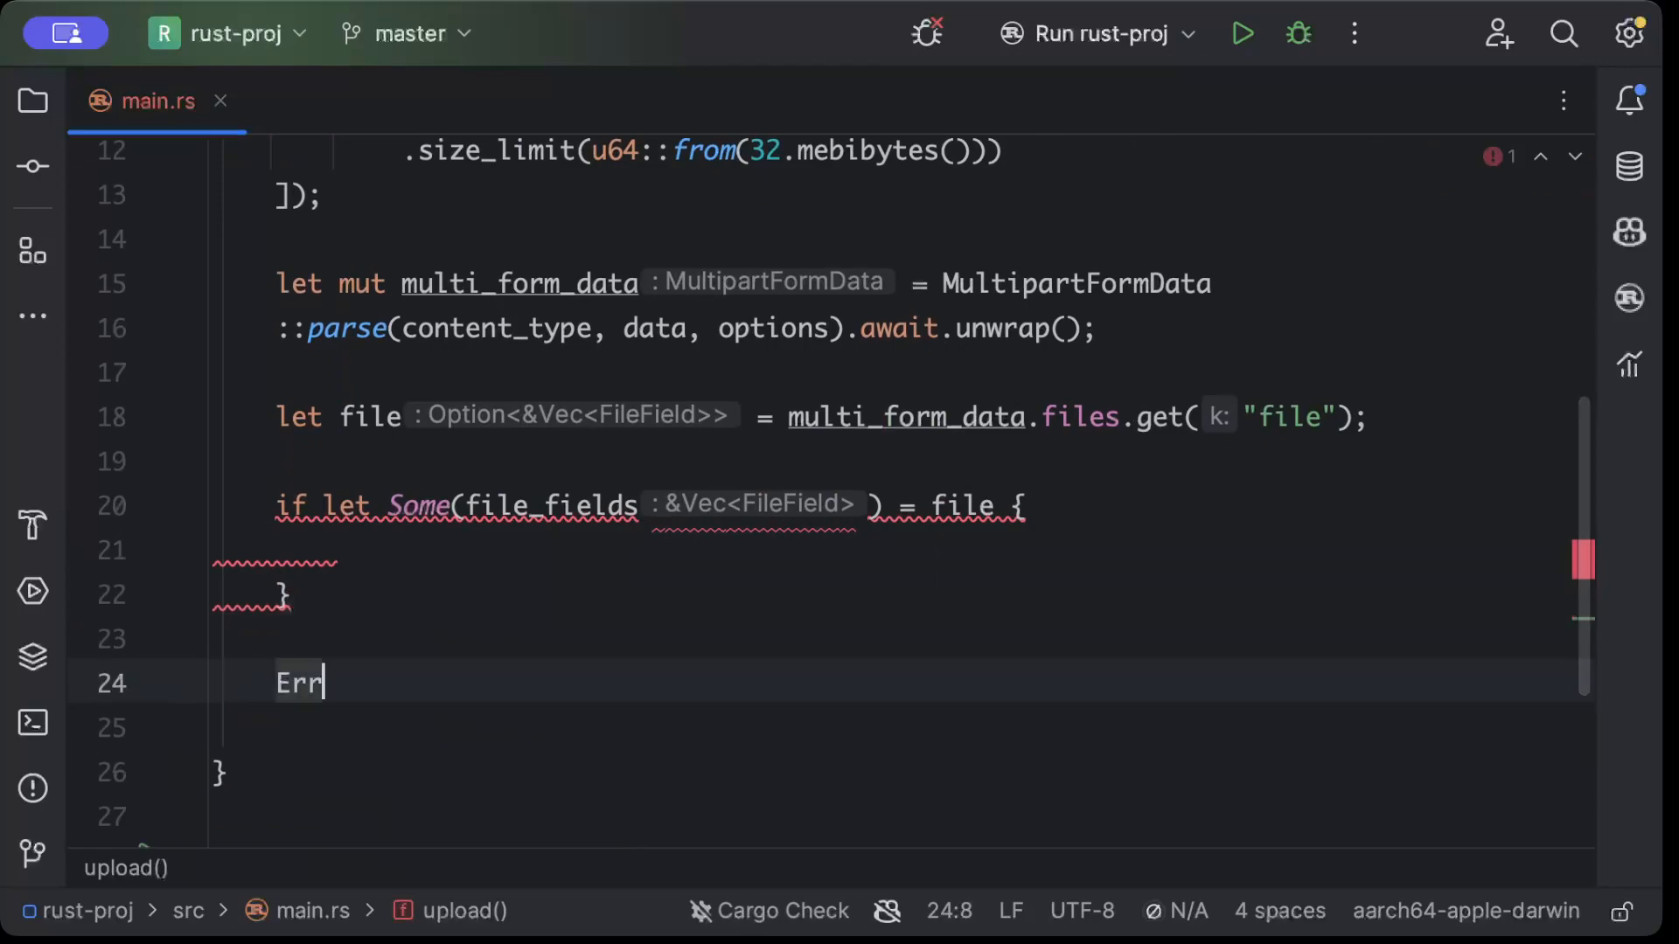
{"action": "type", "text": "(std"}
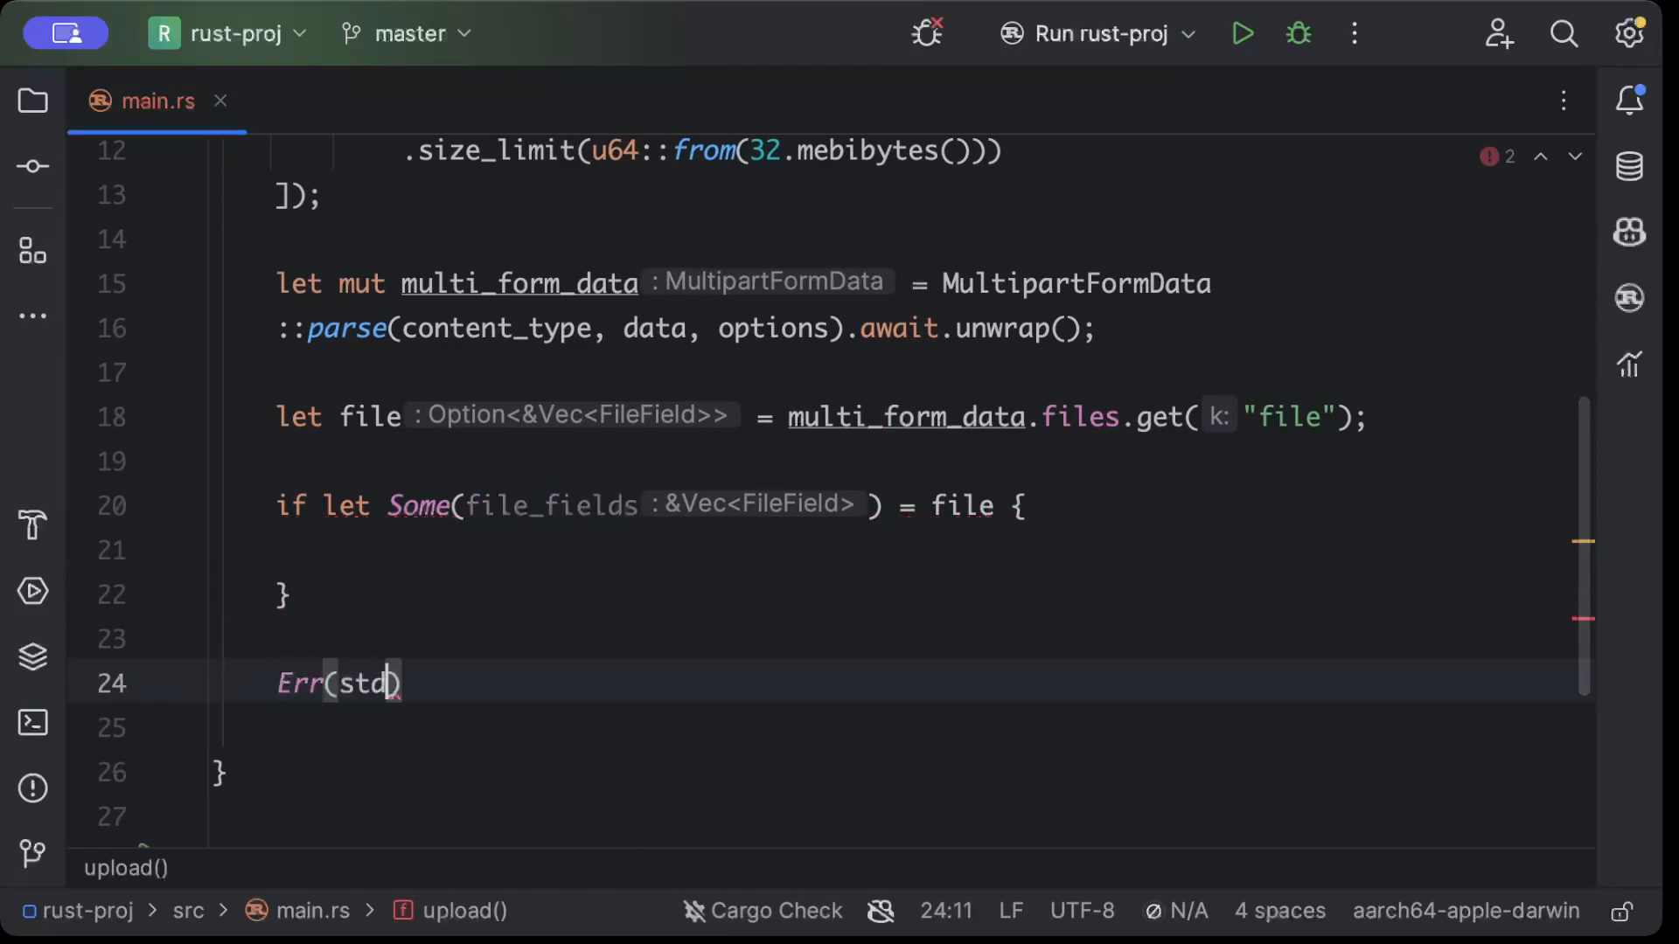
{"action": "type", "text": "::io"}
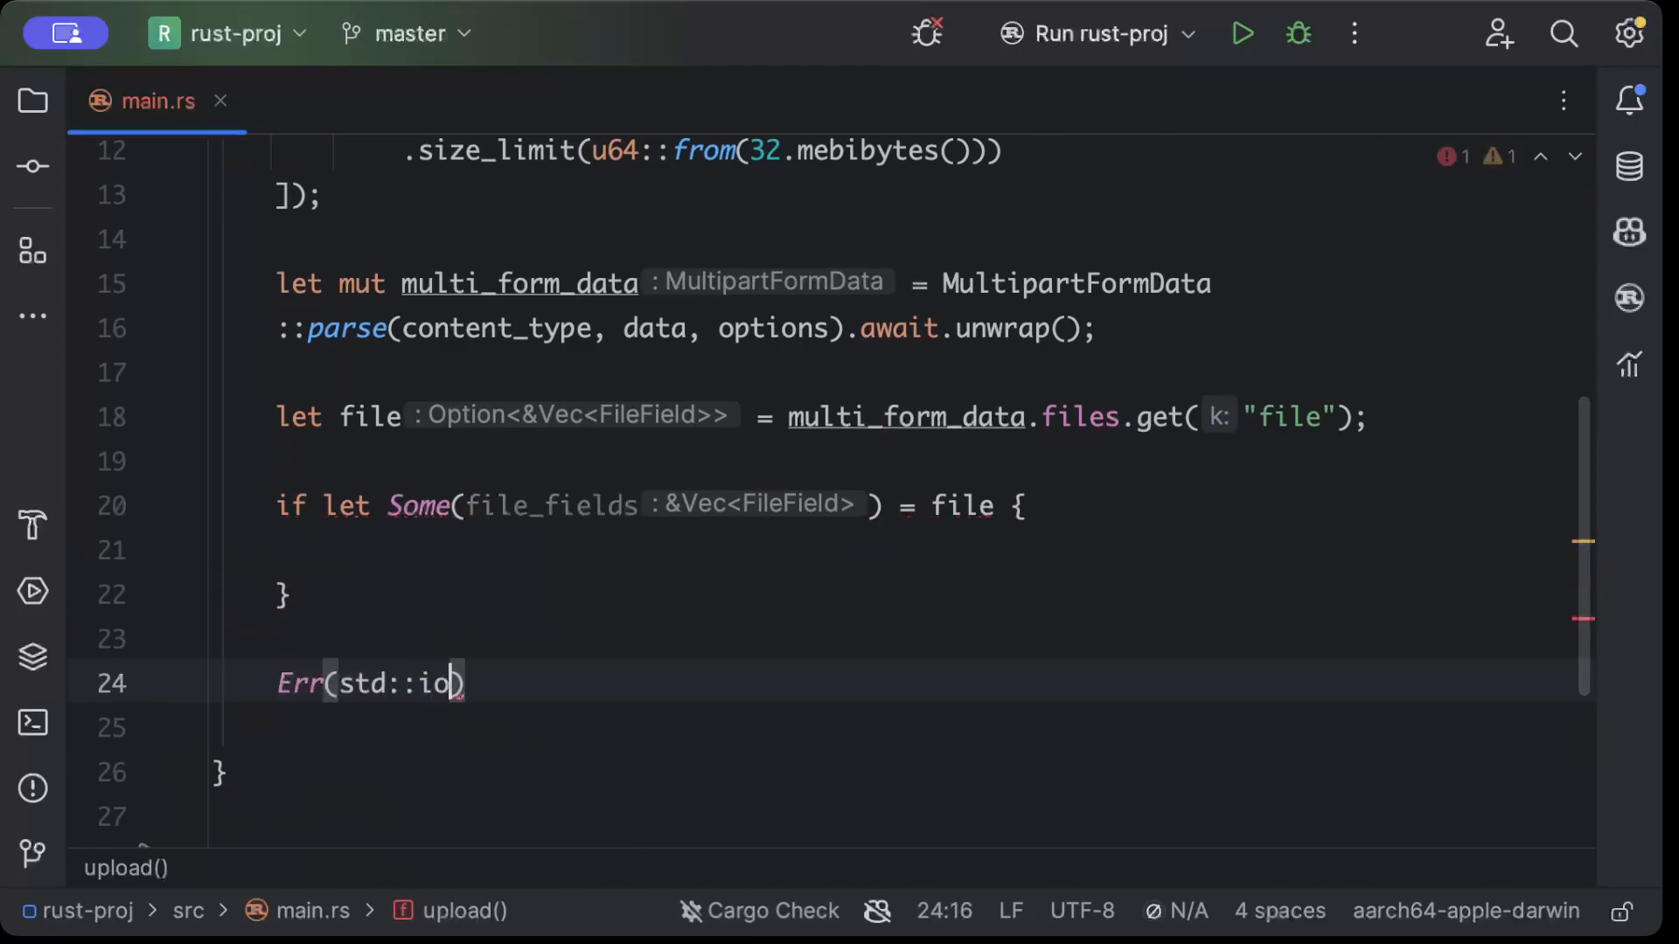
{"action": "type", "text": "::Error"}
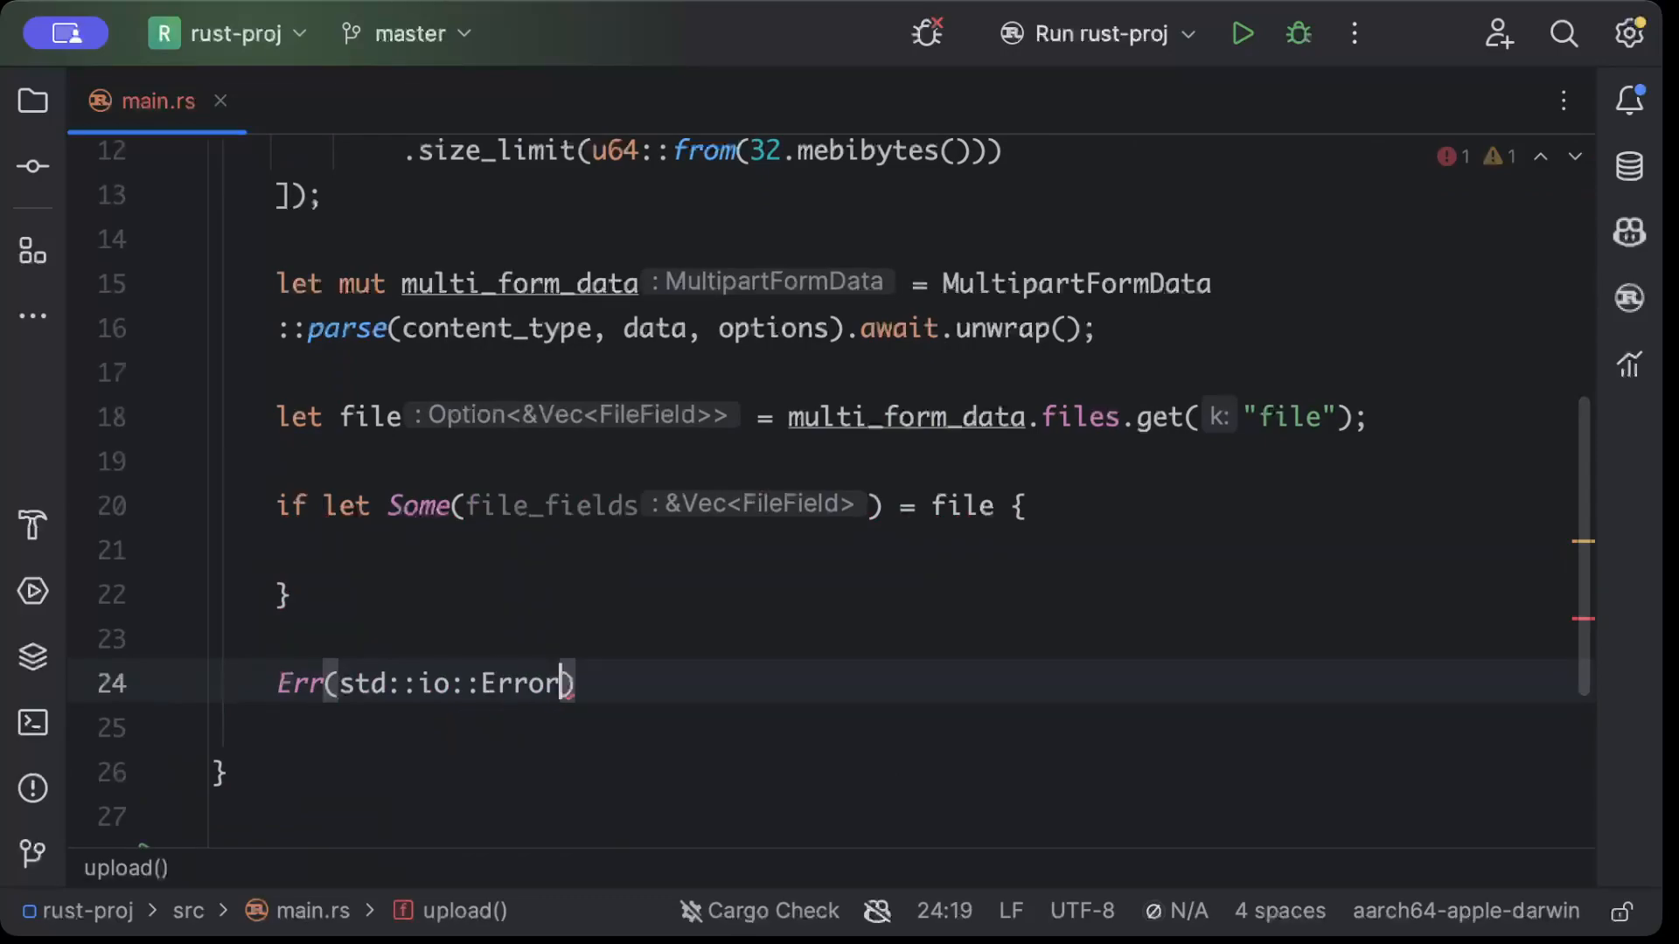
{"action": "type", "text": "::new("}
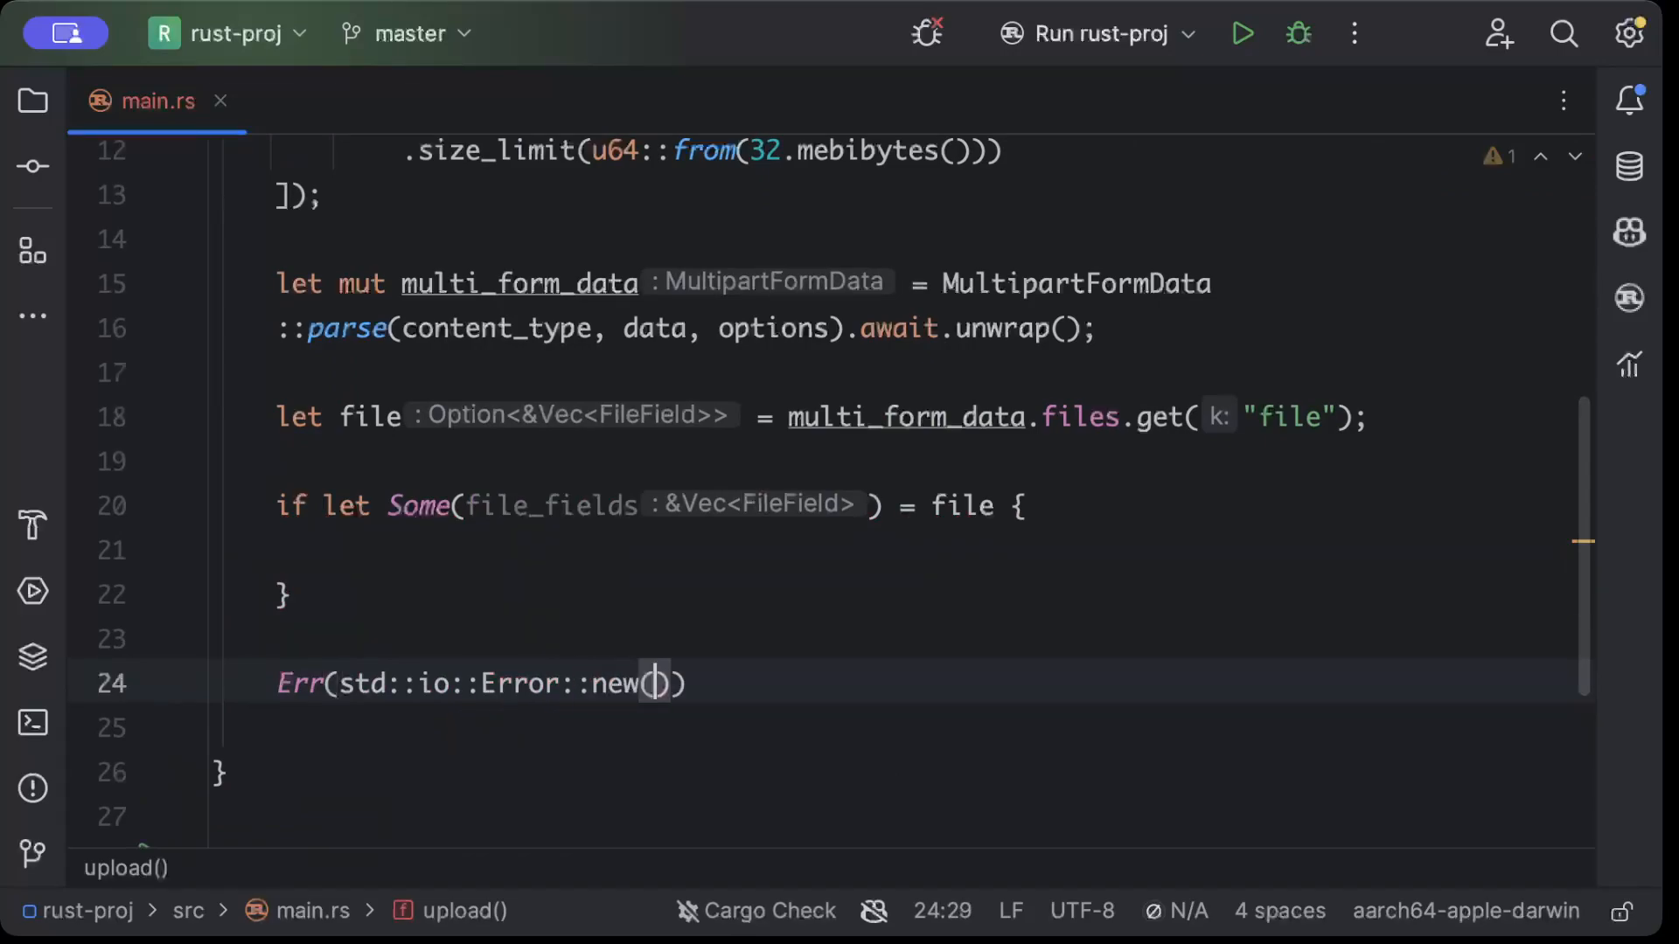
{"action": "type", "text": "Errork"}
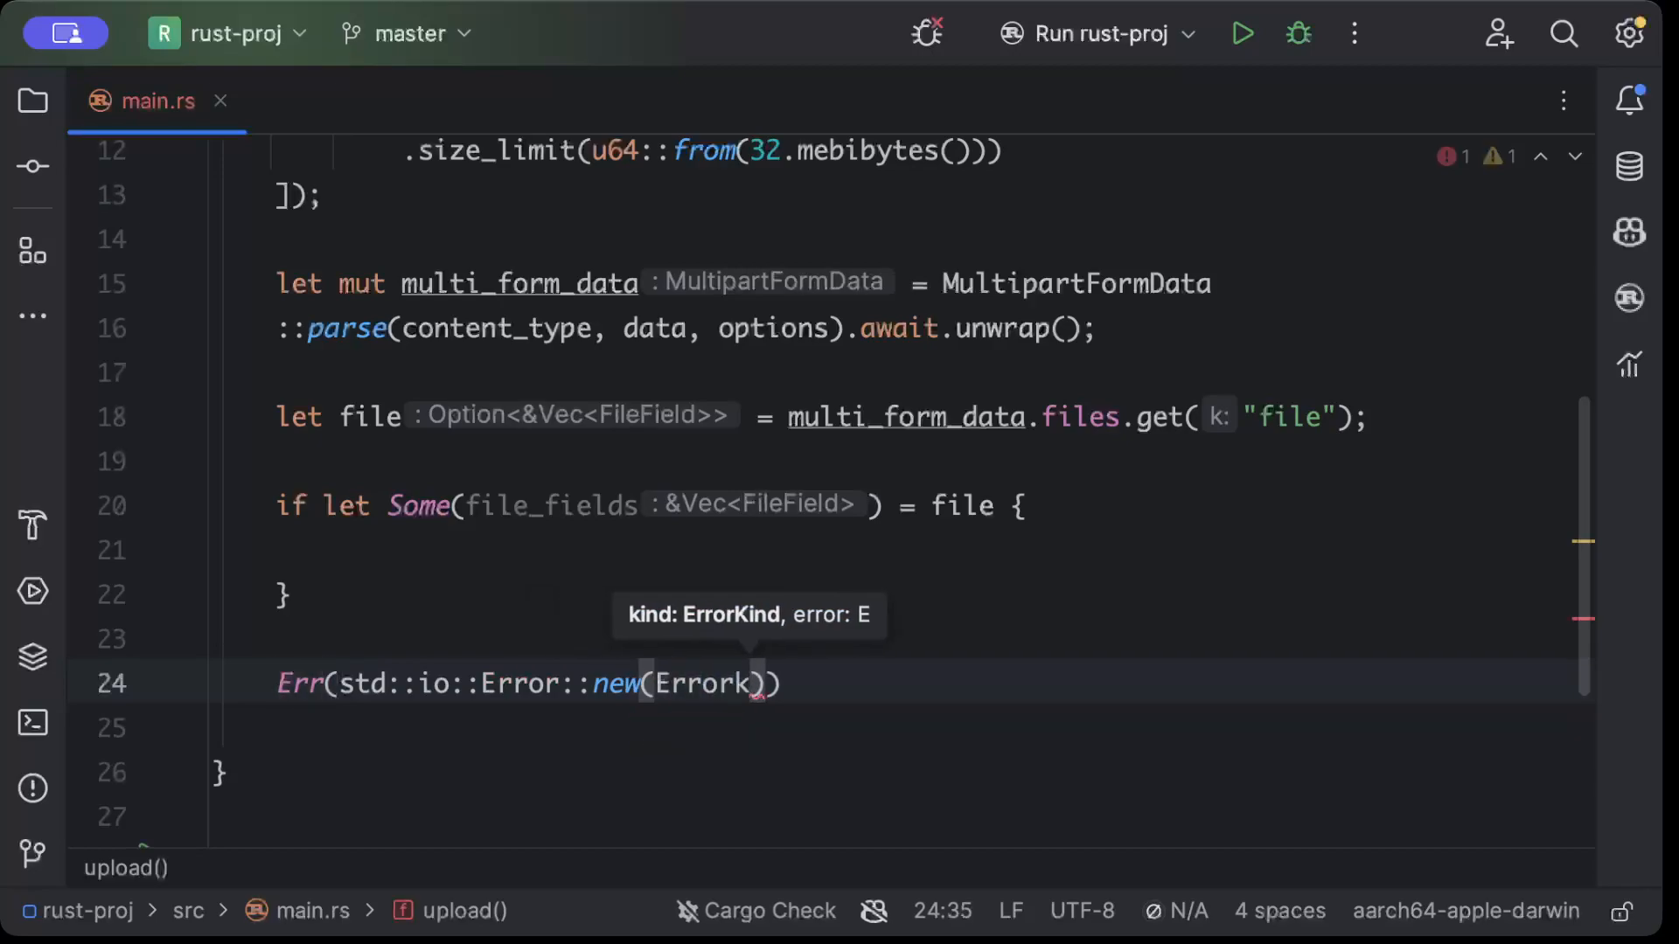
{"action": "type", "text": "ind"}
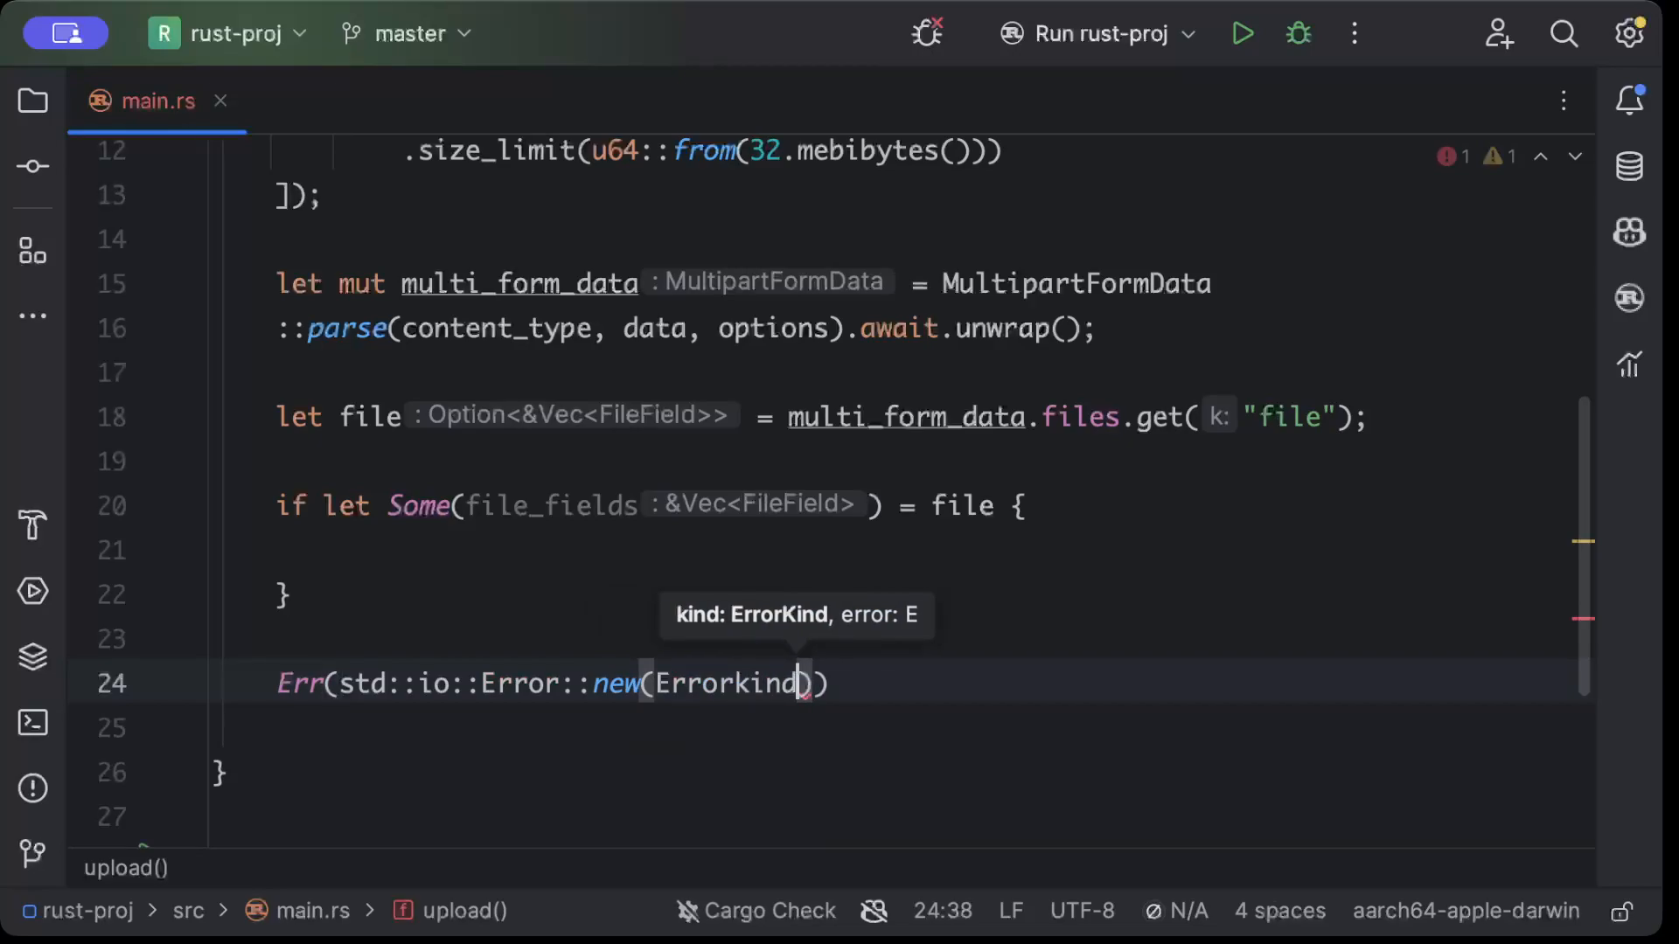
{"action": "type", "text": "::ot"}
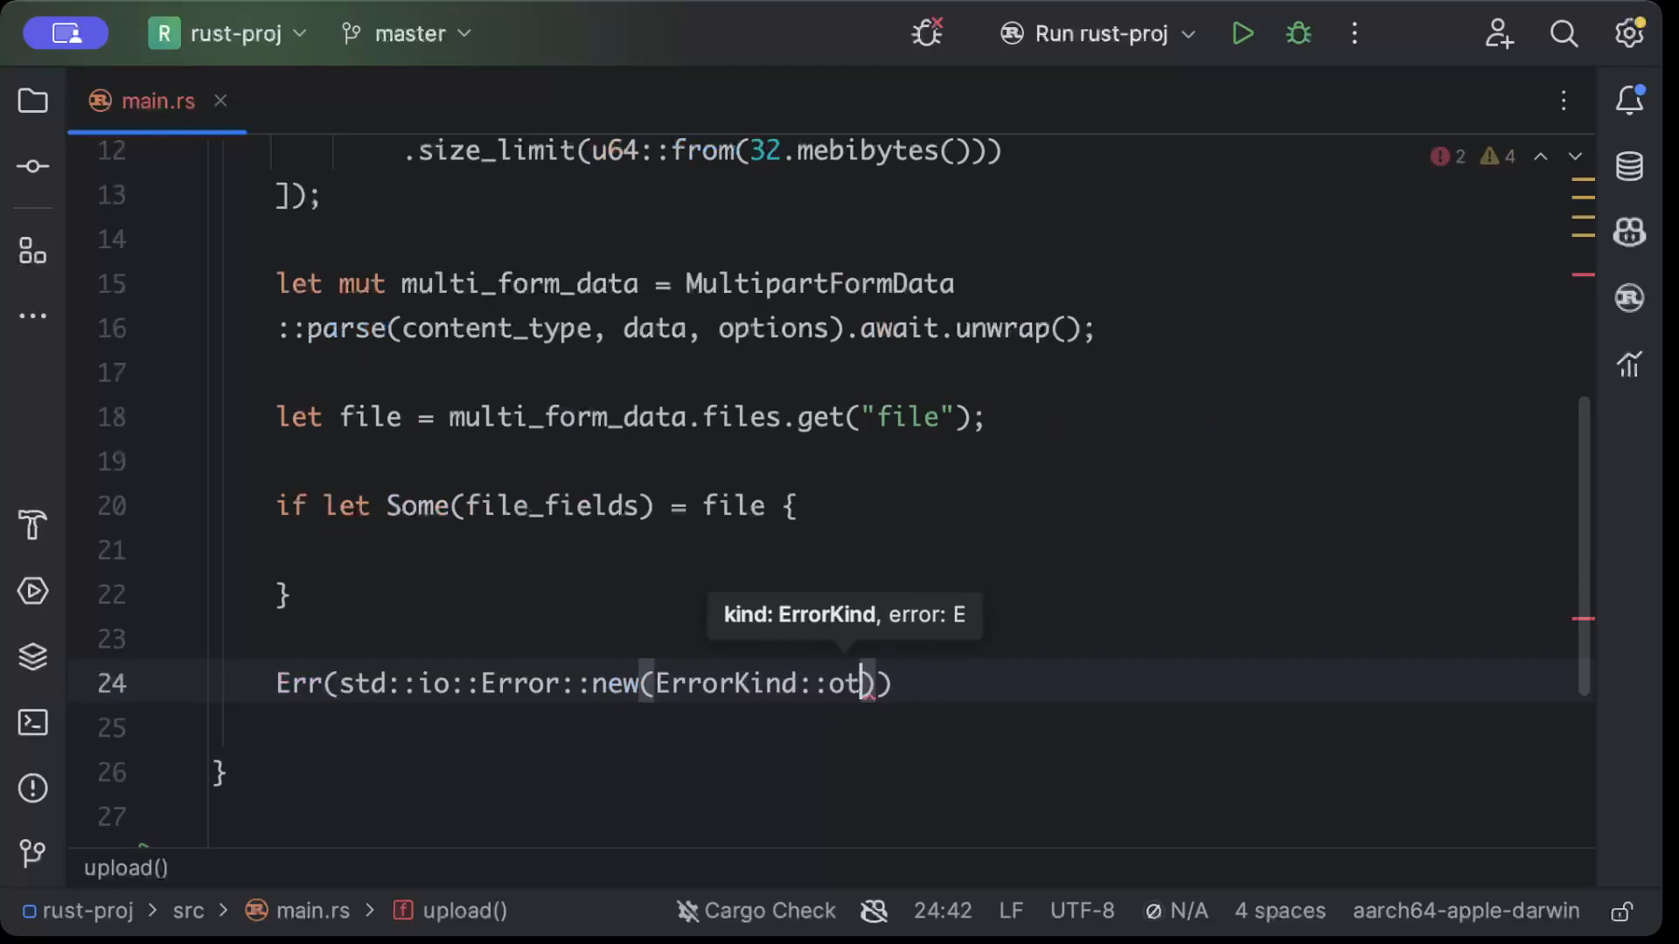
{"action": "type", "text": "her"}
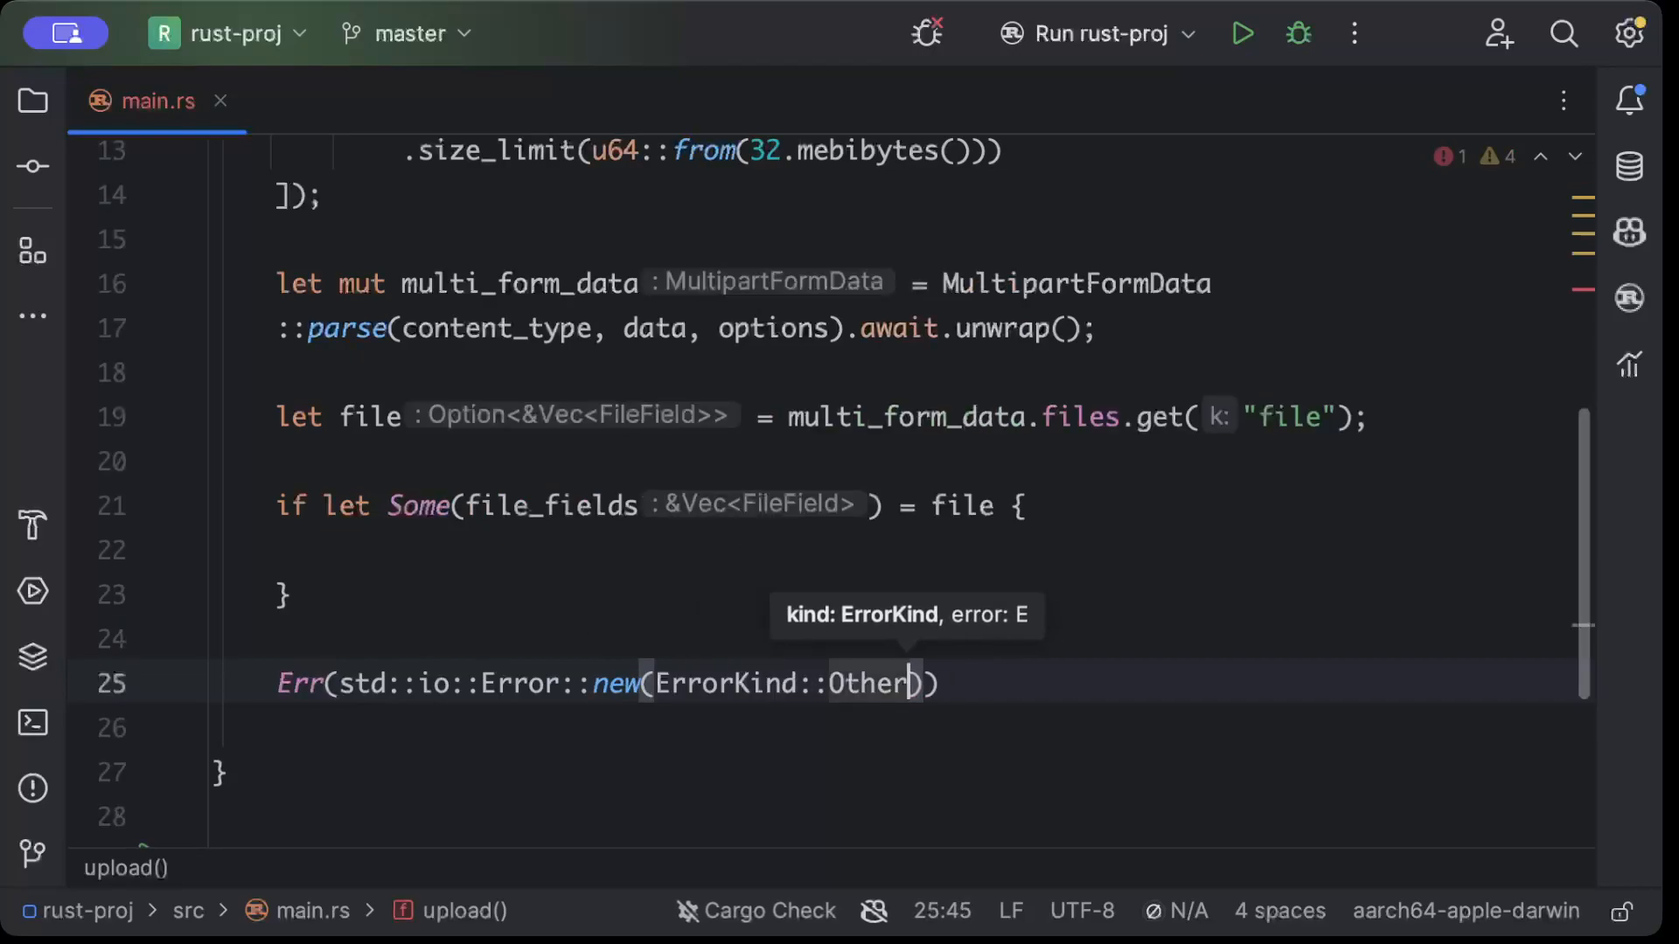
{"action": "type", "text": ", \""}
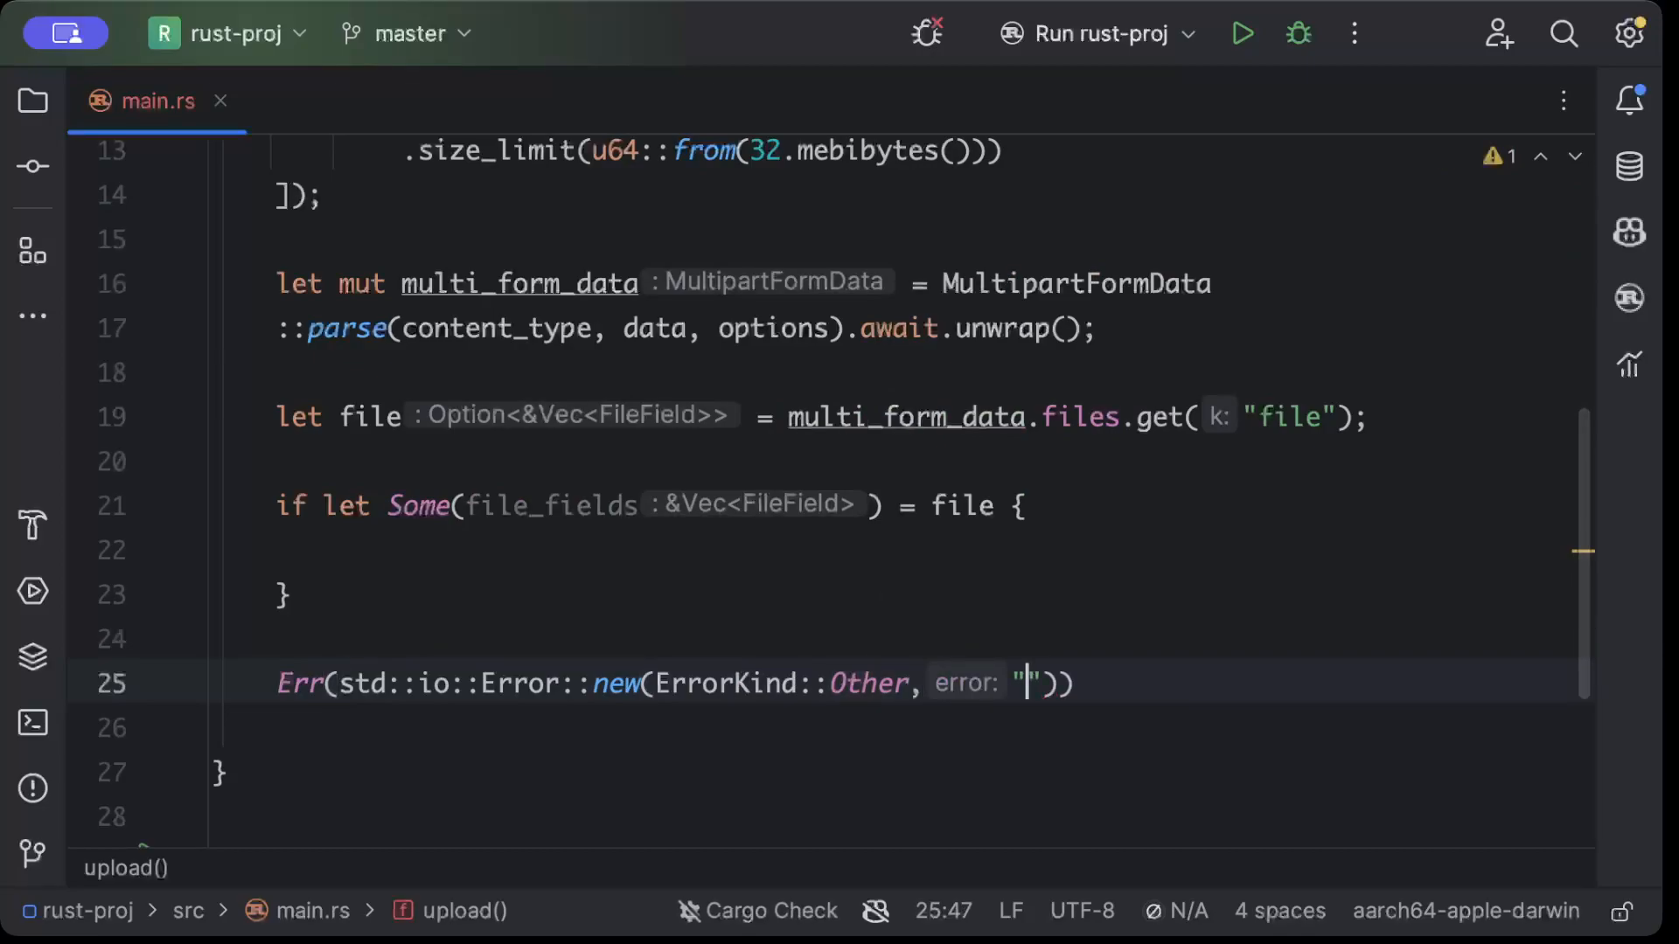
{"action": "type", "text": "Upload"}
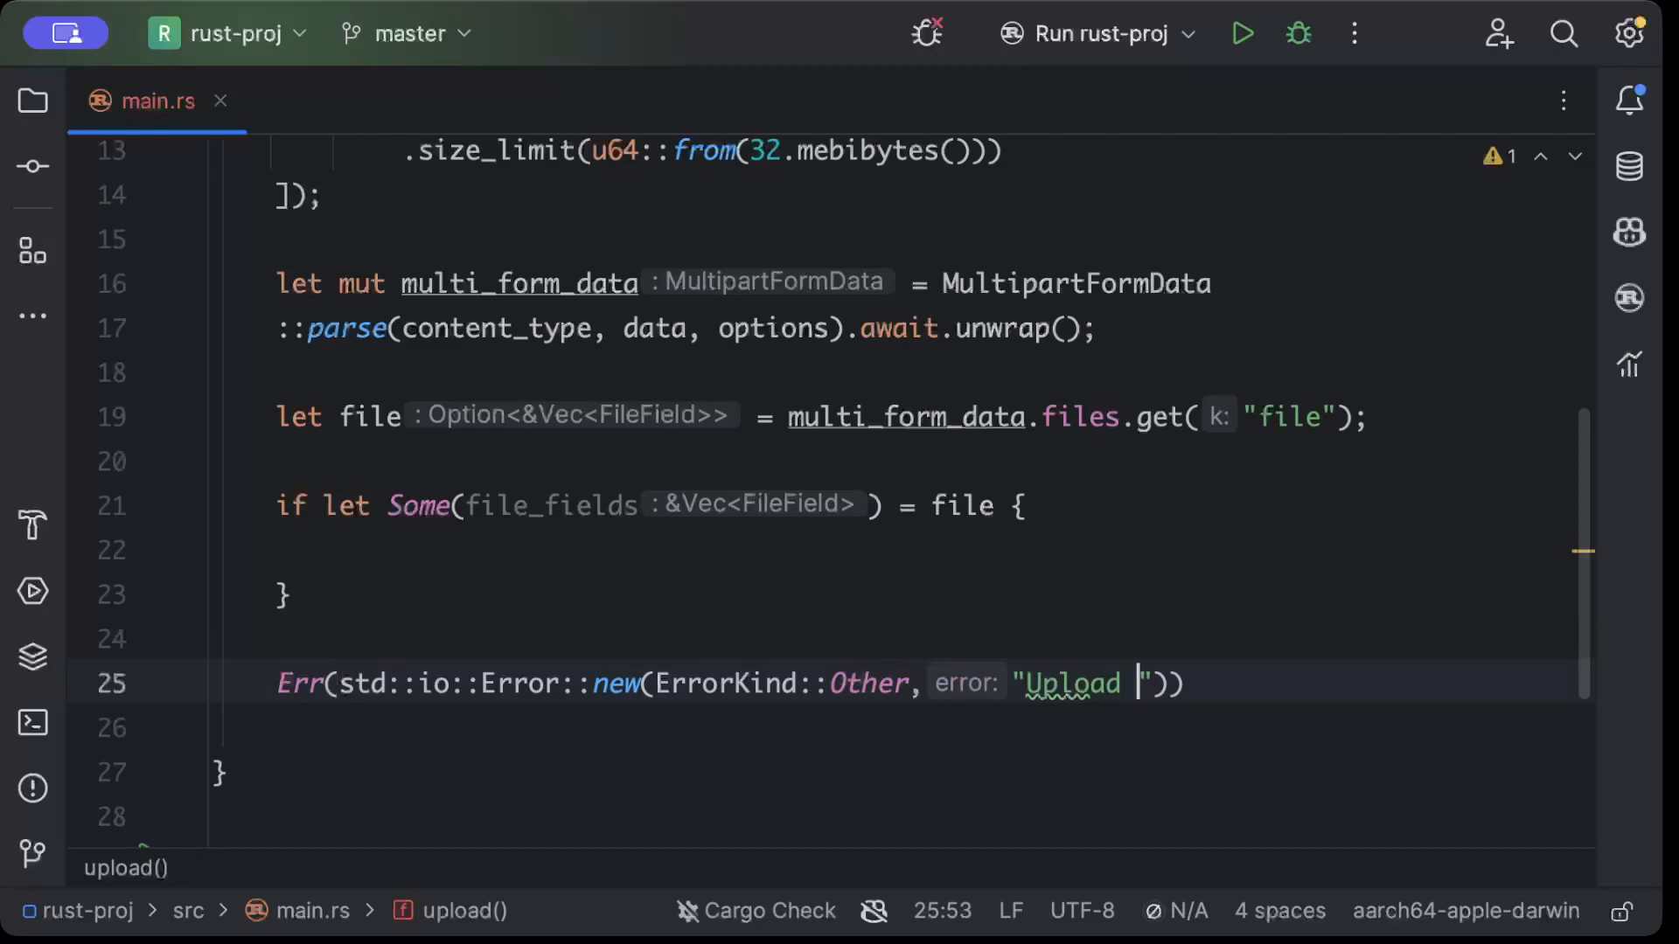
{"action": "type", "text": "Fial"}
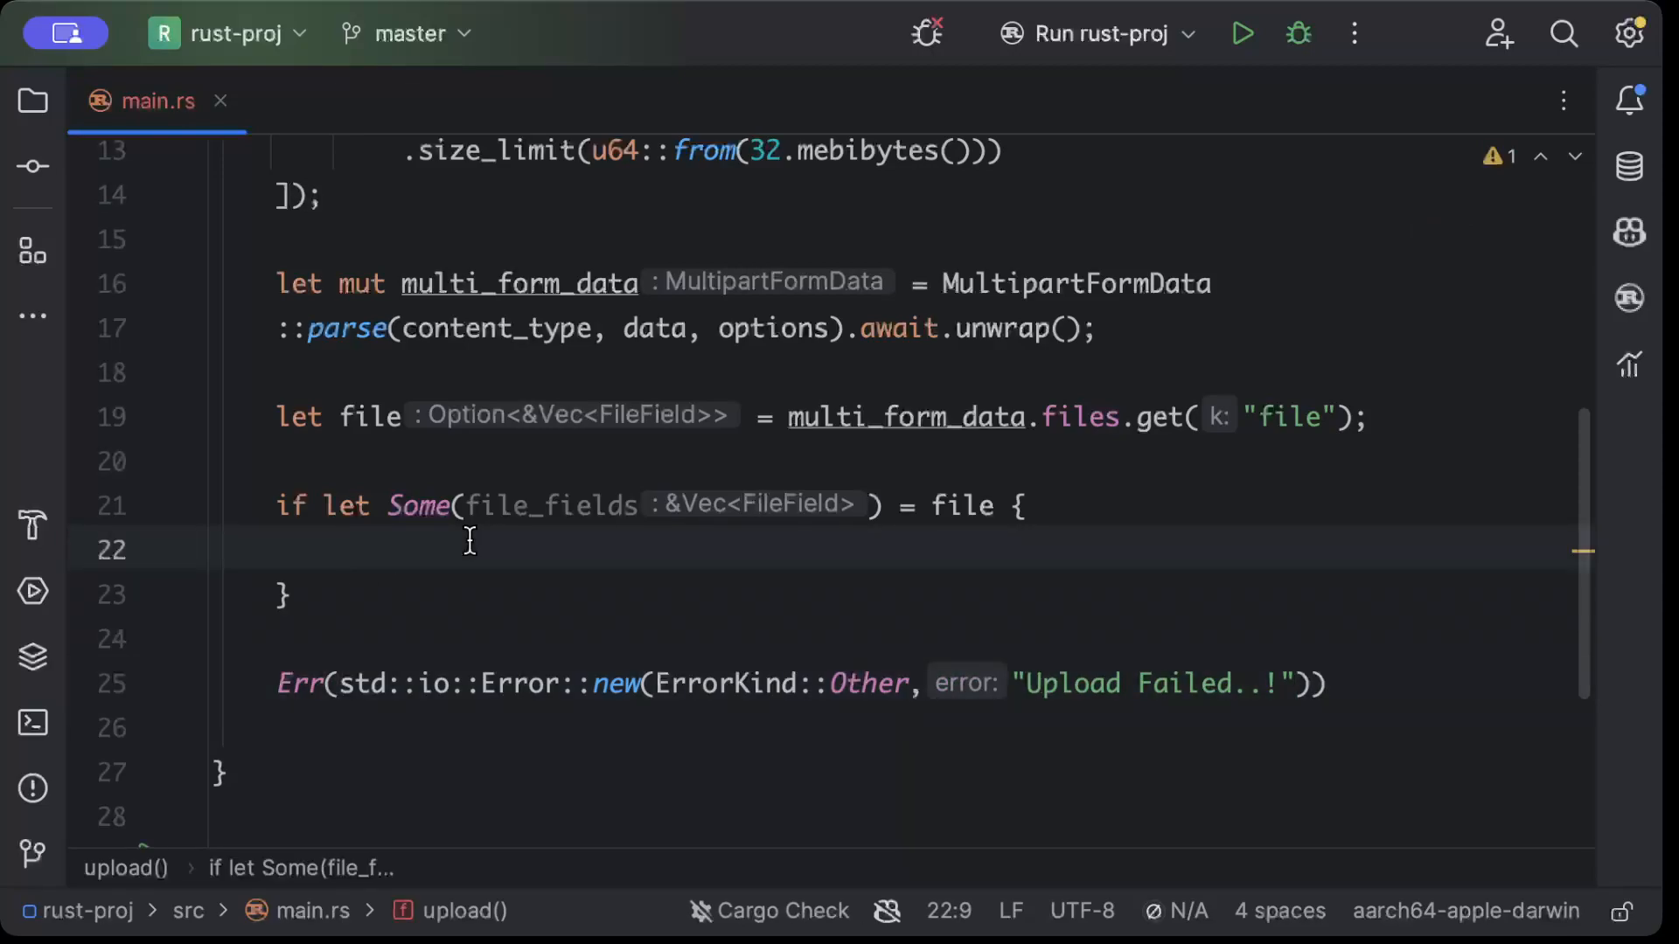
Inside the if-let block, write let file_field = &file_fields[0];
{"action": "left_click_drag", "start_coordinate": [260, 503], "coordinate": [287, 595]}
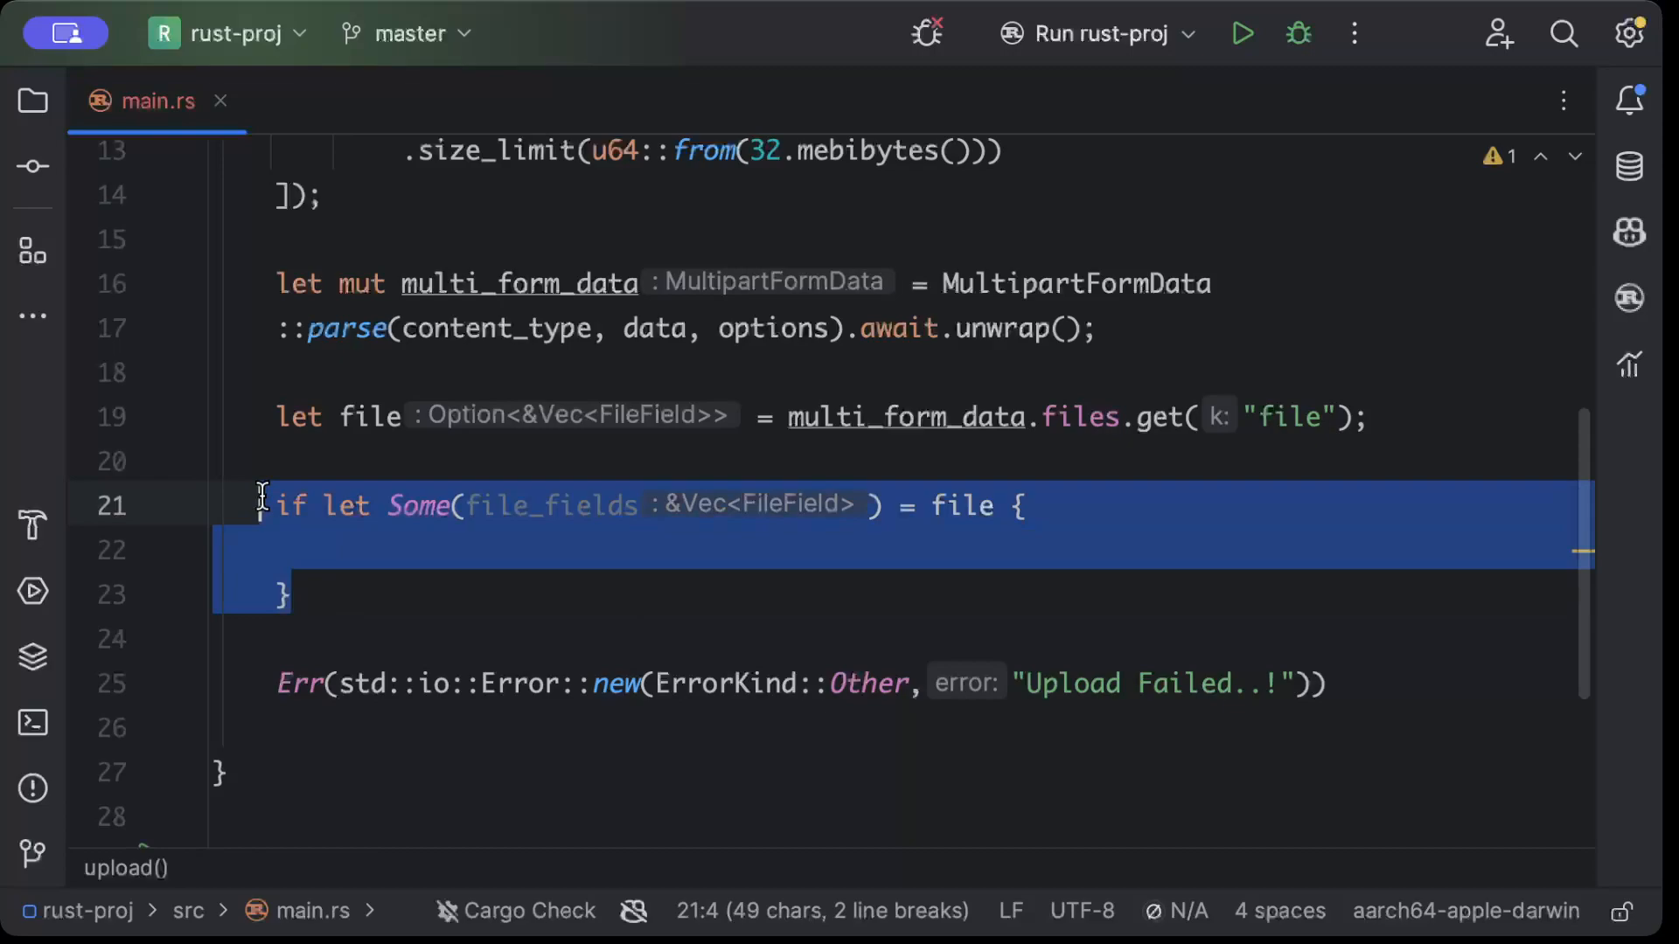
{"action": "left_click", "coordinate": [462, 549]}
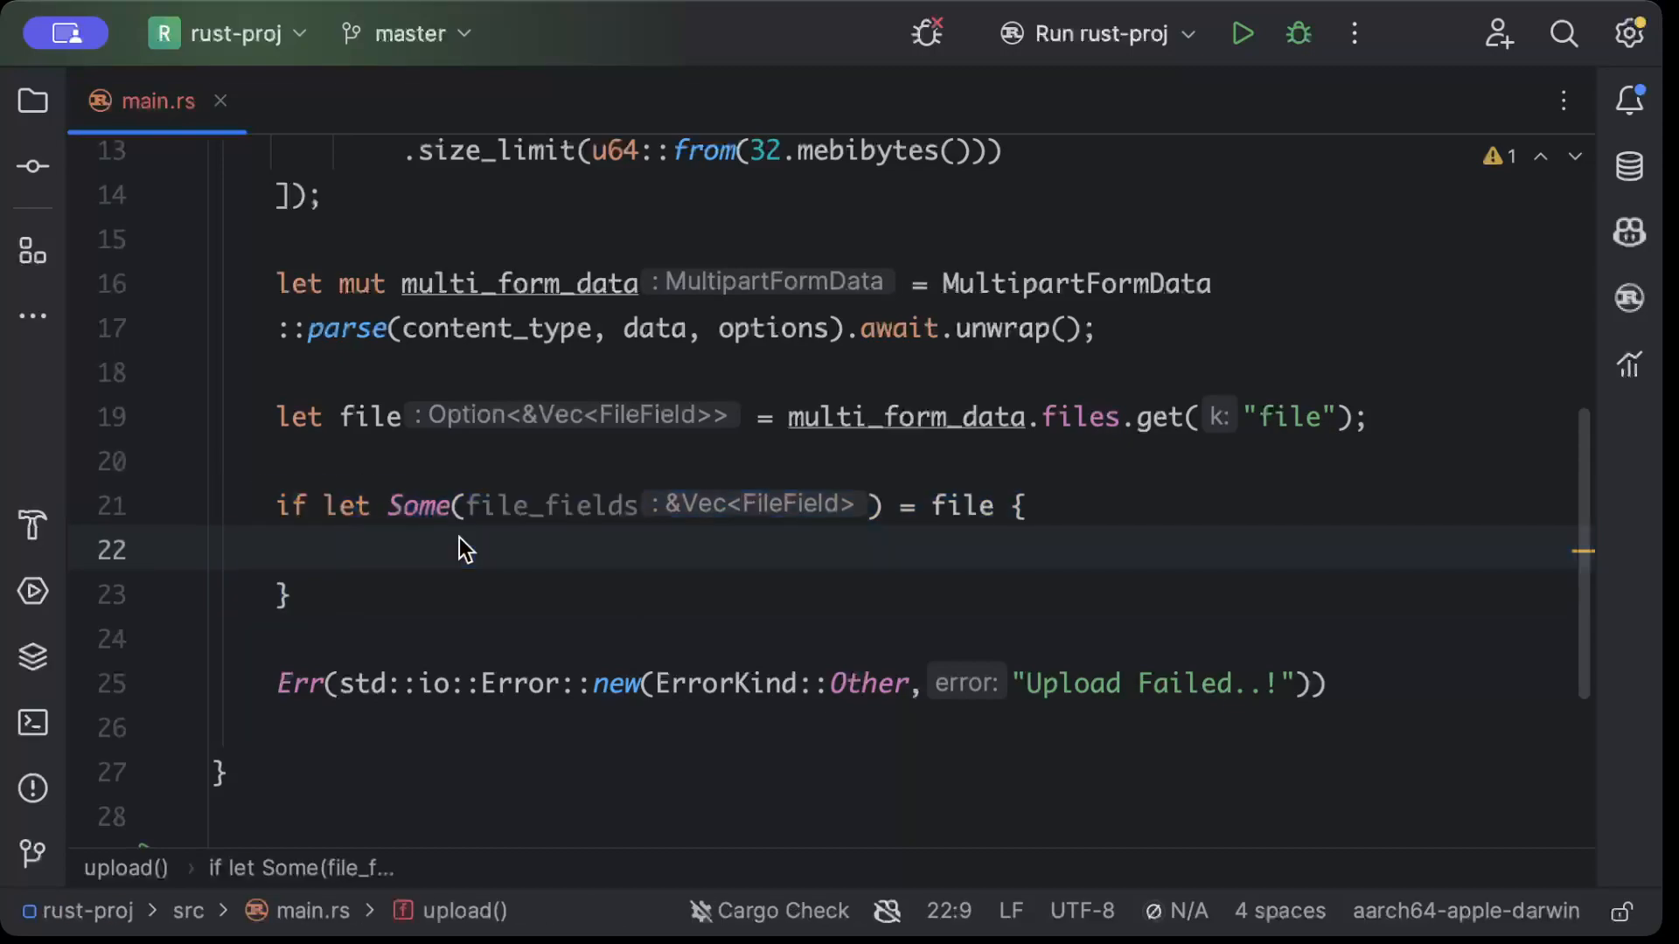
{"action": "type", "text": "le file"}
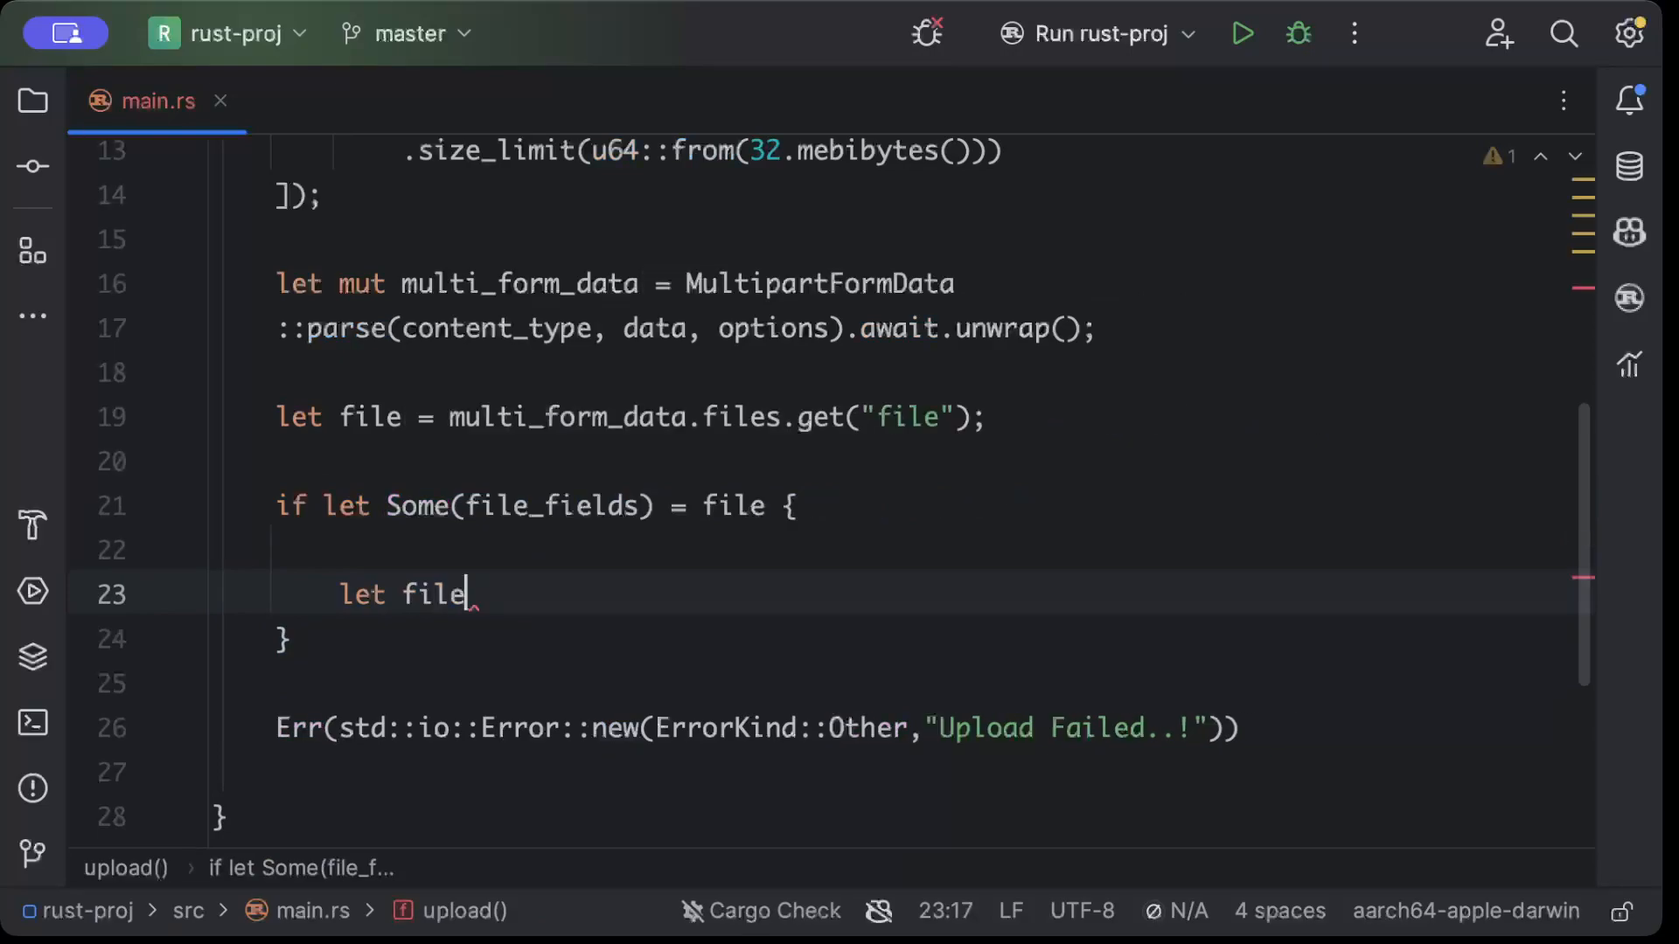
{"action": "type", "text": "_field ="}
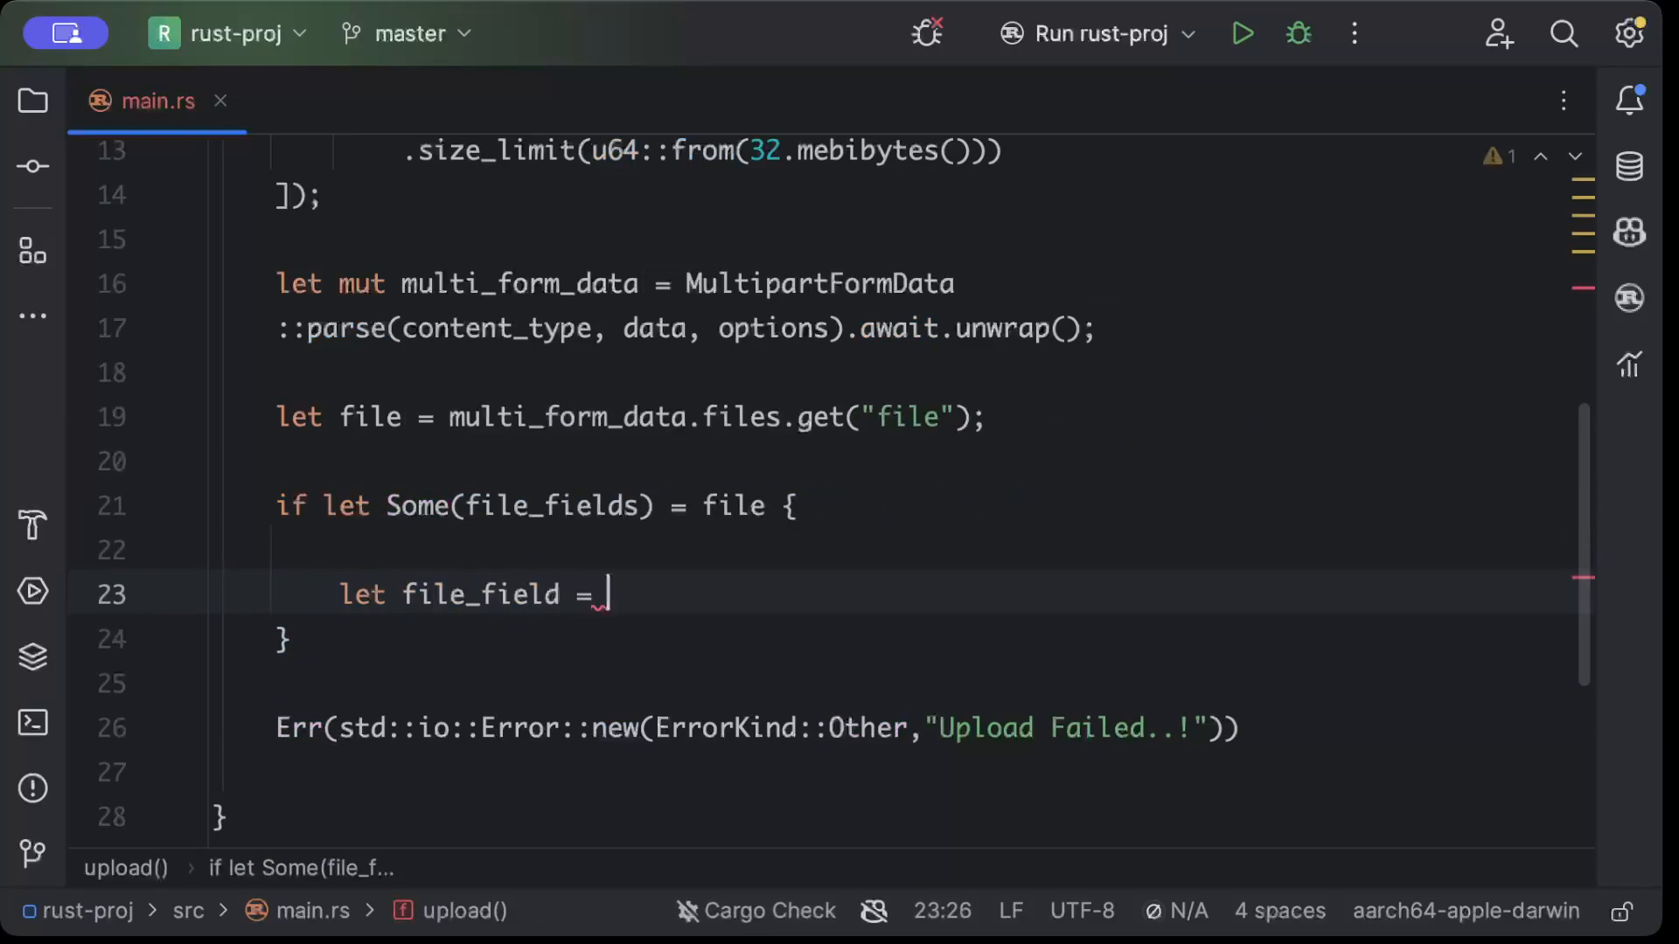
{"action": "type", "text": "&fie"}
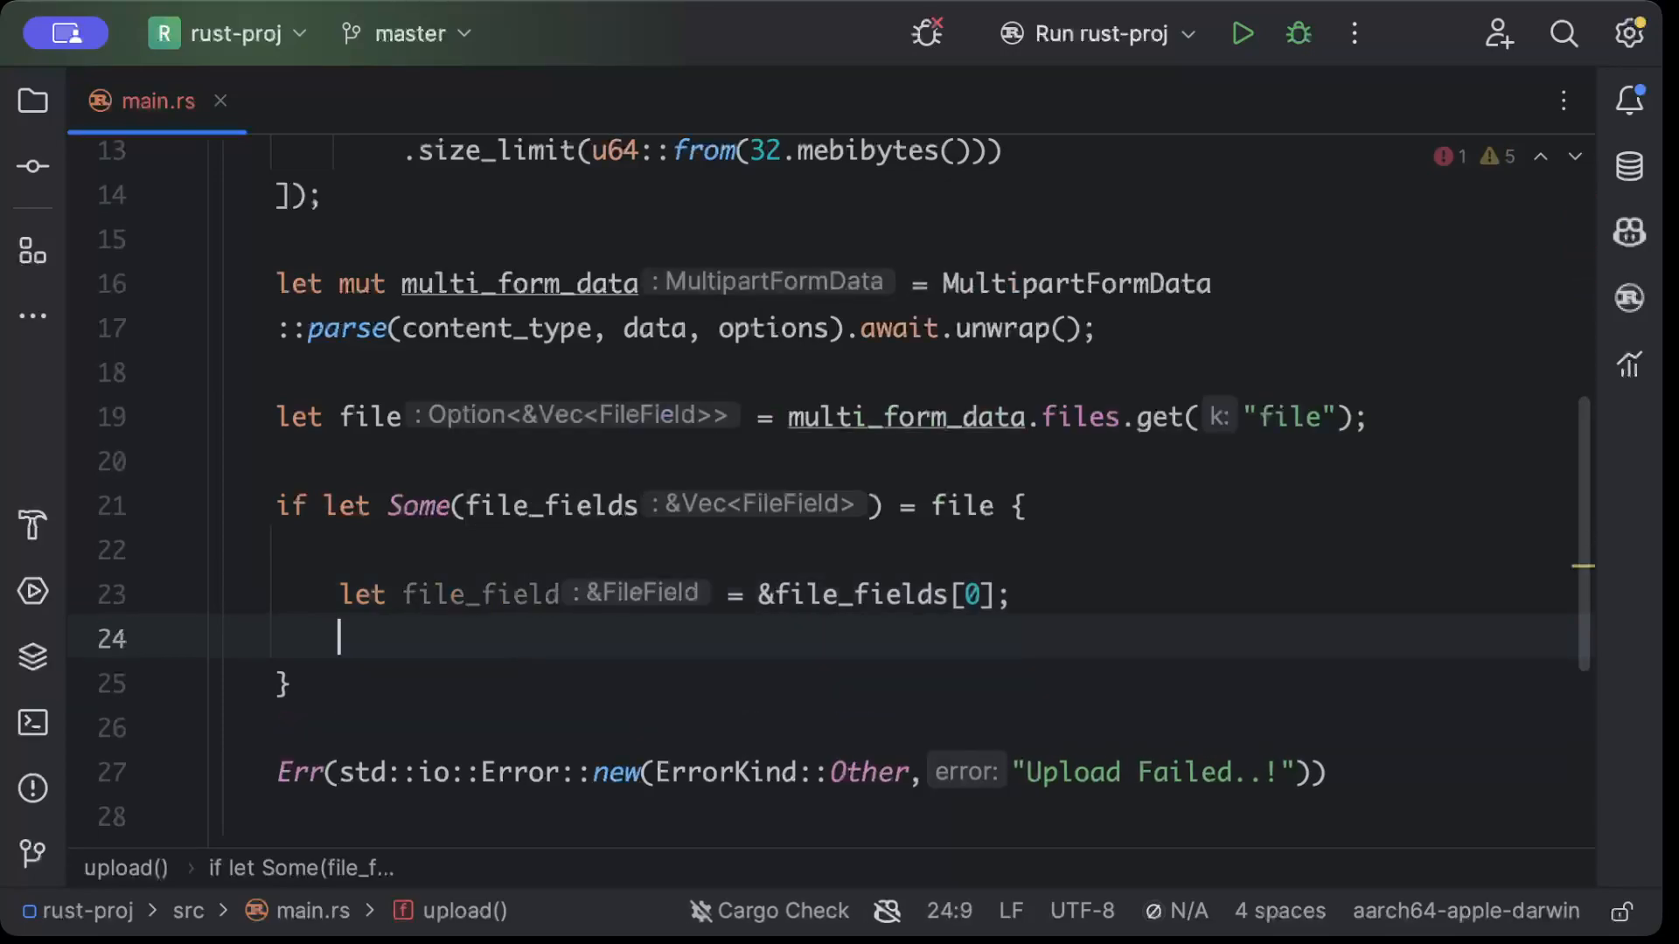
Store &file_field.file_name in filename and &file_field.content_type in contentType
{"action": "type", "text": "let file"}
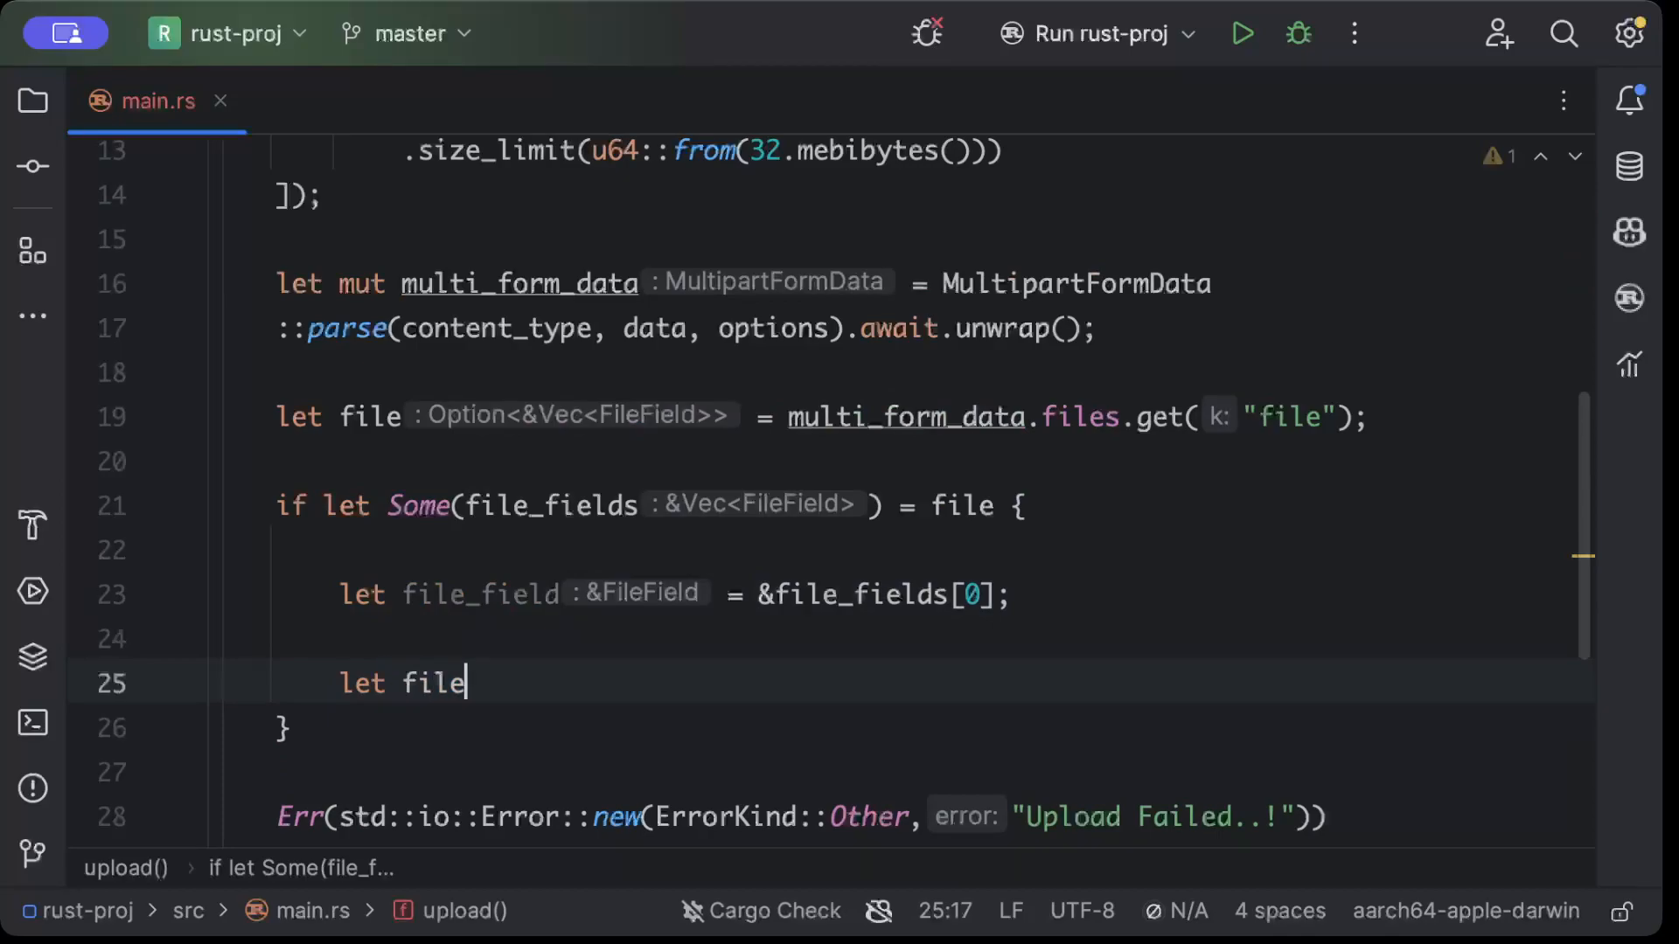
{"action": "type", "text": "name = &f"}
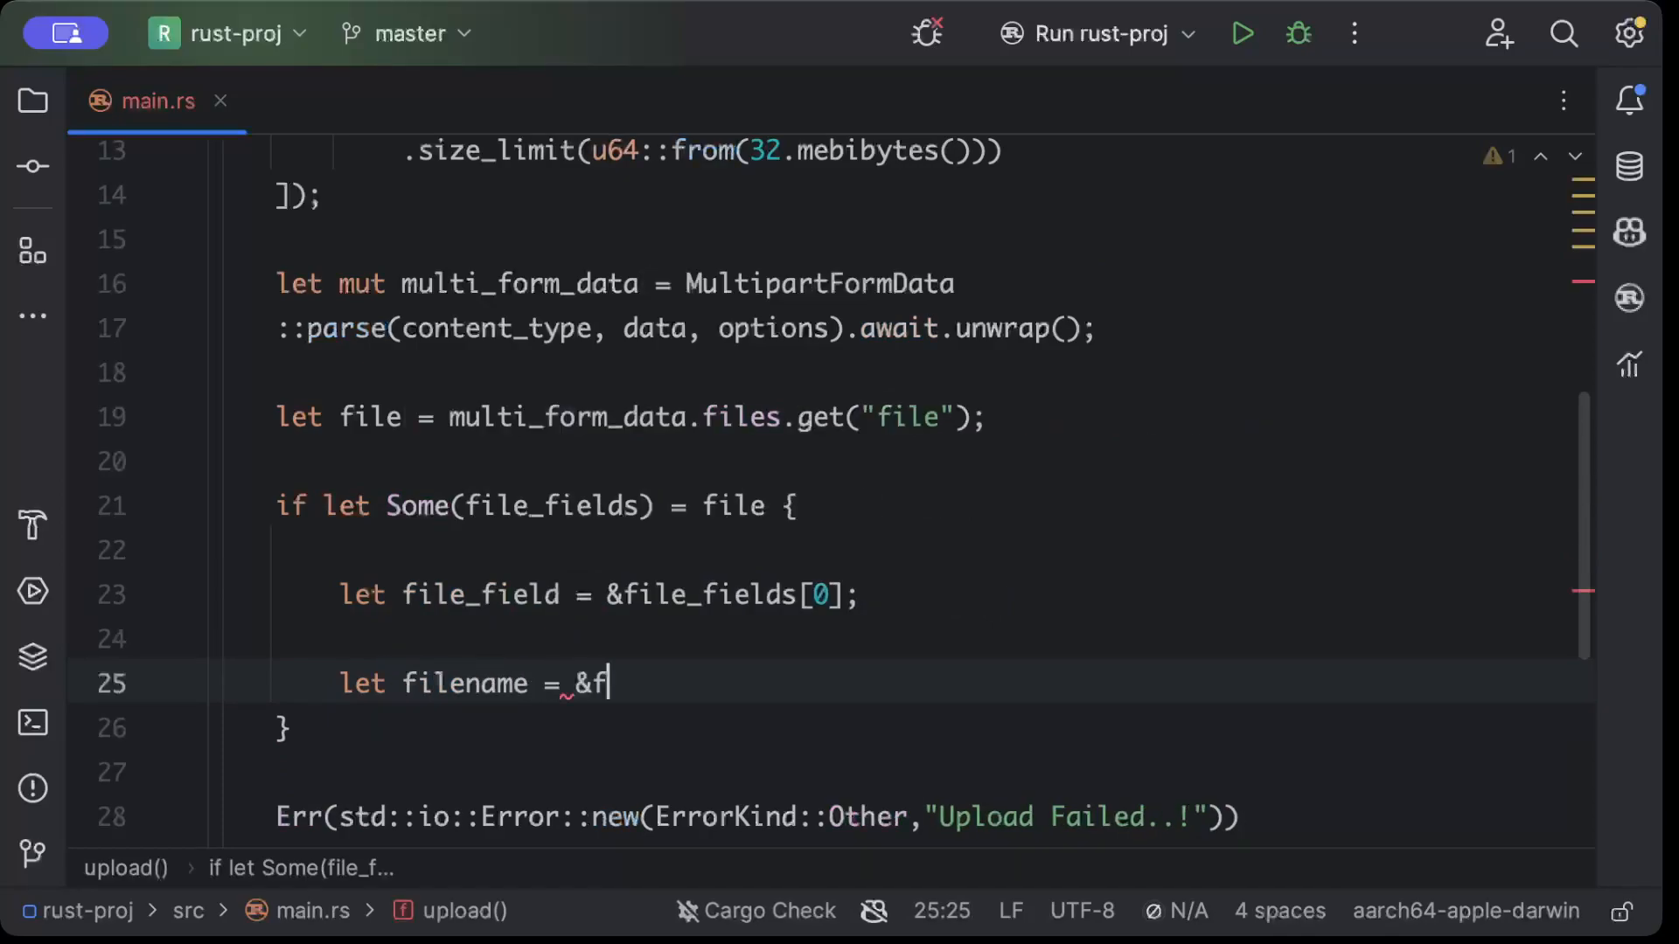
{"action": "type", "text": "il"}
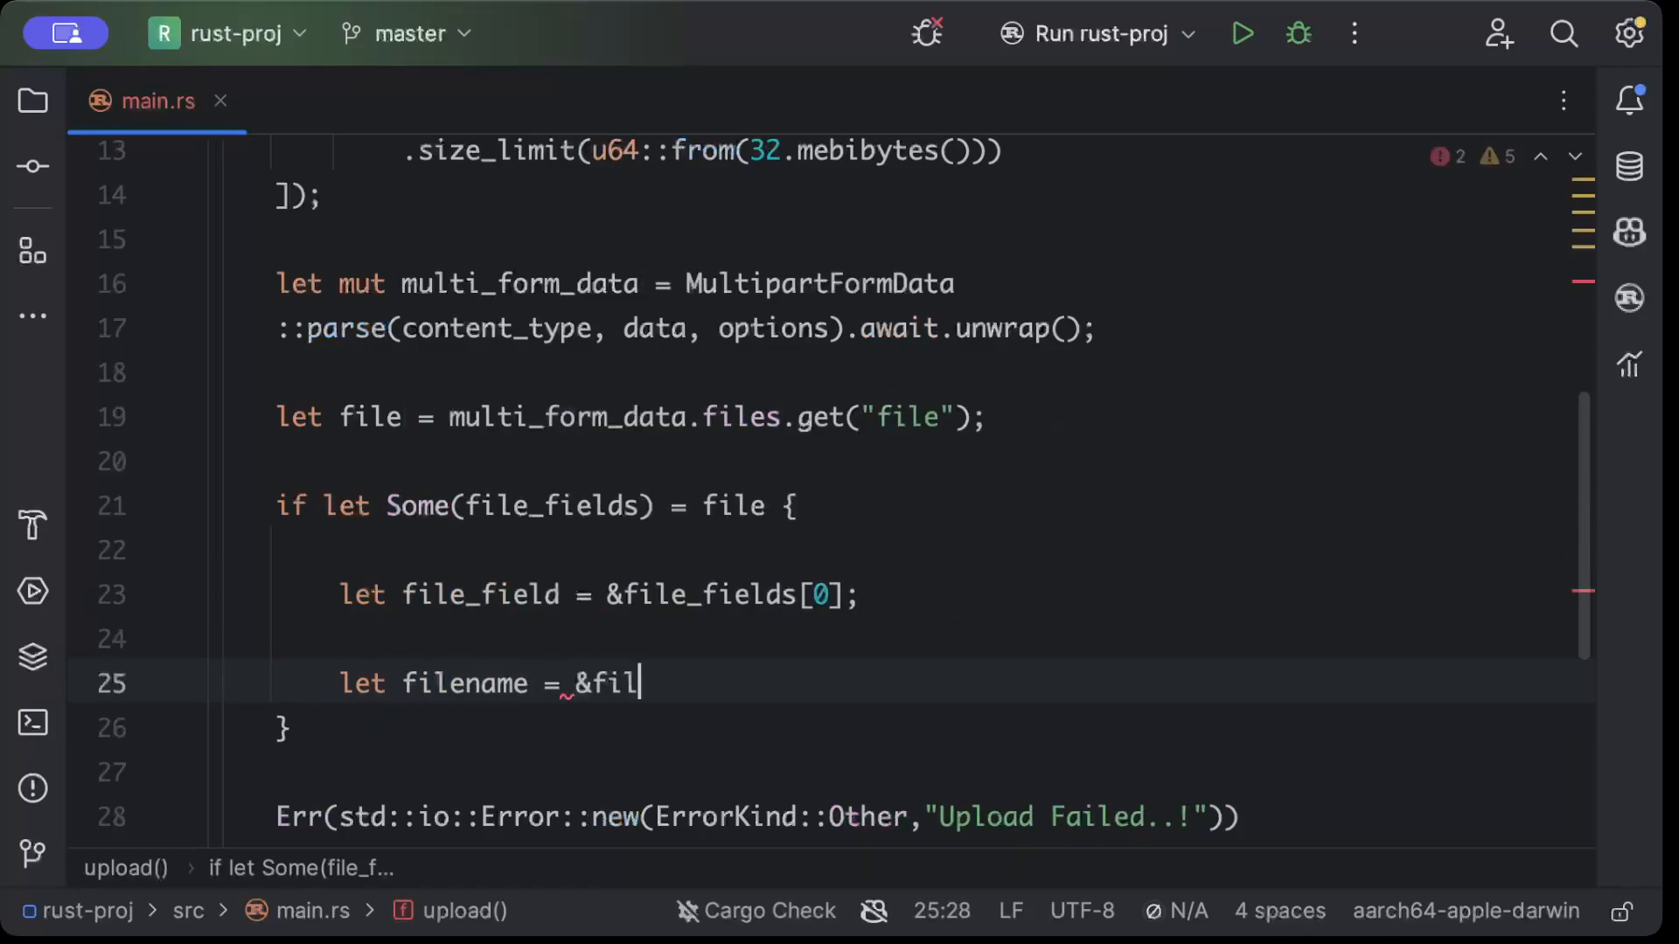
{"action": "type", "text": "e_field."}
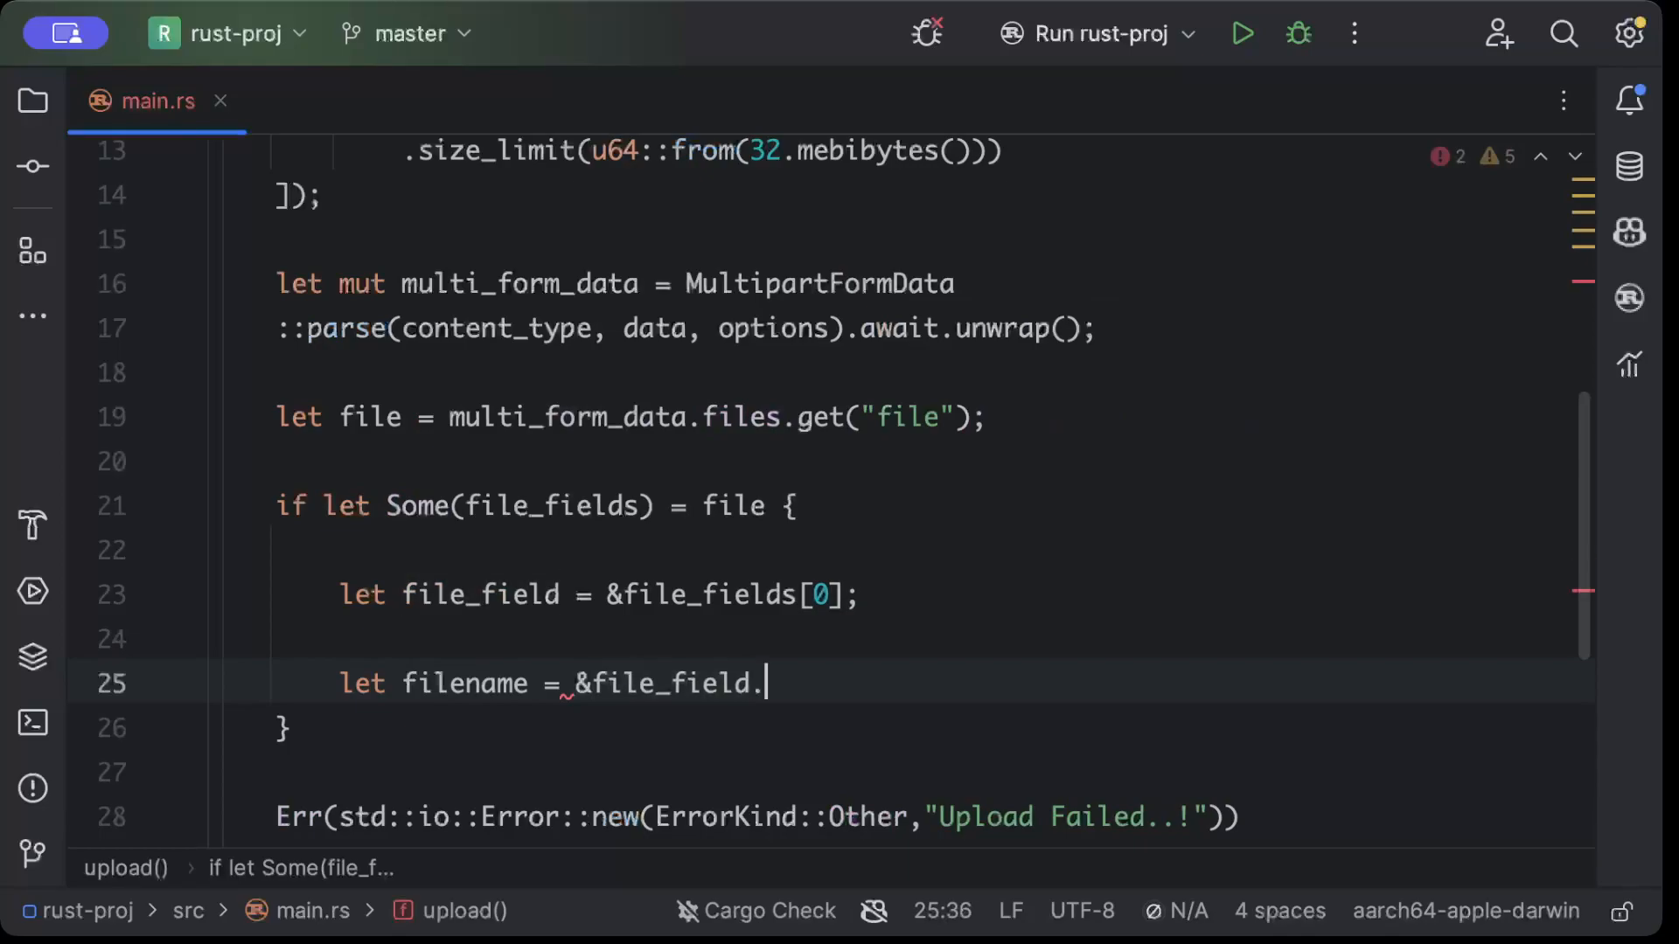
{"action": "type", "text": "file_name;"}
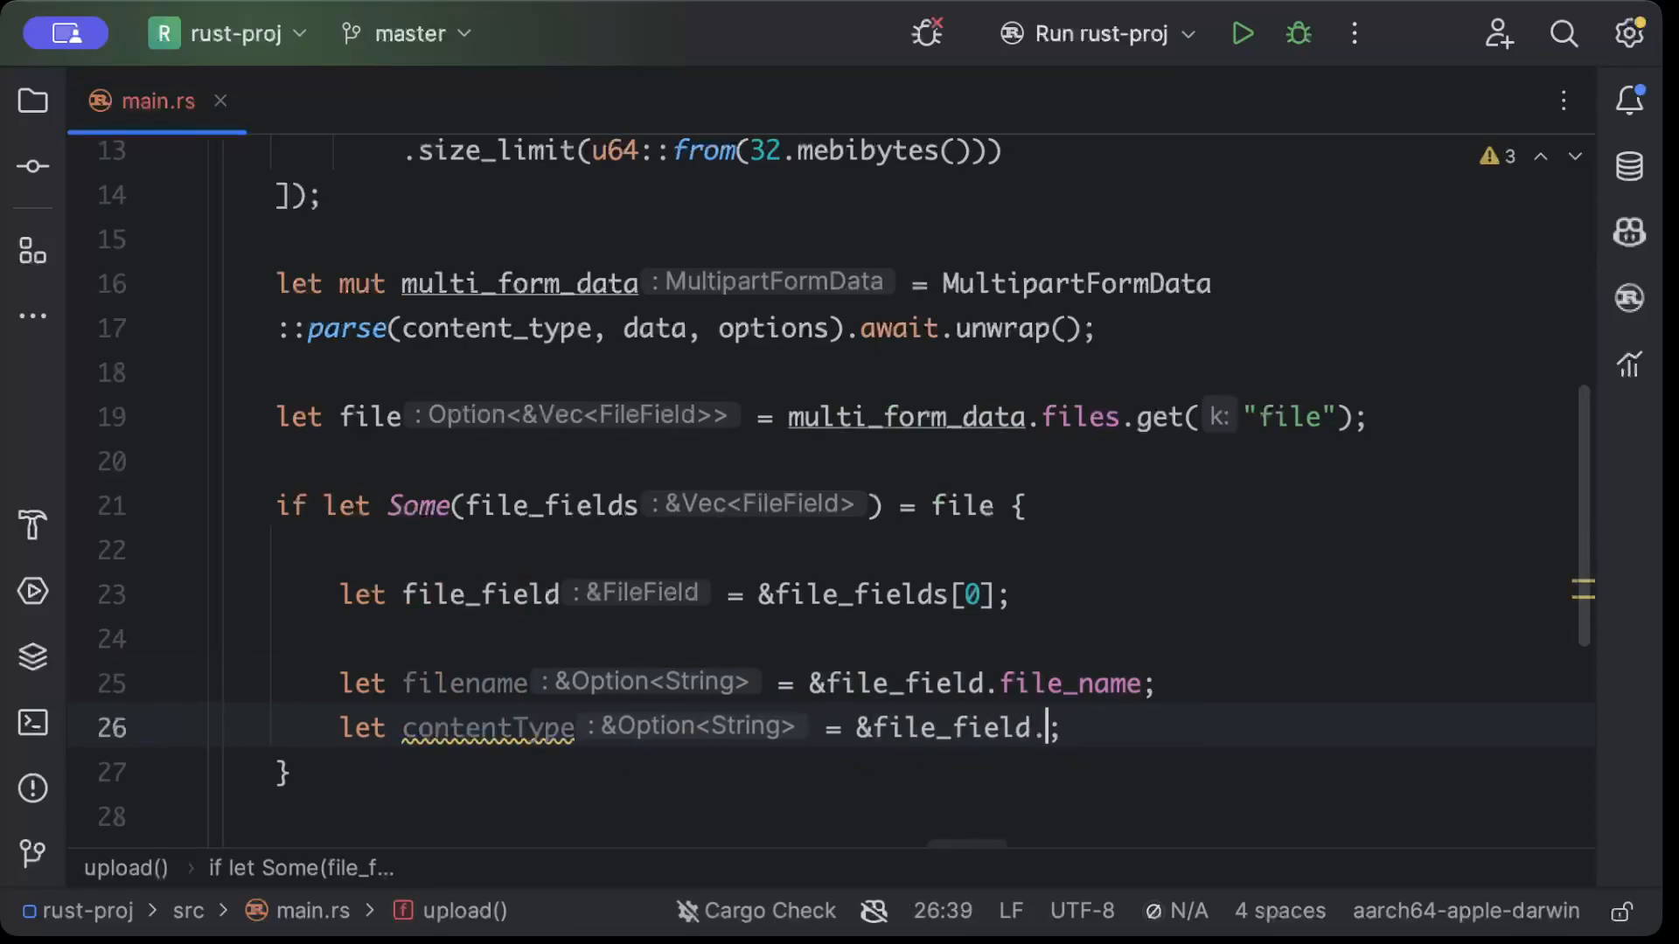
{"action": "type", "text": "content_type"}
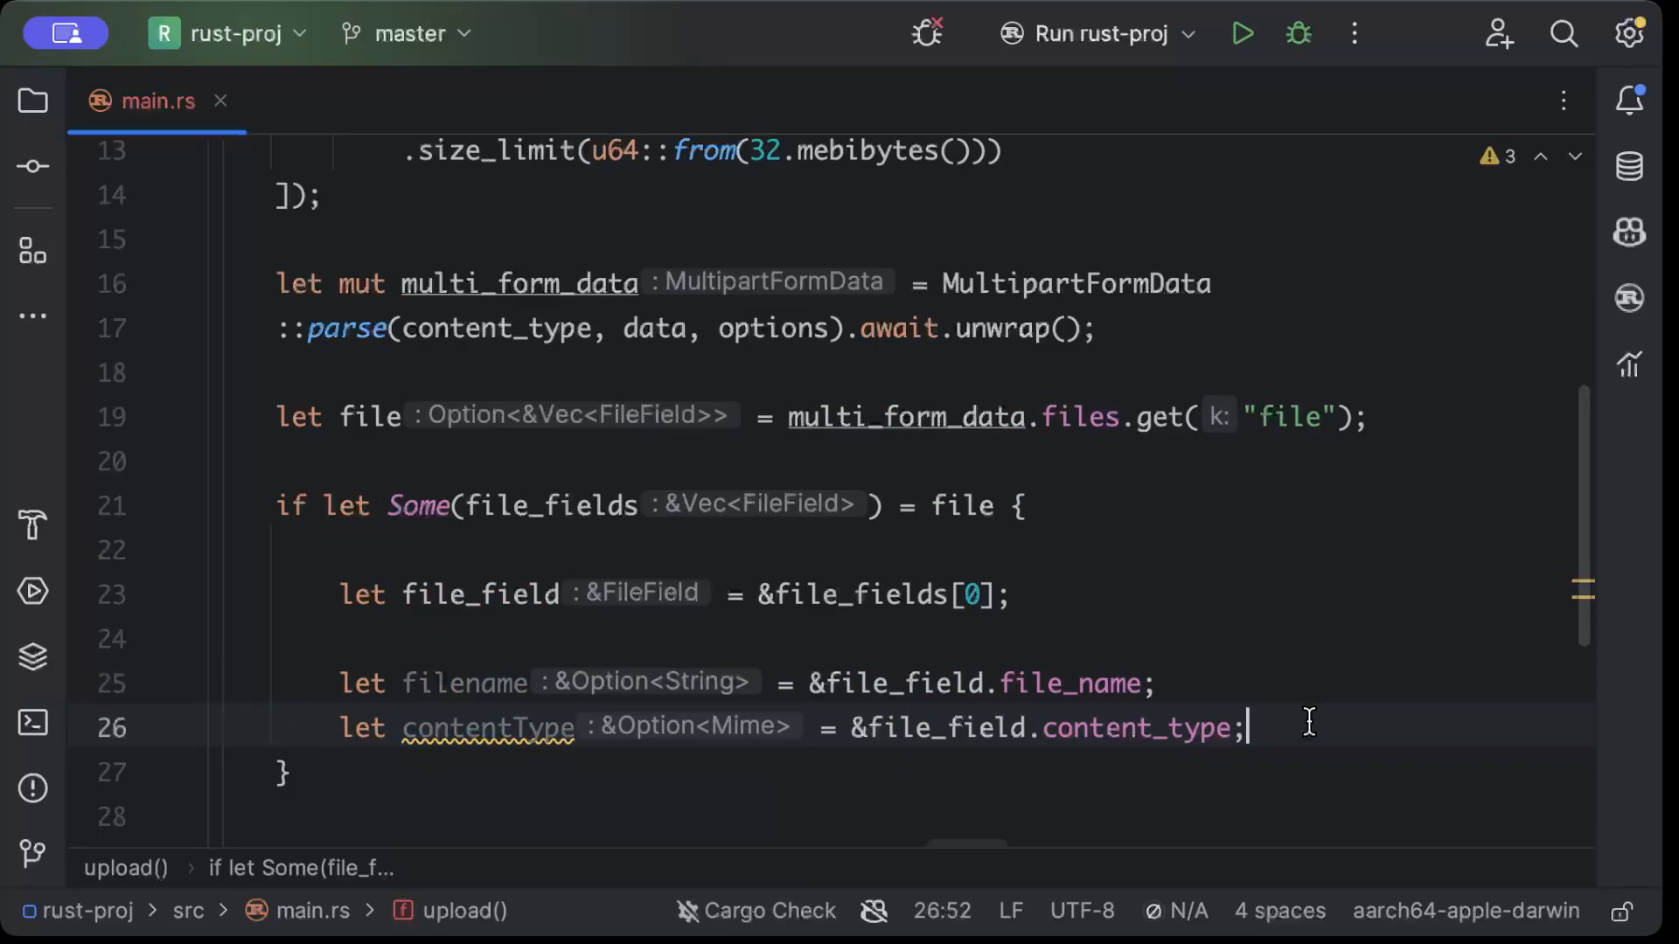
{"action": "type", "text": "print"}
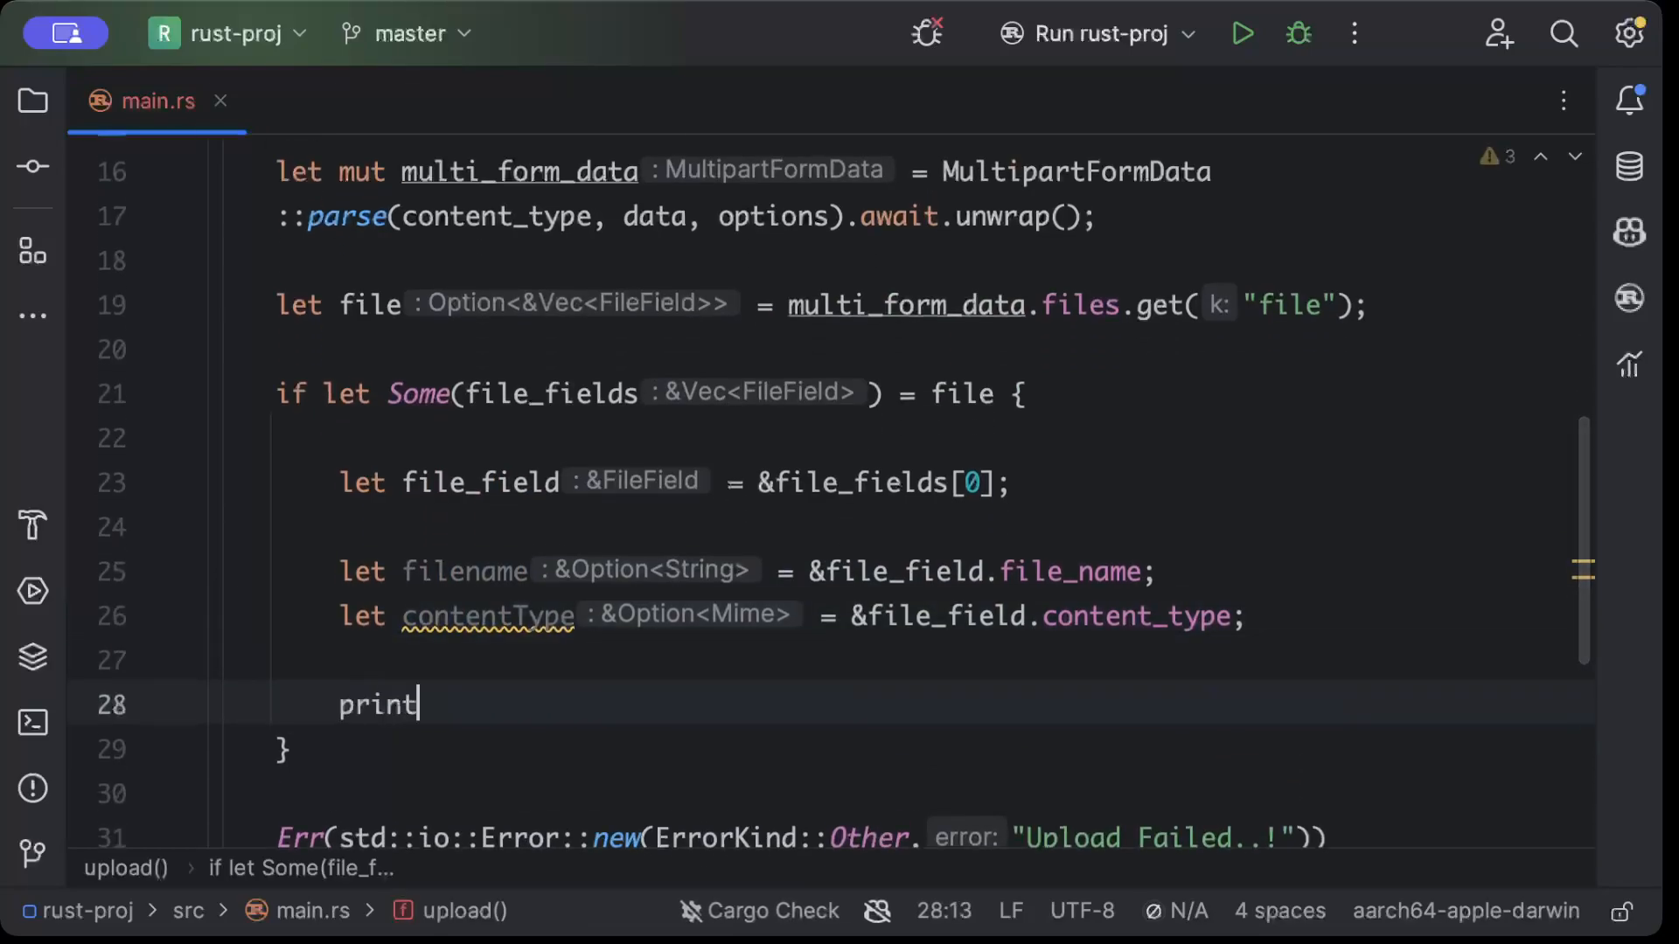
Print "FileName: {:?}" with filename, duplicate it for content_type, and rename contentType to content_type
{"action": "type", "text": "ln!()"}
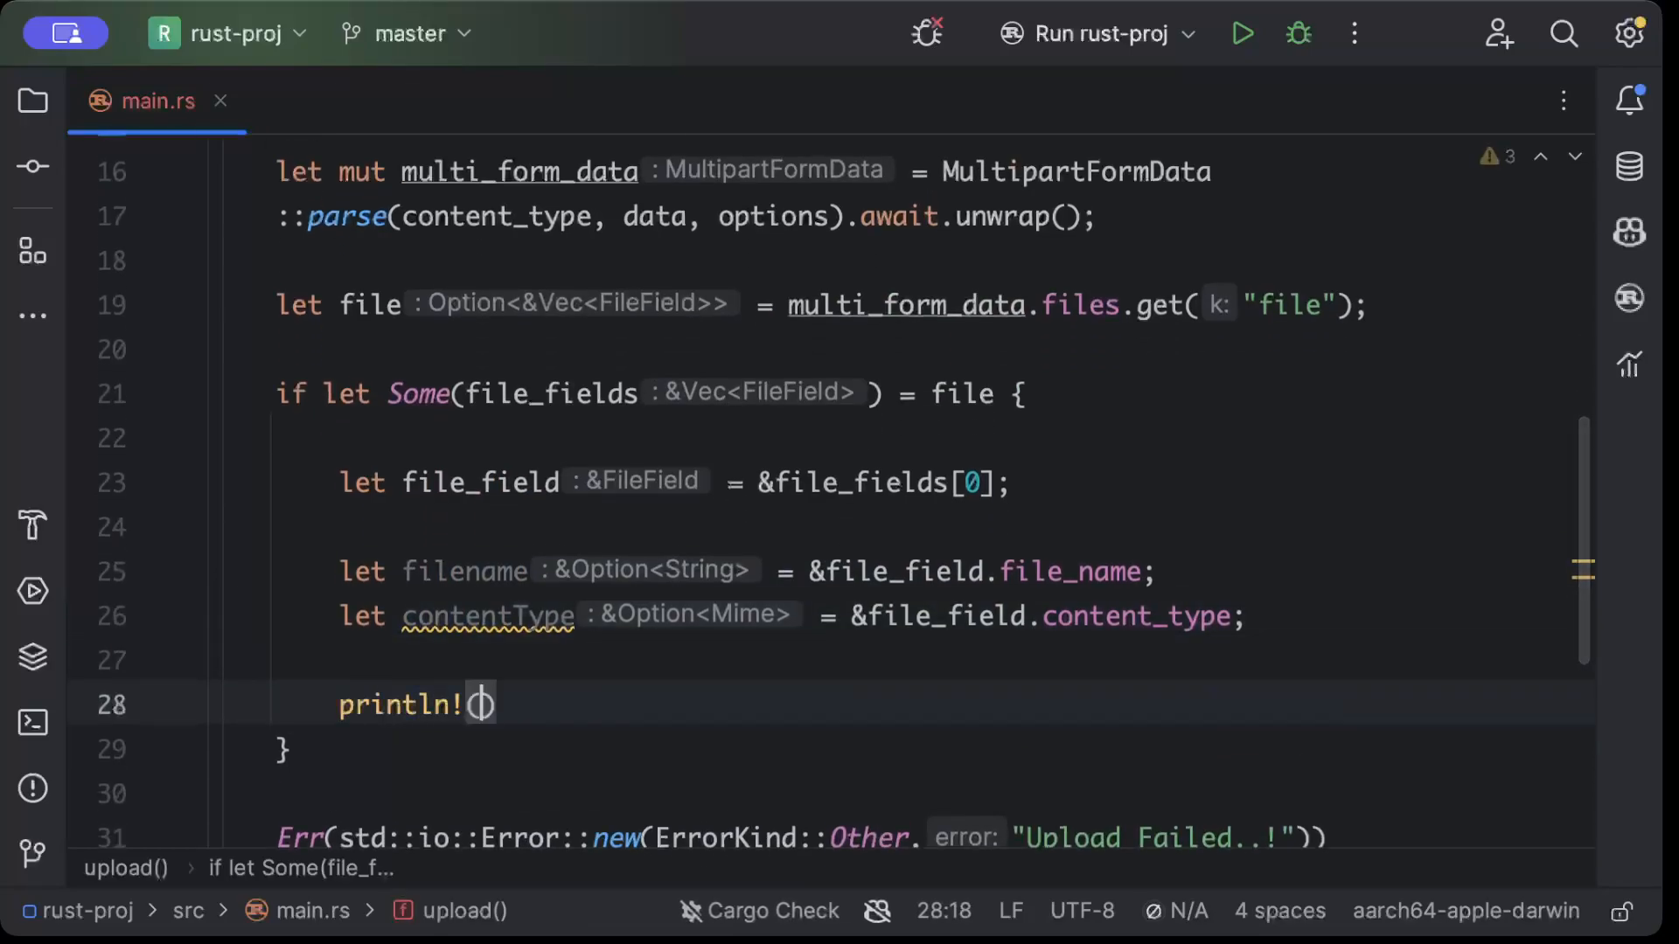
{"action": "type", "text": "FileN\""}
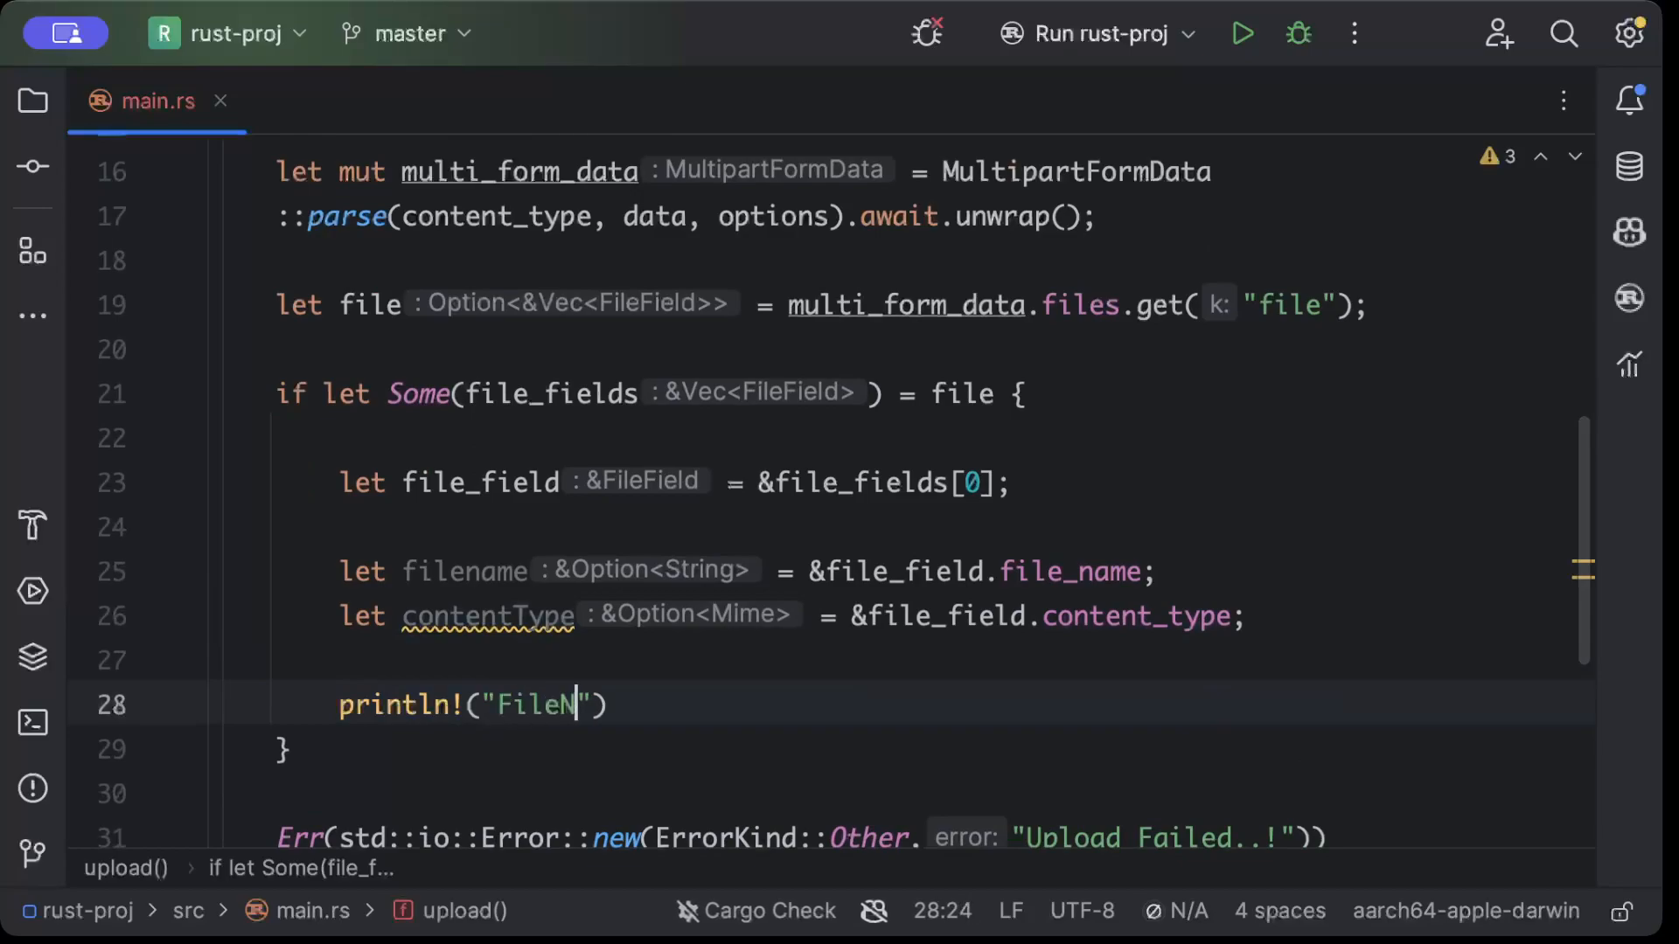
{"action": "type", "text": "ame:"}
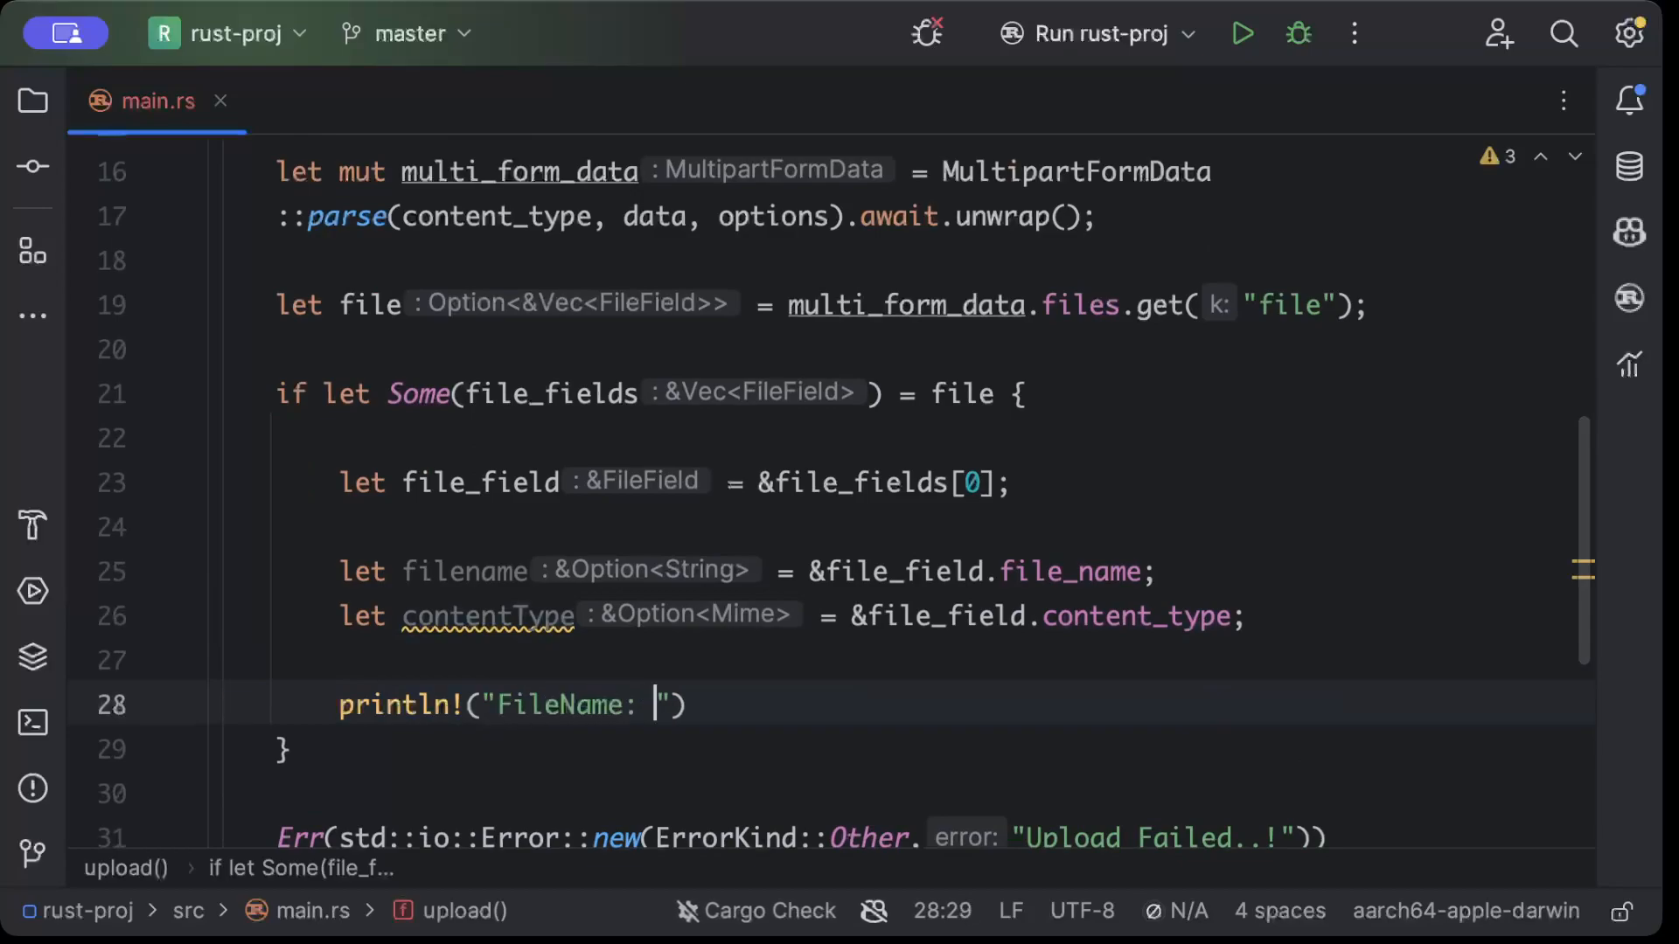
{"action": "type", "text": "{:?"}
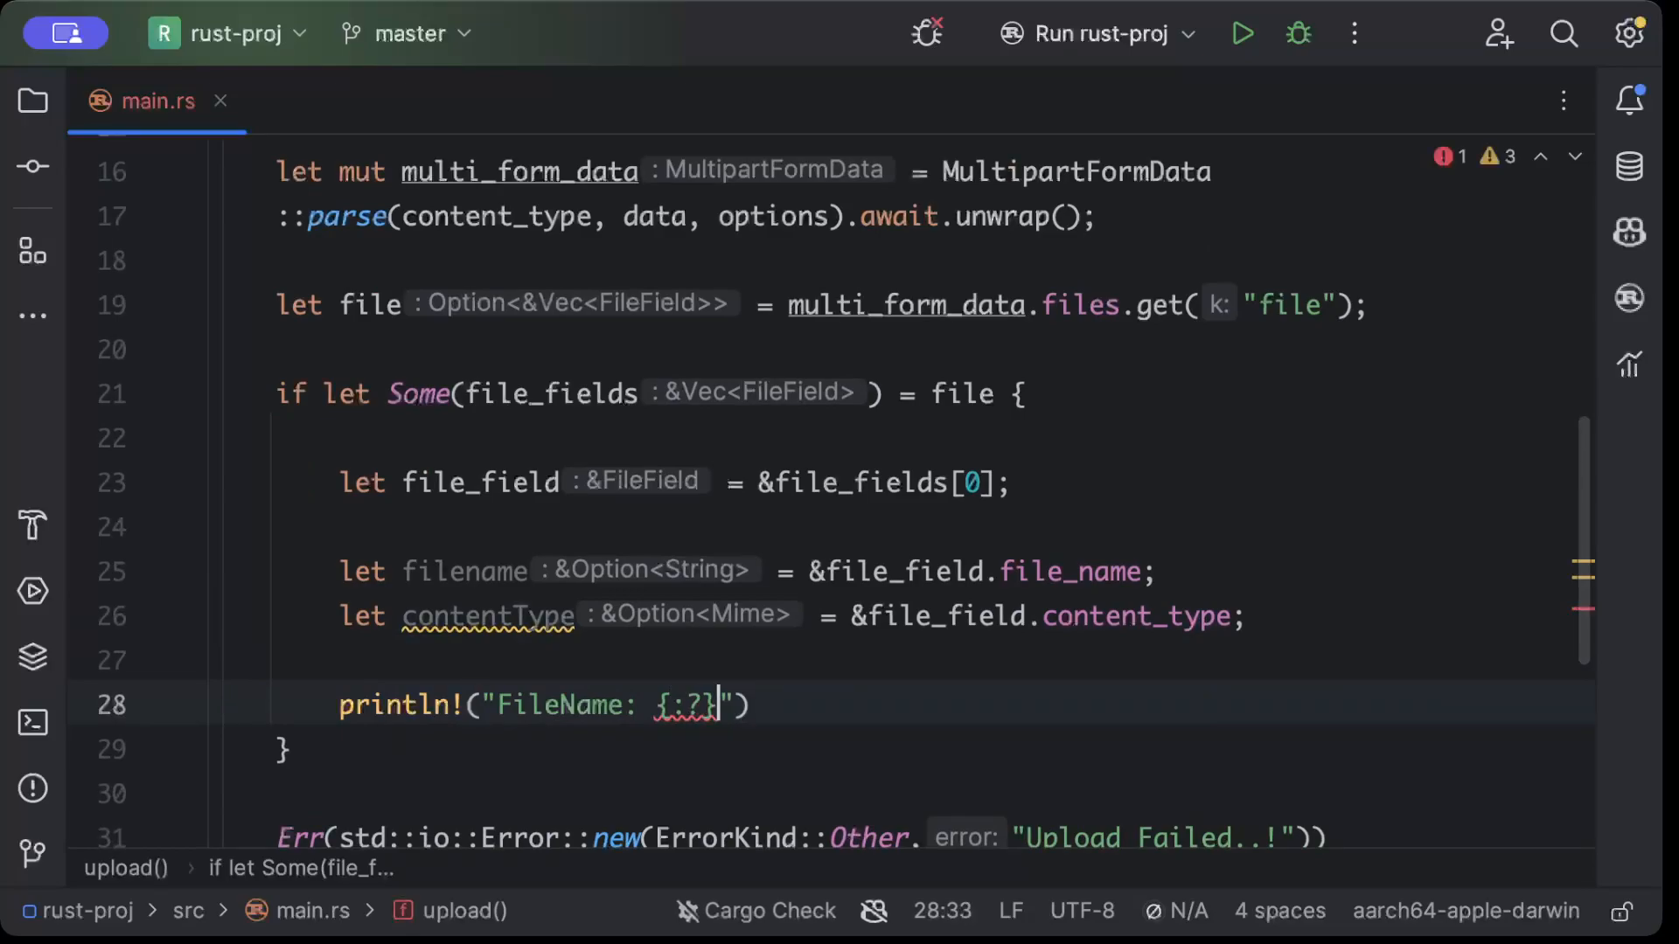
{"action": "type", "text": ", file"}
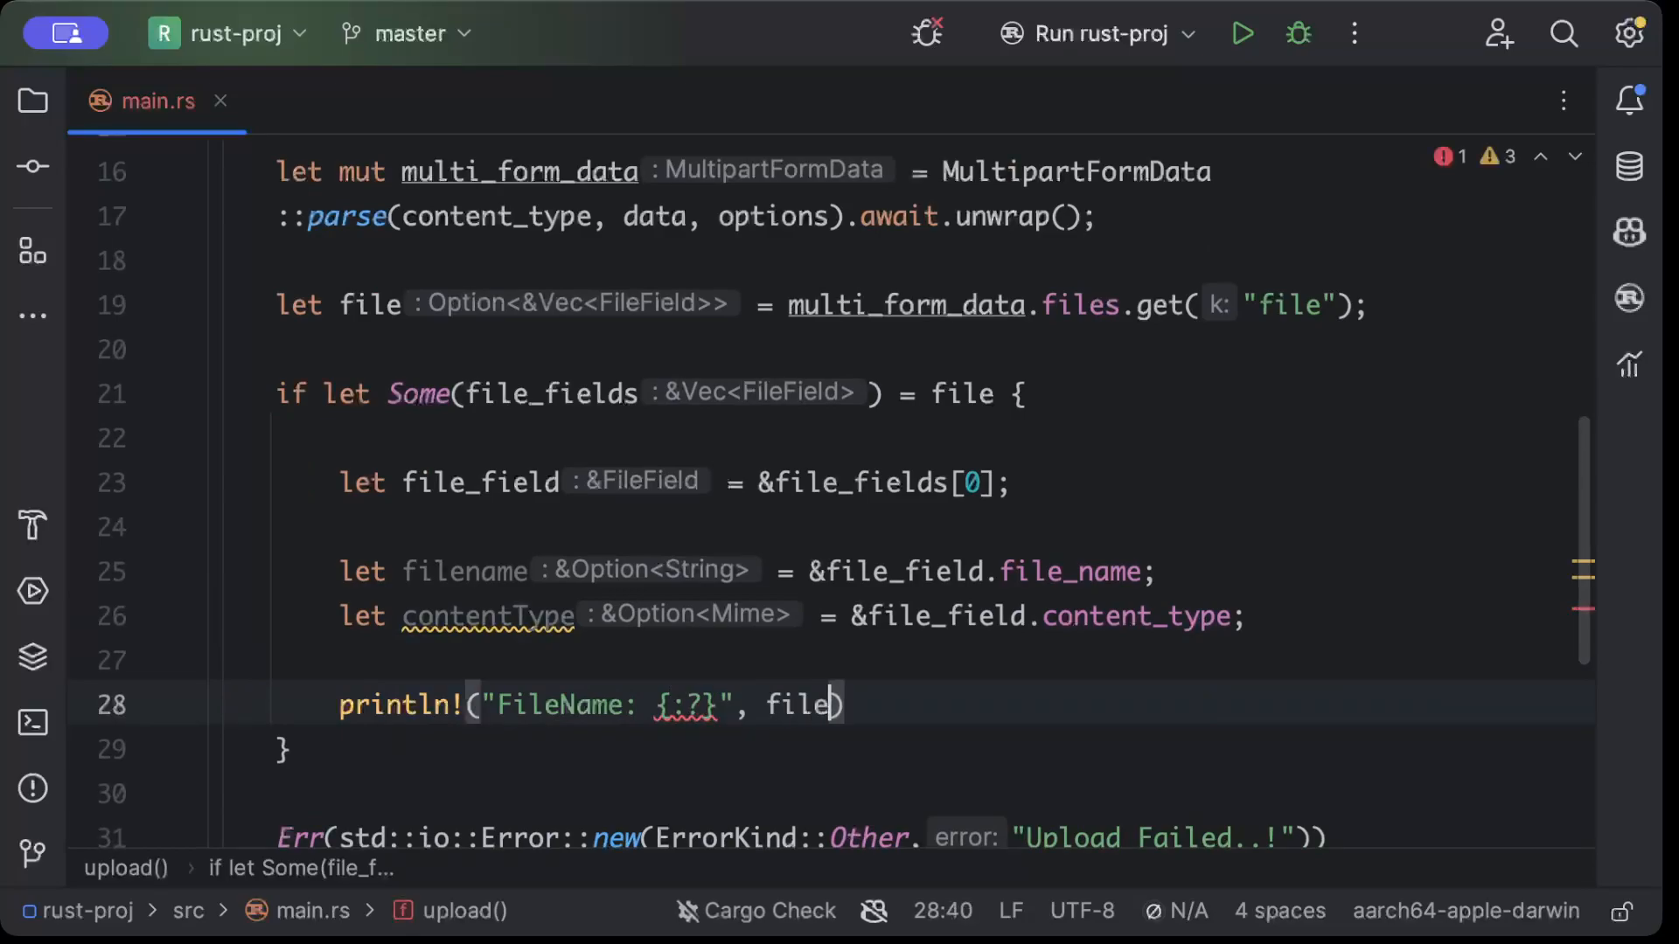
{"action": "type", "text": "name"}
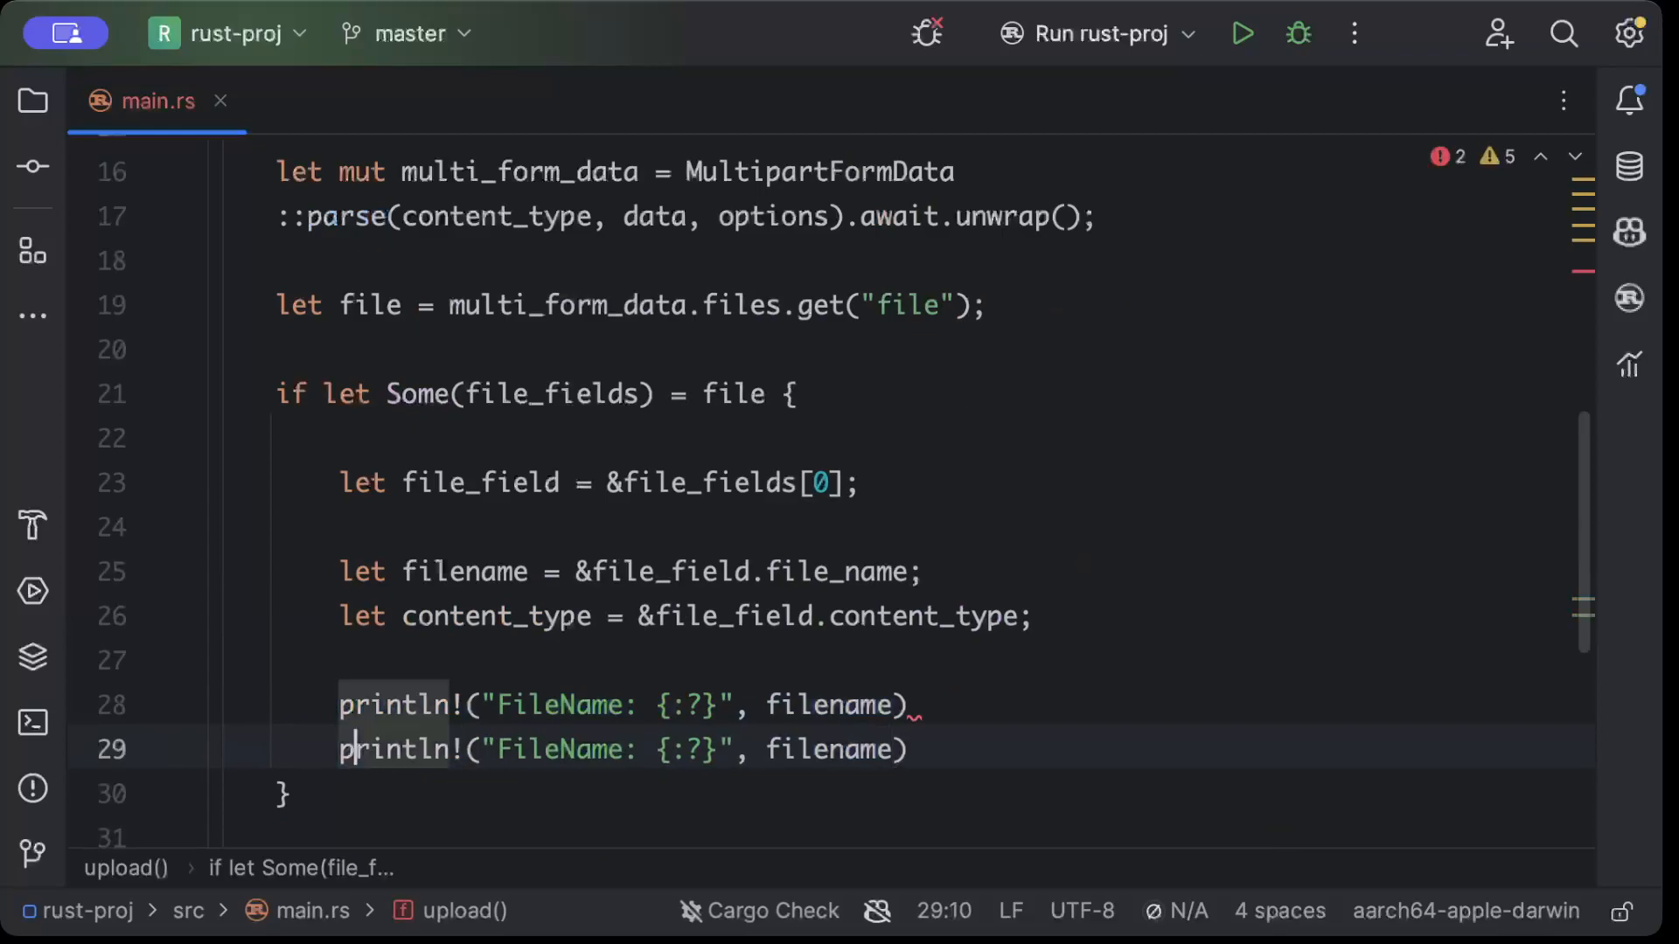
{"action": "double_click", "coordinate": [494, 615]}
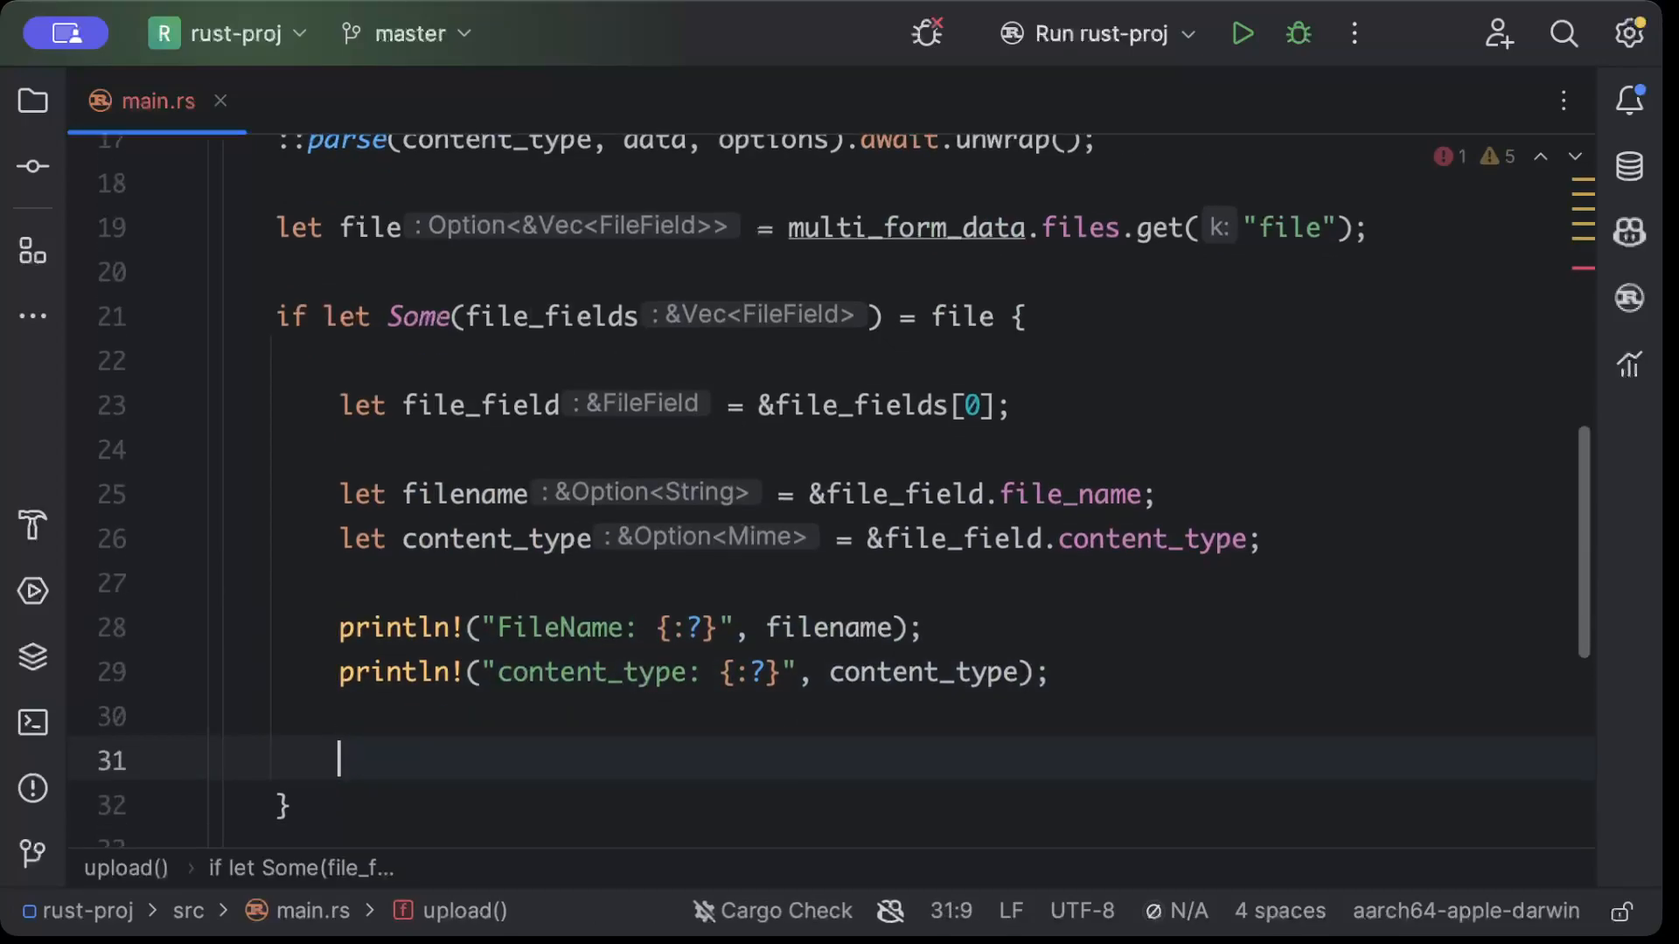
Write let mut file = File::create(filename.clone().unwrap())?; followed by a new line
{"action": "scroll", "scroll_direction": "down", "scroll_amount": 3}
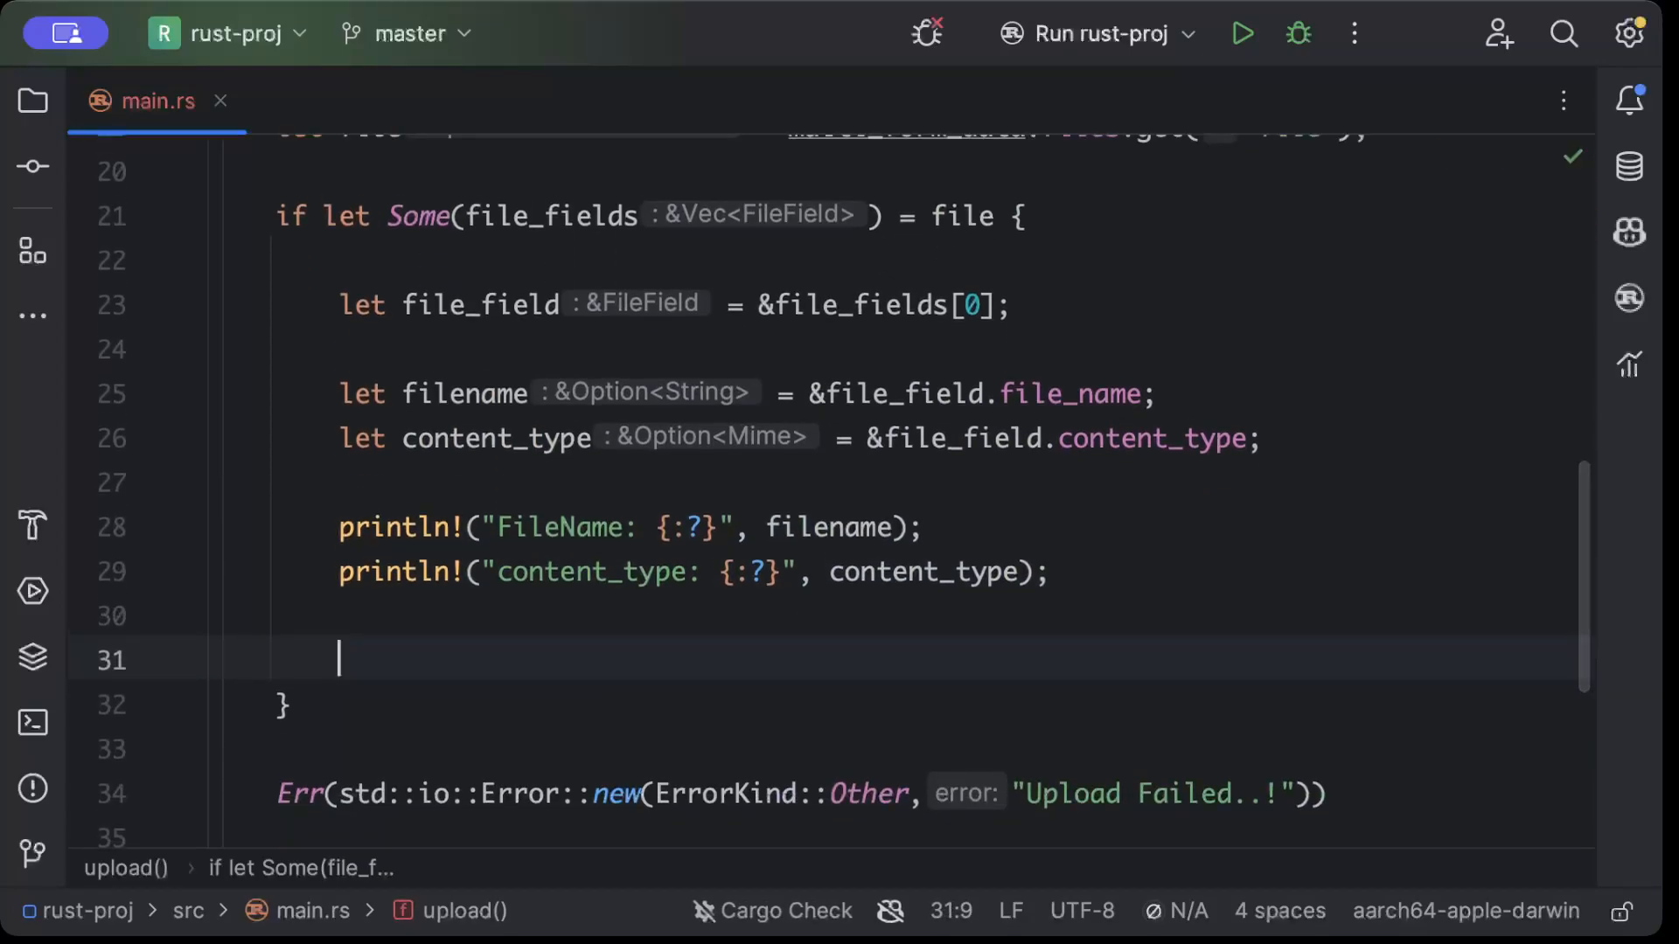
{"action": "type", "text": "let mut"}
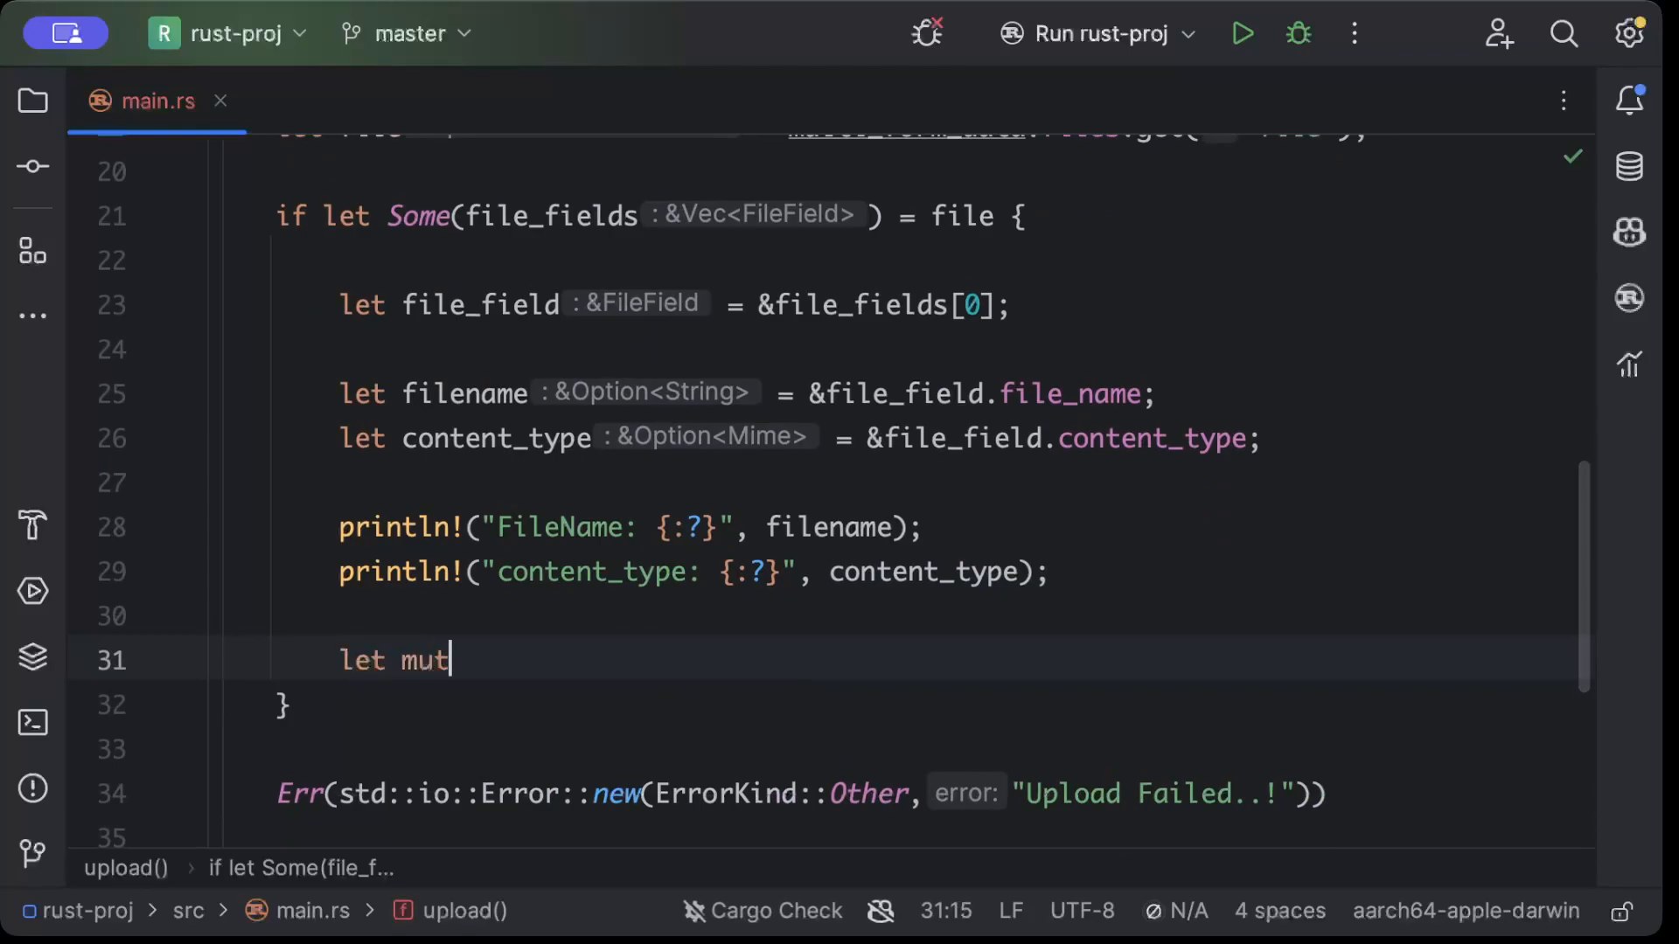
{"action": "type", "text": "file ="}
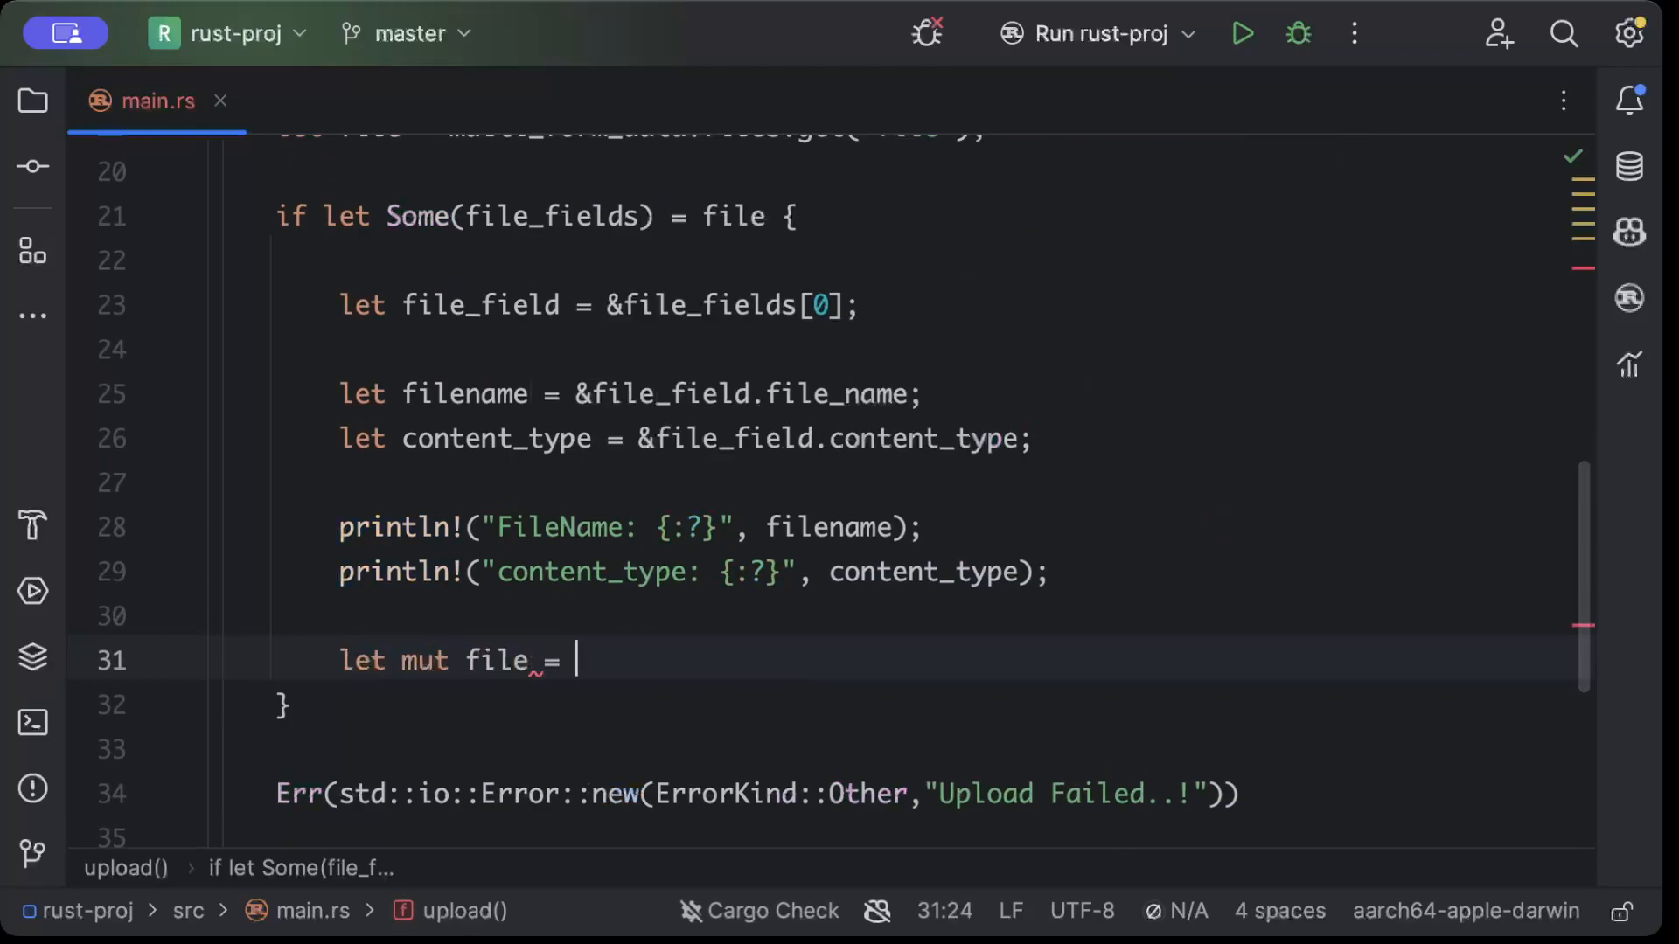
{"action": "type", "text": "File::c"}
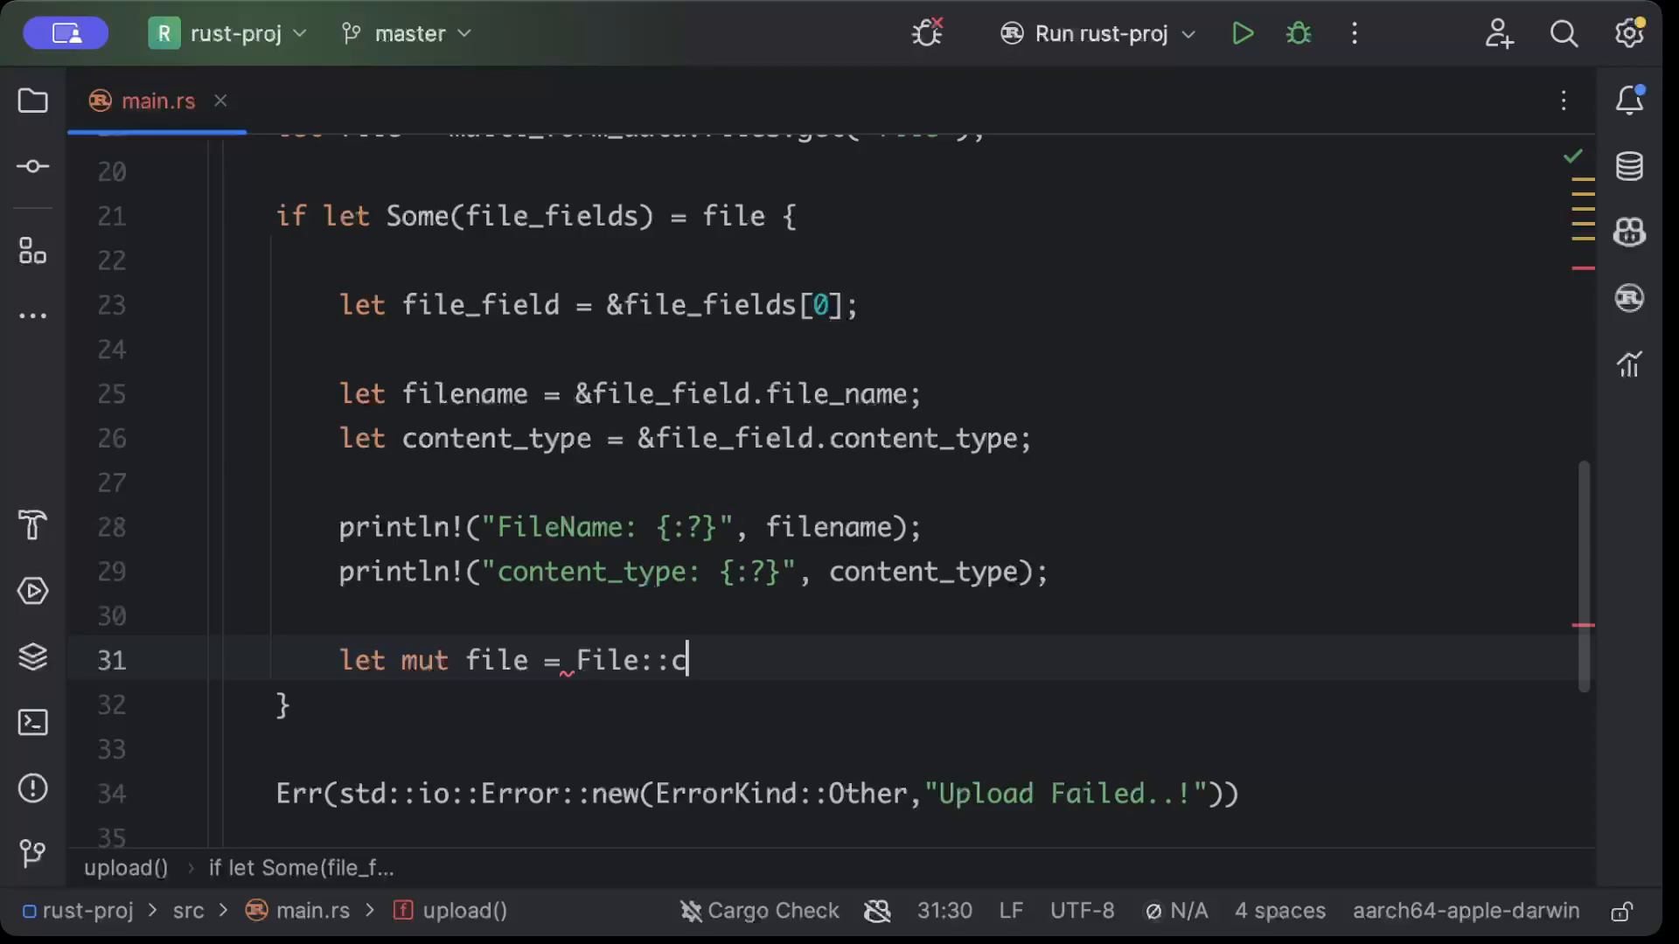
{"action": "type", "text": "reate()"}
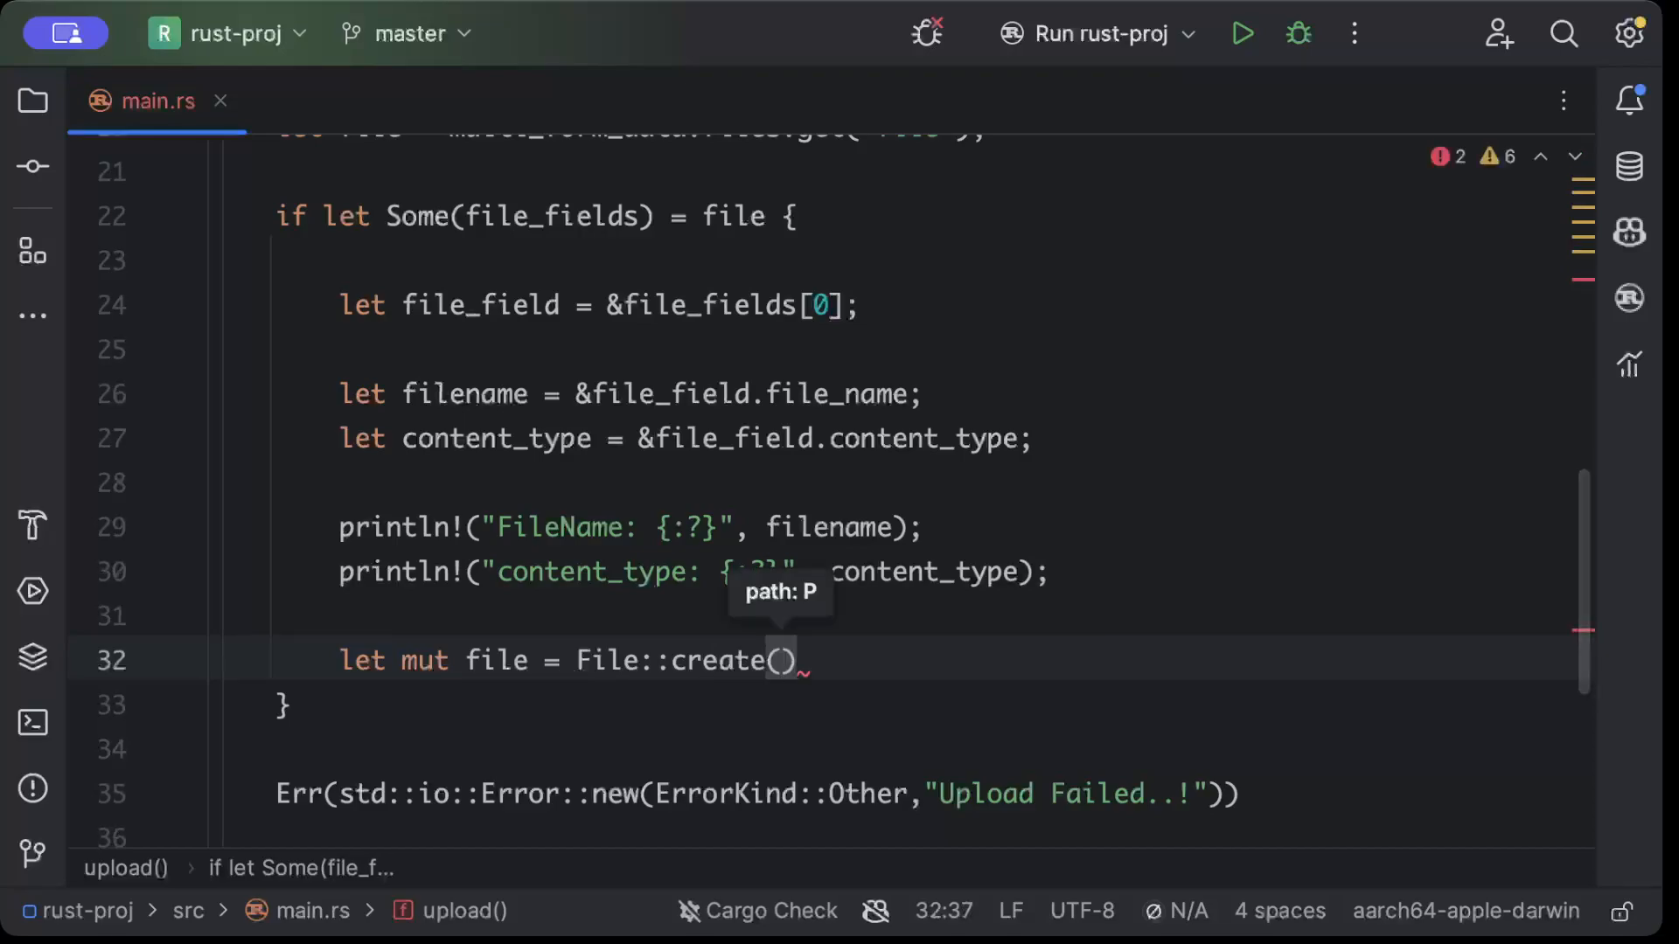
{"action": "type", "text": "file"}
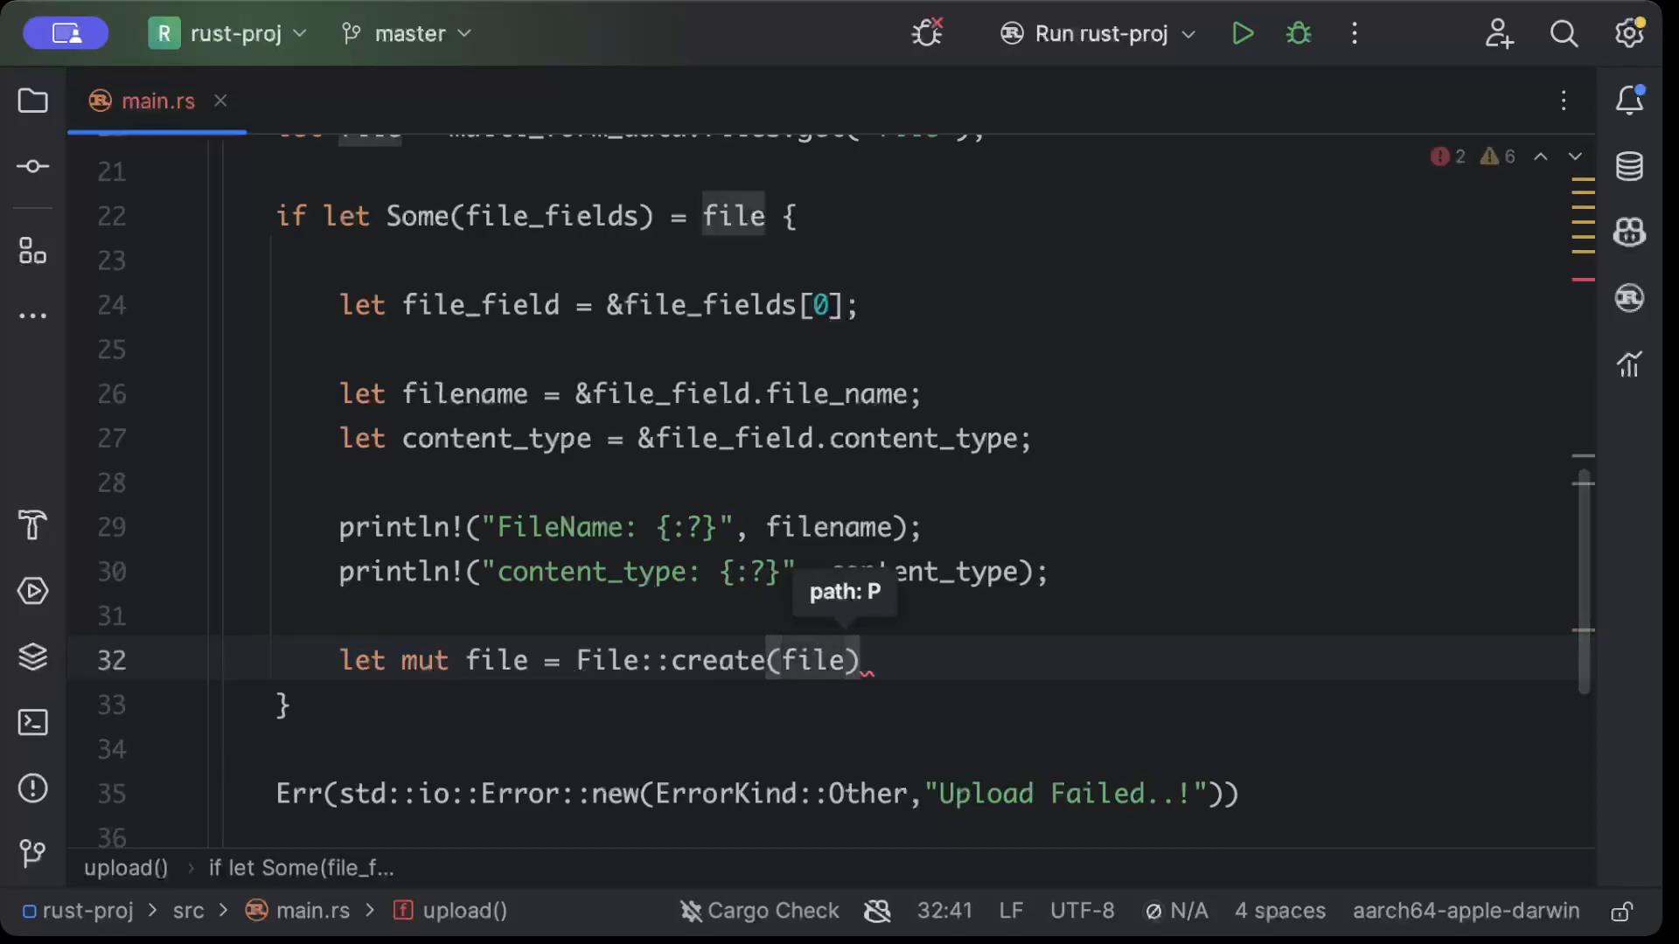
{"action": "type", "text": "na"}
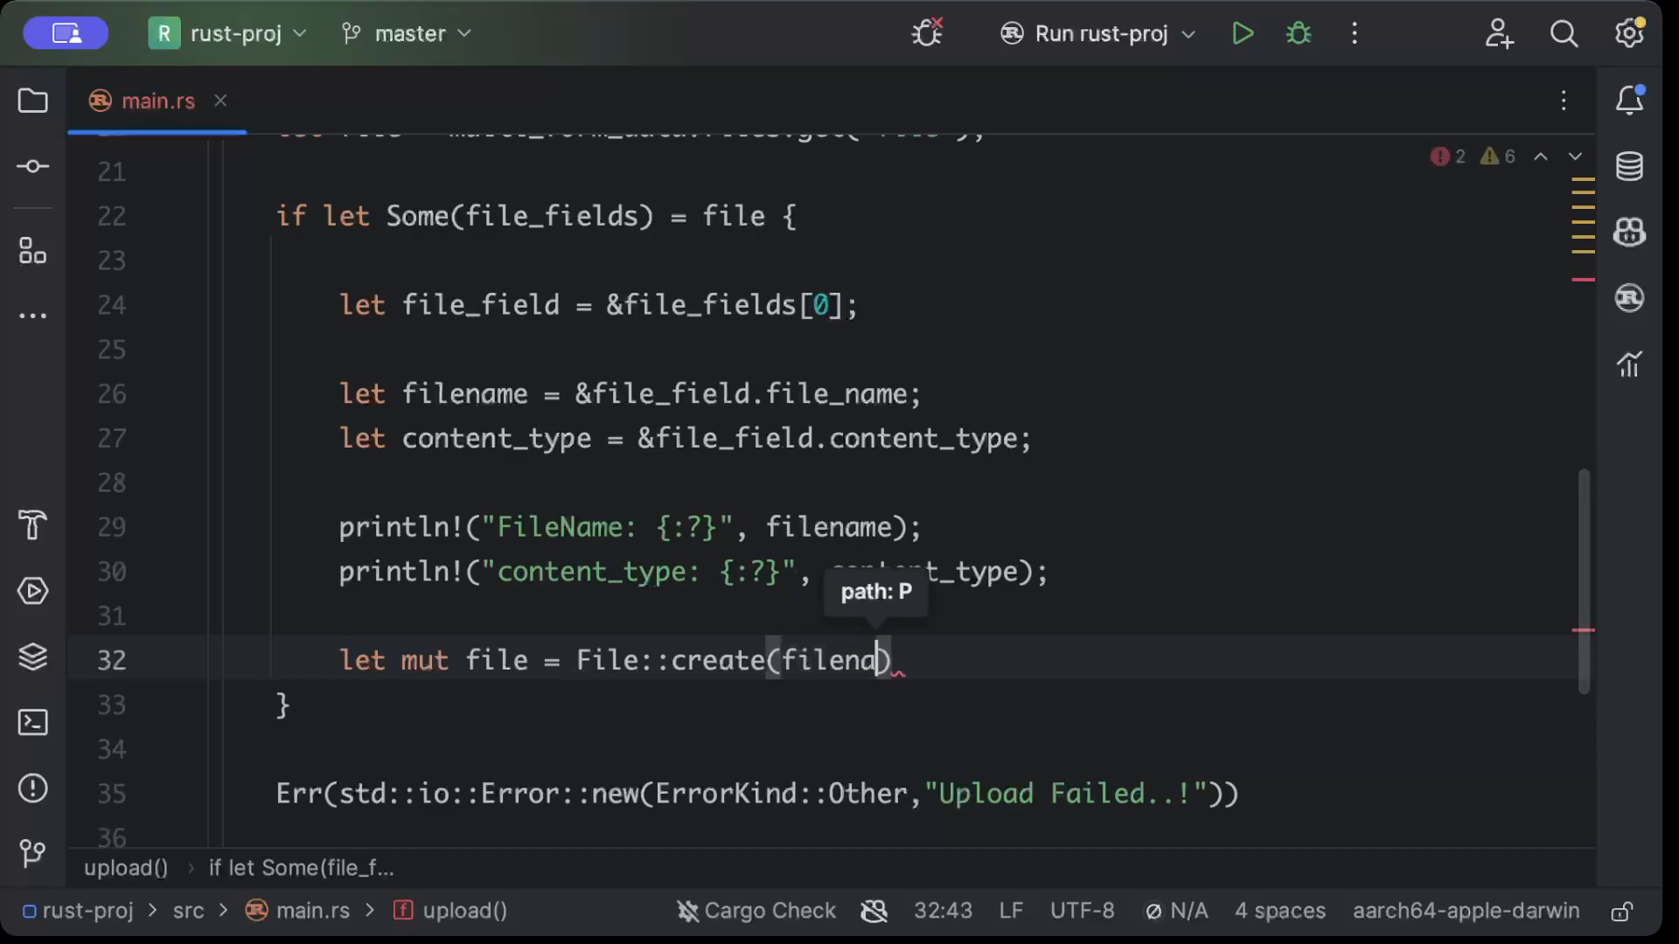
{"action": "type", "text": ".clone."}
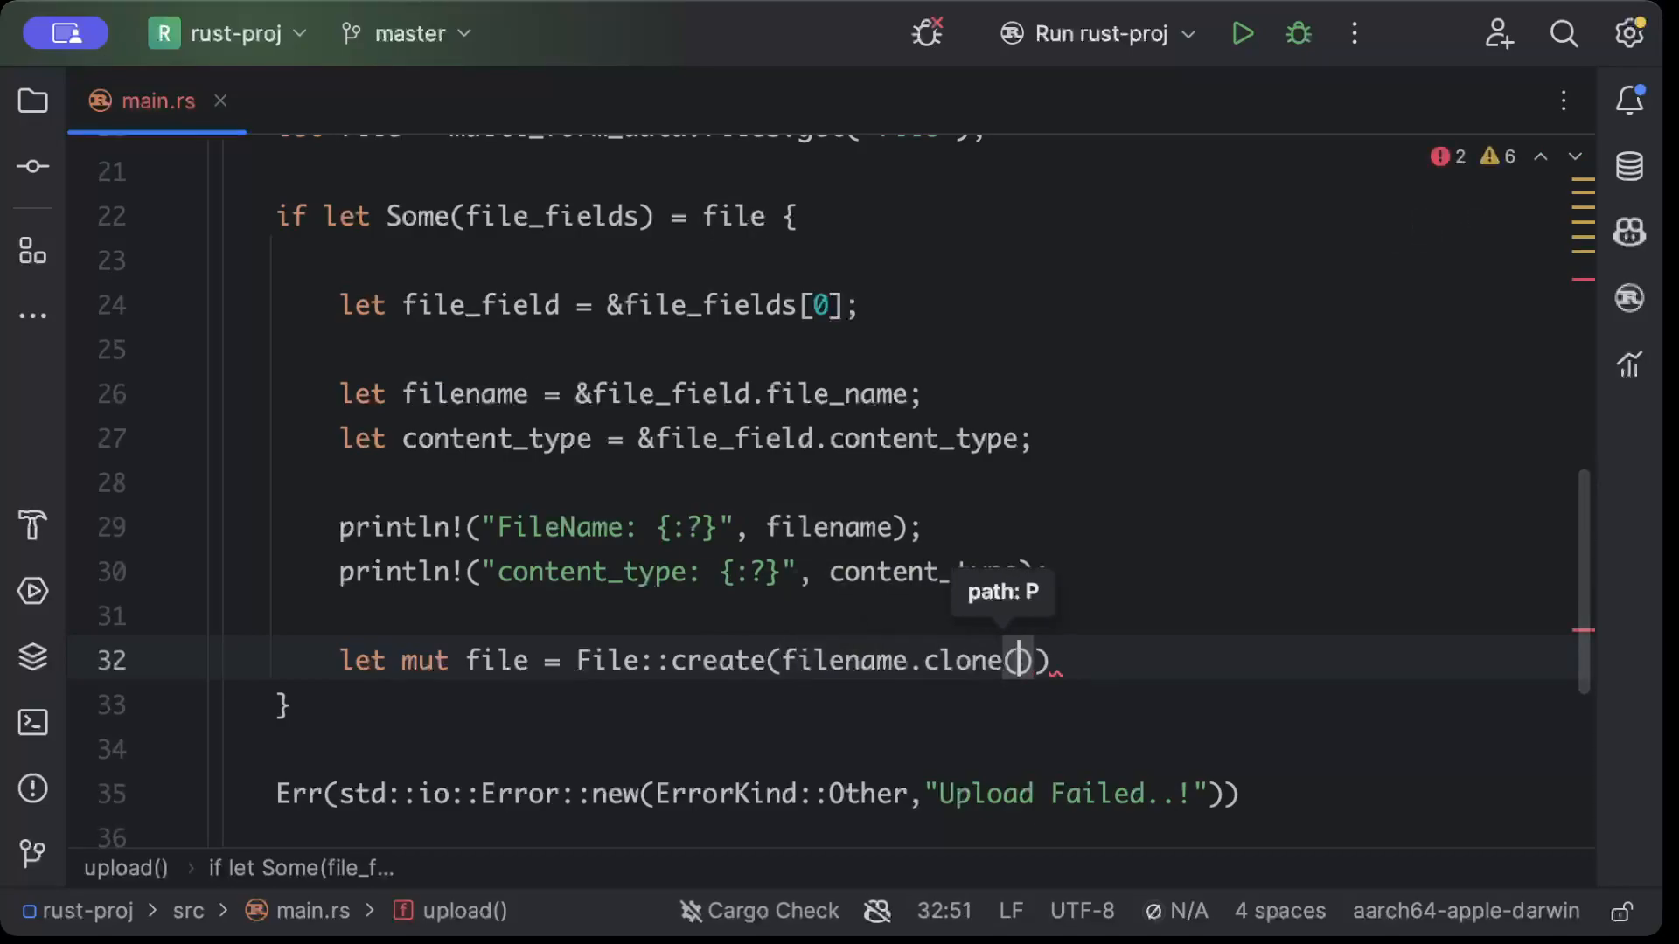
{"action": "type", "text": ".un"}
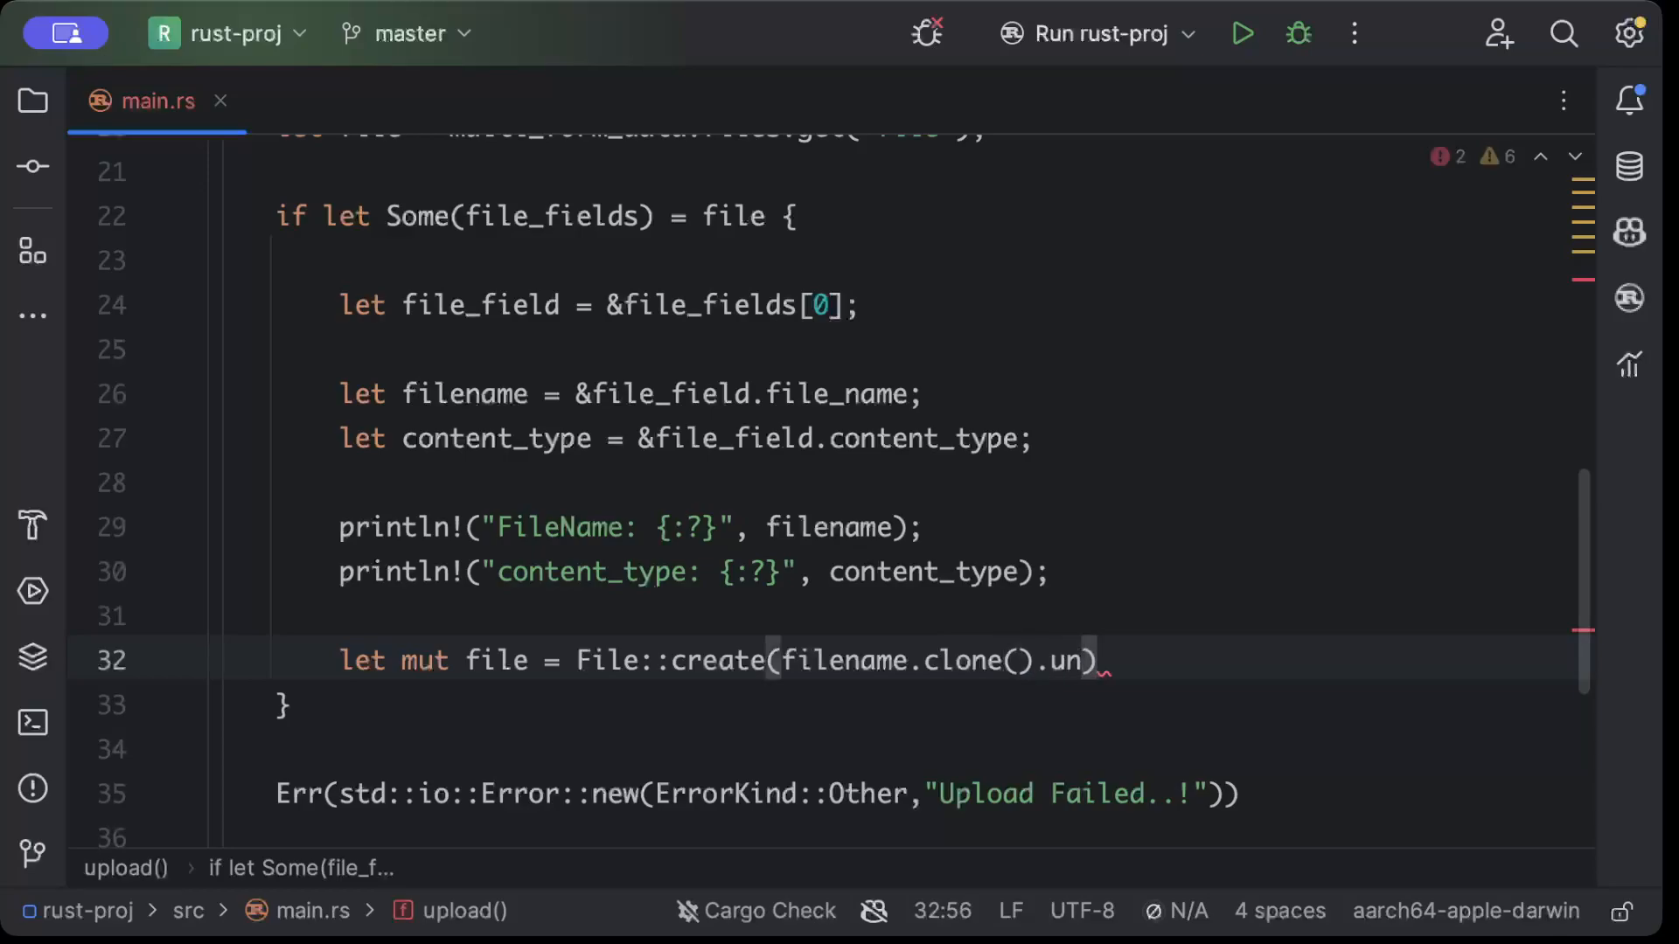
{"action": "type", "text": "wrap())?;"}
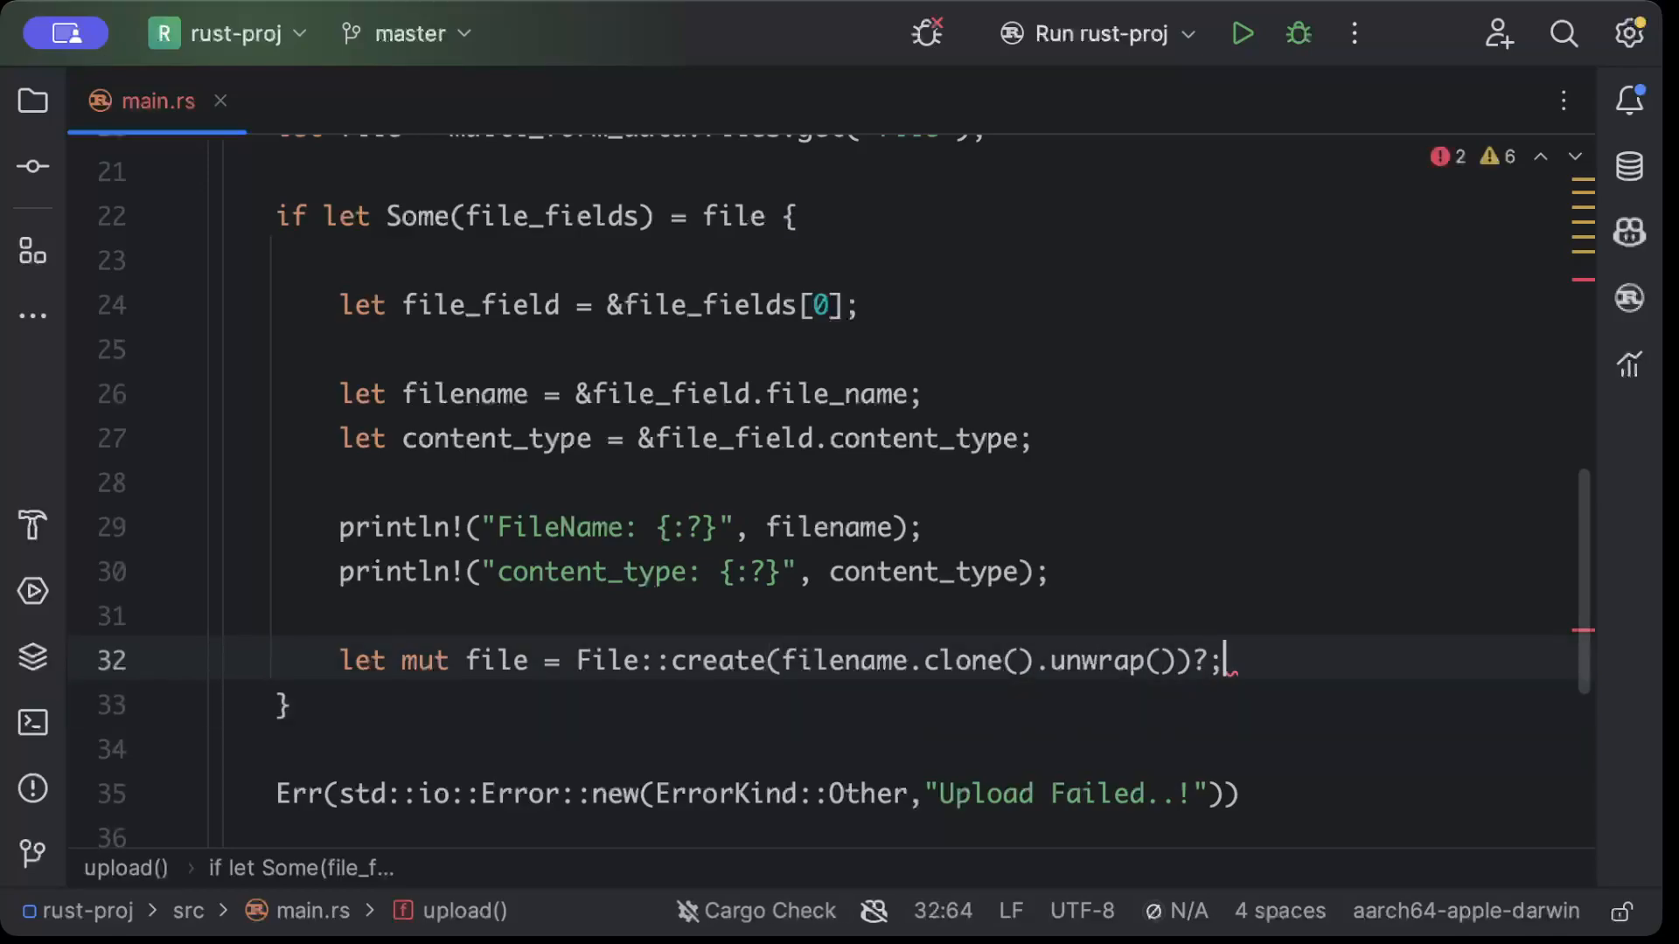
{"action": "key", "text": "Enter"}
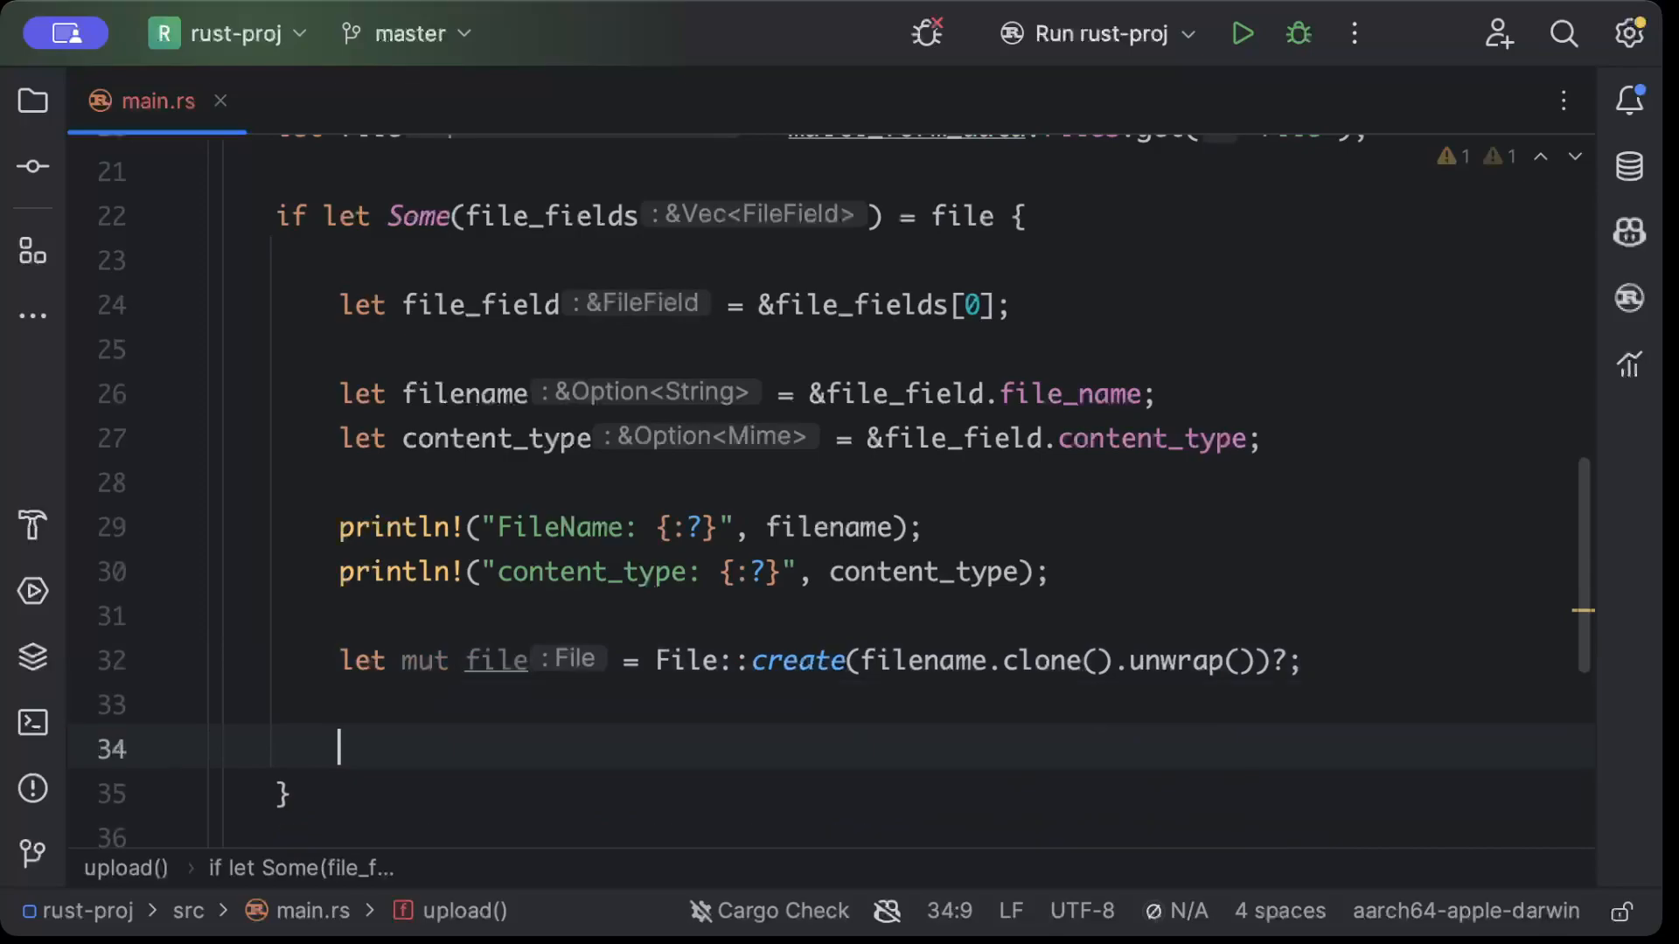
Write let path = &file_field.path; on a new line
{"action": "type", "text": "let pa"}
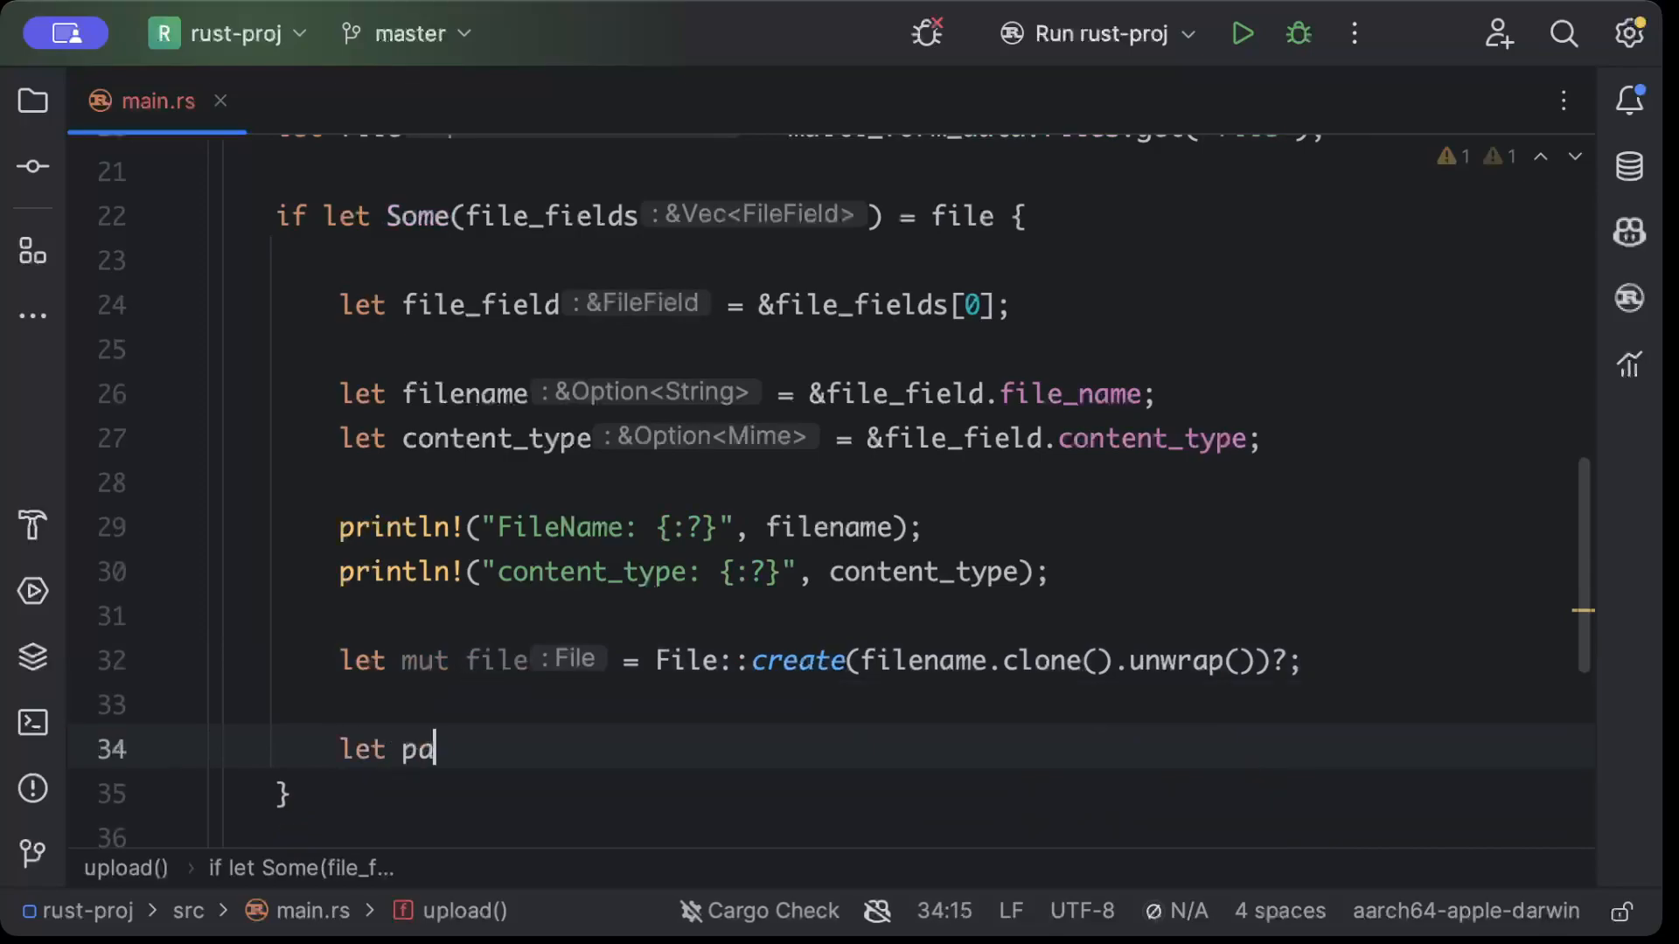
{"action": "type", "text": "th ="}
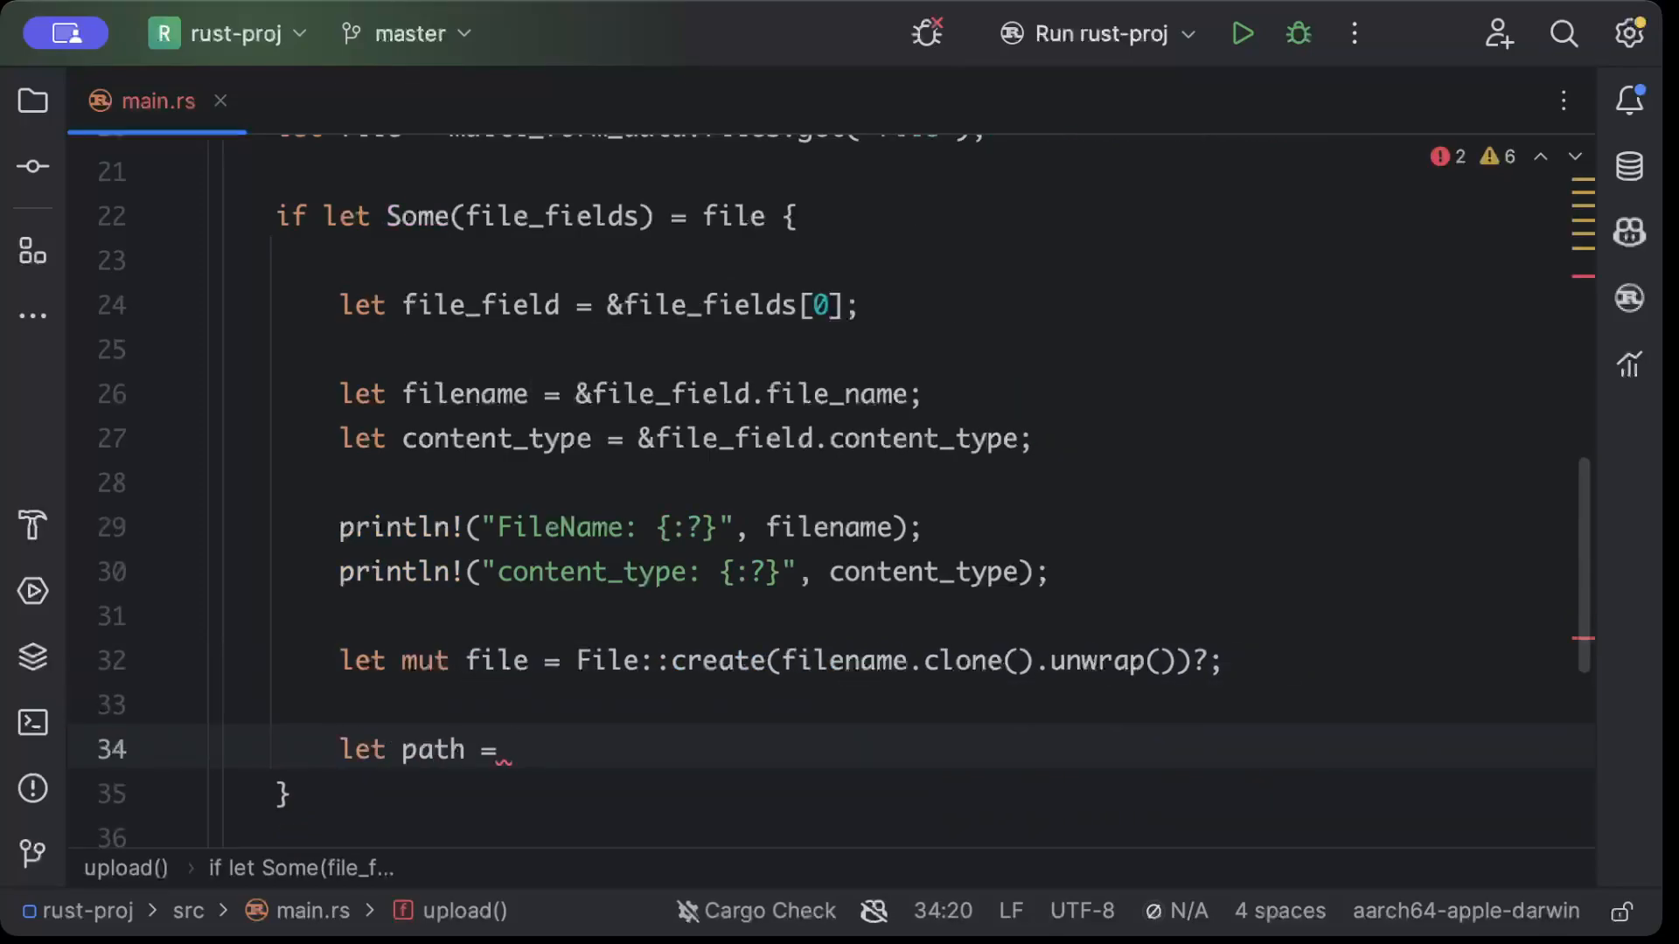
{"action": "type", "text": "&file"}
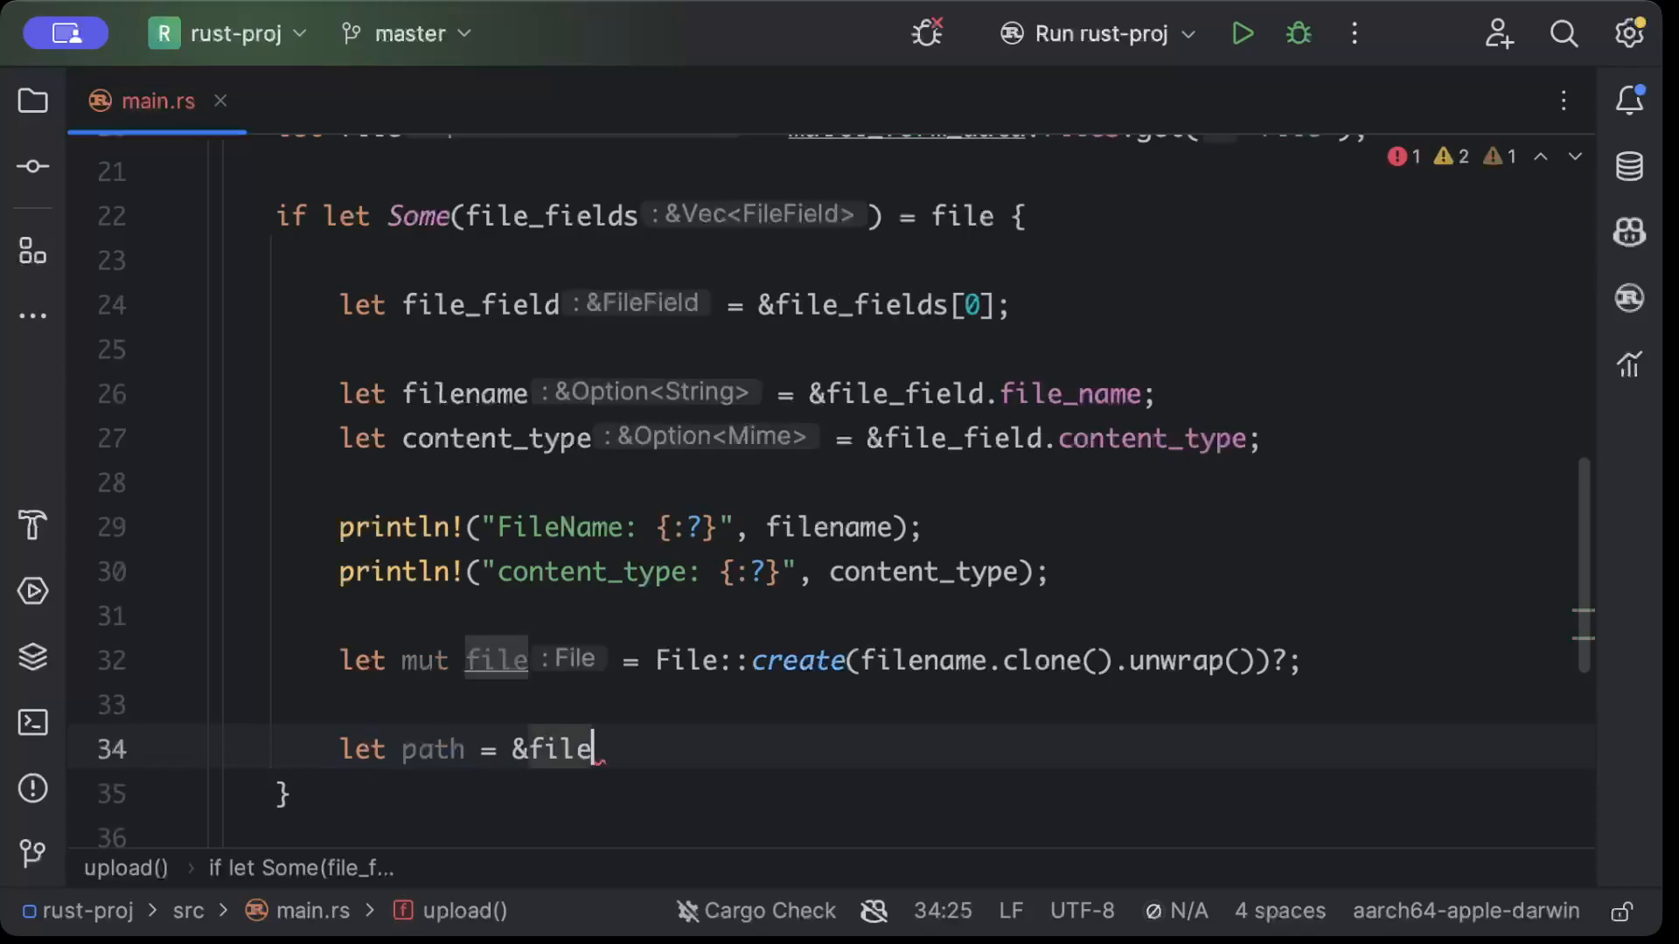
{"action": "type", "text": "_"}
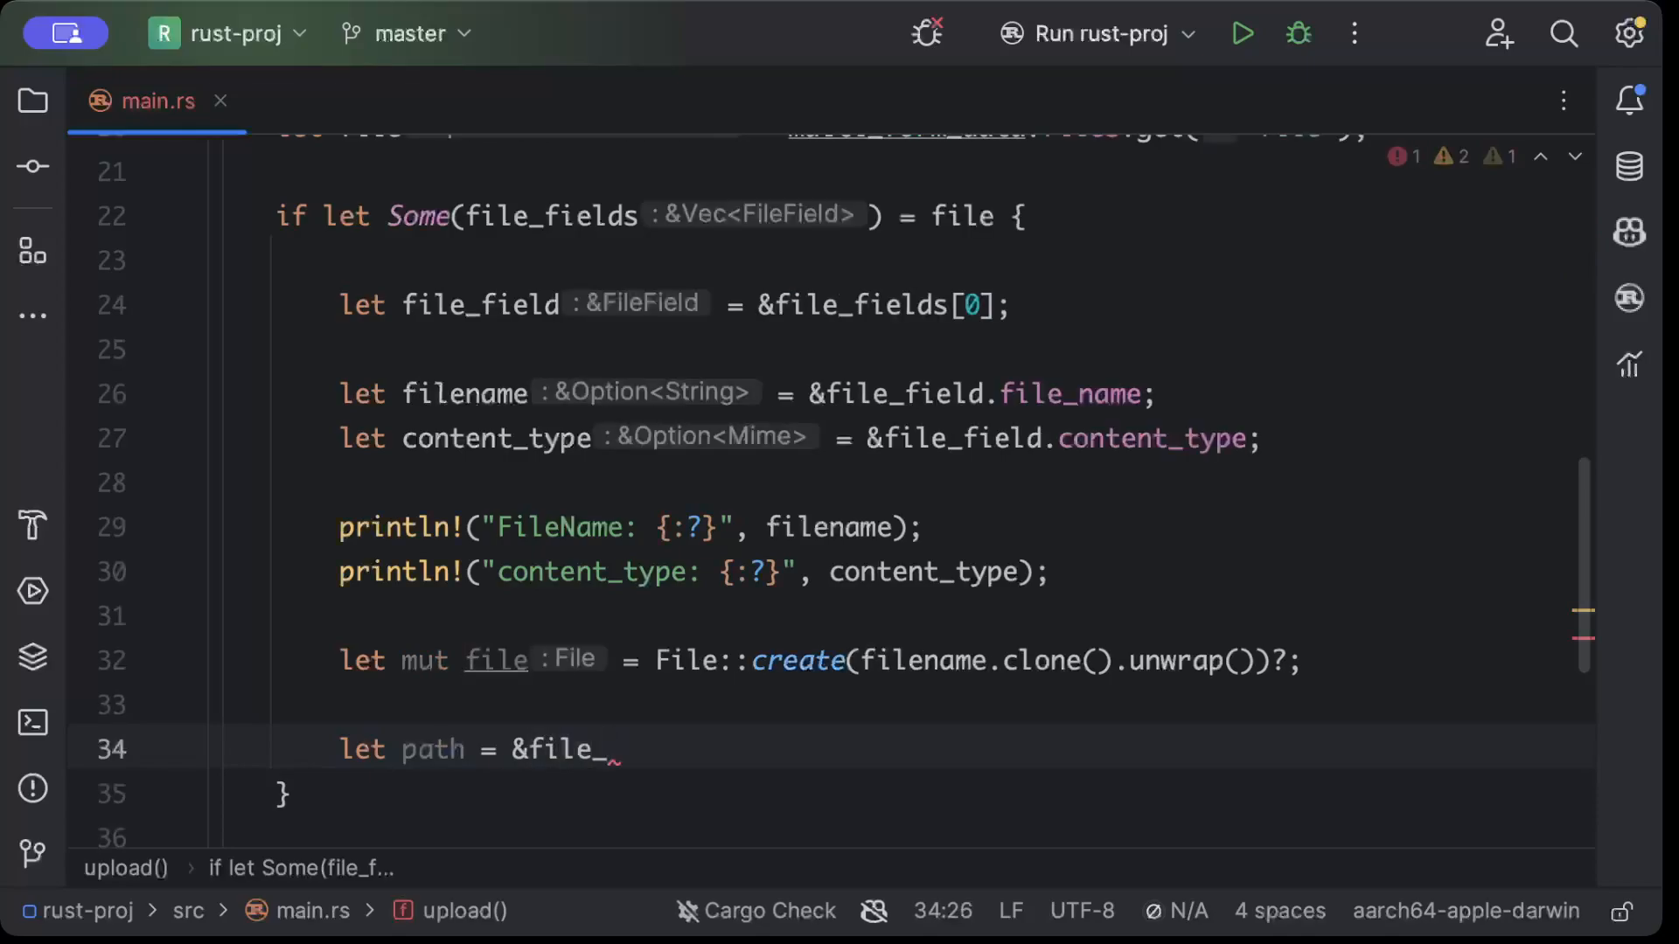
{"action": "type", "text": "field.pd"}
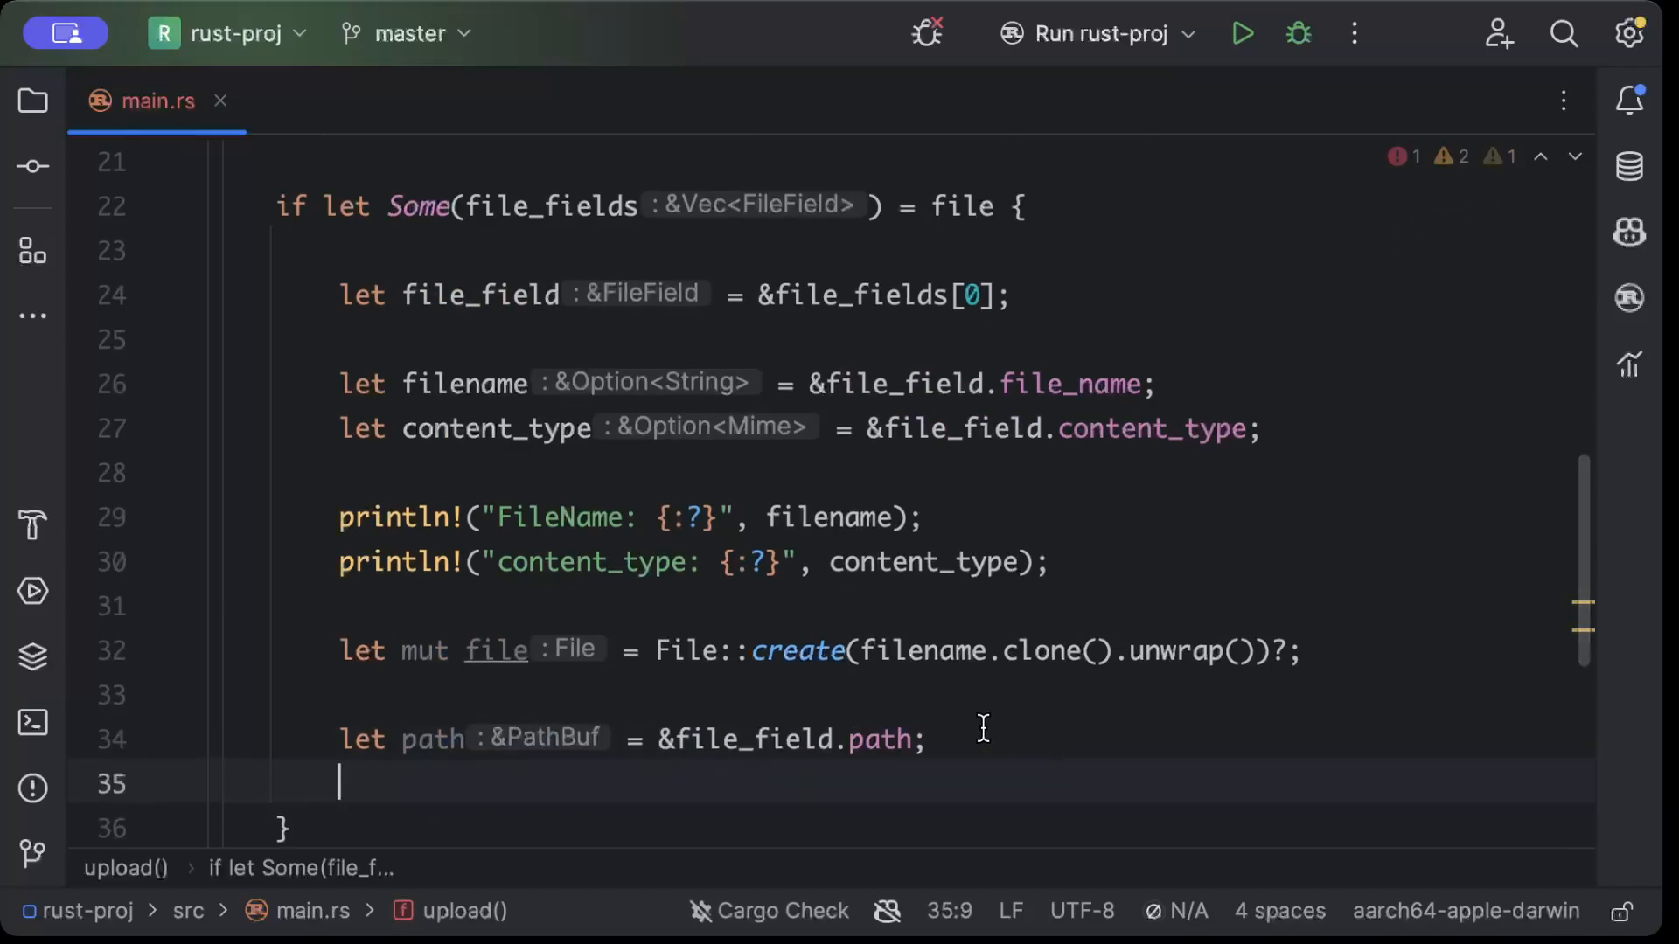
Write let mut temp_file = File::open(path)?; and begin the next line
{"action": "type", "text": "let mut temp"}
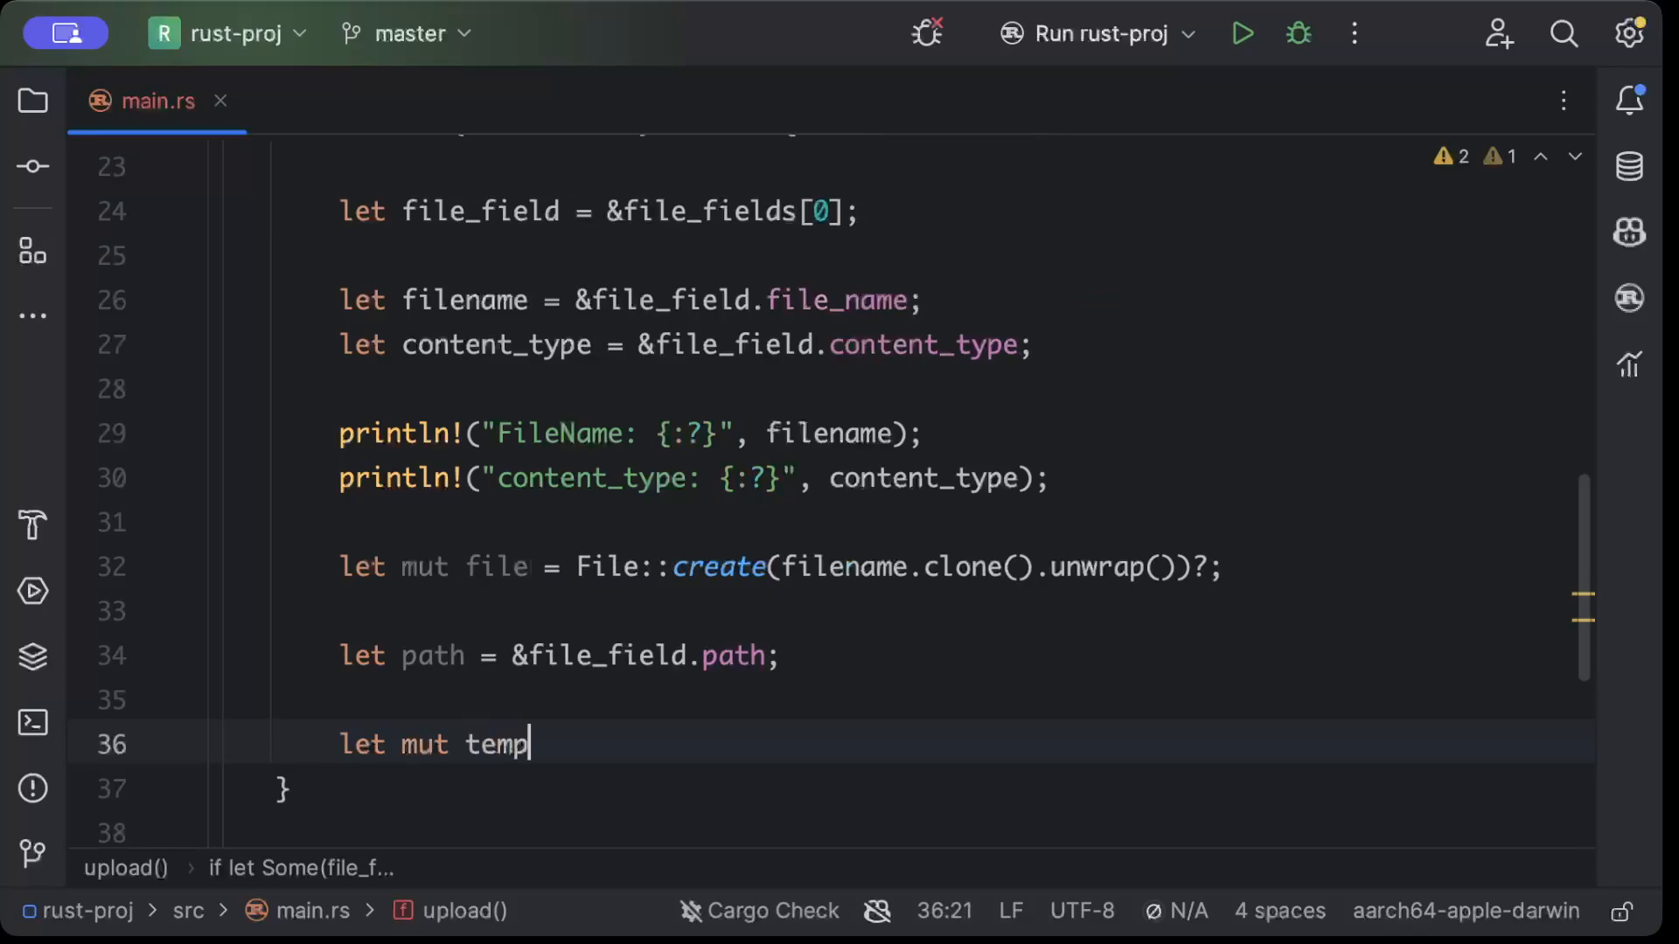
{"action": "type", "text": "_file_"}
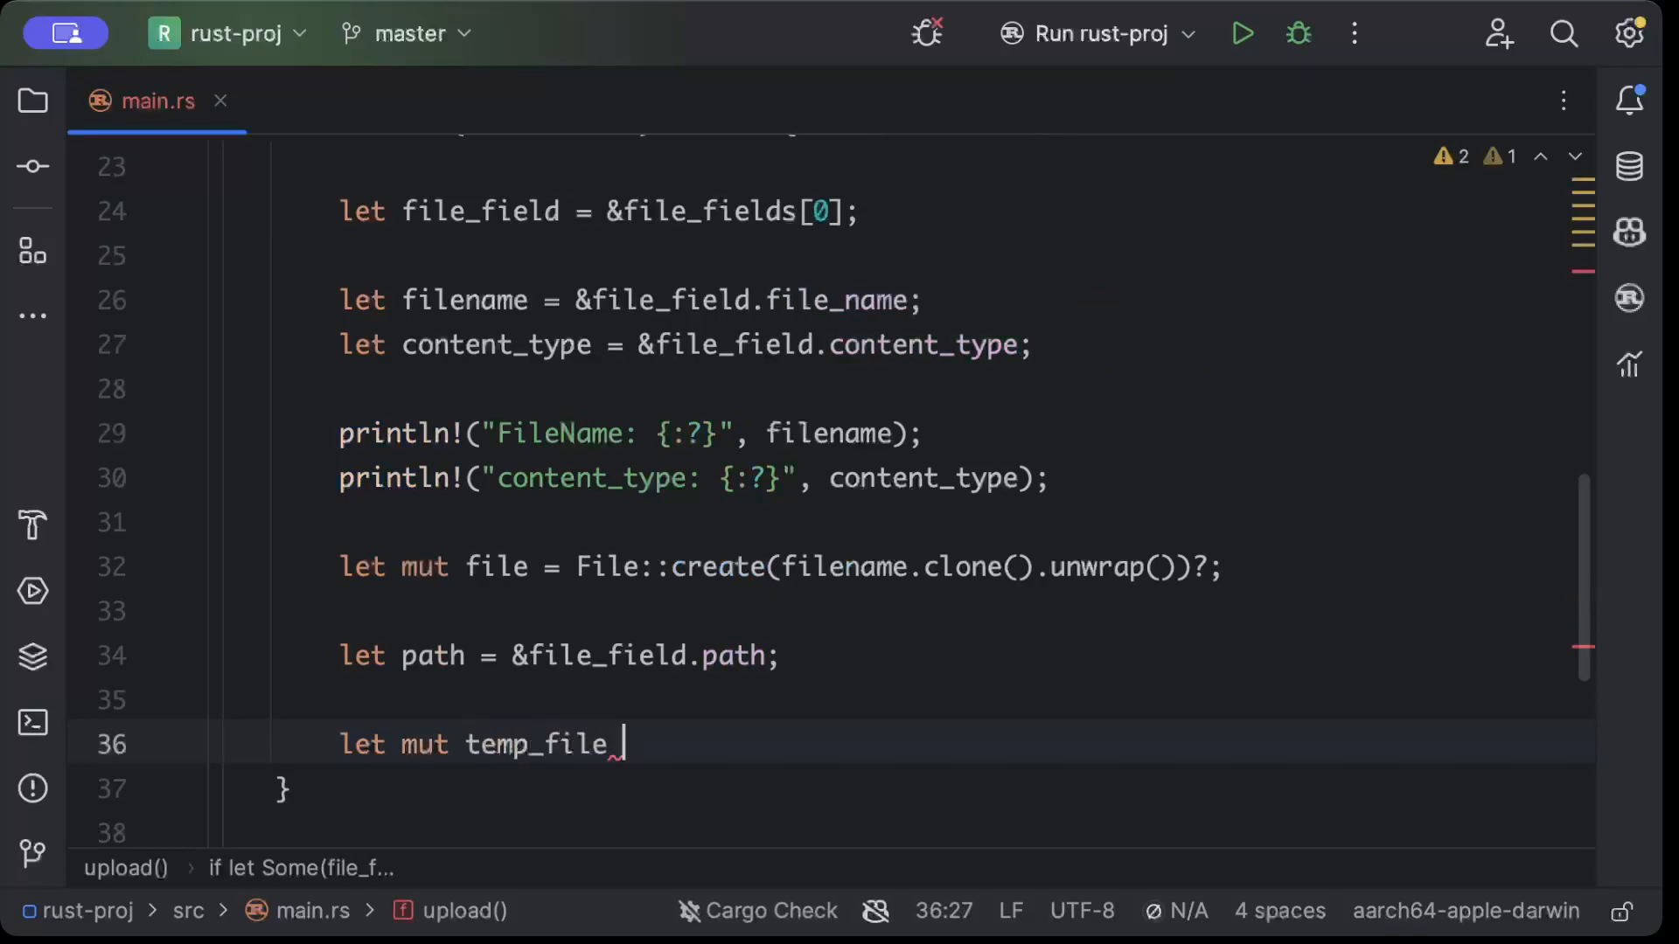
{"action": "type", "text": "= File()"}
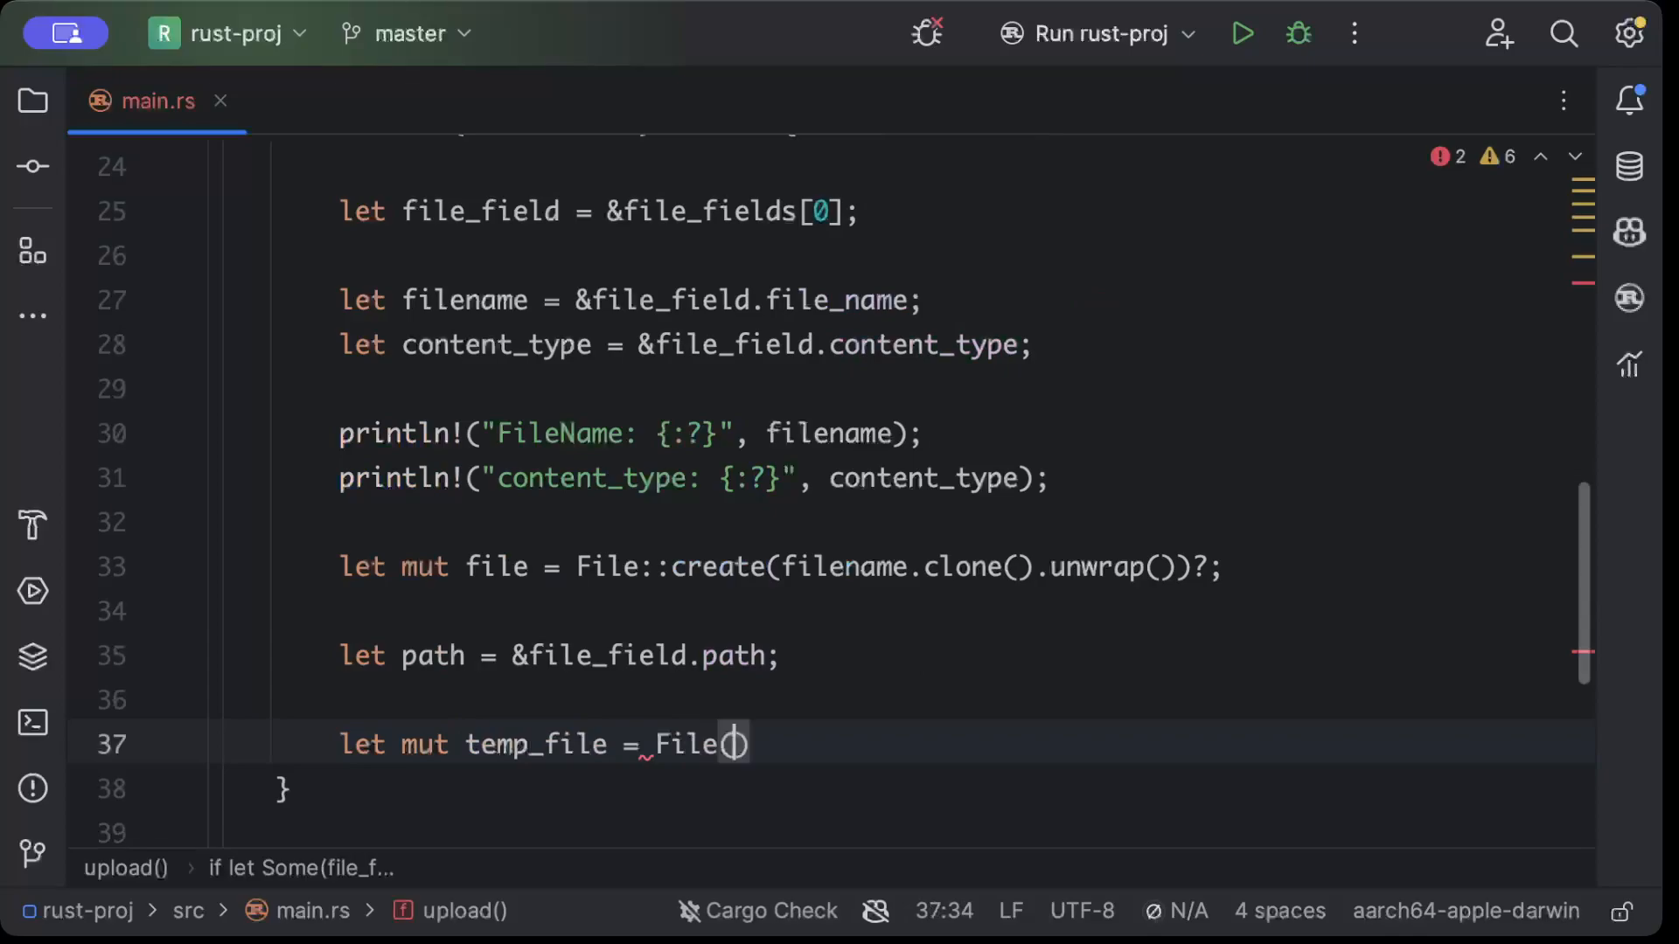
{"action": "type", "text": "::"}
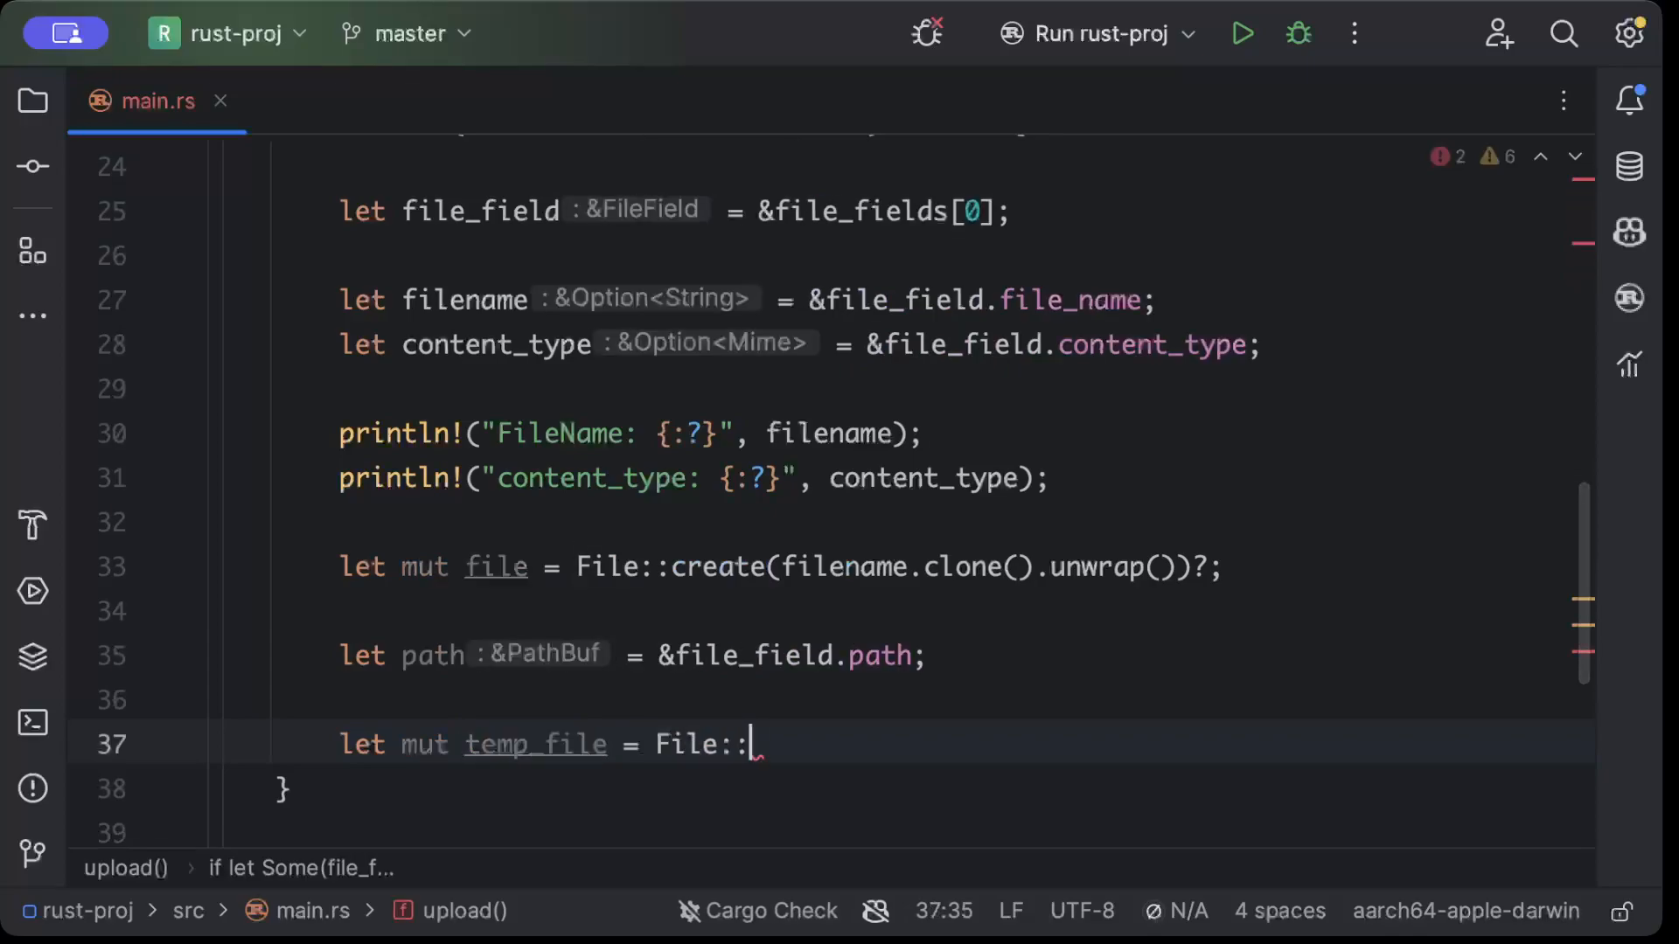
{"action": "type", "text": "o"}
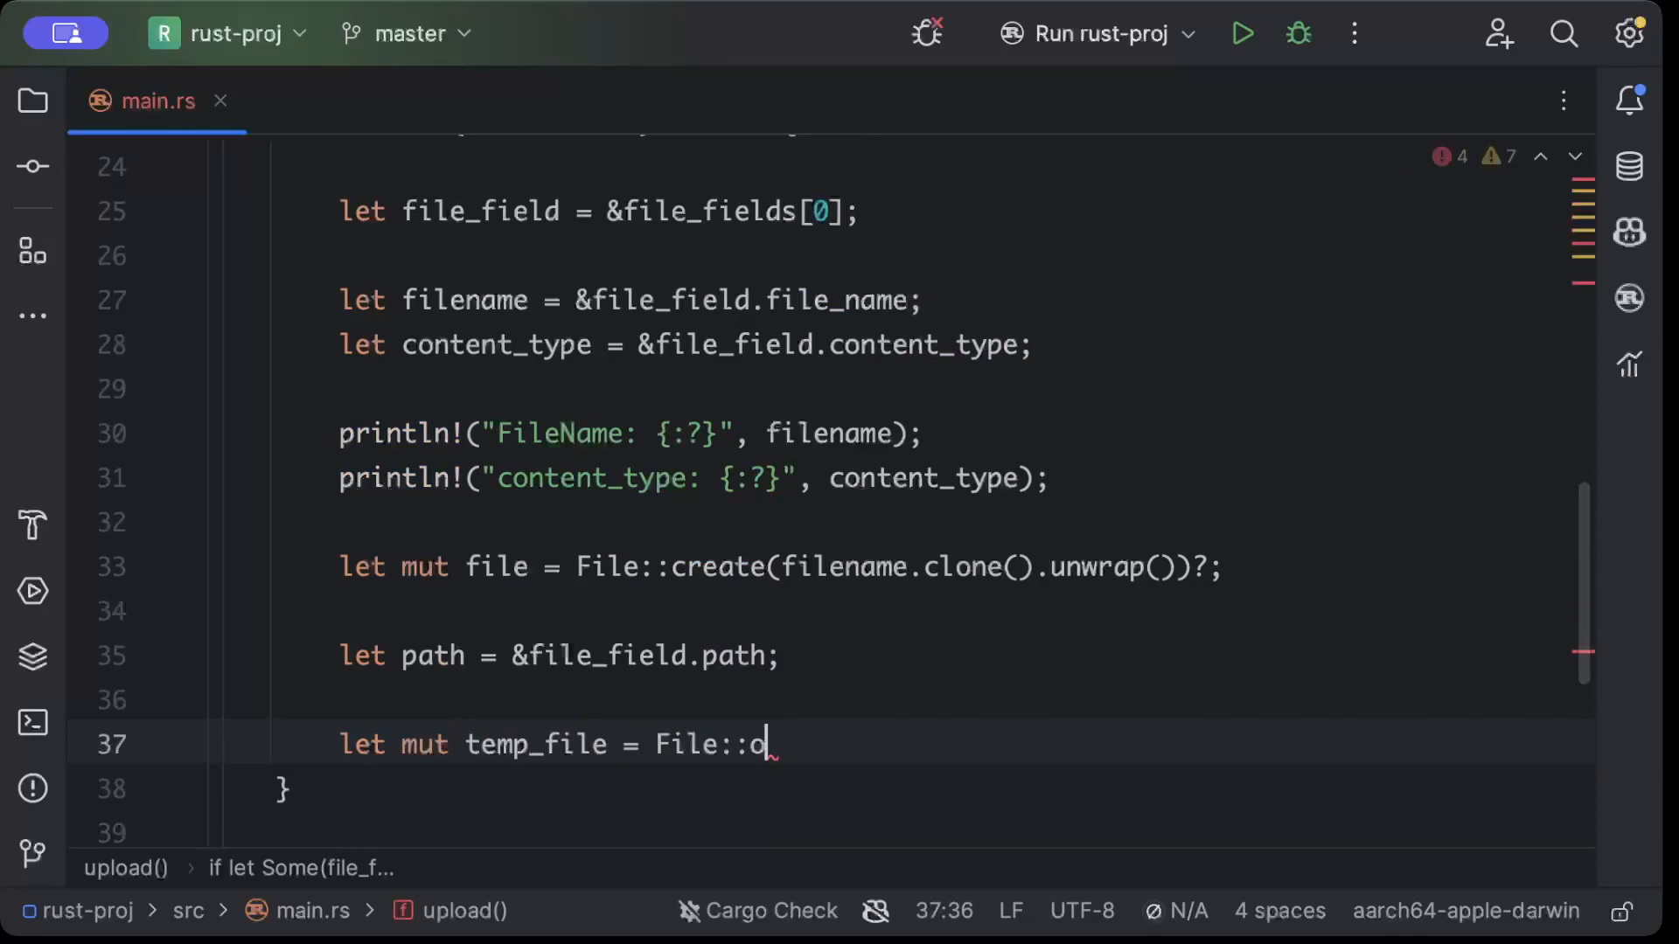
{"action": "type", "text": "pen"}
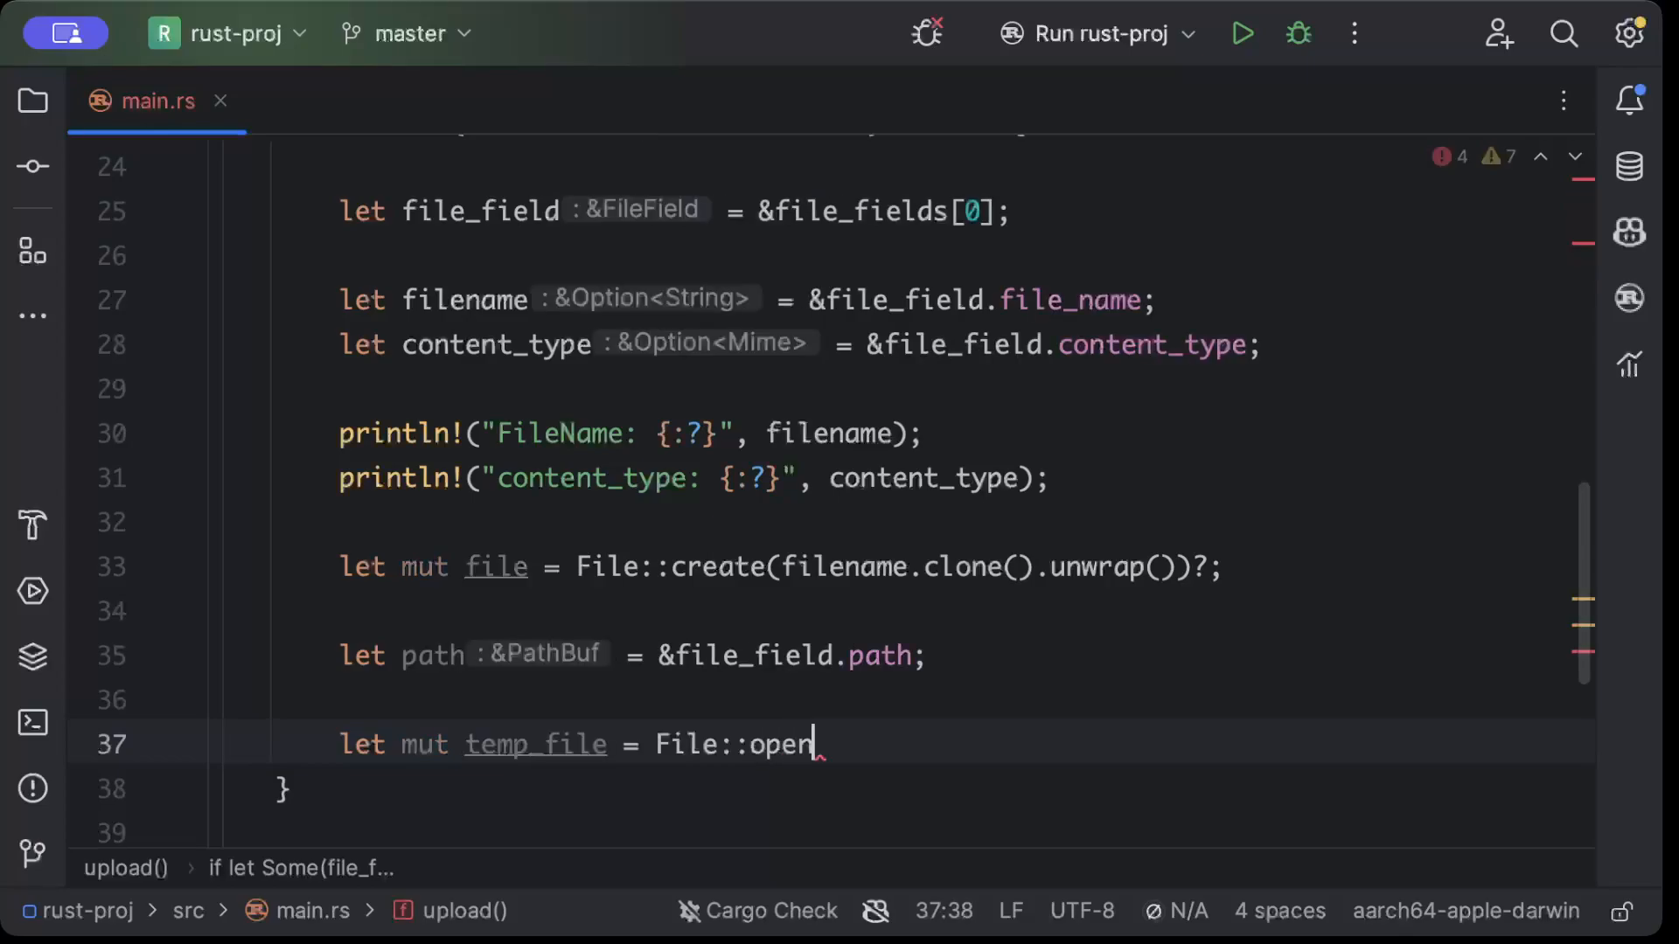
{"action": "type", "text": "(println!()"}
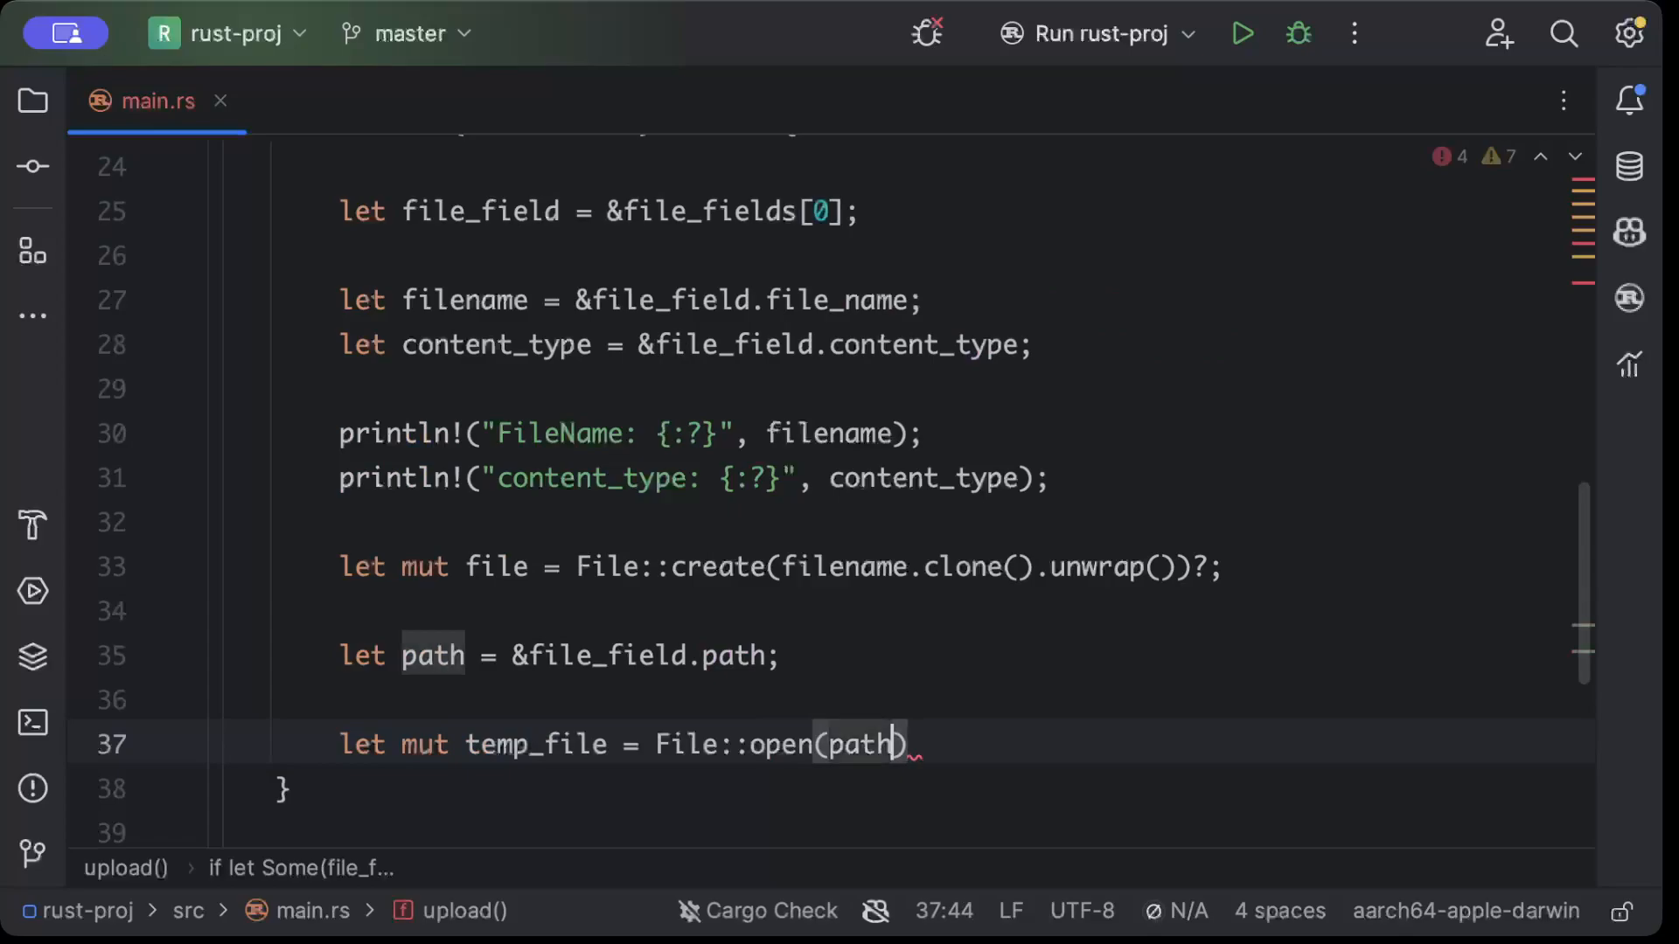
{"action": "type", "text": "?;"}
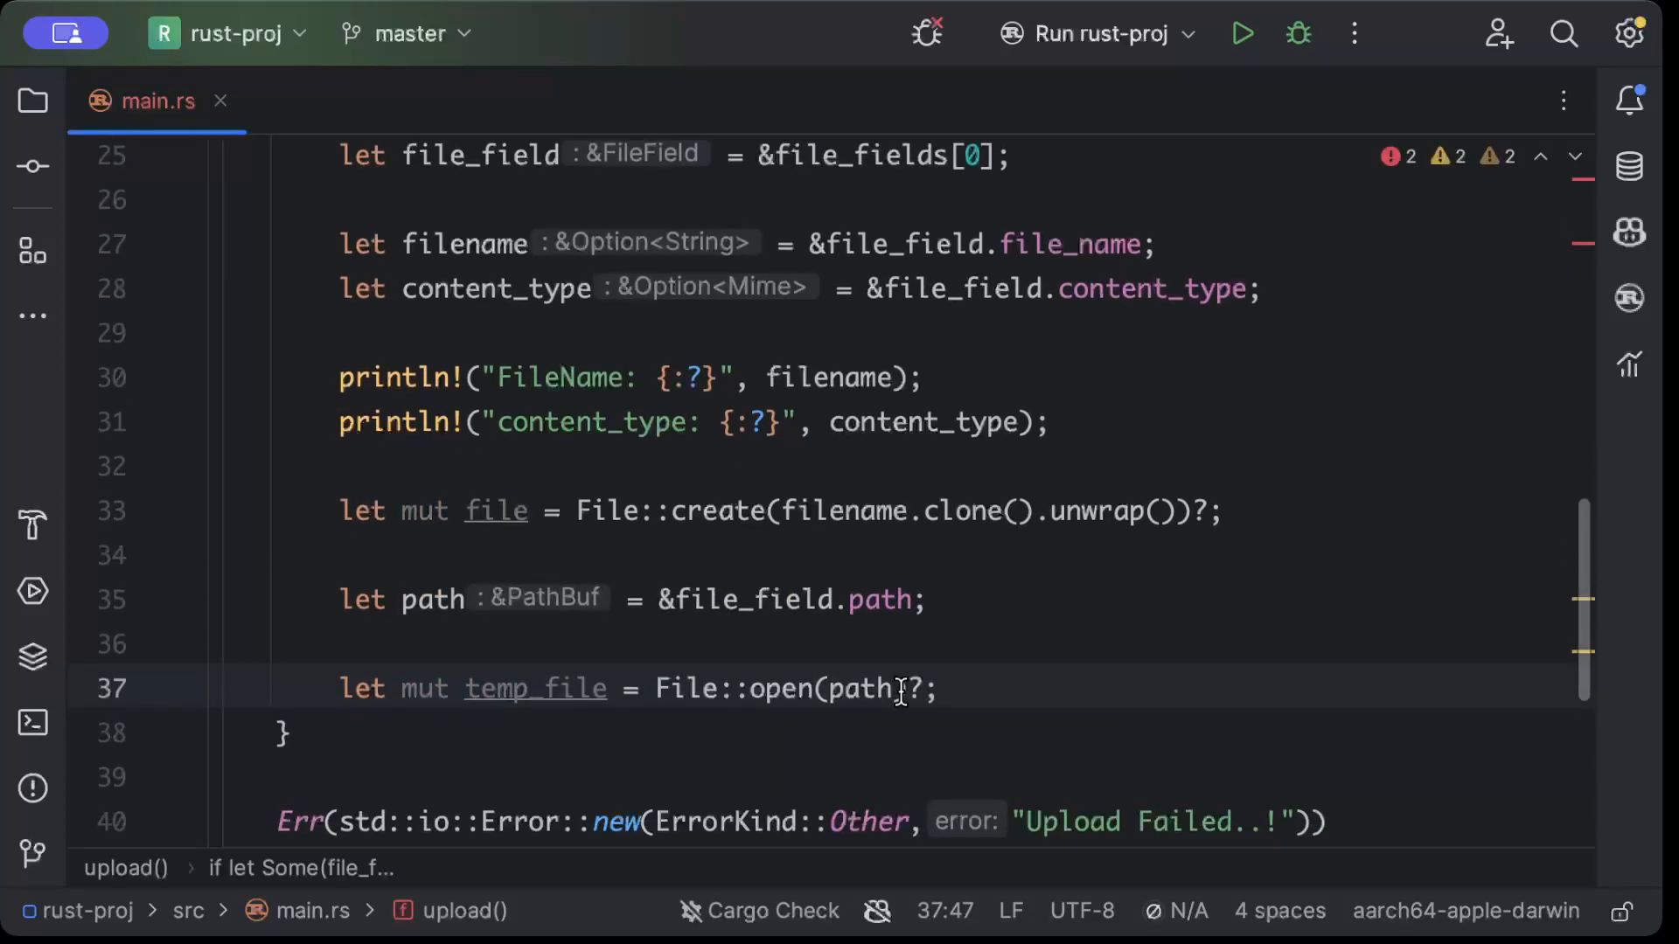
{"action": "type", "text": "l"}
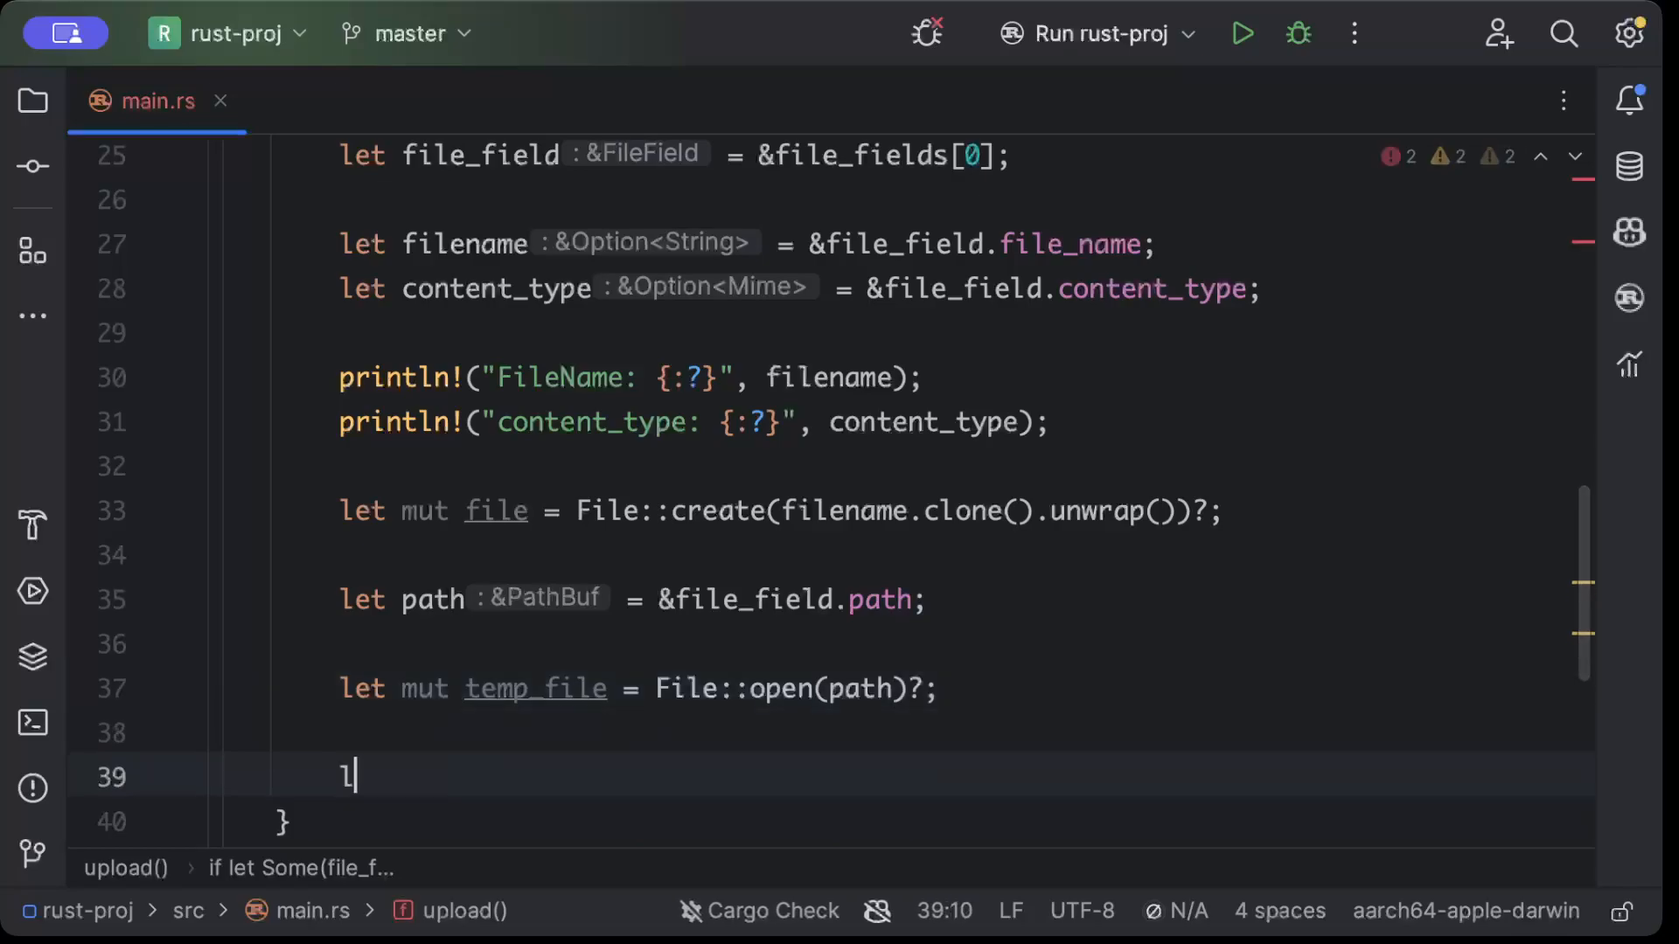
Declare let mut buffer = Vec::new() and call temp_file.read_to_end(&mut buffer)
{"action": "type", "text": "et mut bug"}
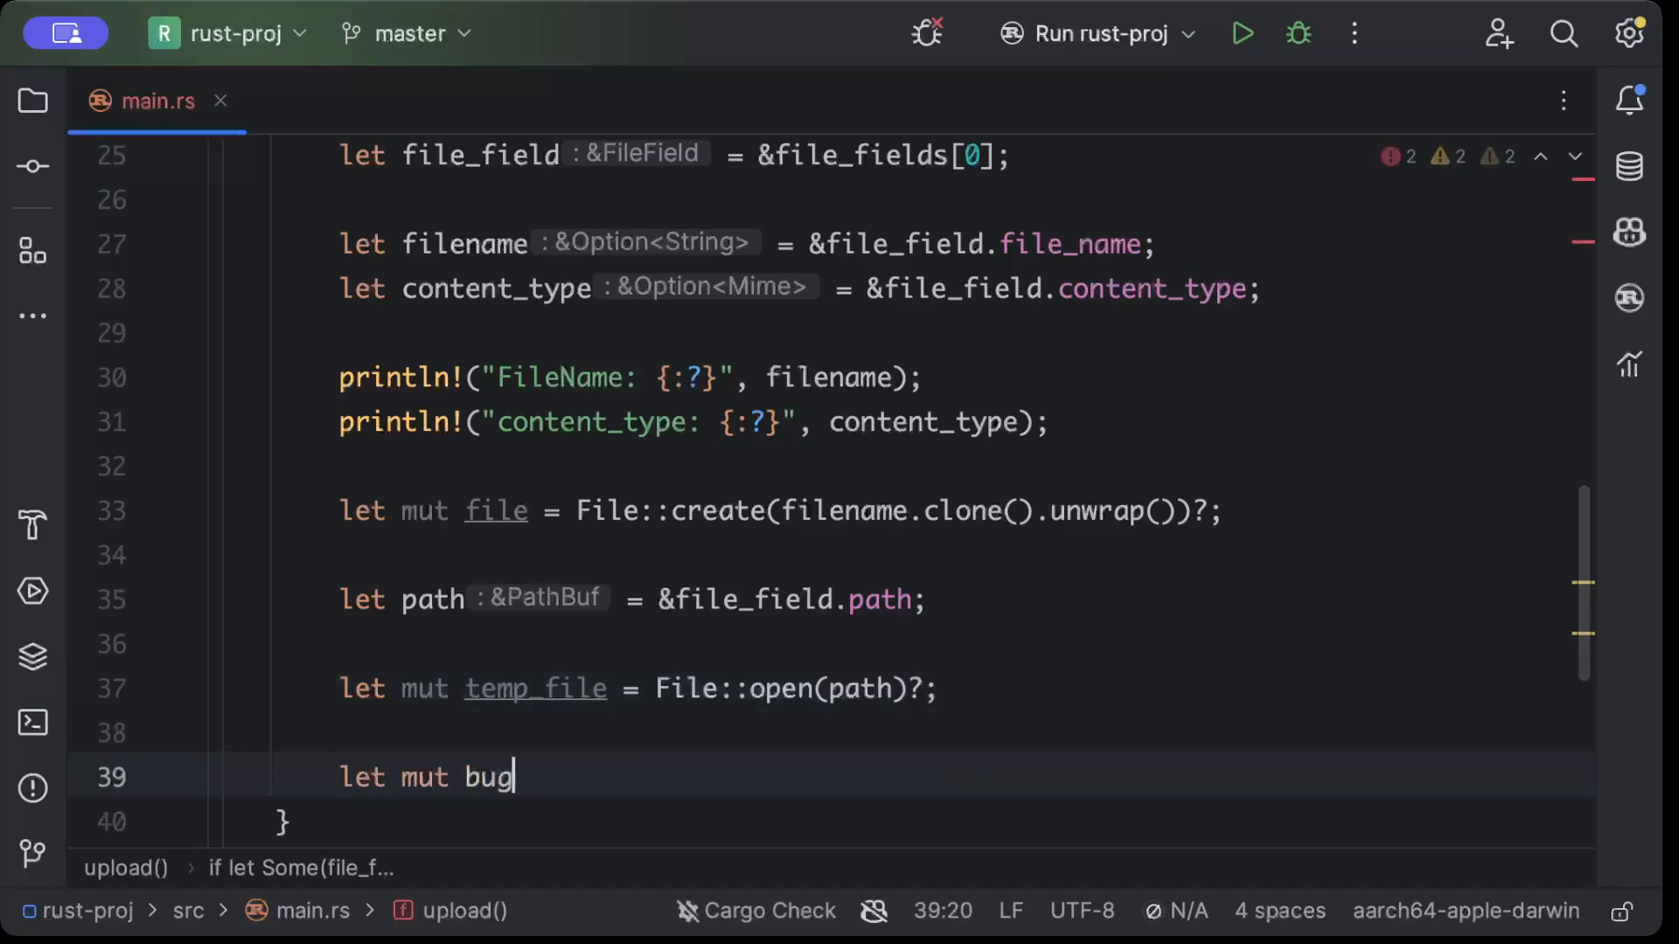
{"action": "type", "text": "fer = V"}
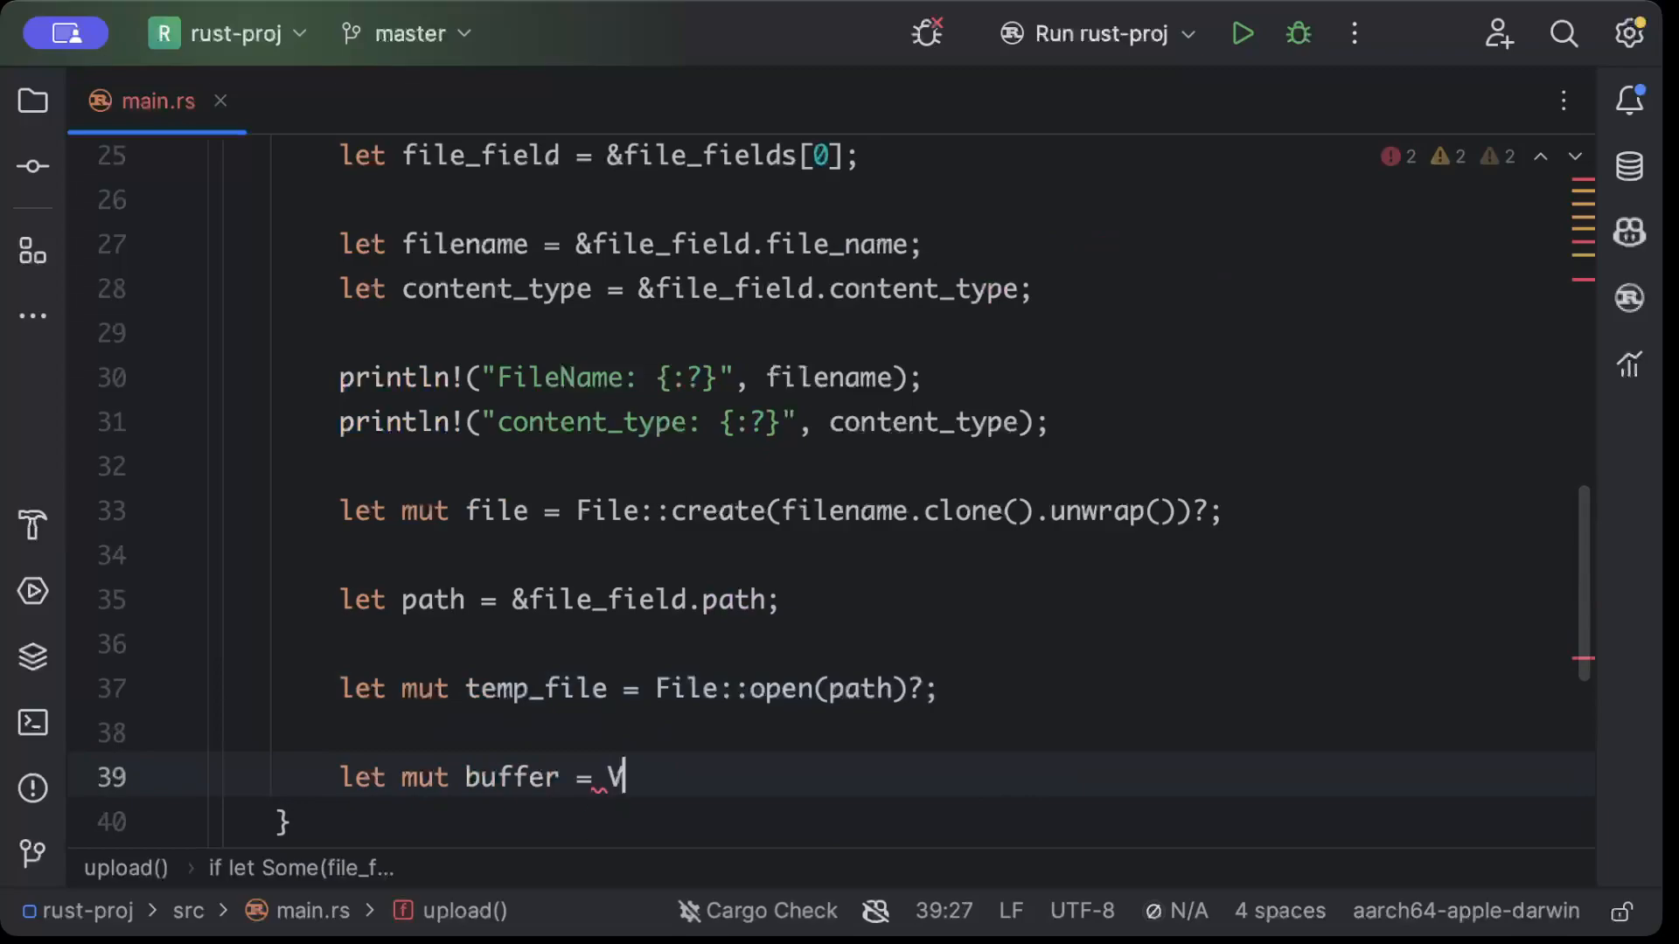
{"action": "type", "text": "ec::new();"}
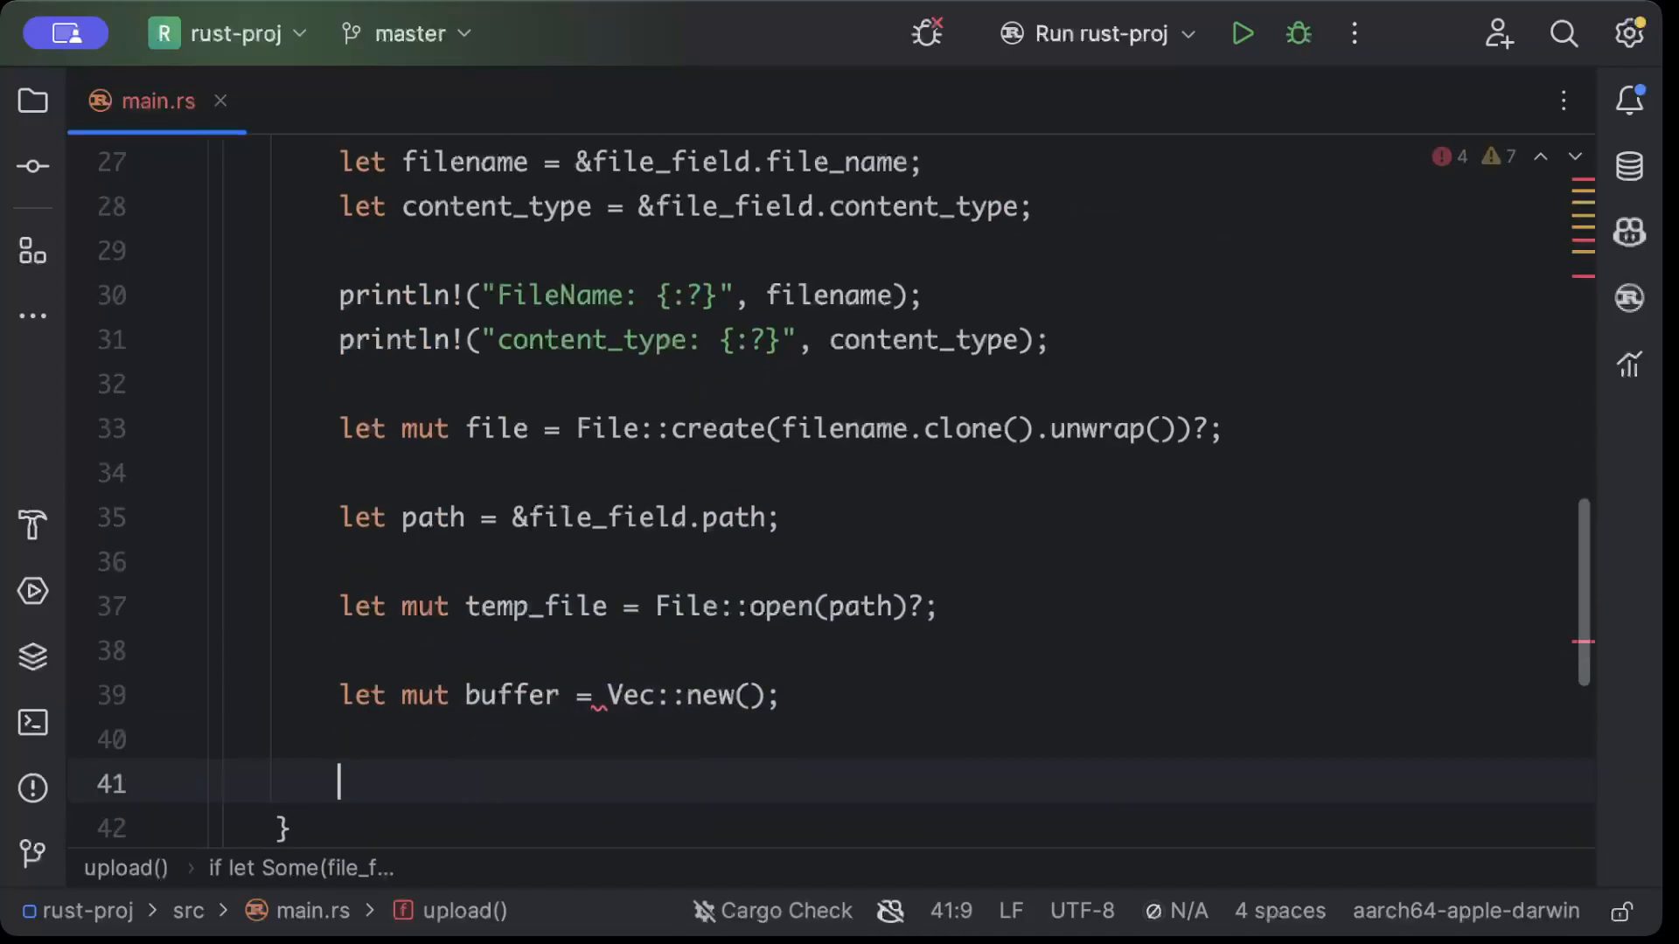
{"action": "type", "text": "temp_file"}
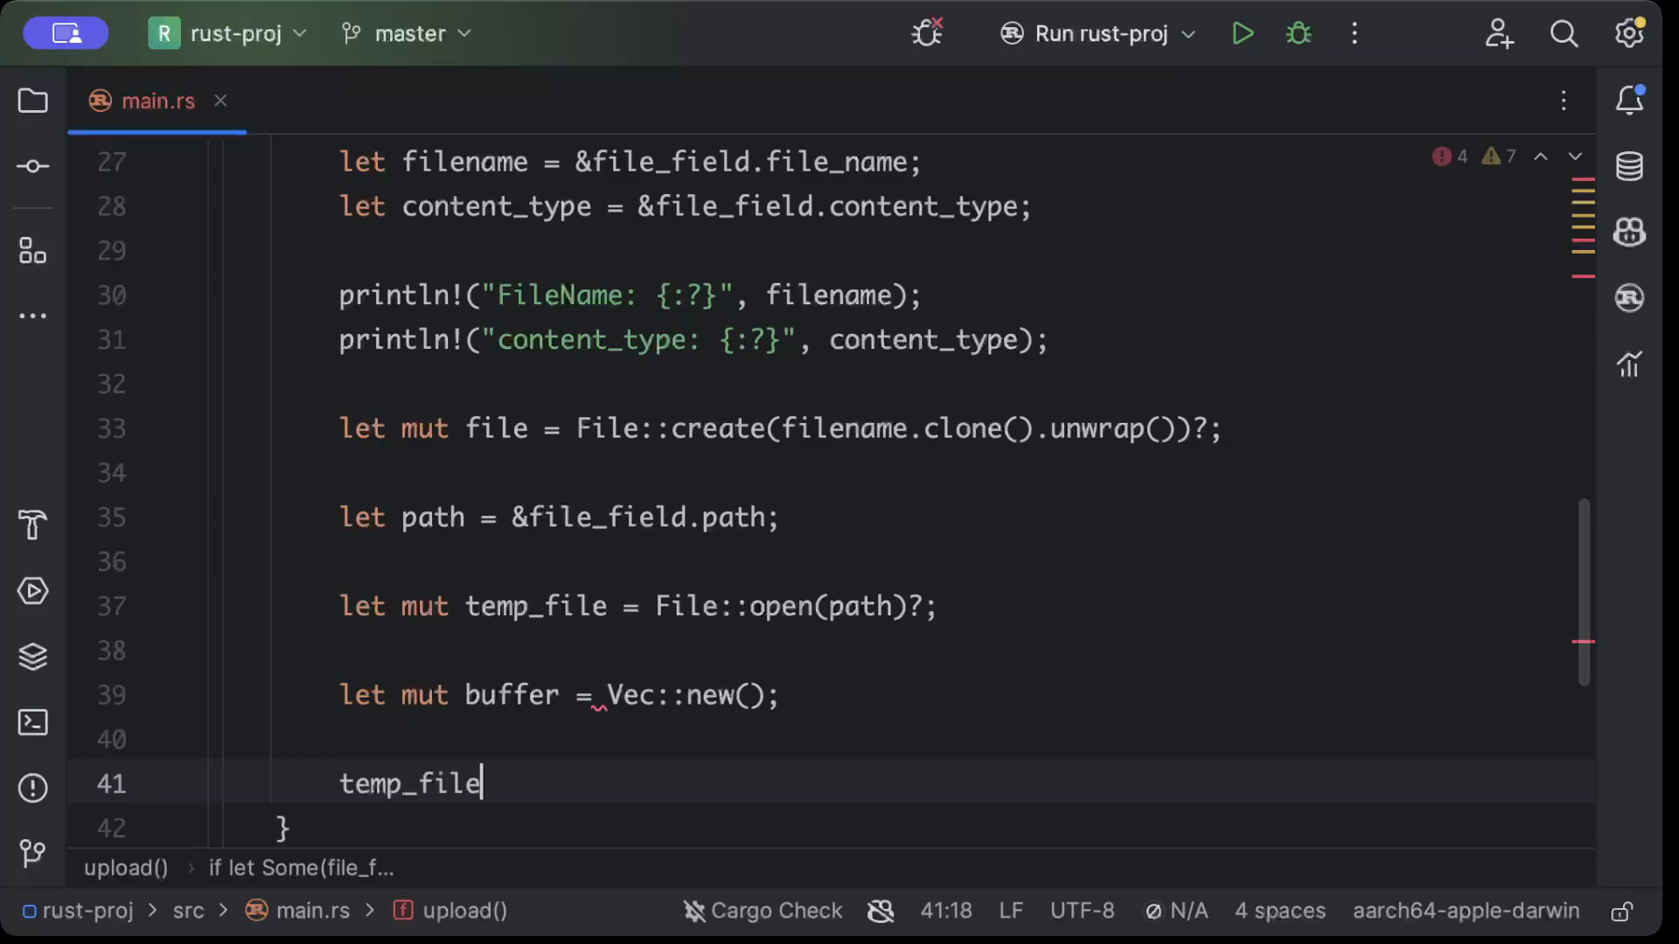
{"action": "type", "text": ".read"}
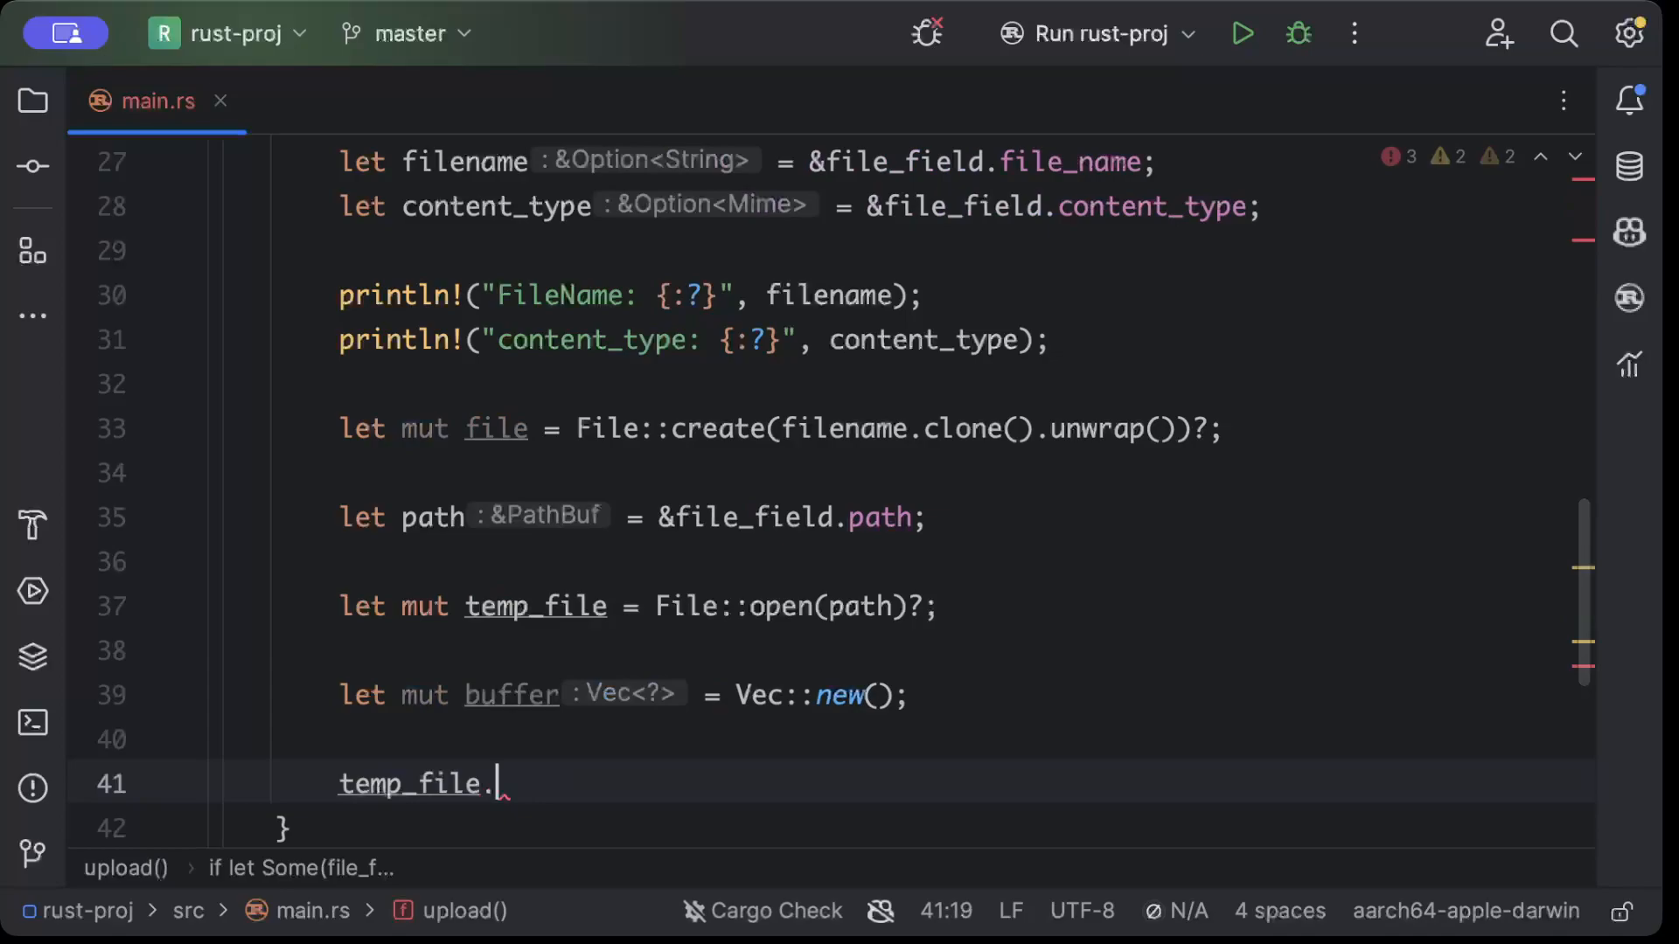
{"action": "type", "text": "read_to_"}
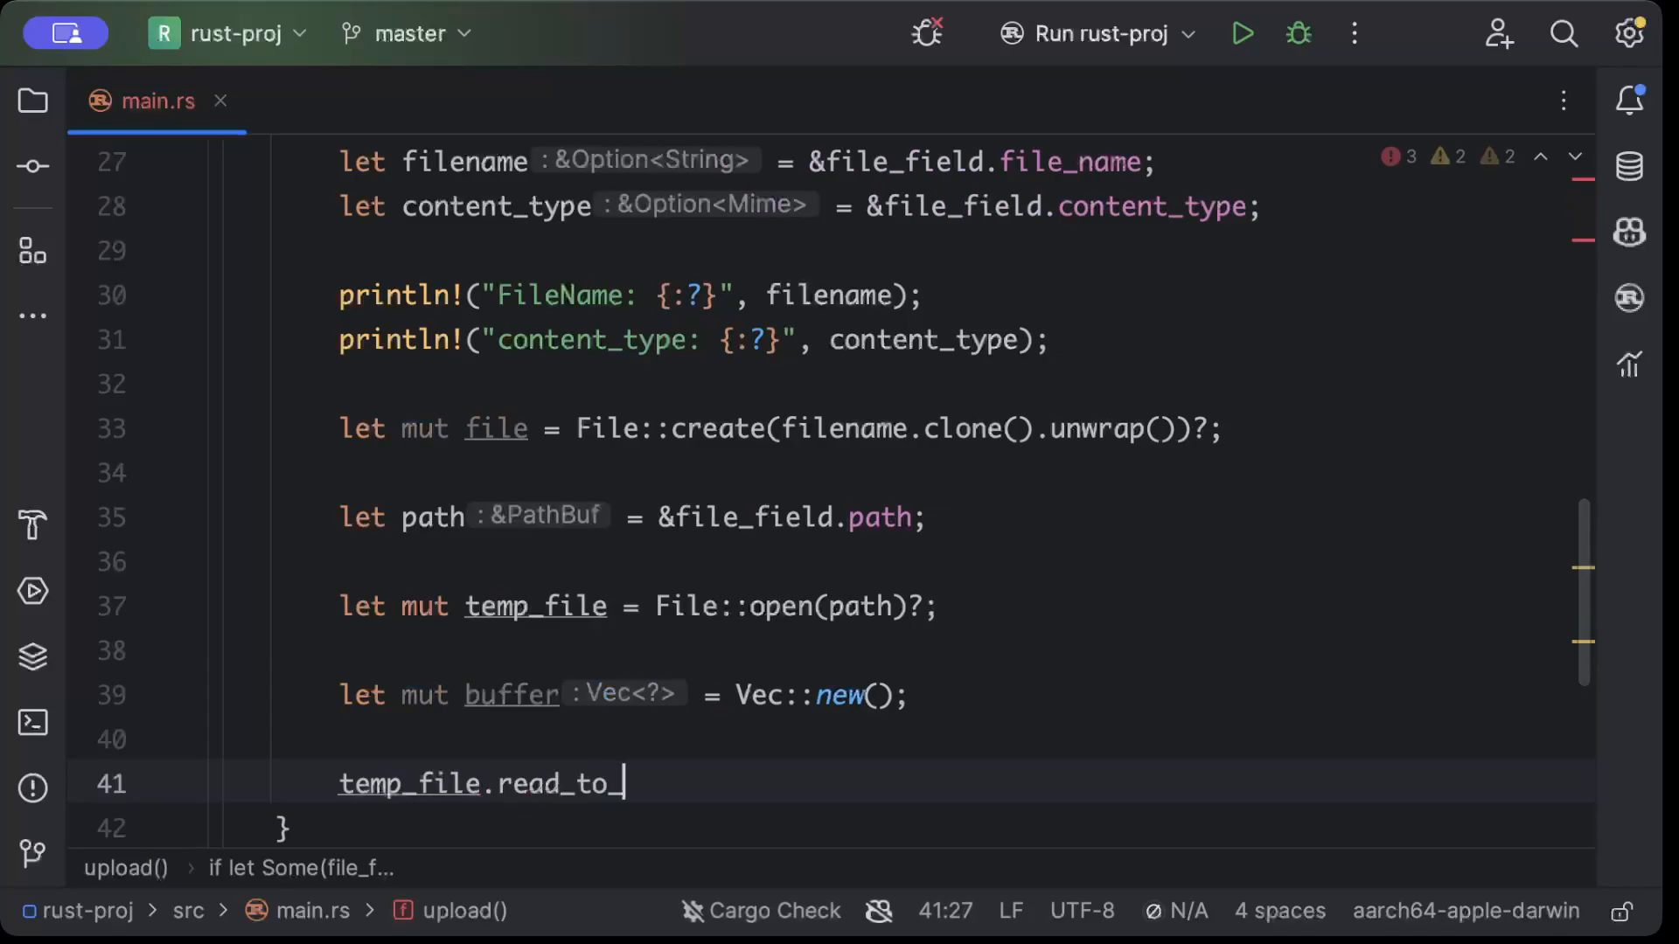
{"action": "type", "text": "end()"}
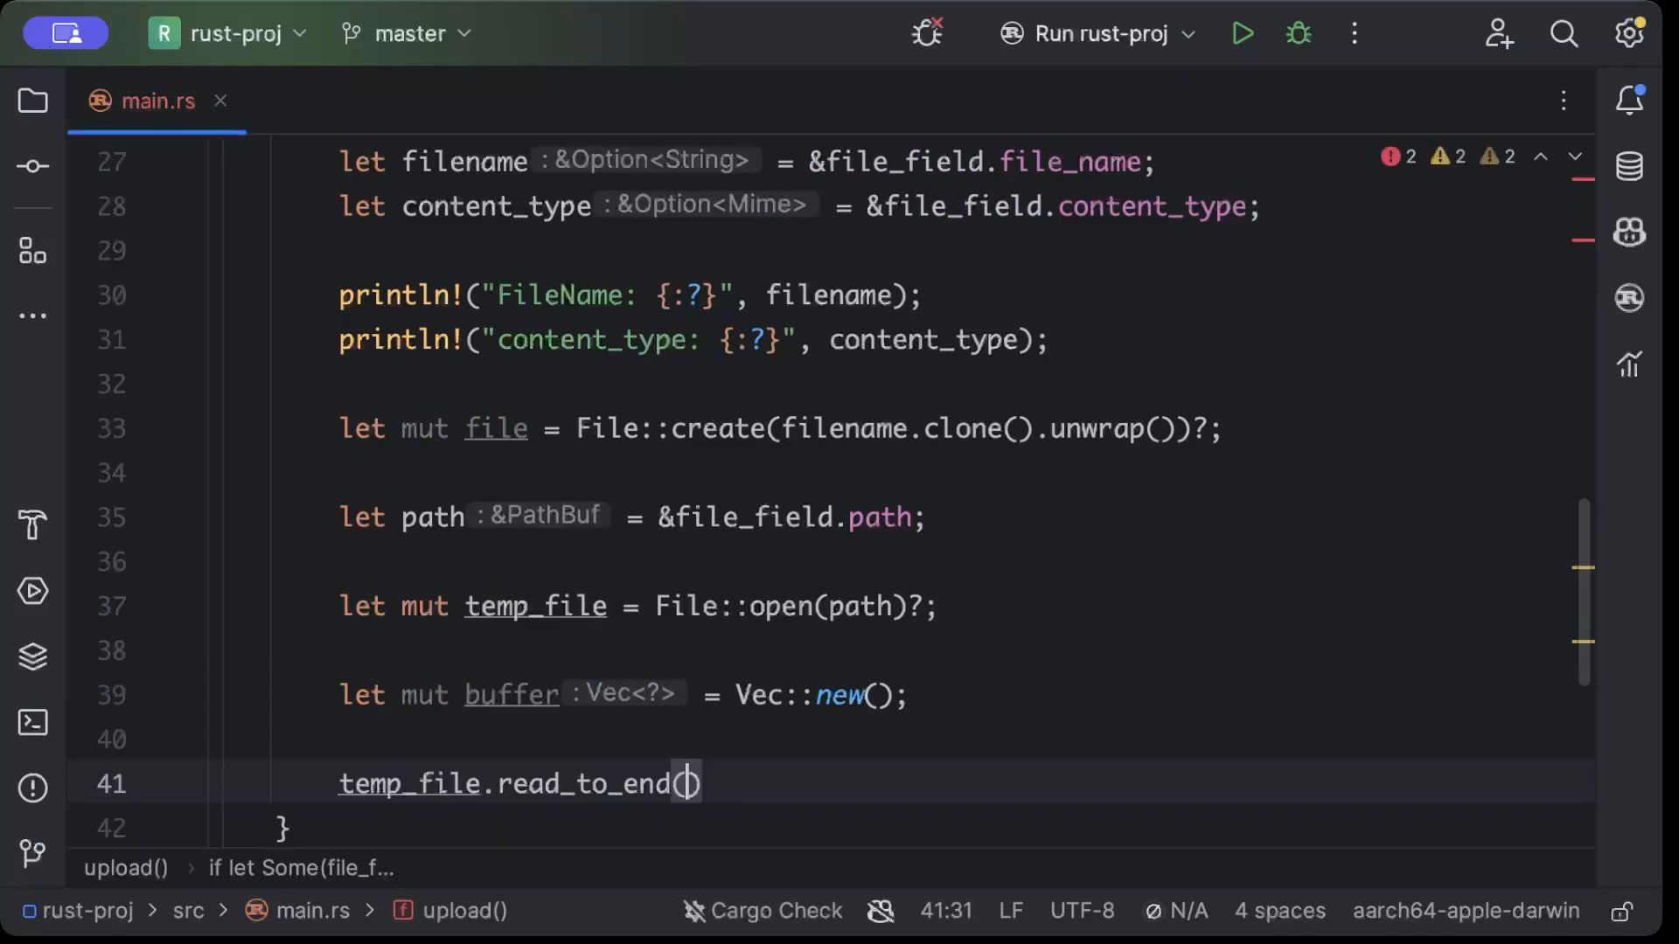
{"action": "type", "text": "&mut"}
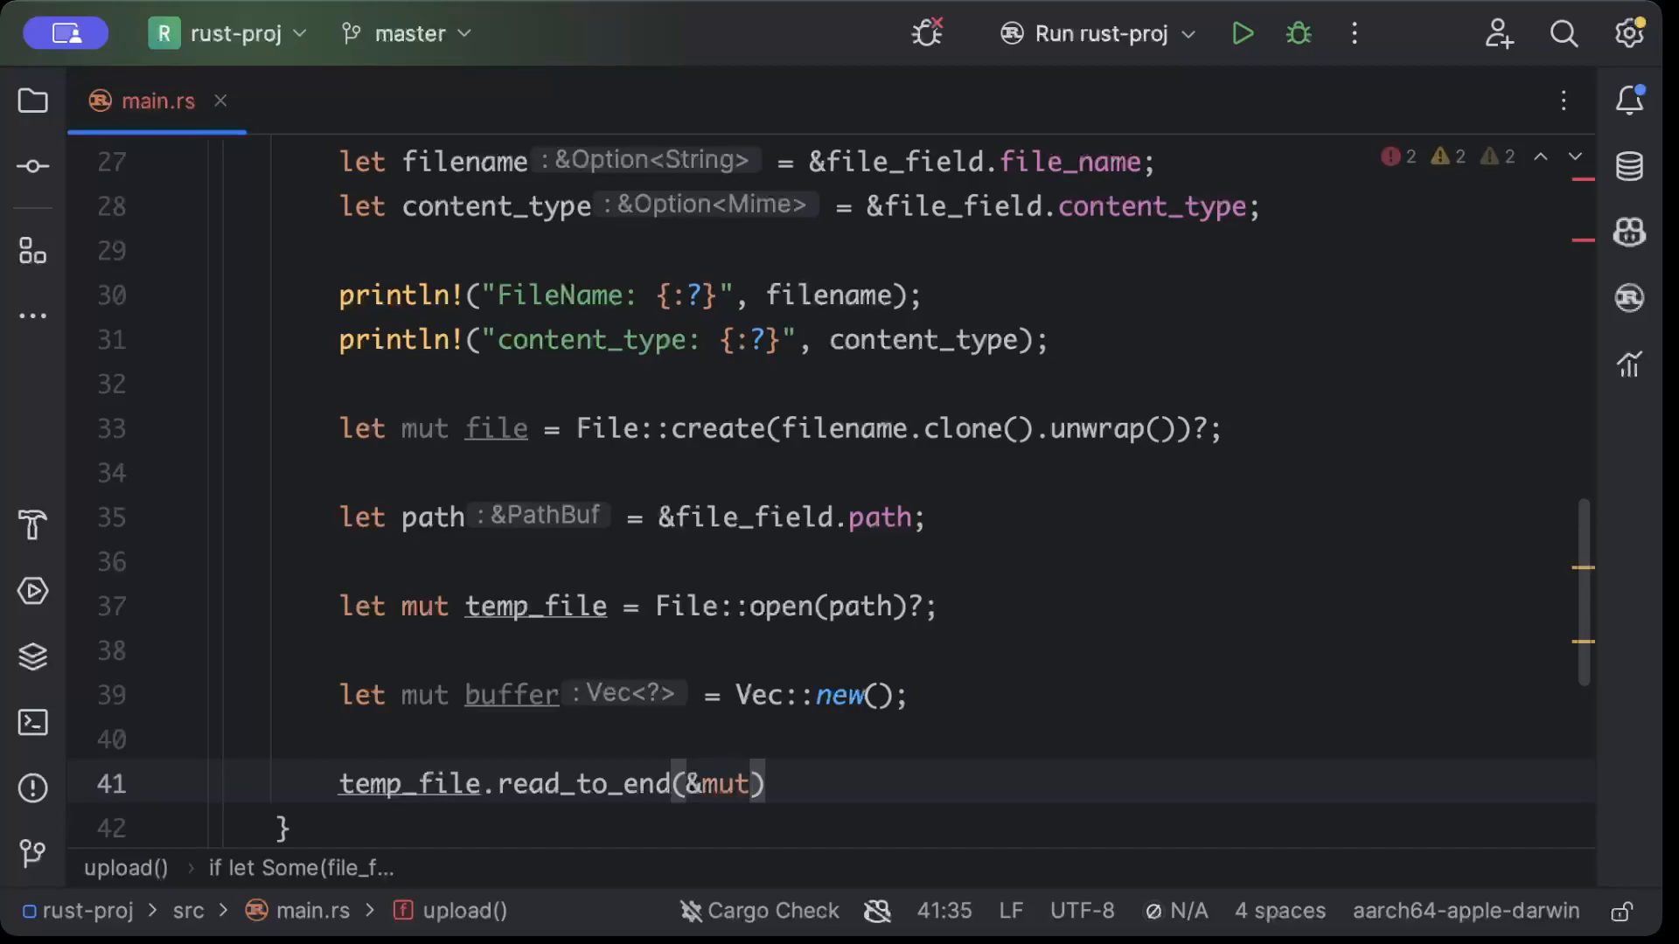
{"action": "type", "text": "buffer"}
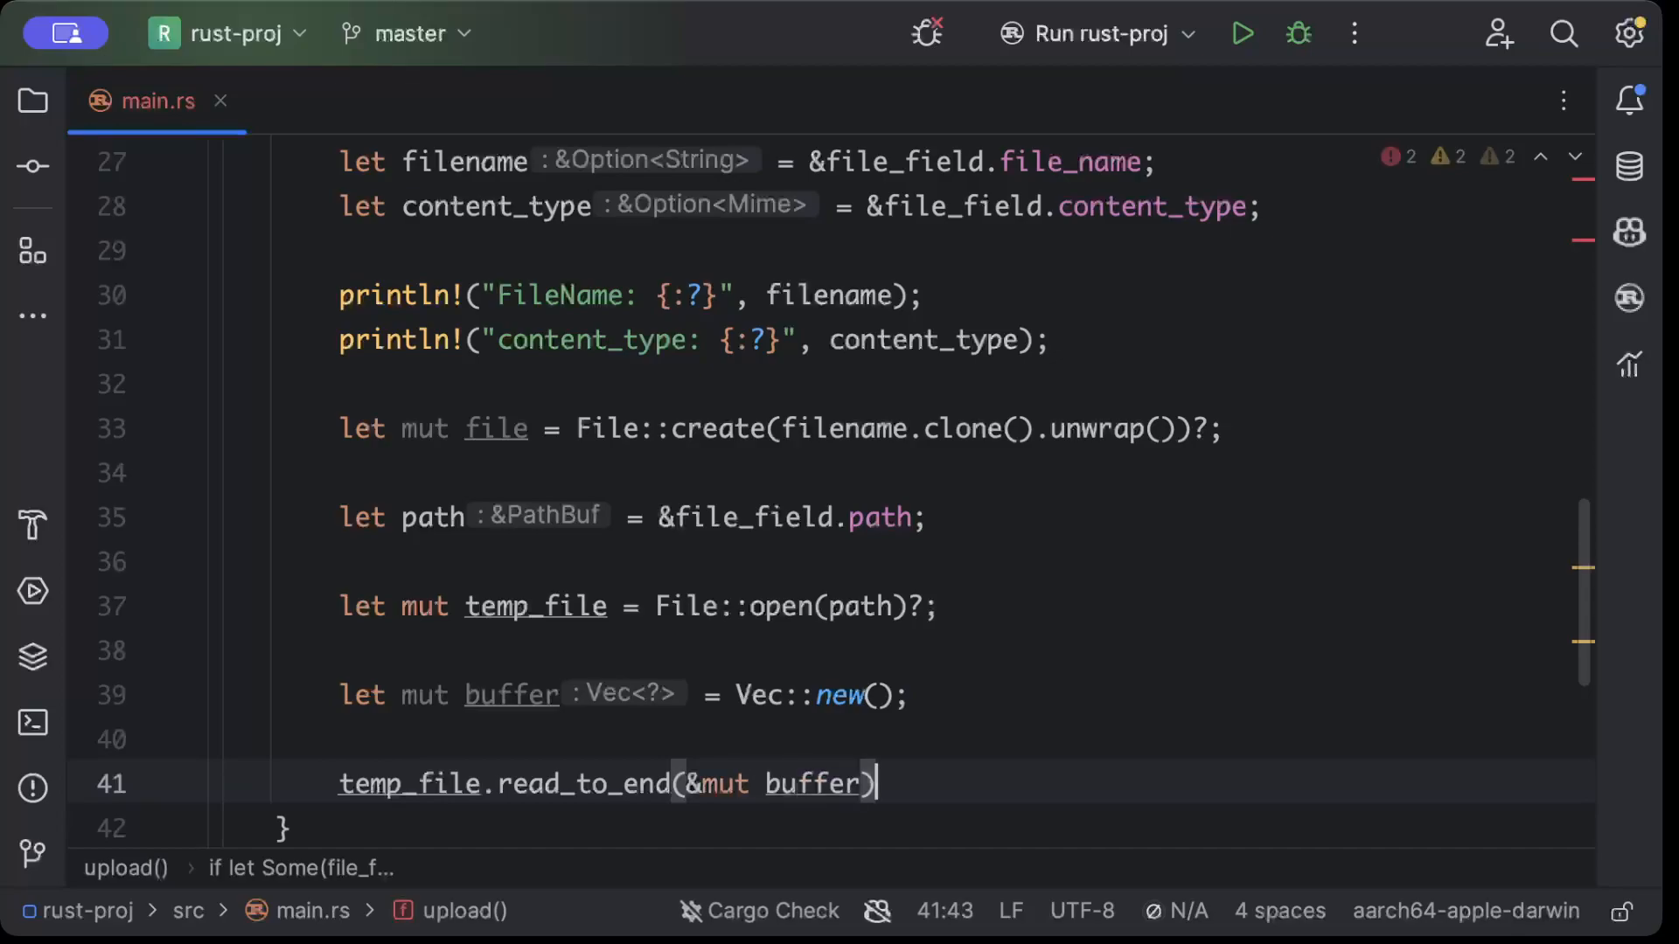
{"action": "type", "text": ";"}
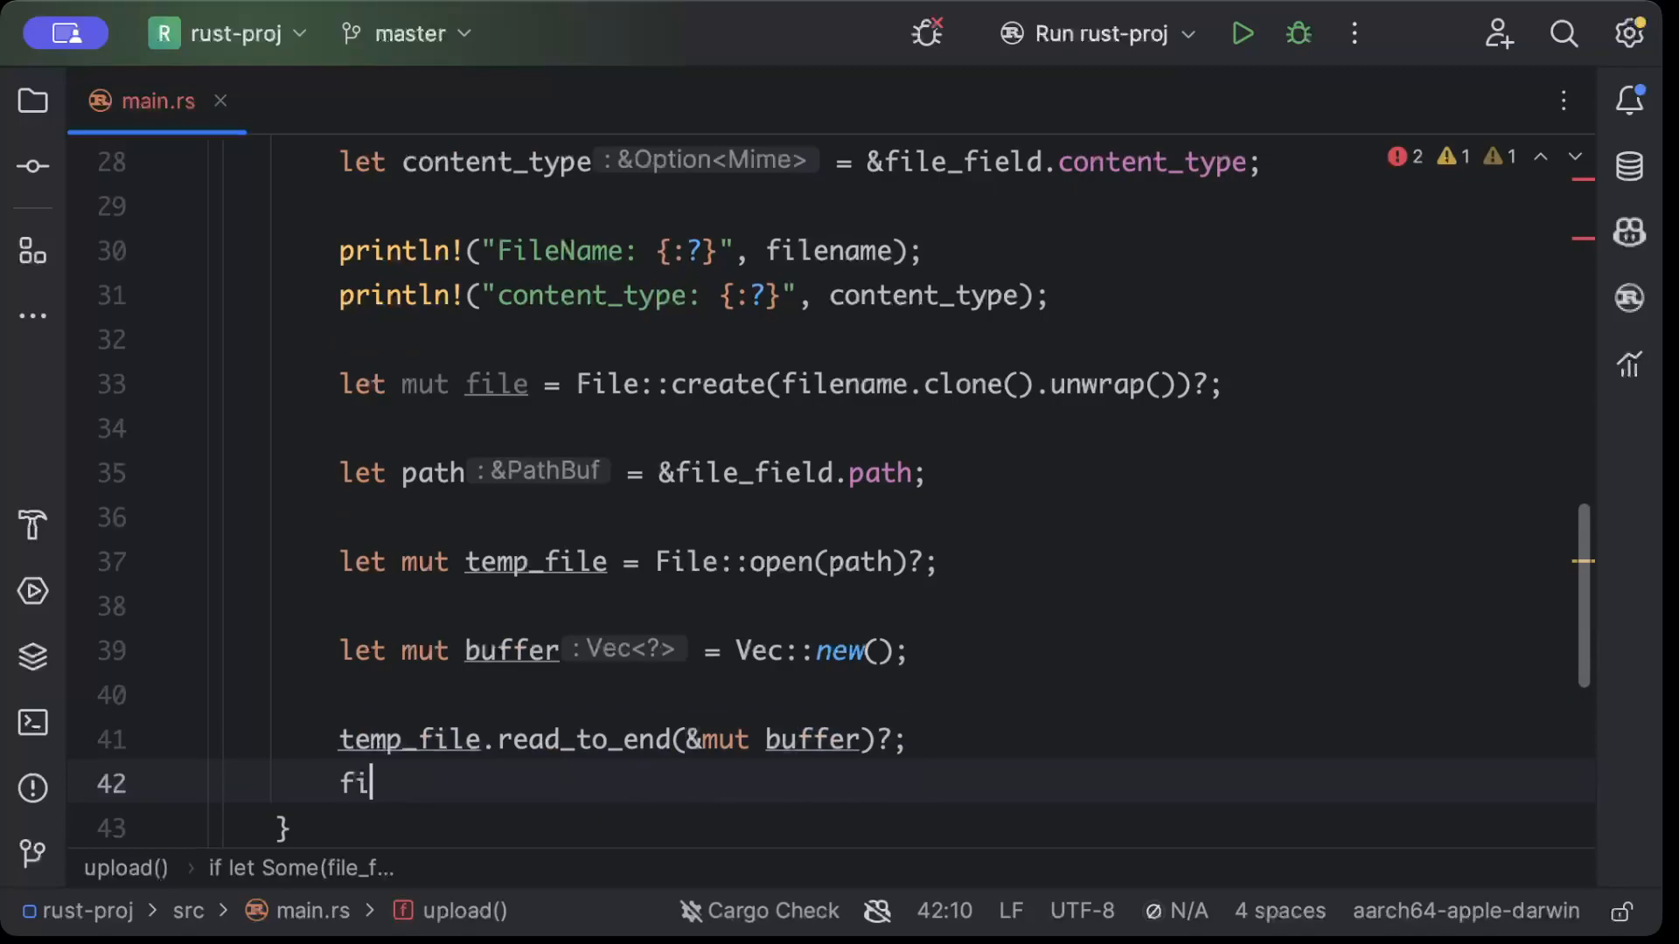
Write the buffer to the created file with file.write_all(&buffer)?;
{"action": "type", "text": "le"}
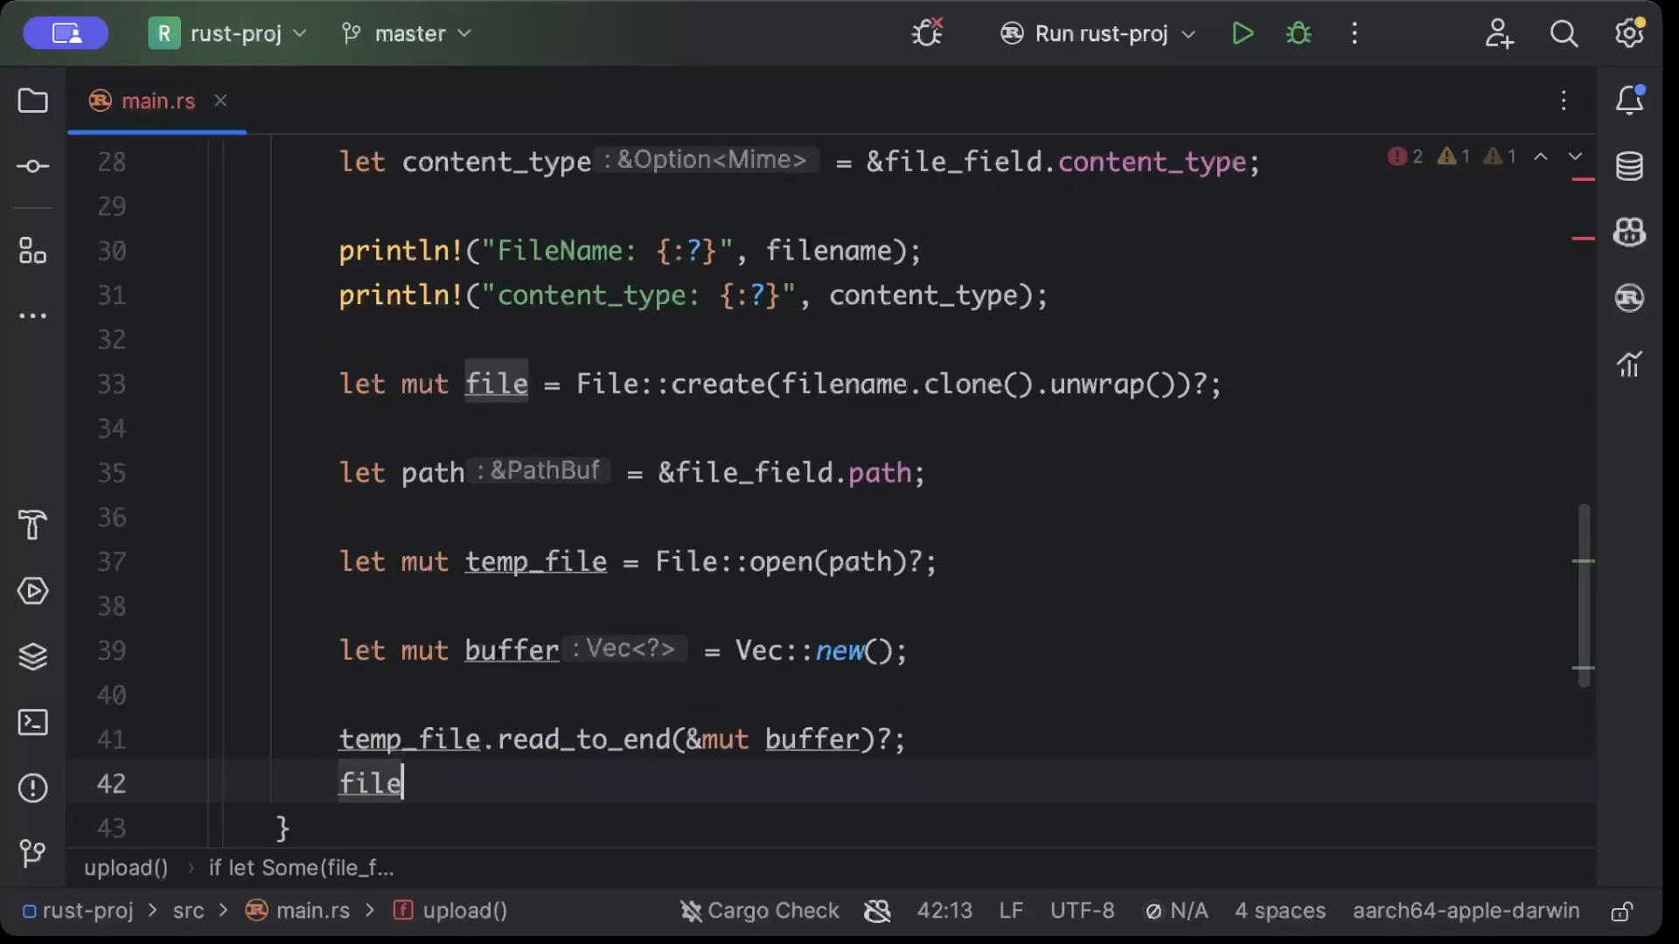
{"action": "type", "text": ".wri"}
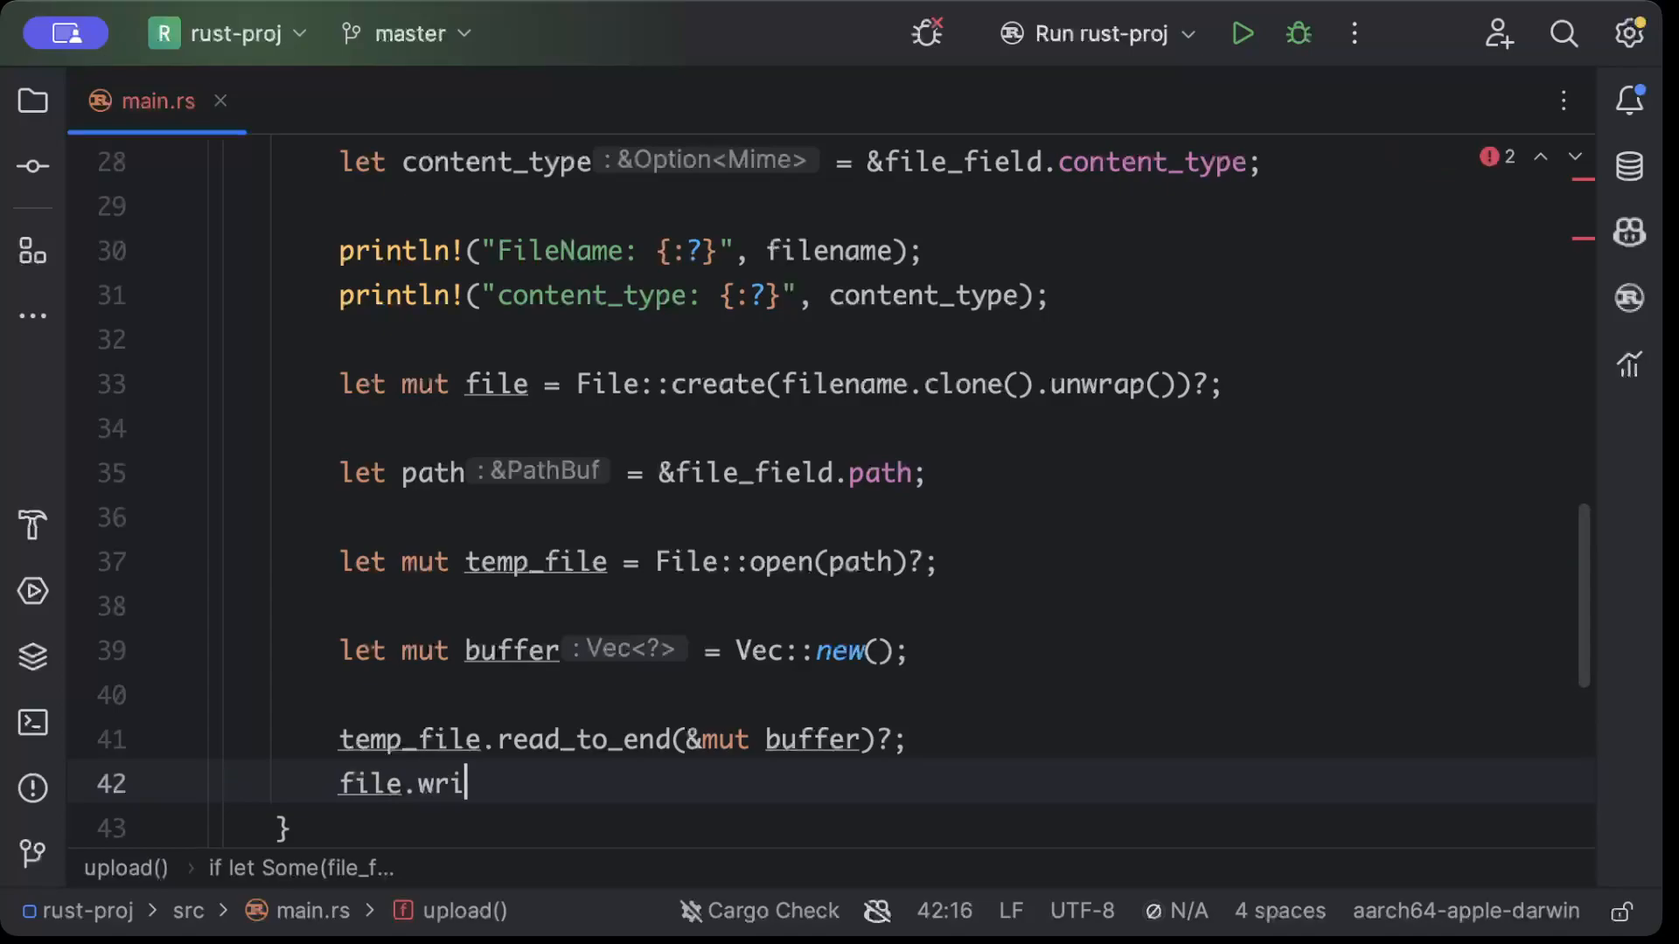
{"action": "type", "text": "te_all()"}
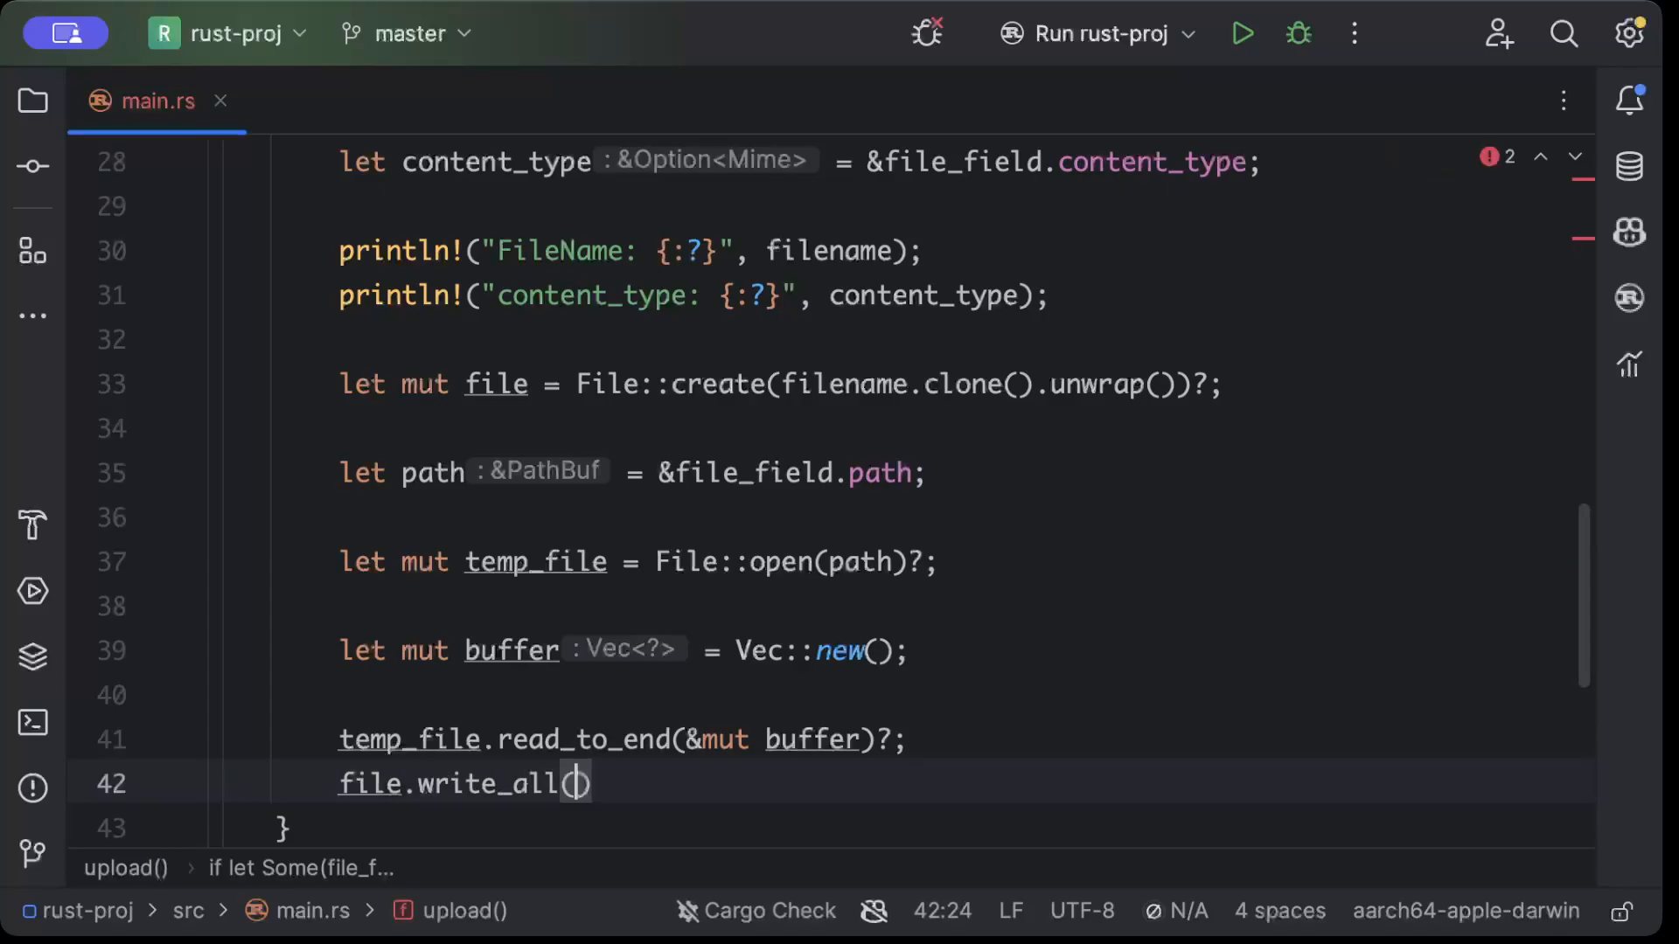
{"action": "type", "text": "&buffe"}
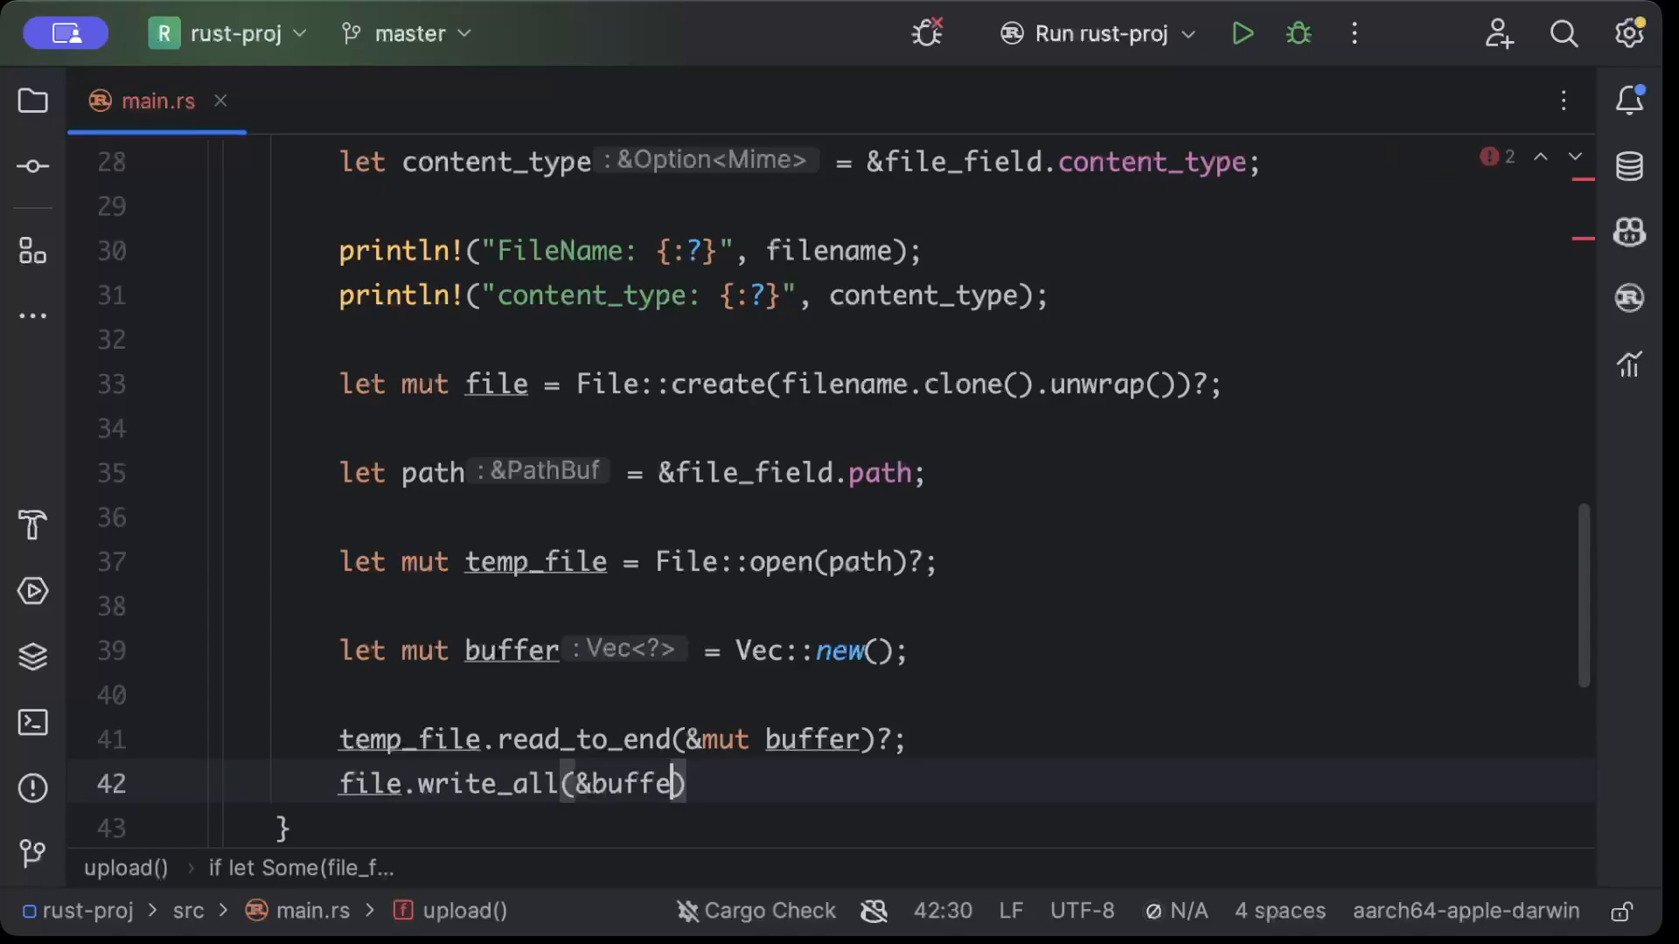
{"action": "type", "text": "r)?;"}
{"action": "type", "text": "return Ok"}
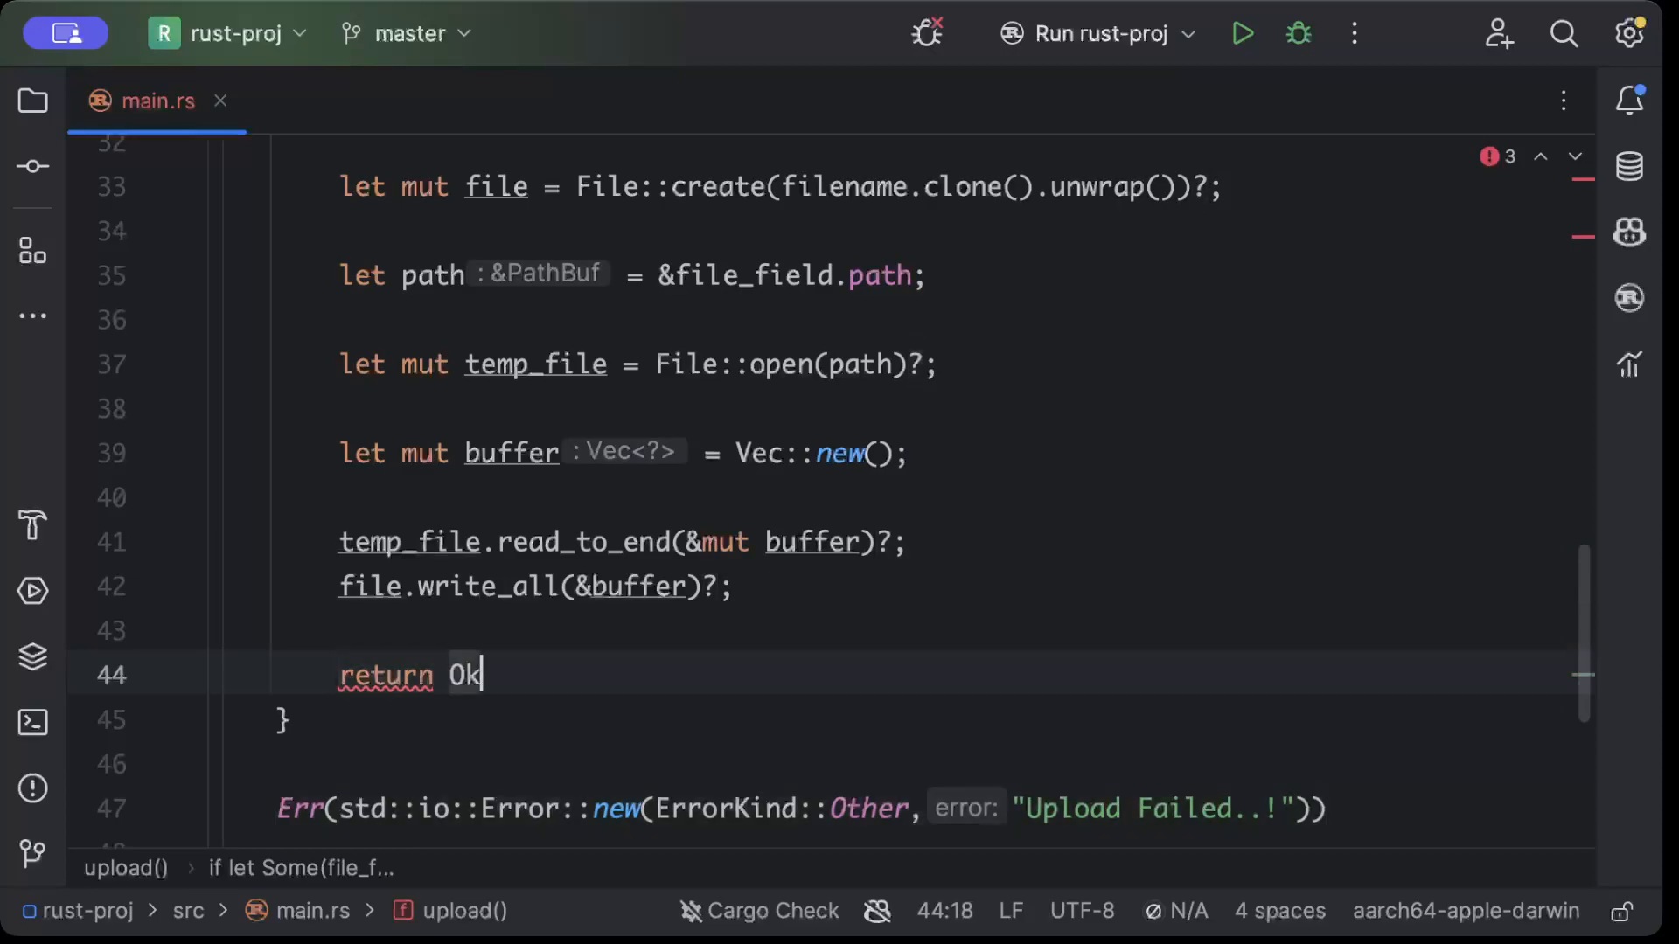
Return Ok("File processed".into()); from the Some branch and drop the placeholder fn main()
{"action": "type", "text": "(\"Fi\")"}
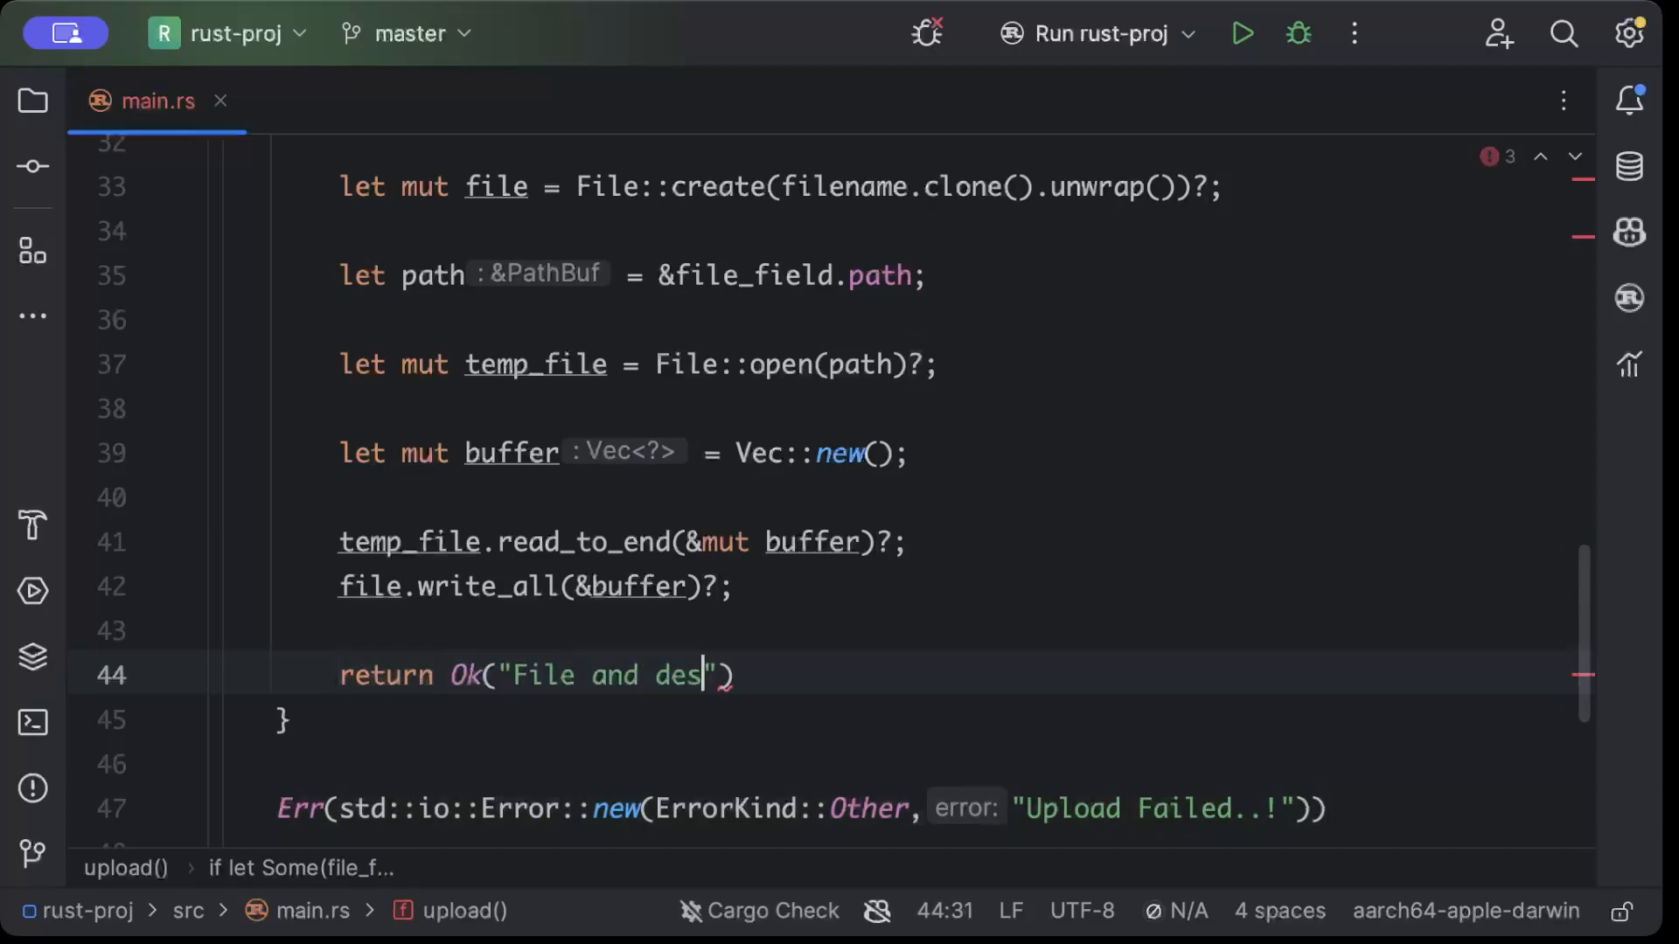
{"action": "key", "text": "Backspace"}
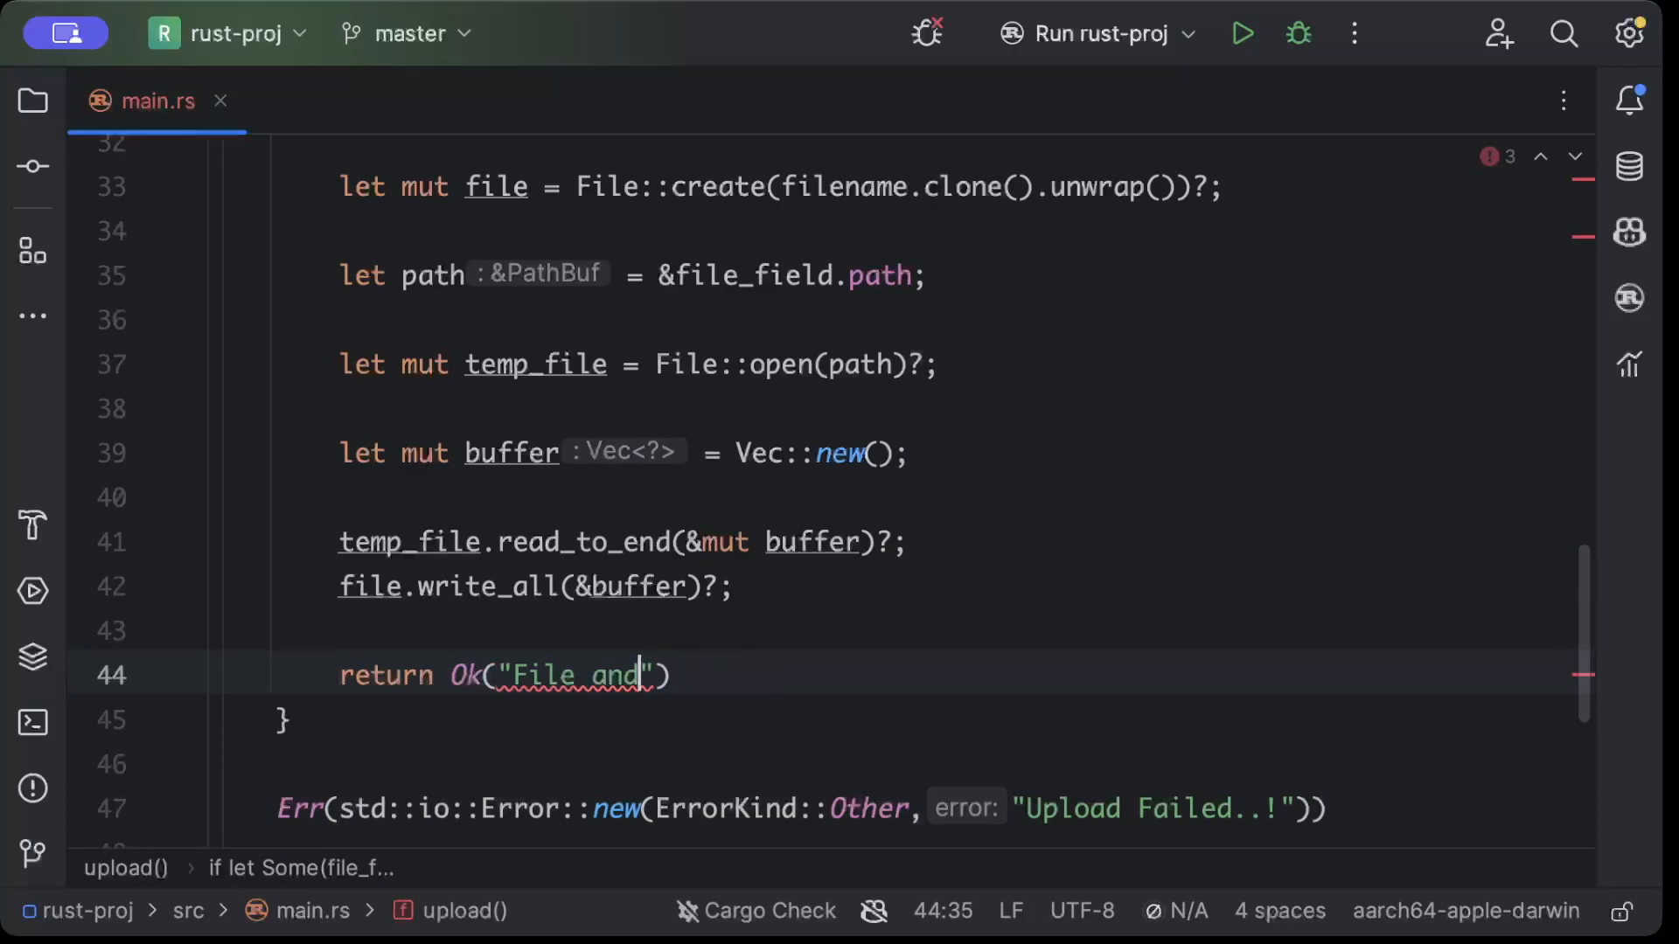
{"action": "type", "text": "processe"}
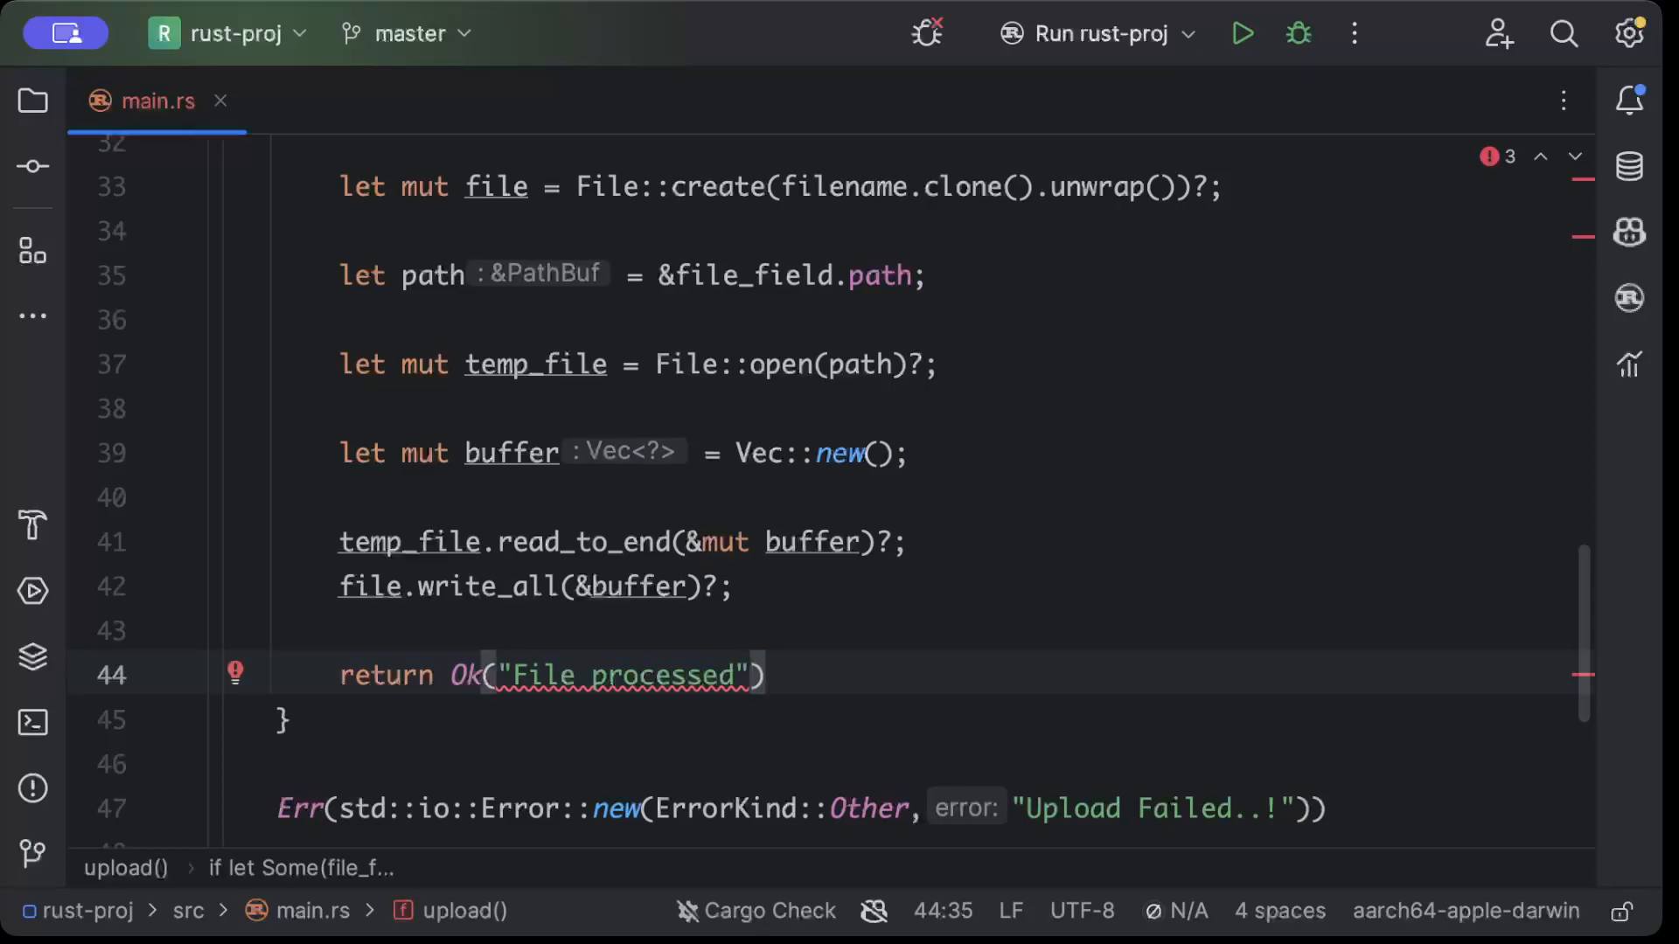
{"action": "type", "text": ".into()"}
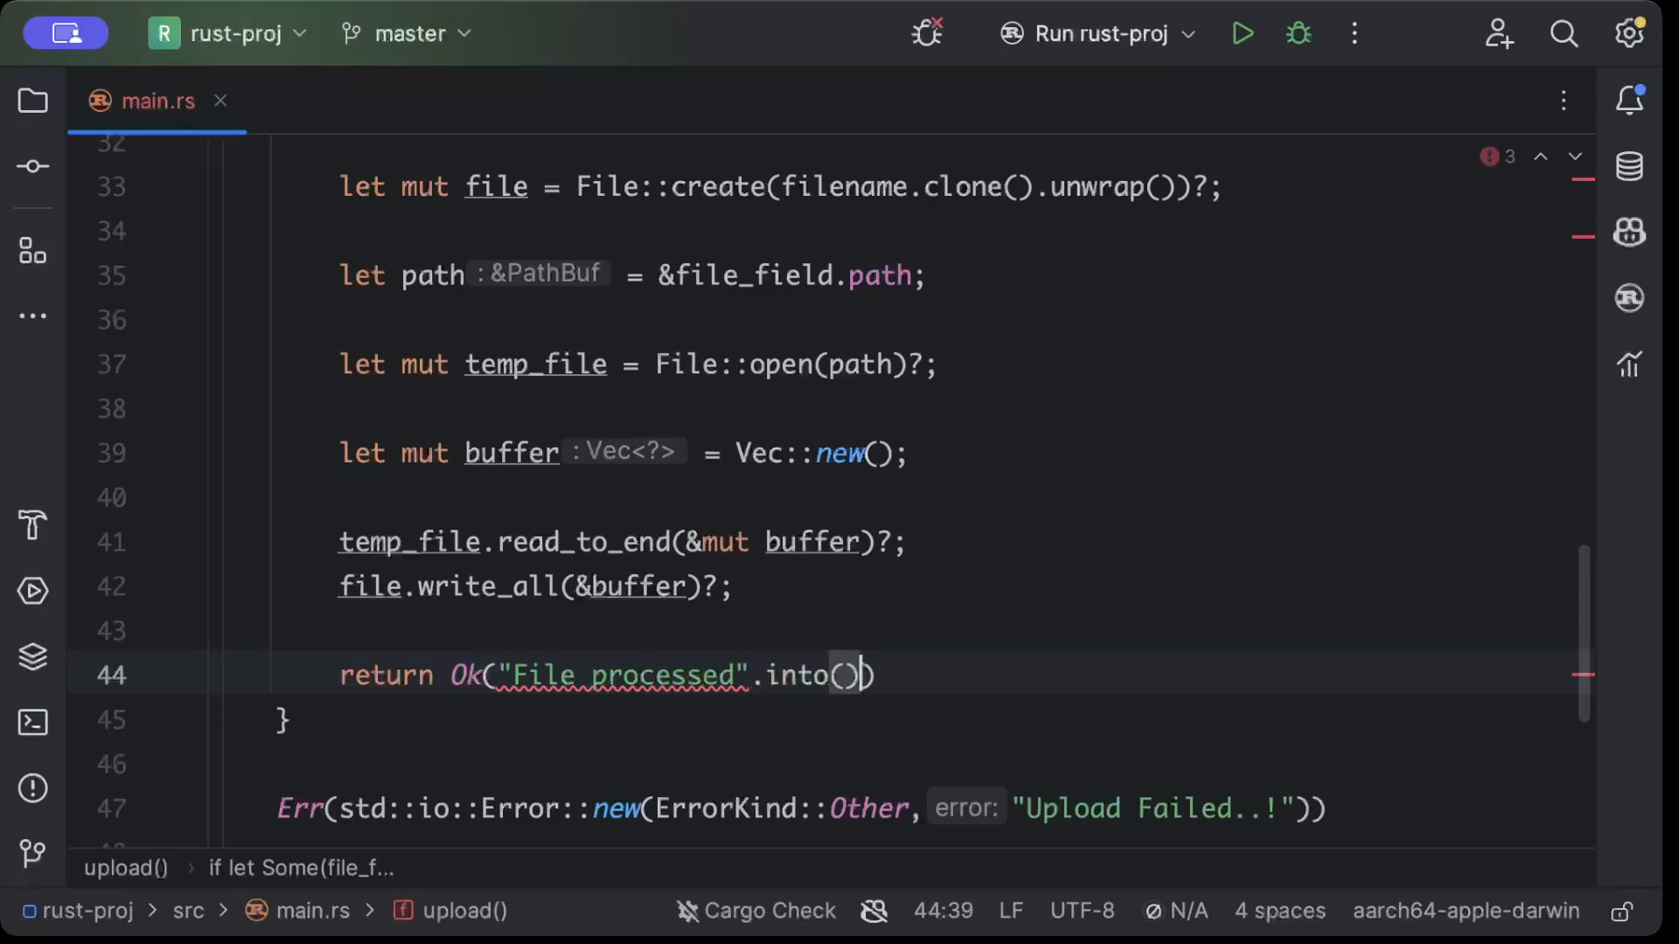
{"action": "type", "text": ";"}
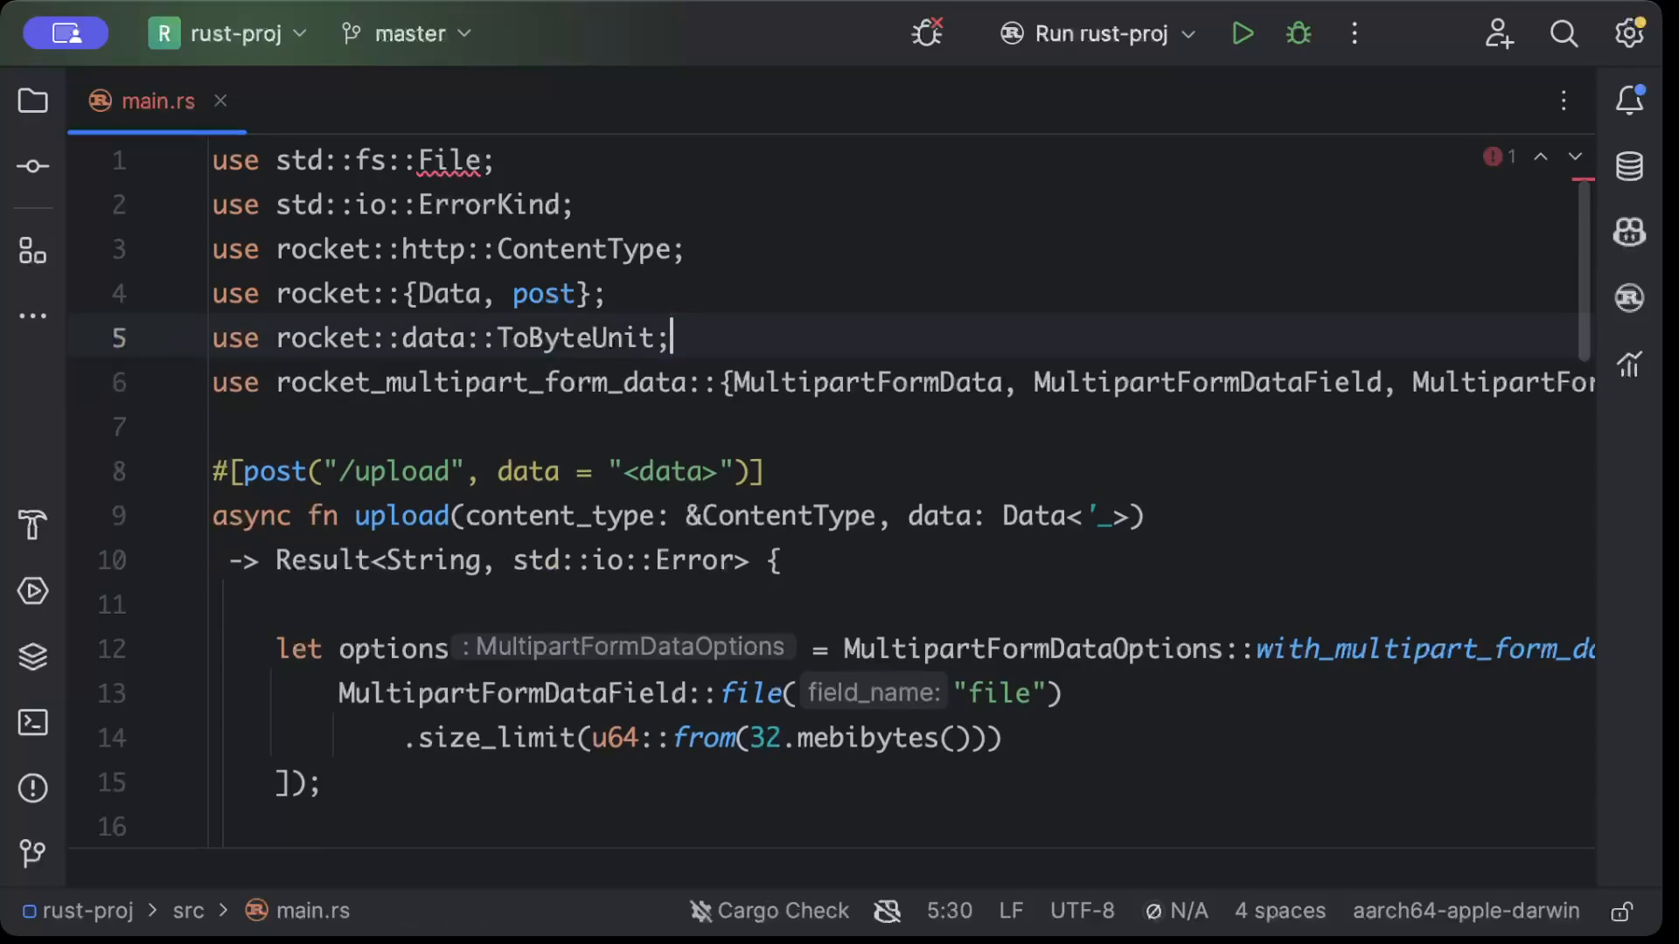
{"action": "scroll", "scroll_direction": "down", "scroll_amount": 3}
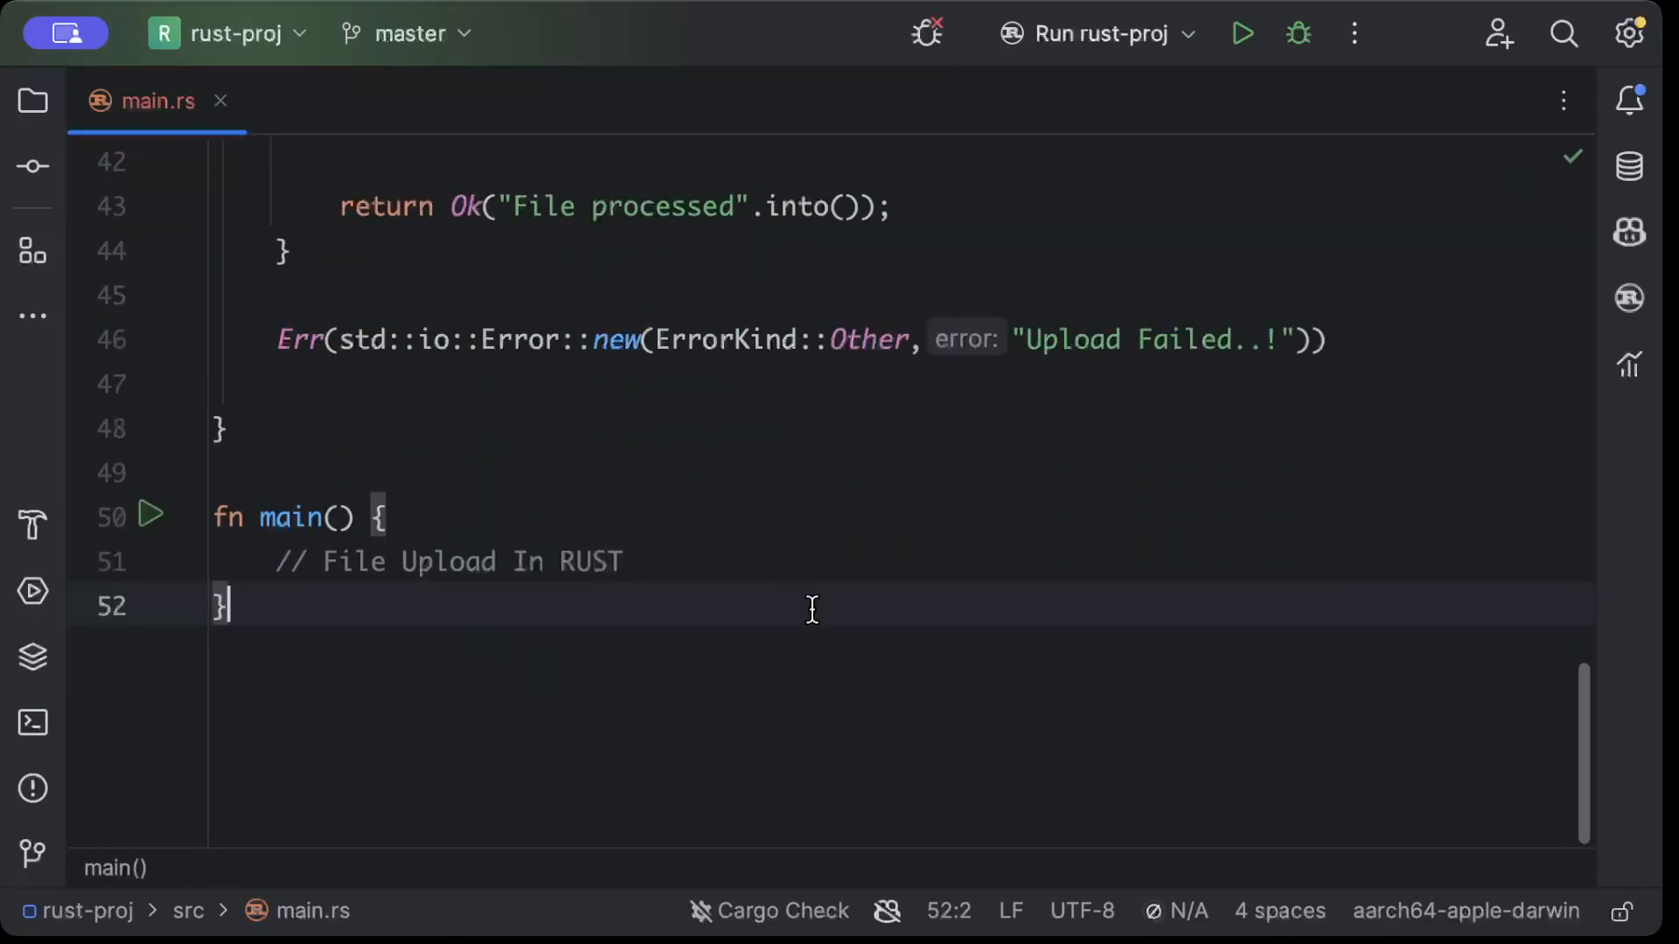
{"action": "scroll", "scroll_direction": "up", "scroll_amount": 3}
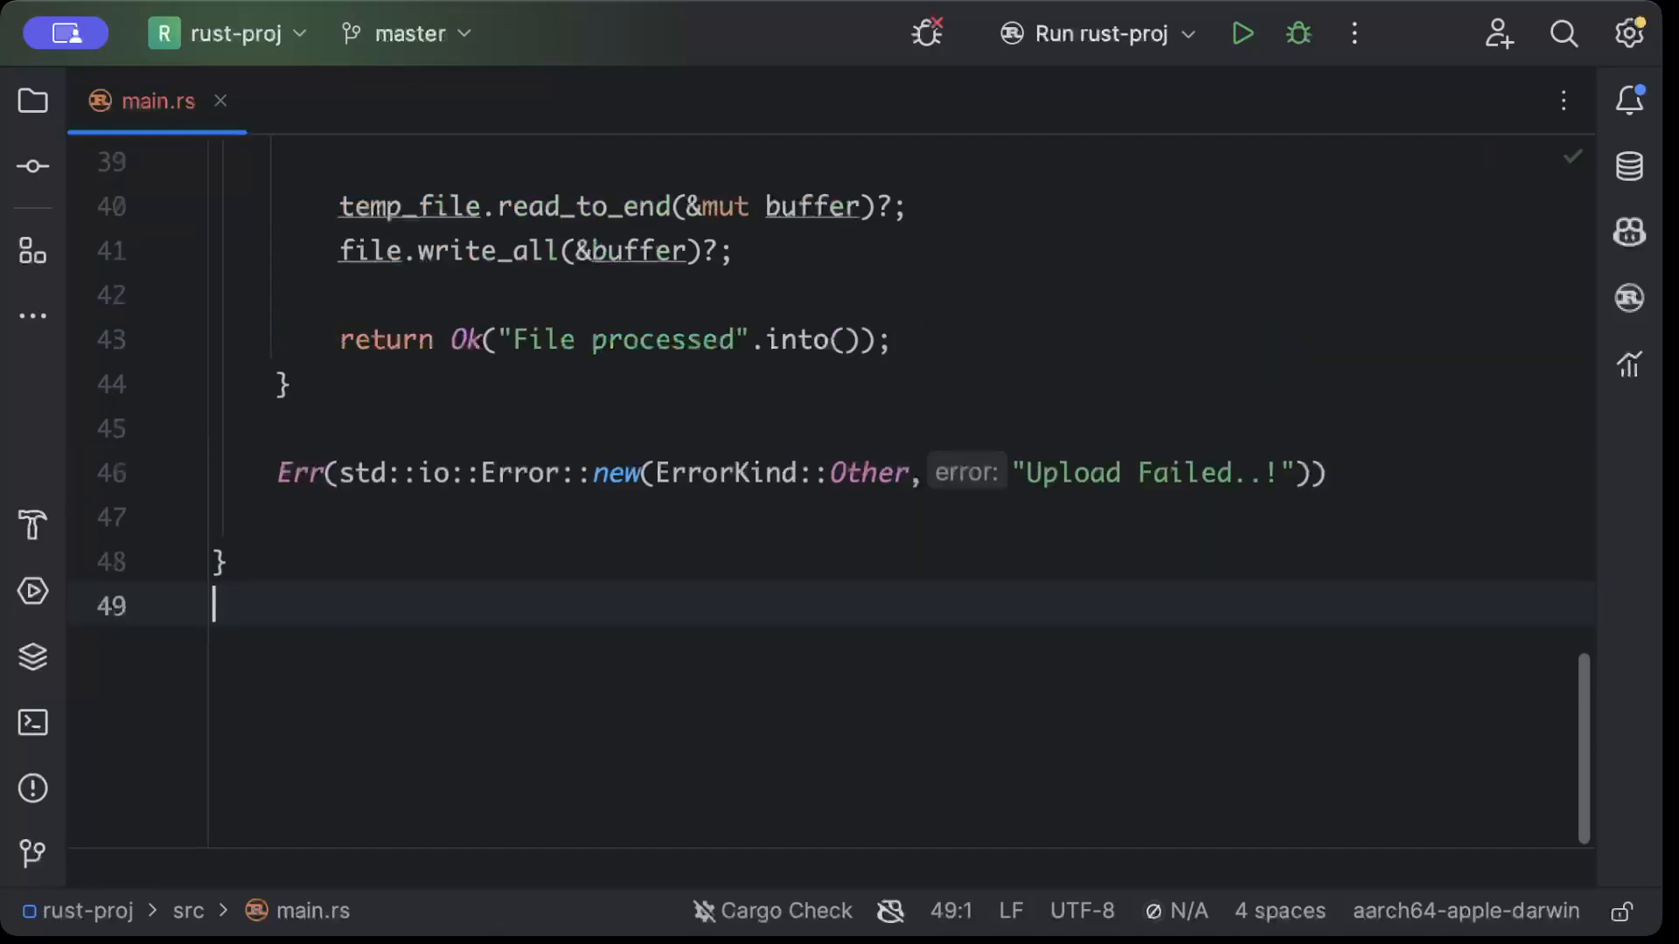
Add #[launch] fn rocket() that calls rocket::build().mount("/", routes![upload])
{"action": "type", "text": "#[]"}
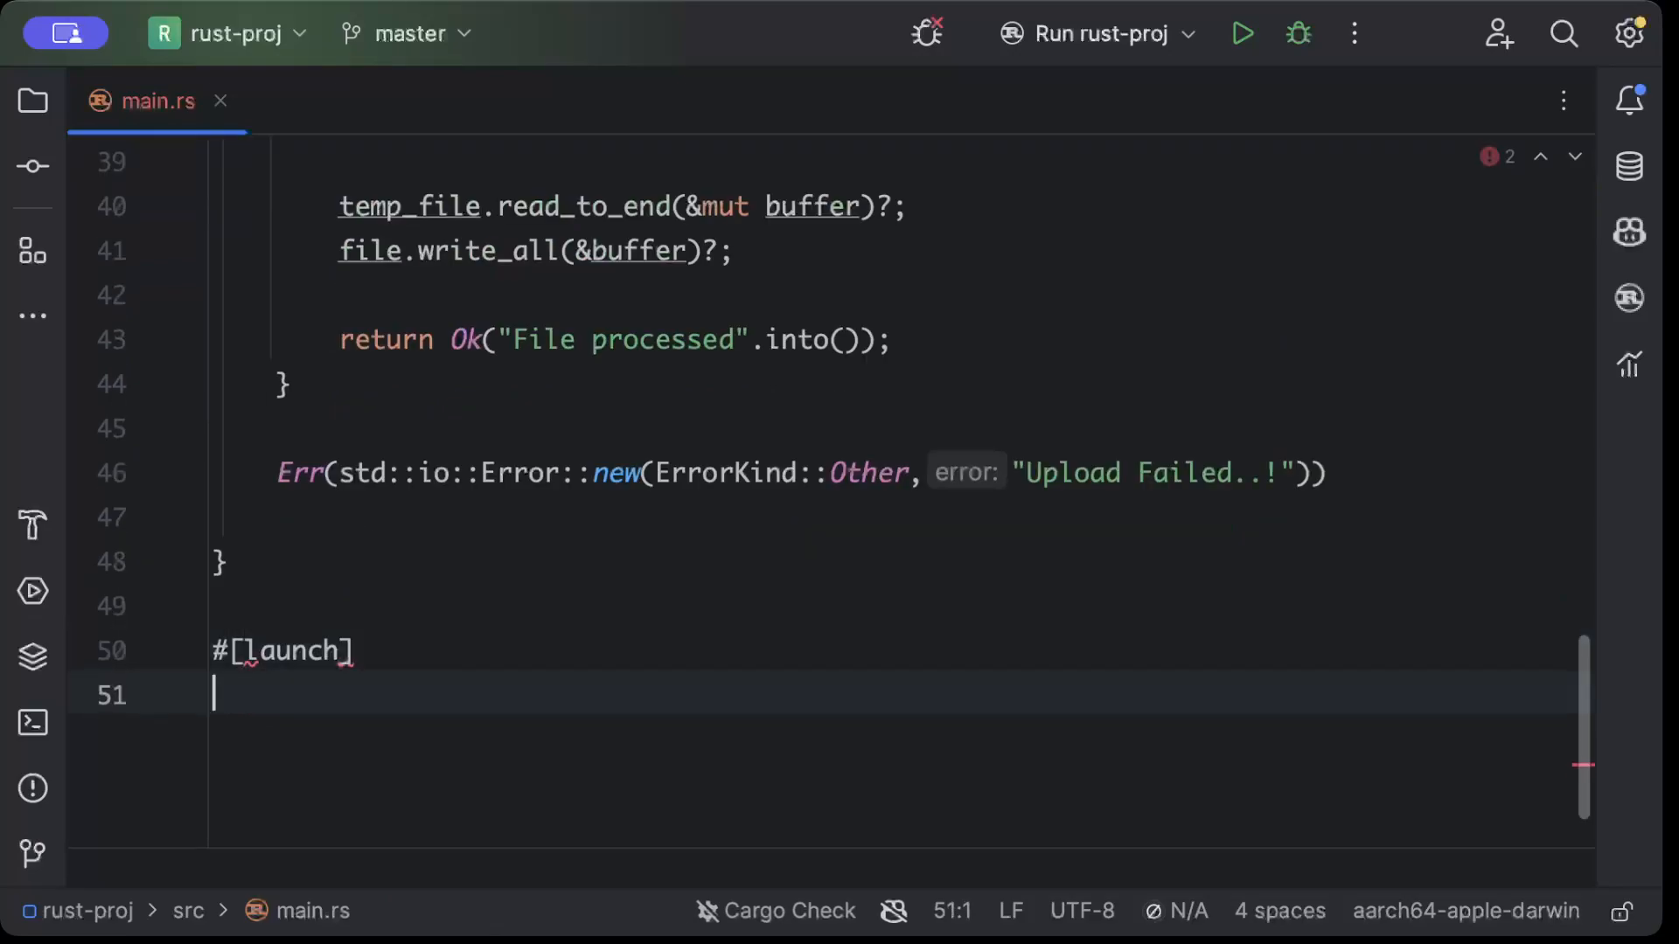
{"action": "type", "text": "fn rock"}
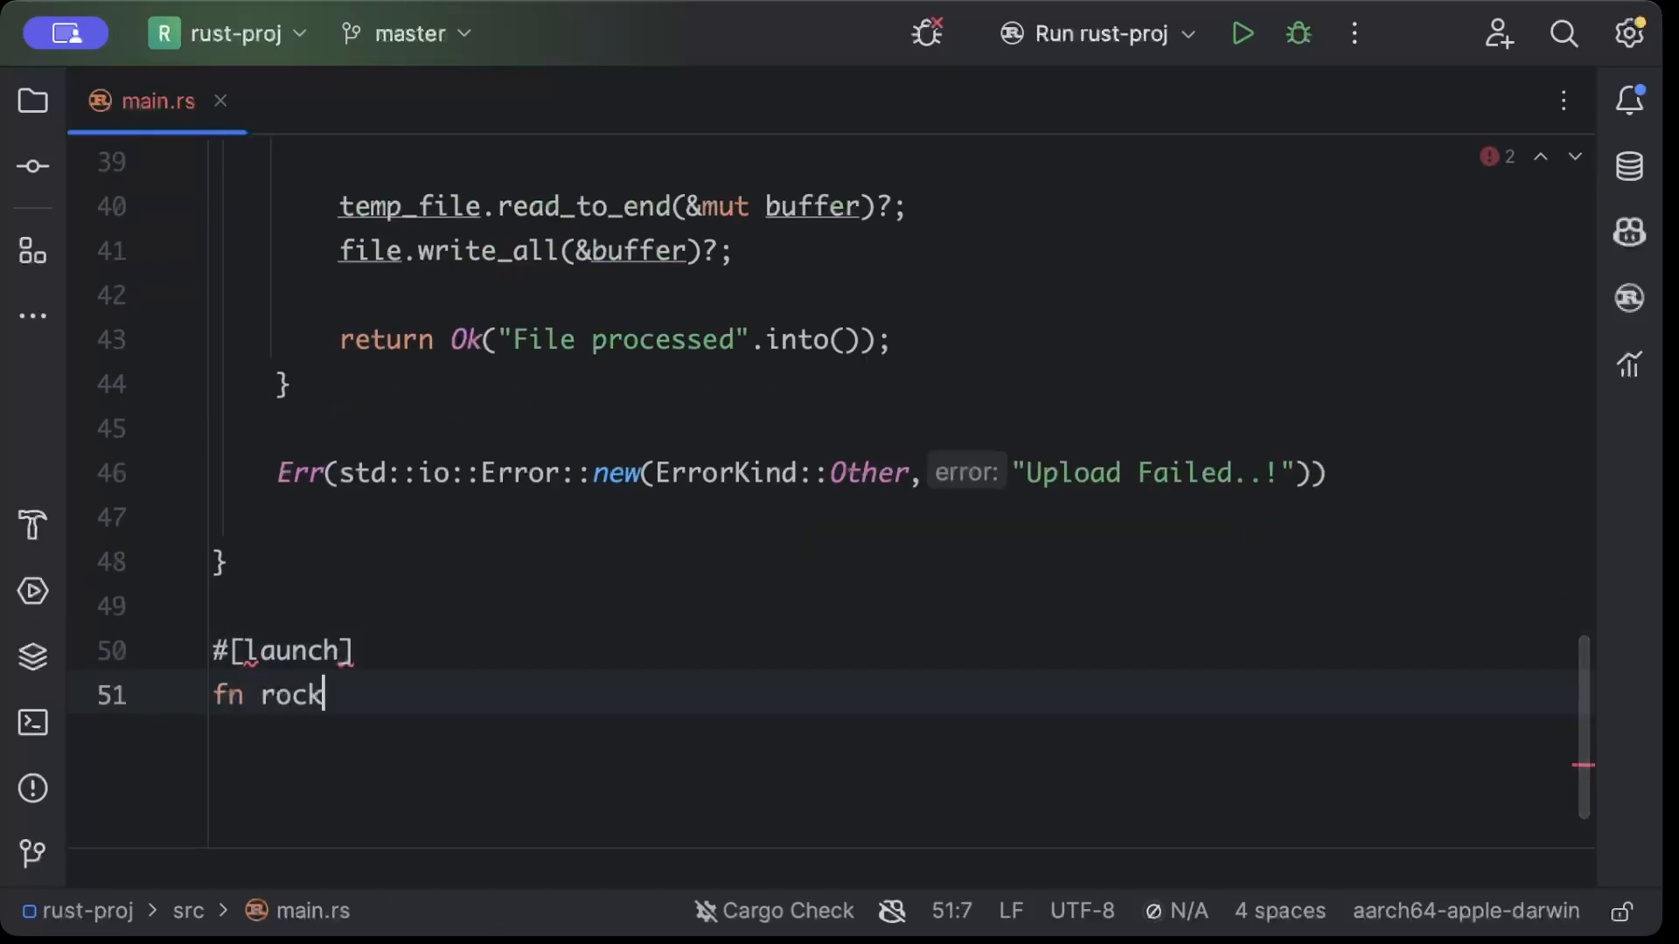
{"action": "type", "text": "et() -> _ {"}
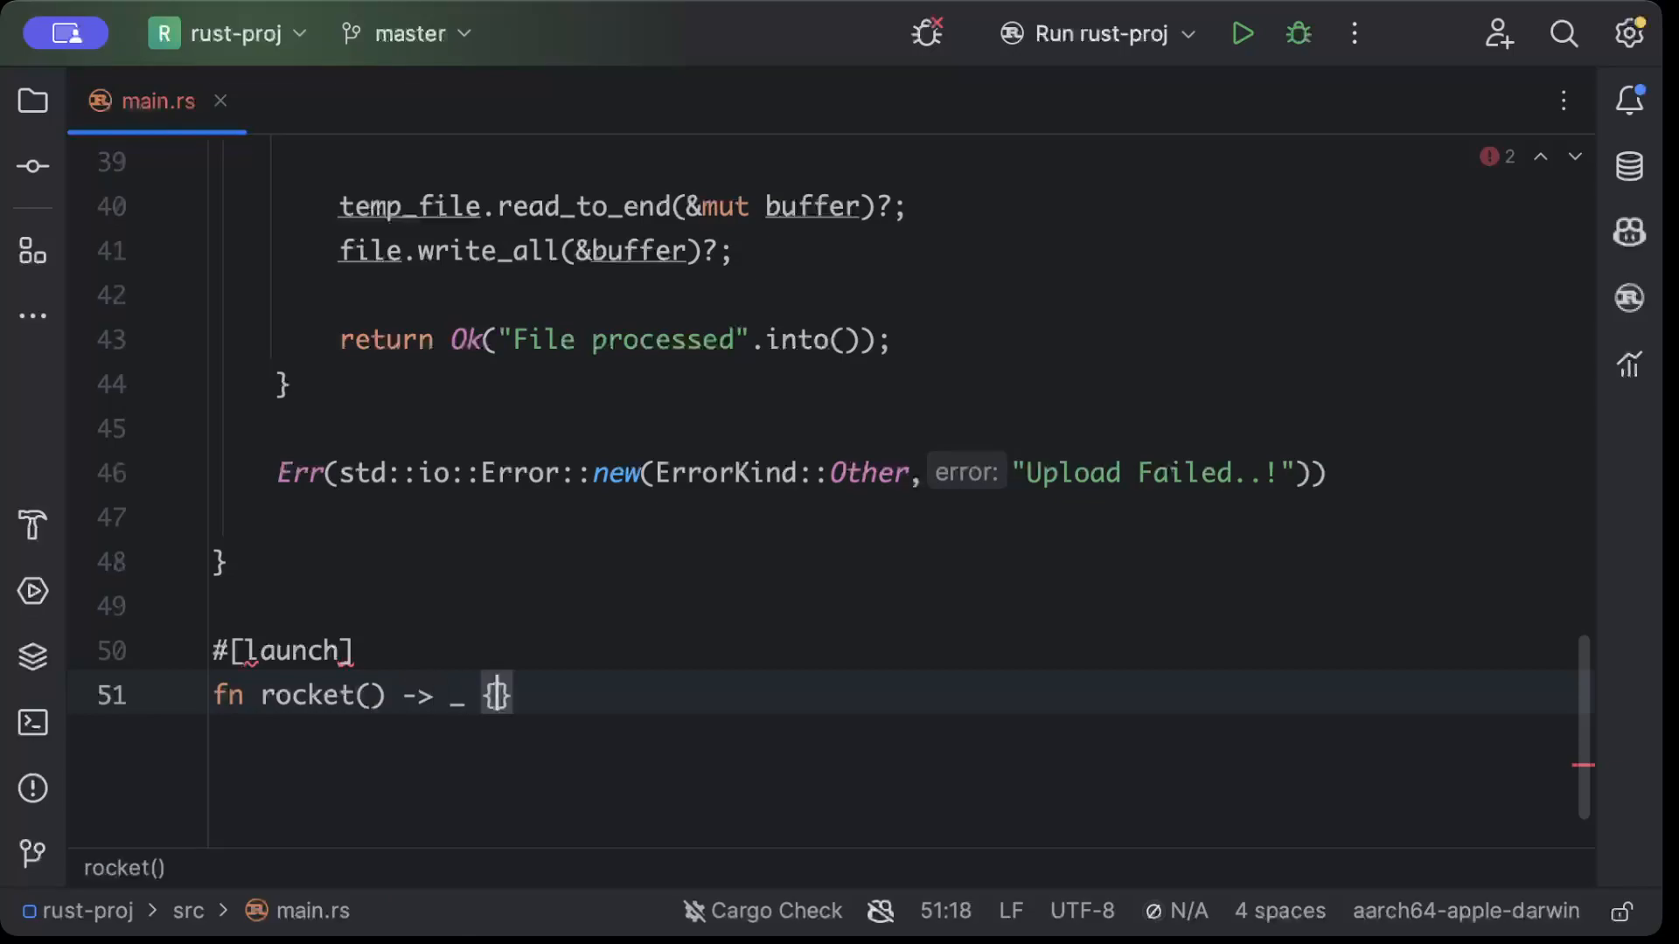
{"action": "type", "text": "rocket."}
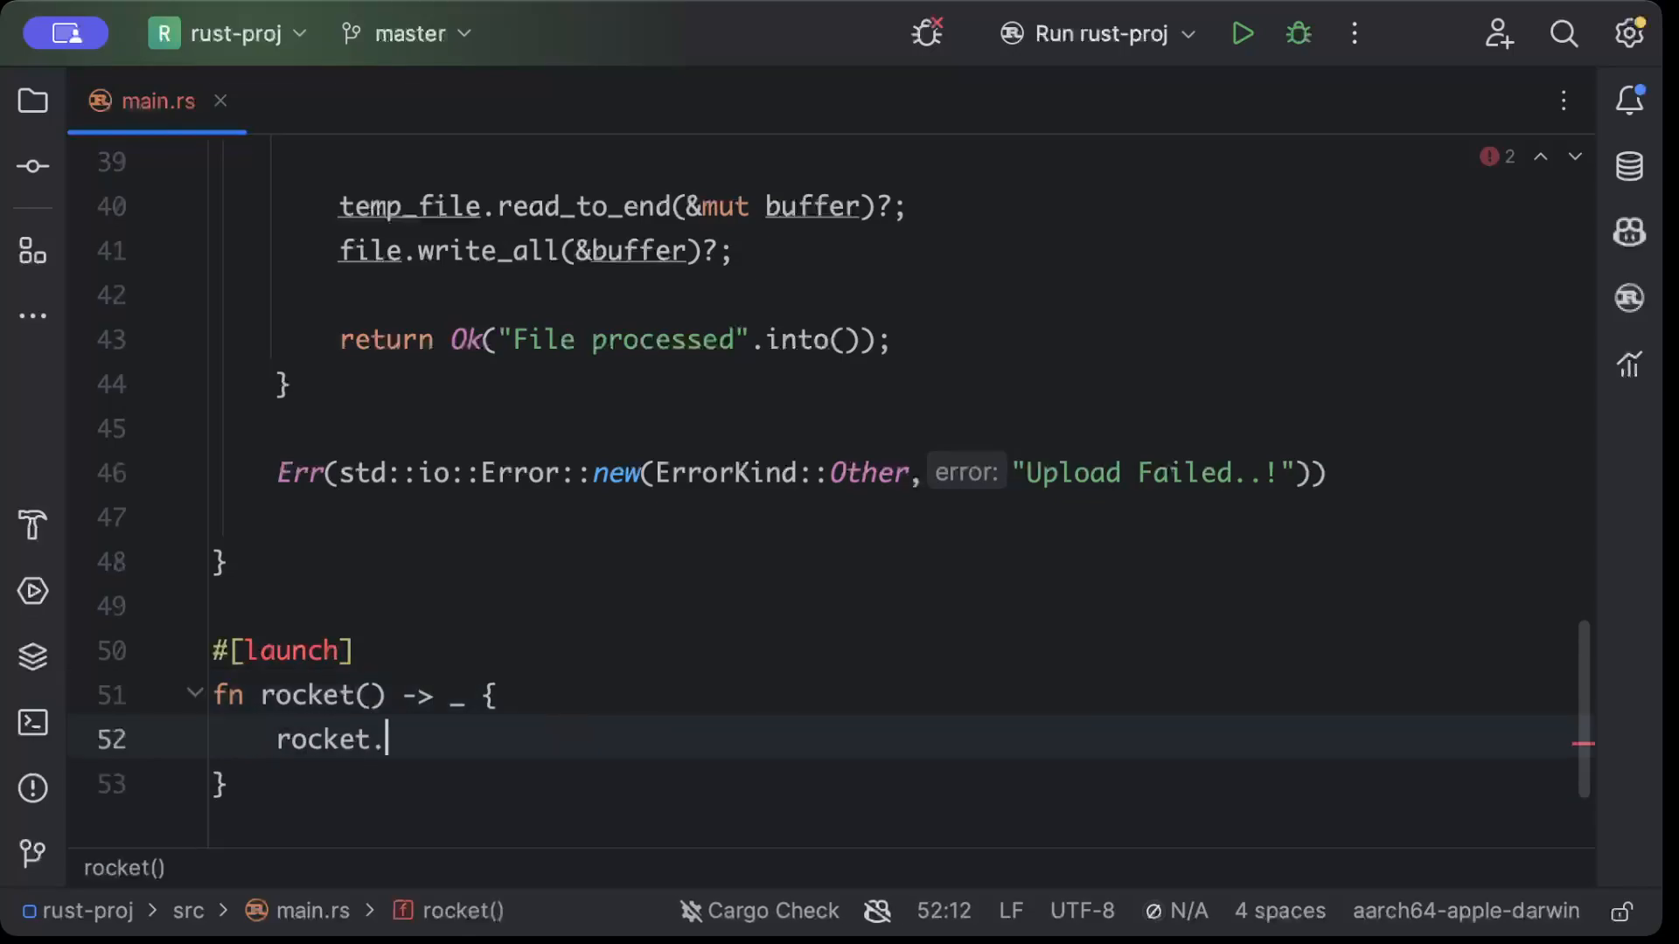
{"action": "type", "text": "::"}
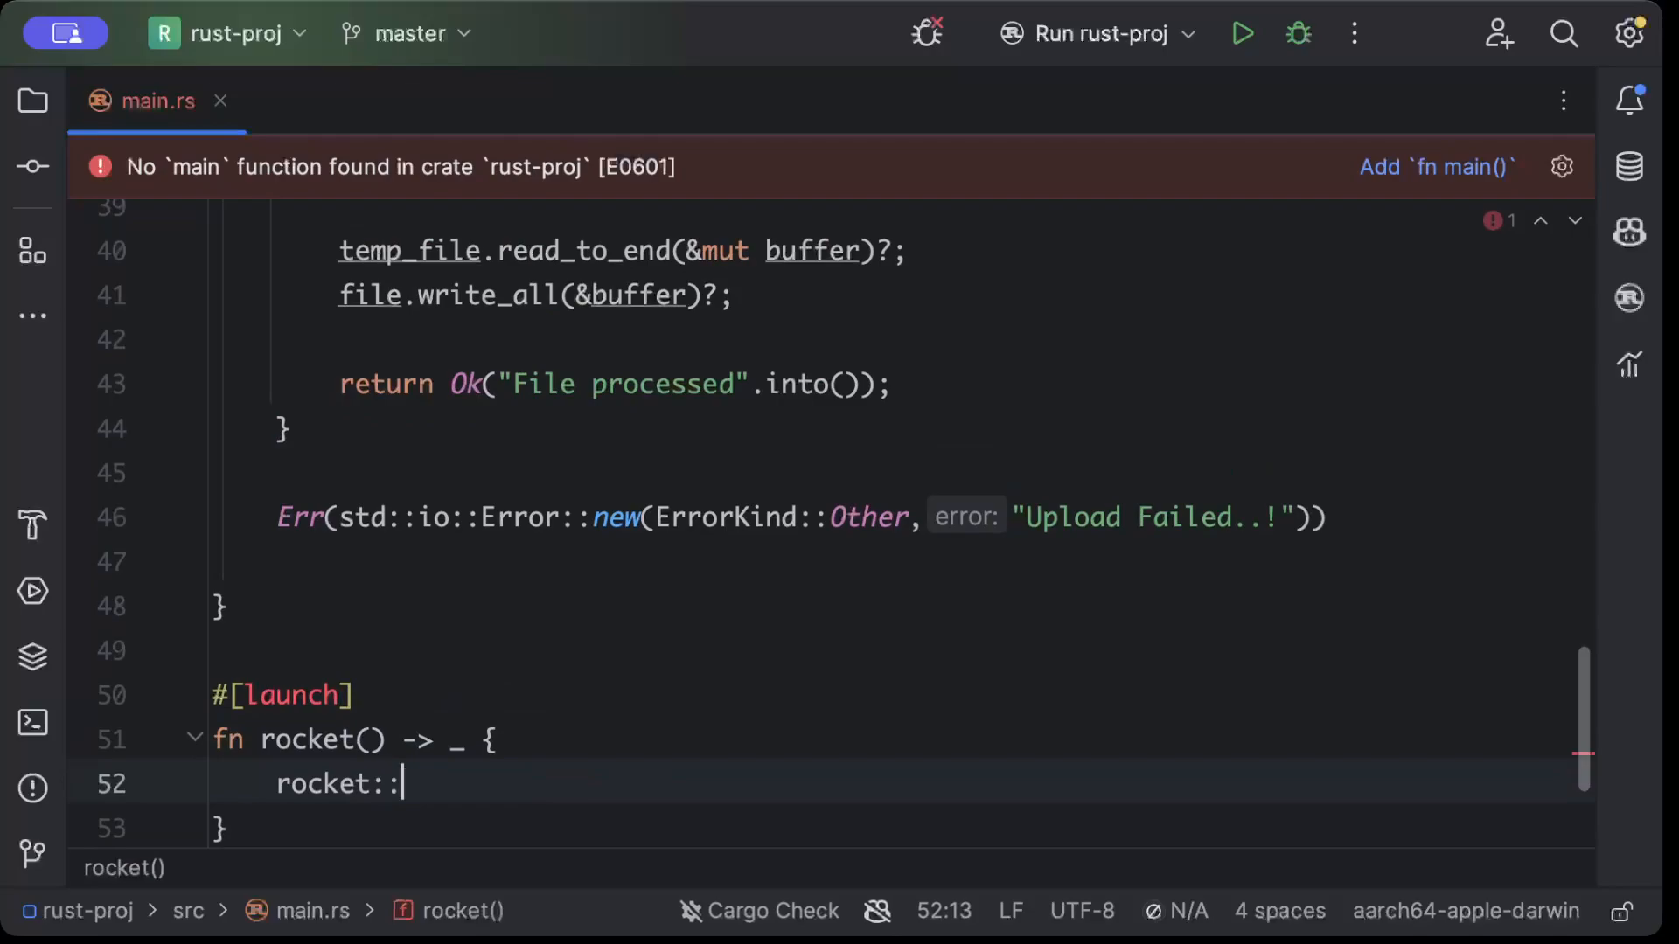
{"action": "type", "text": "build()"}
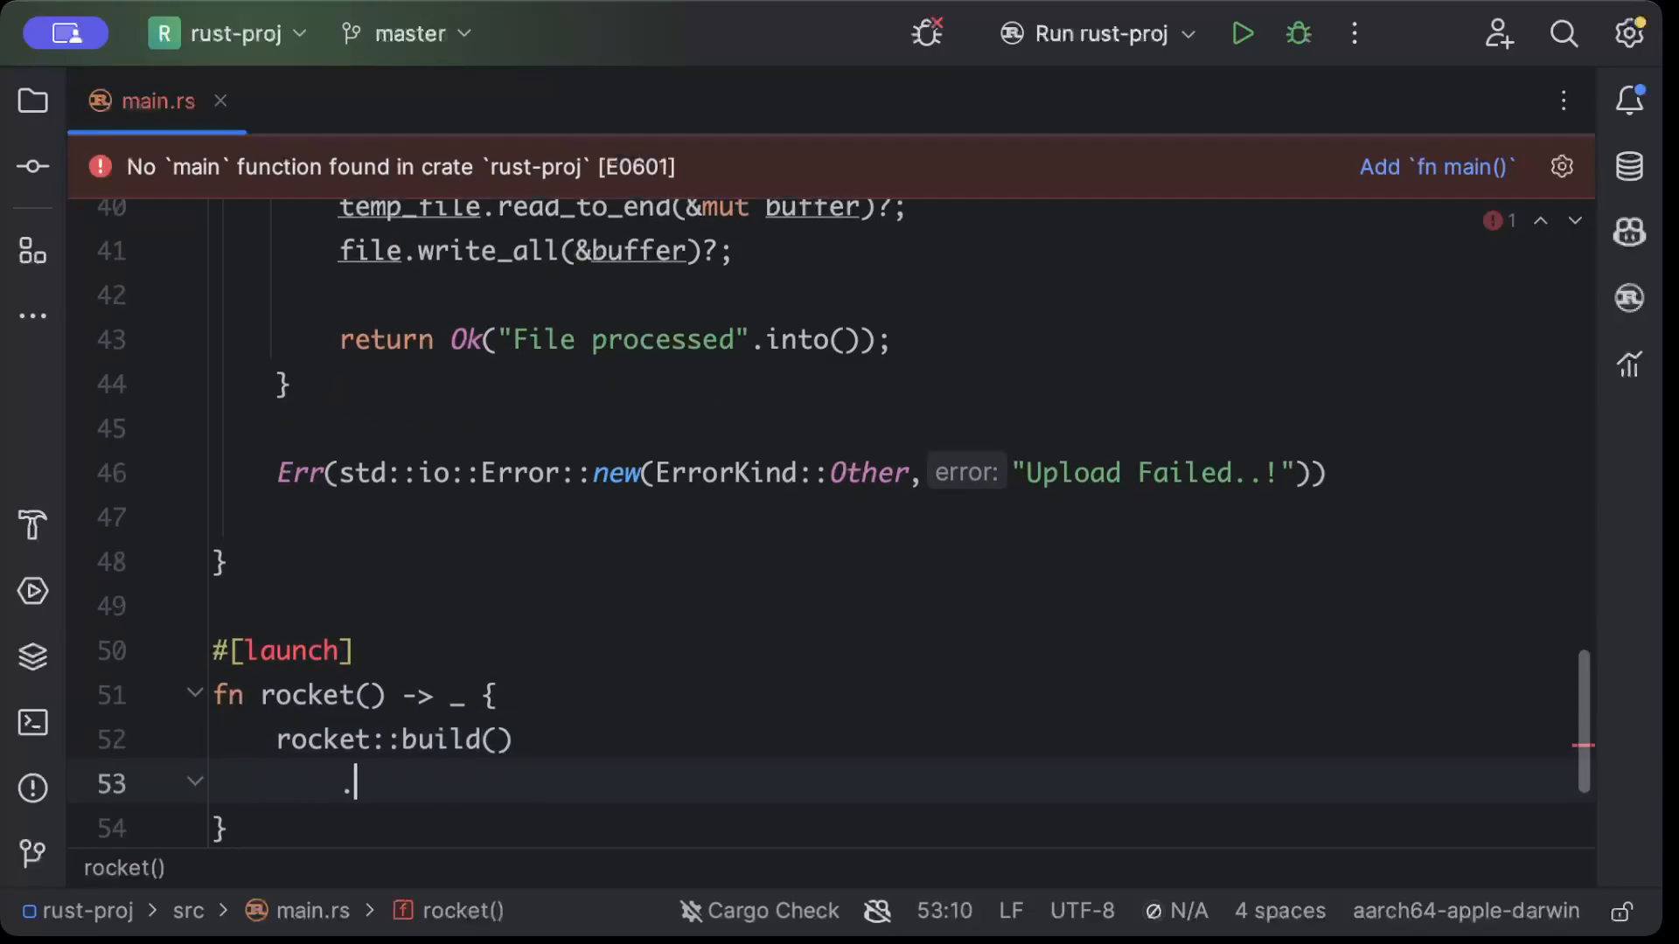
{"action": "type", "text": "mount(\"/\")"}
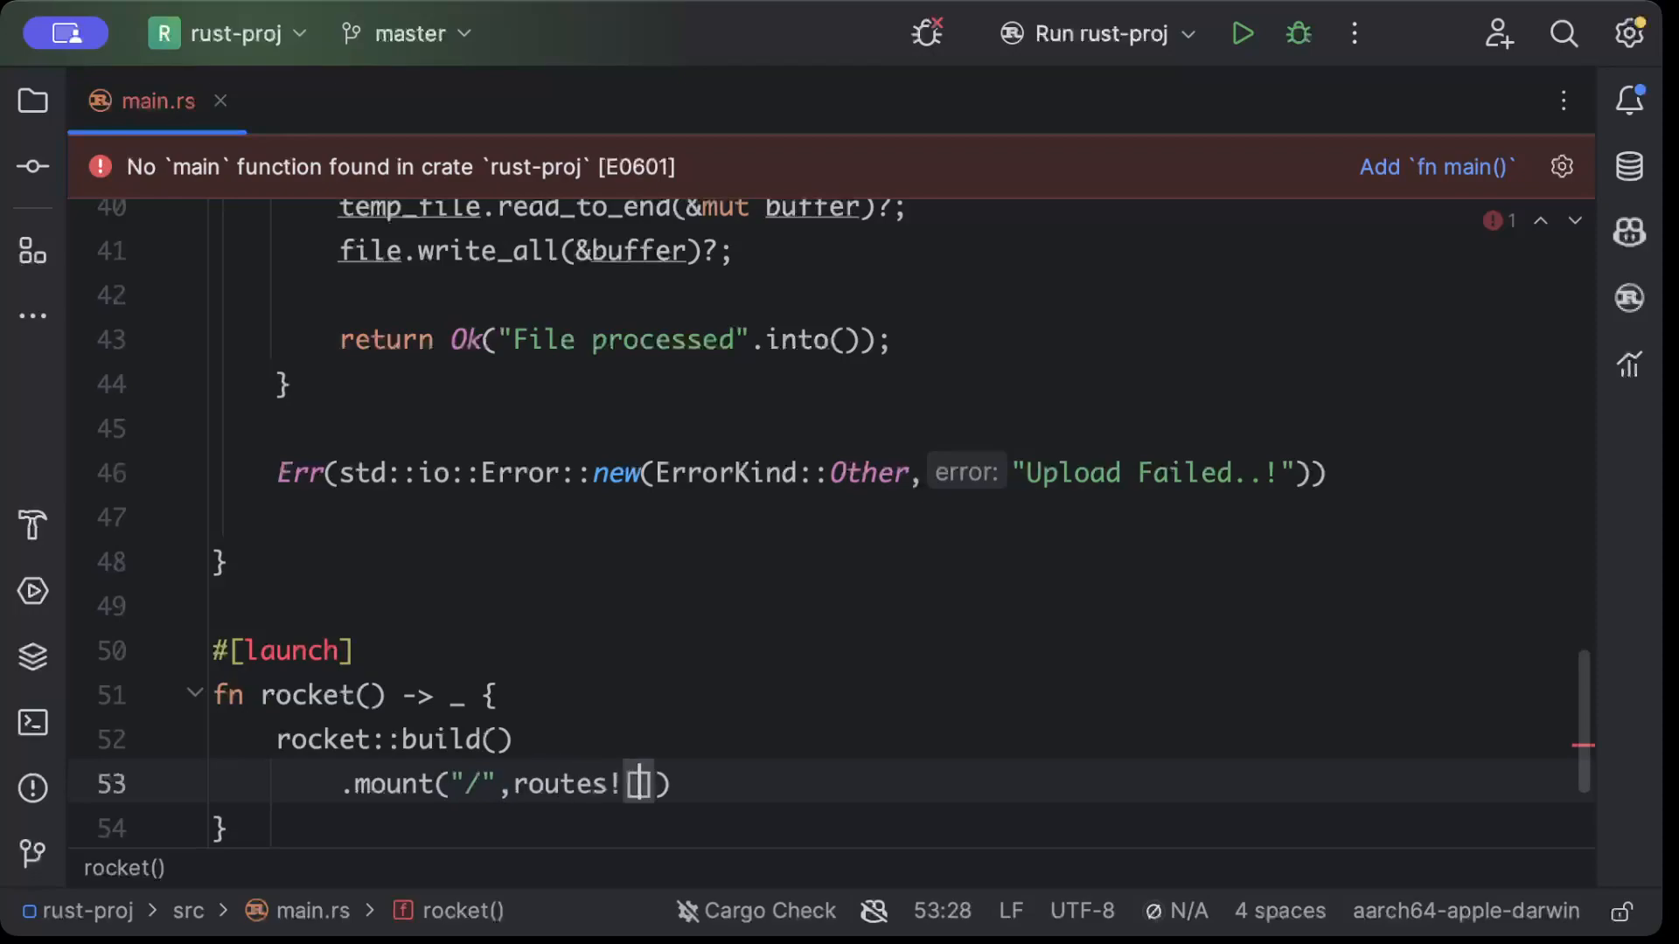
{"action": "type", "text": "upl"}
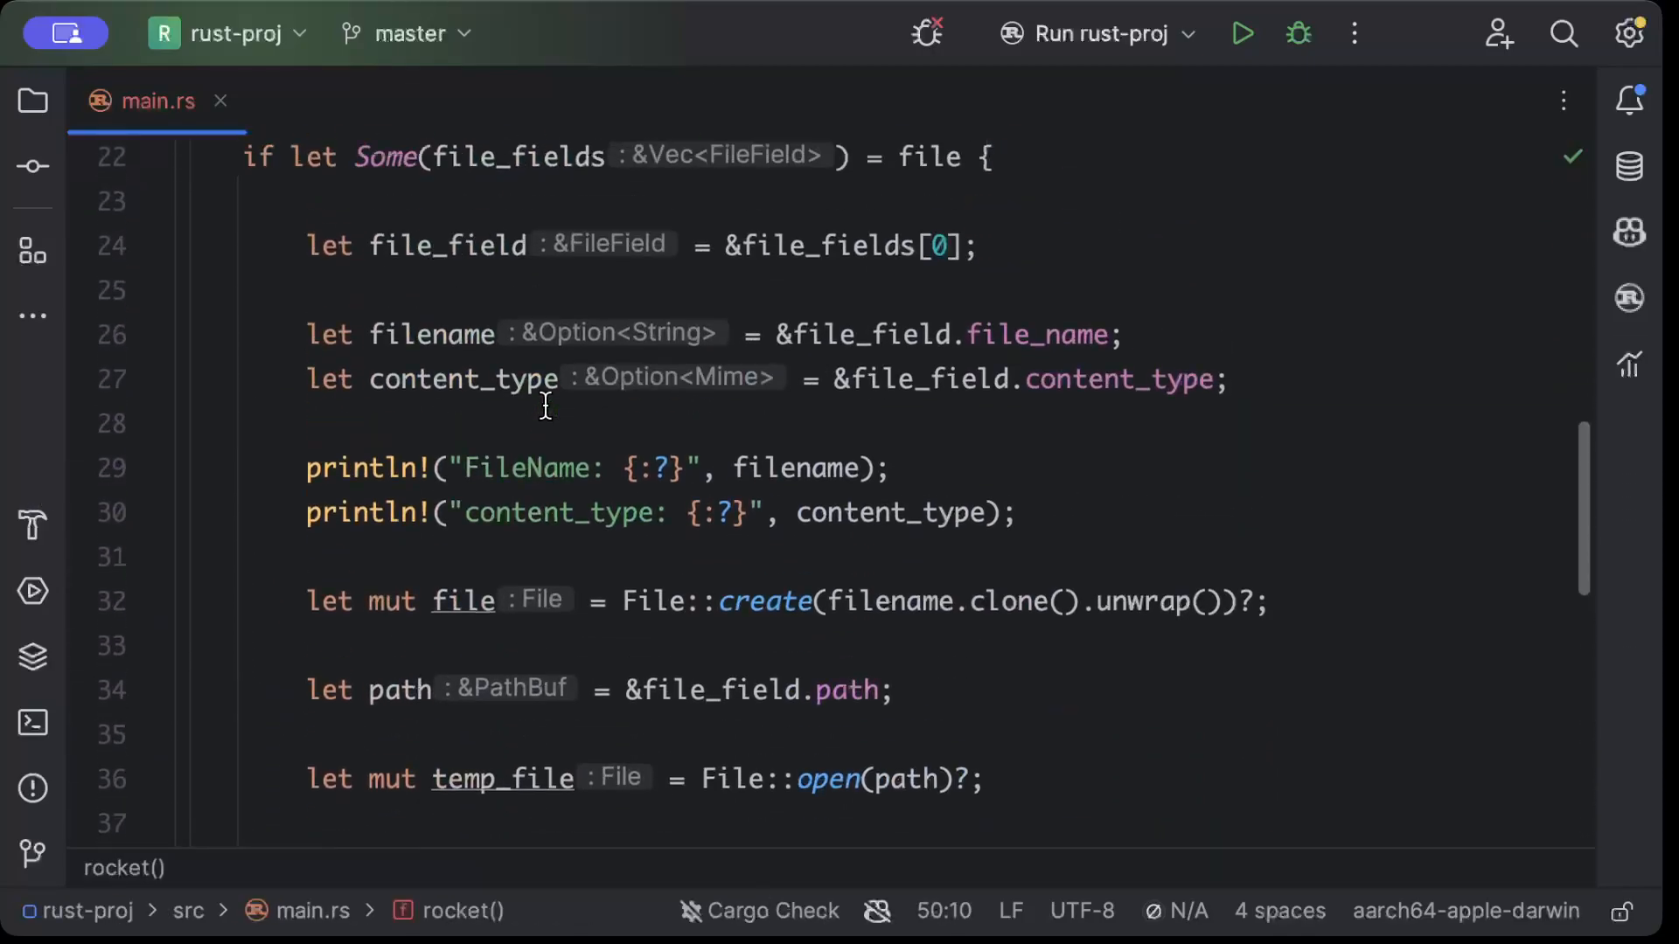
Review main.rs and show the project tree with src, target, Cargo.toml and Cargo.lock
{"action": "scroll", "scroll_direction": "down", "scroll_amount": 3}
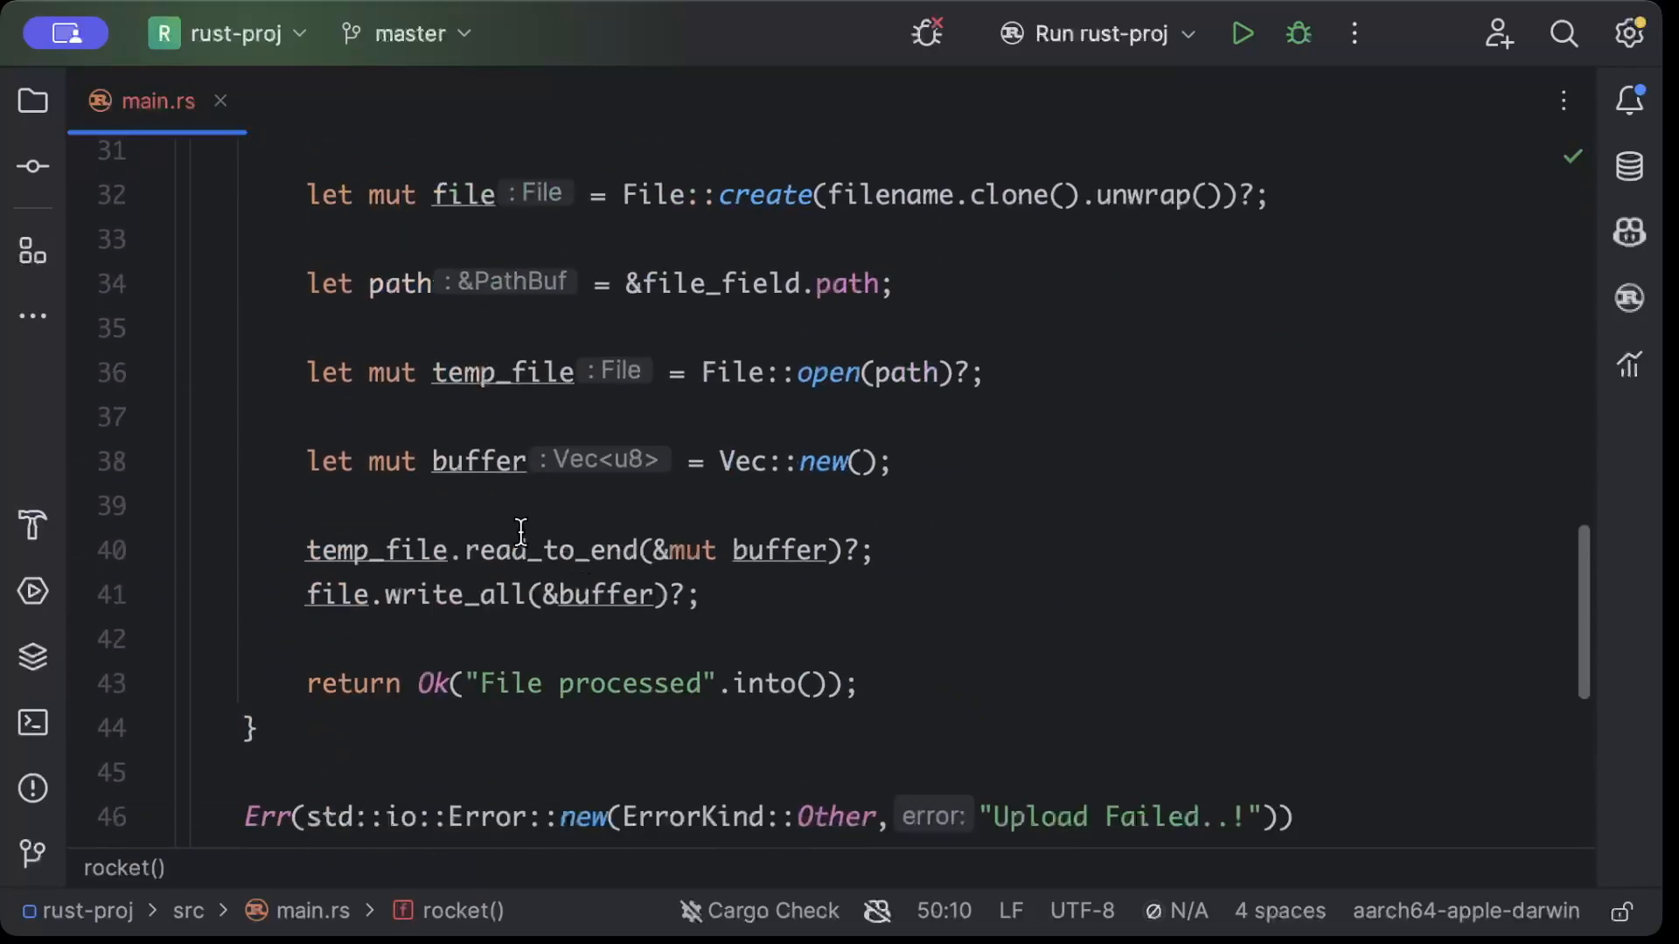
{"action": "left_click", "coordinate": [33, 100]}
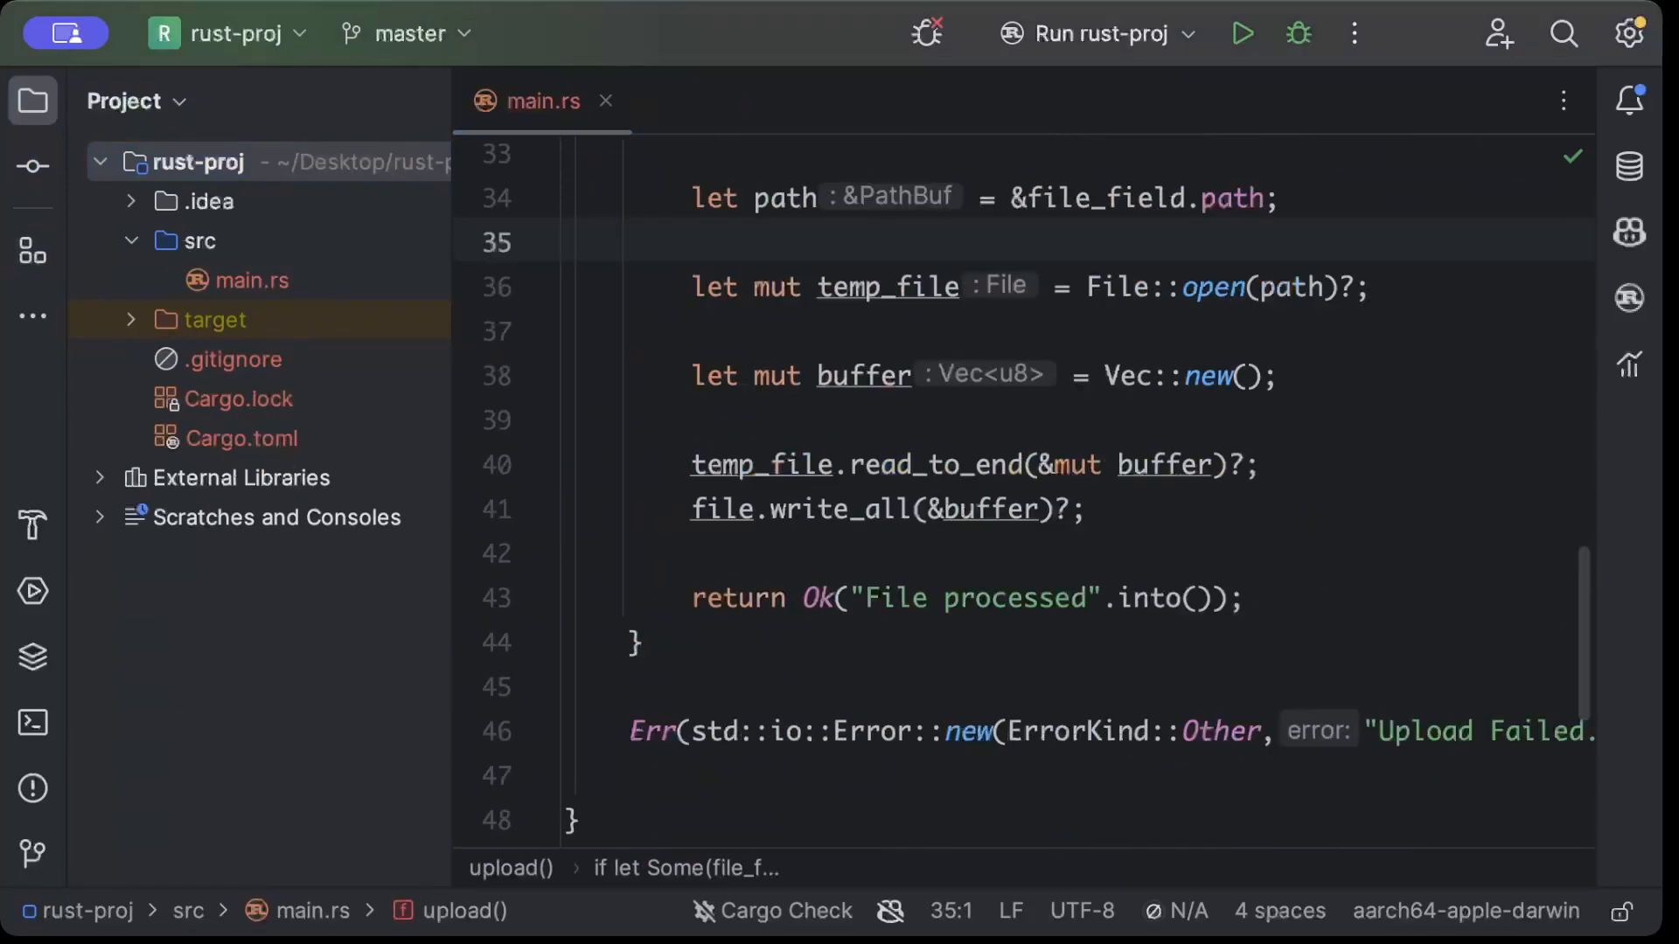
Run cargo run in the terminal so Rocket starts at 127.0.0.1:8000 with POST /upload mounted
{"action": "left_click", "coordinate": [31, 722]}
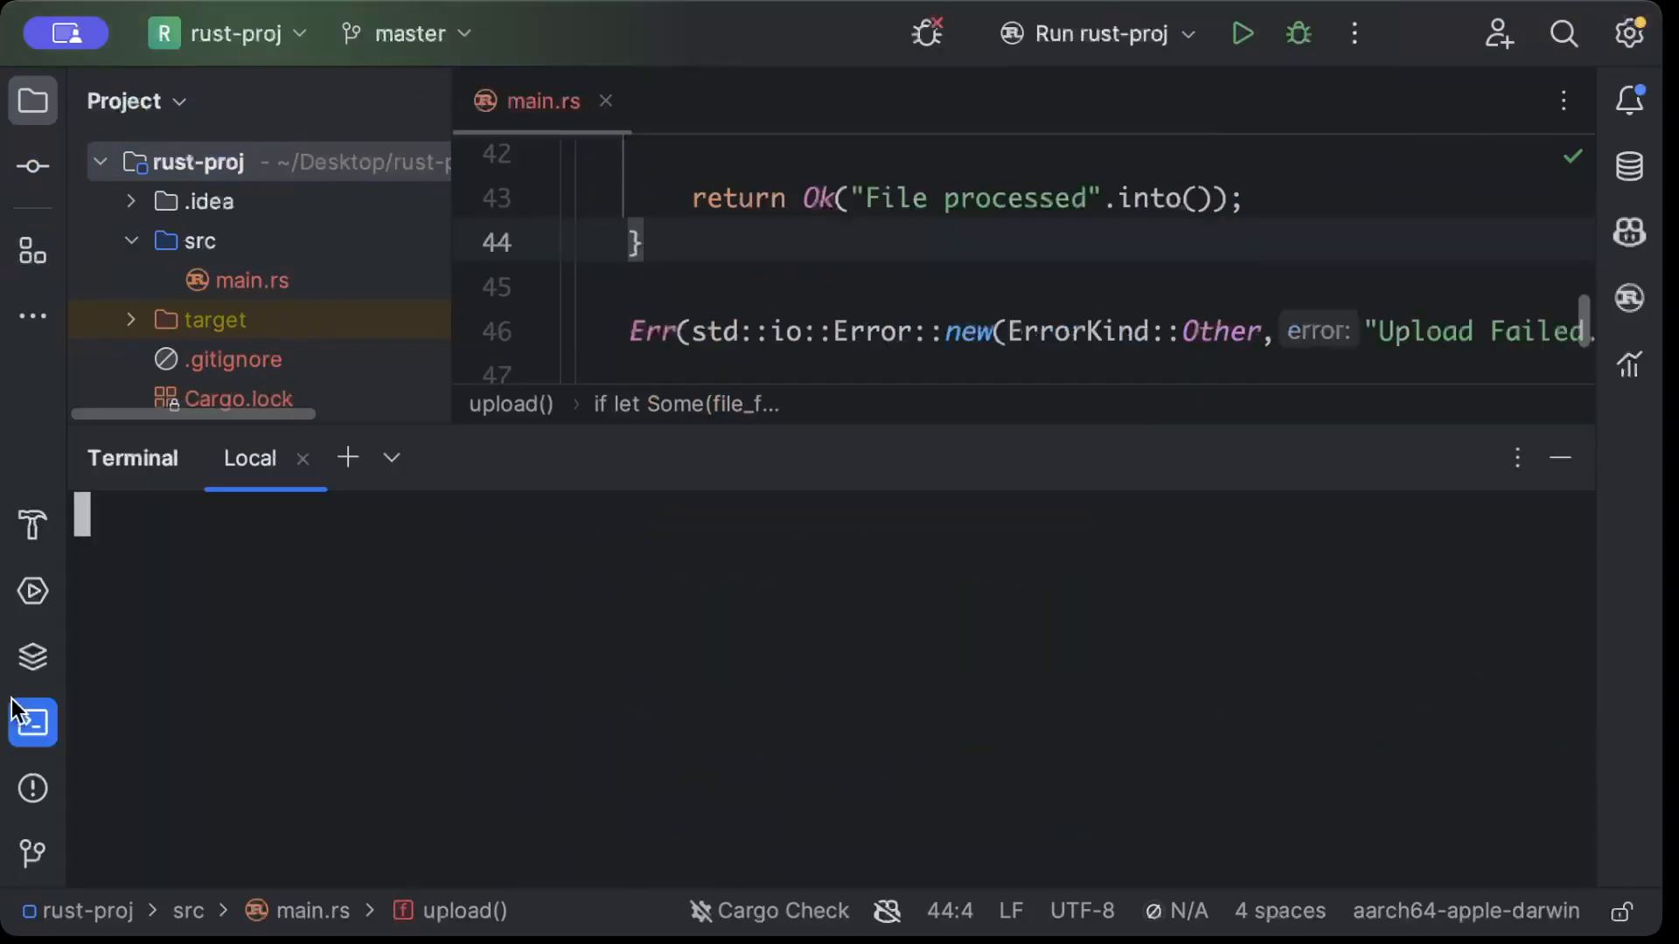
{"action": "type", "text": "cargo run --quiet"}
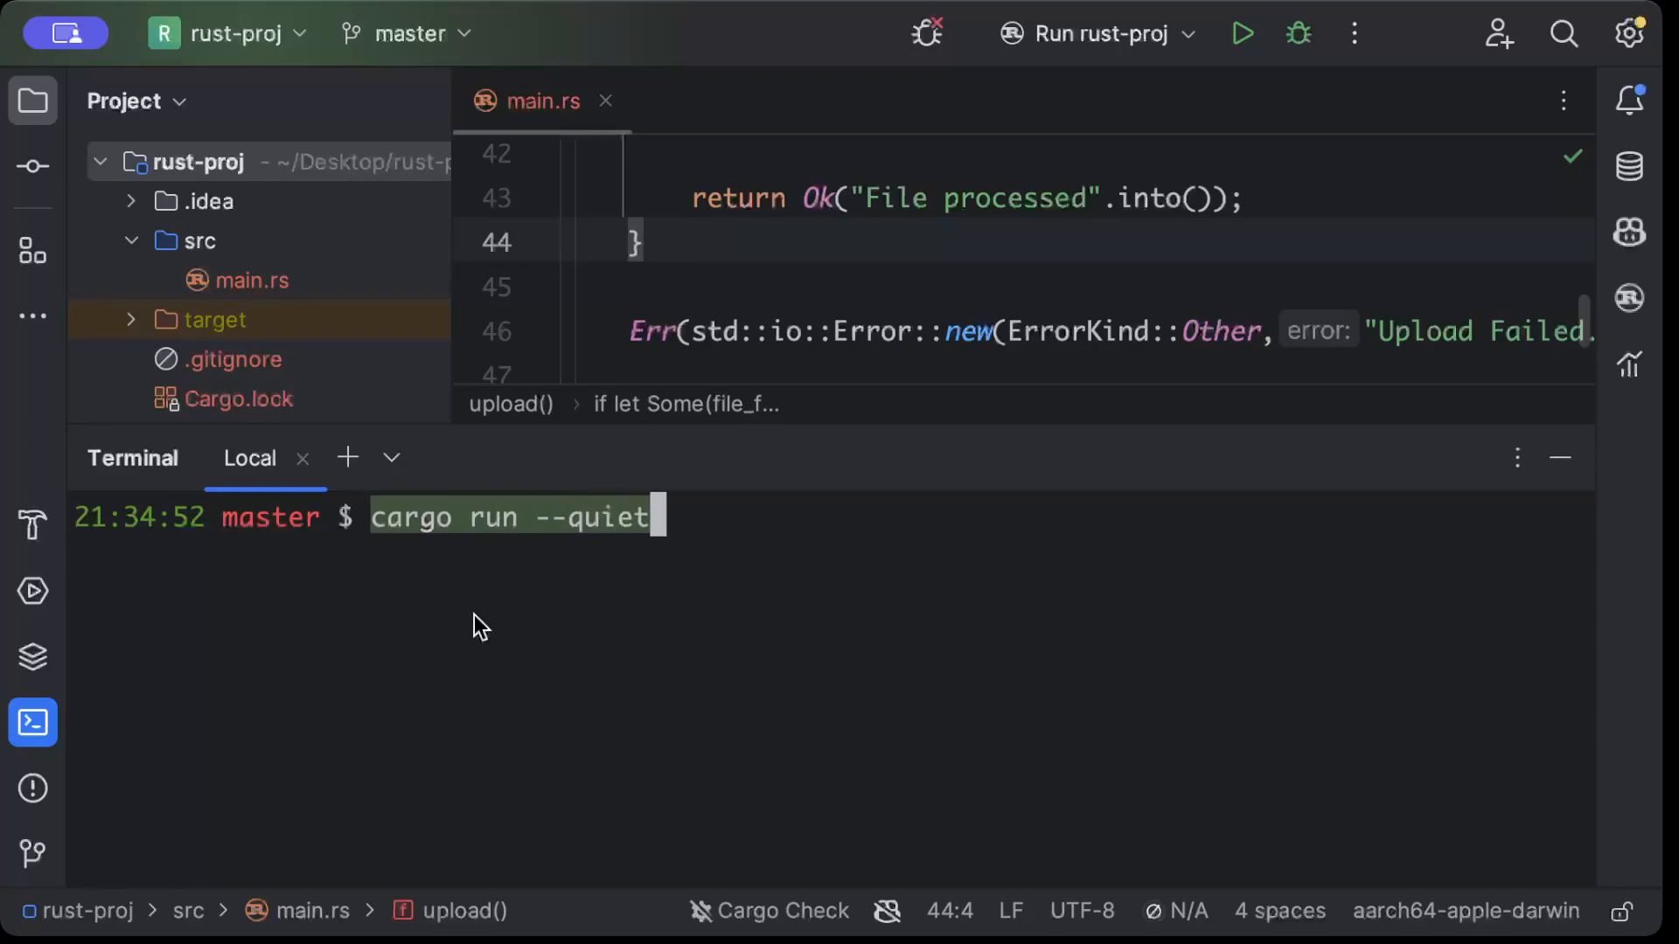
{"action": "key", "text": "enter"}
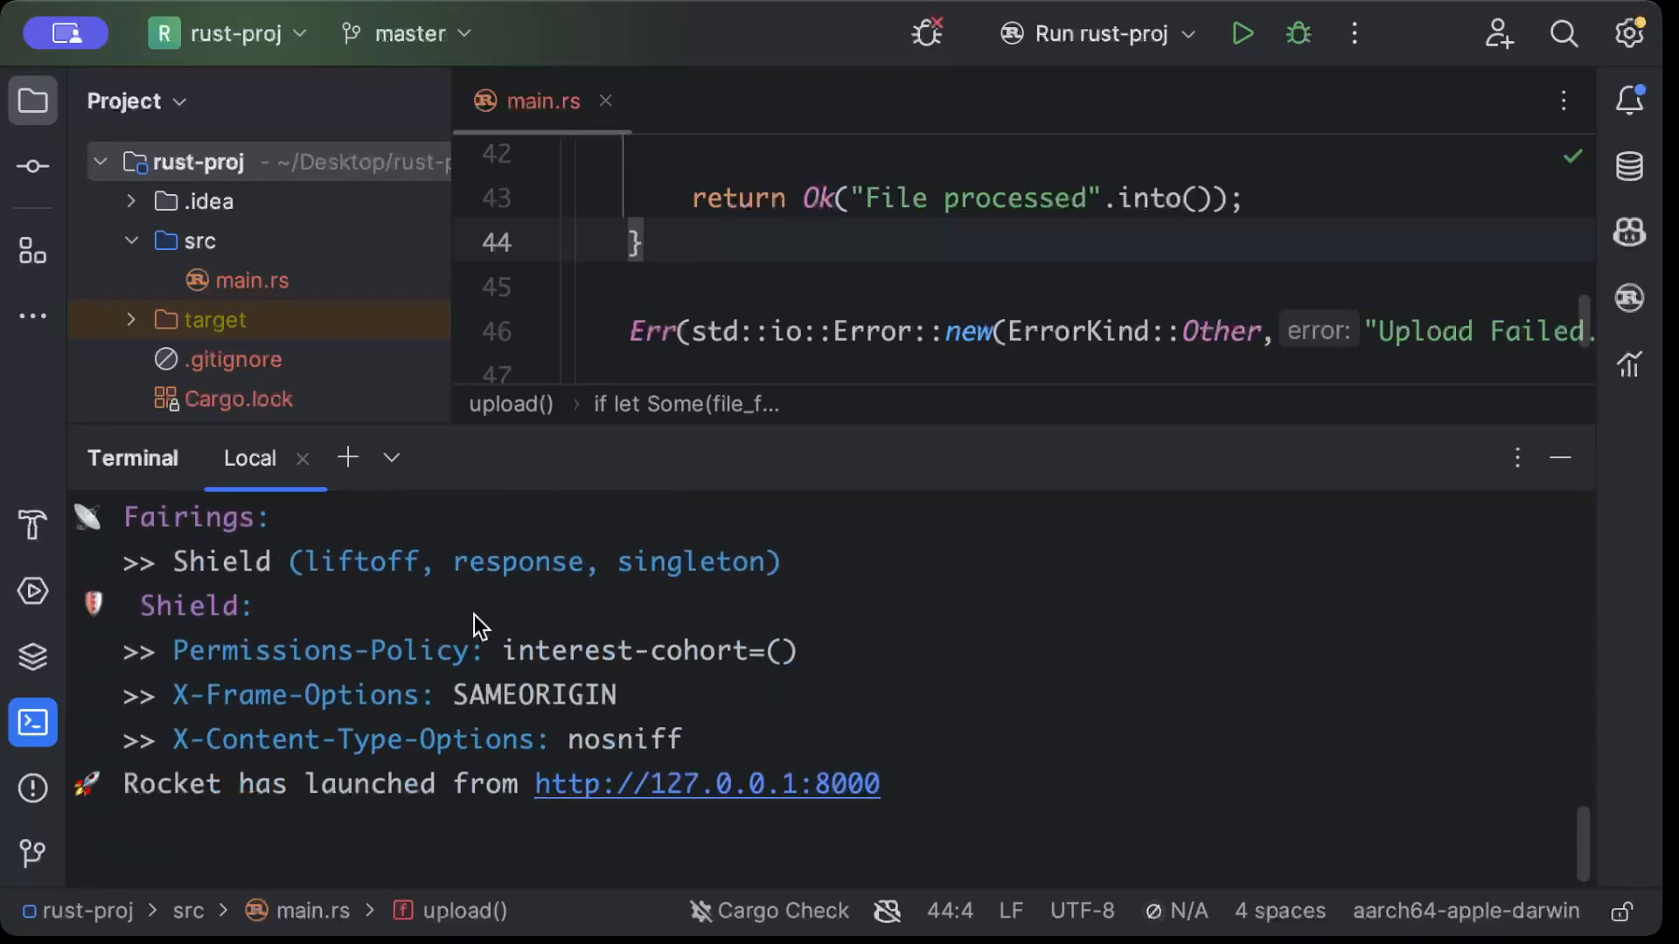
{"action": "mouse_move", "coordinate": [804, 812]}
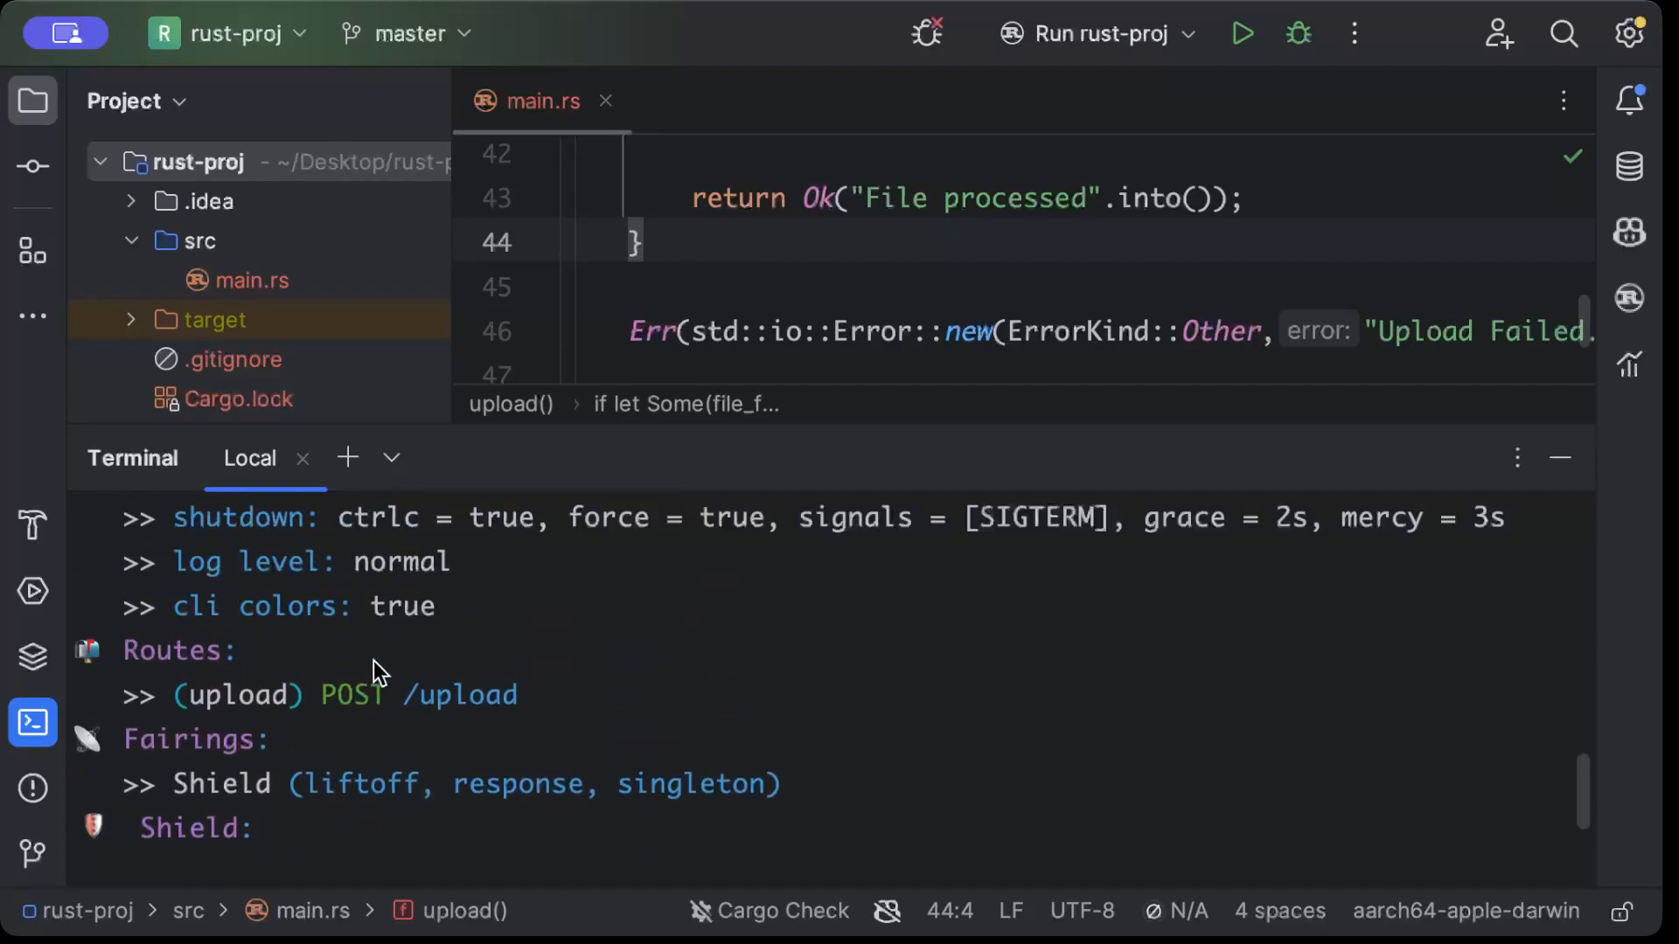
{"action": "mouse_move", "coordinate": [598, 694]}
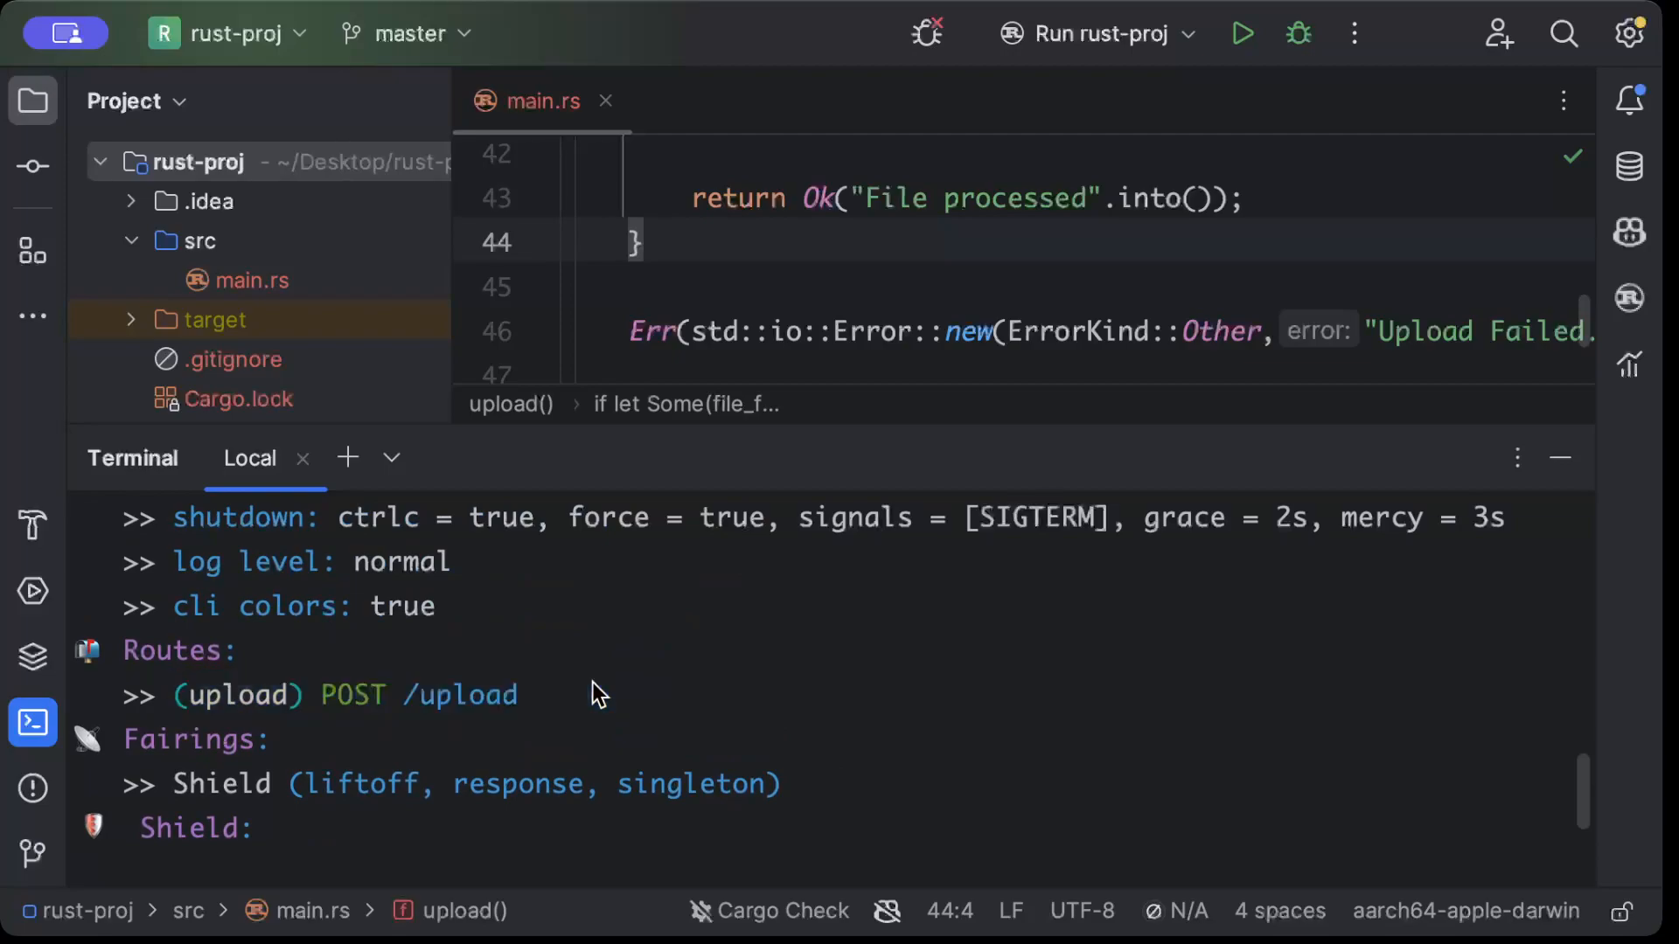
{"action": "scroll", "scroll_direction": "down", "scroll_amount": 3}
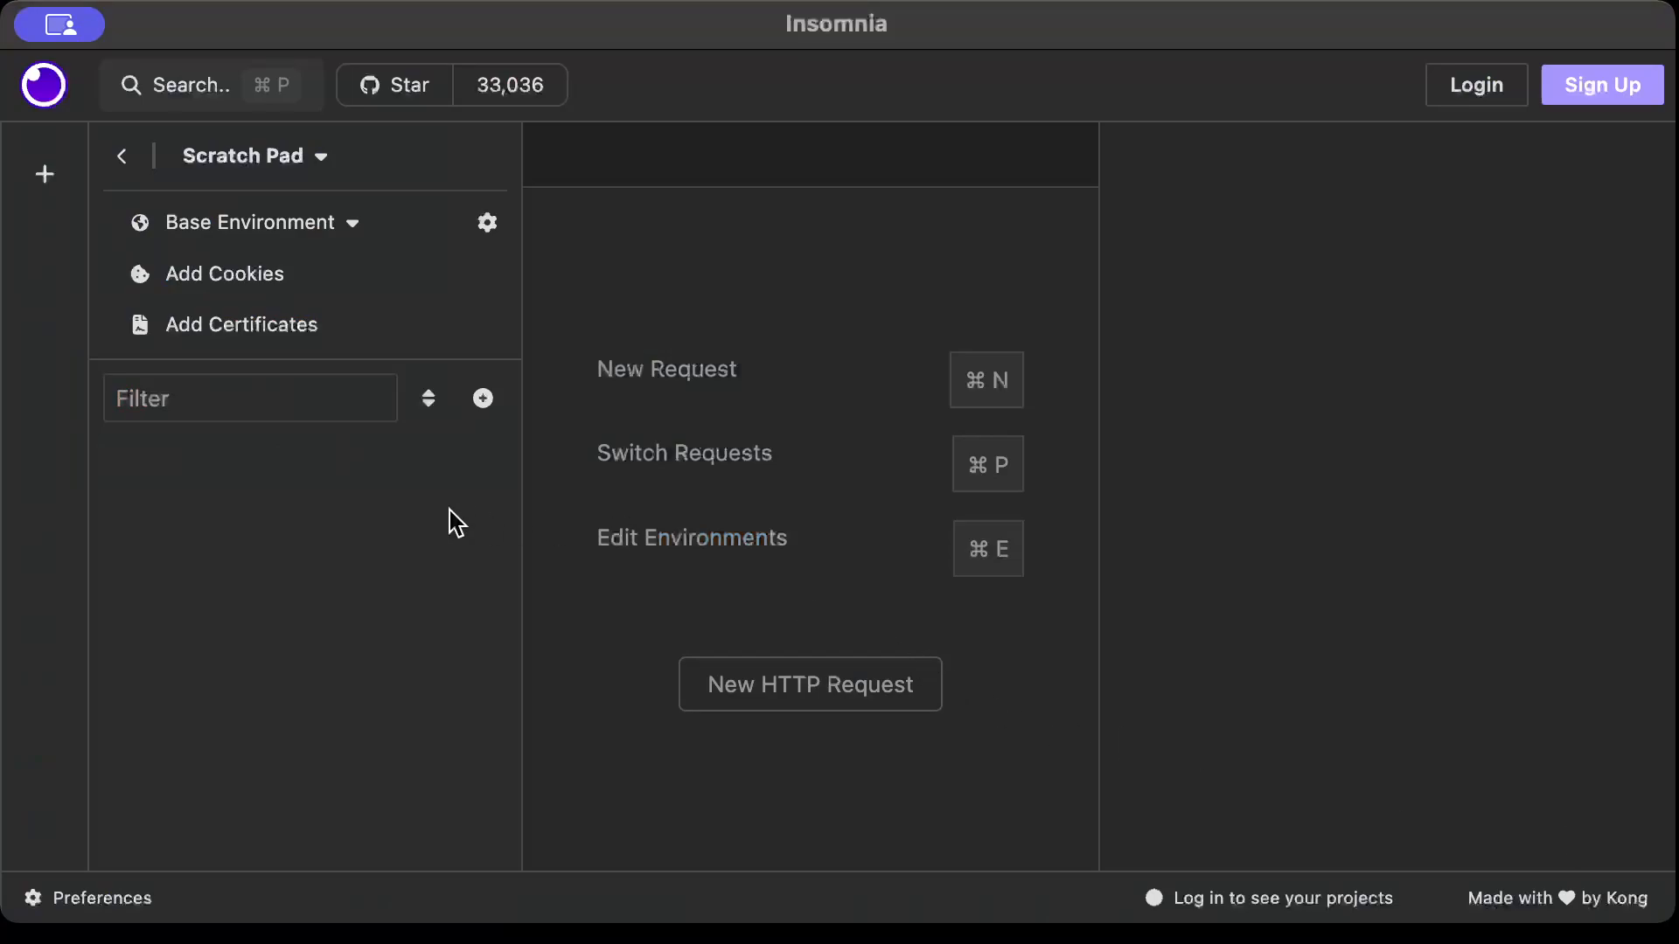
Create a request to localhost:8000/upload with a multipart body field named file
{"action": "left_click", "coordinate": [483, 399]}
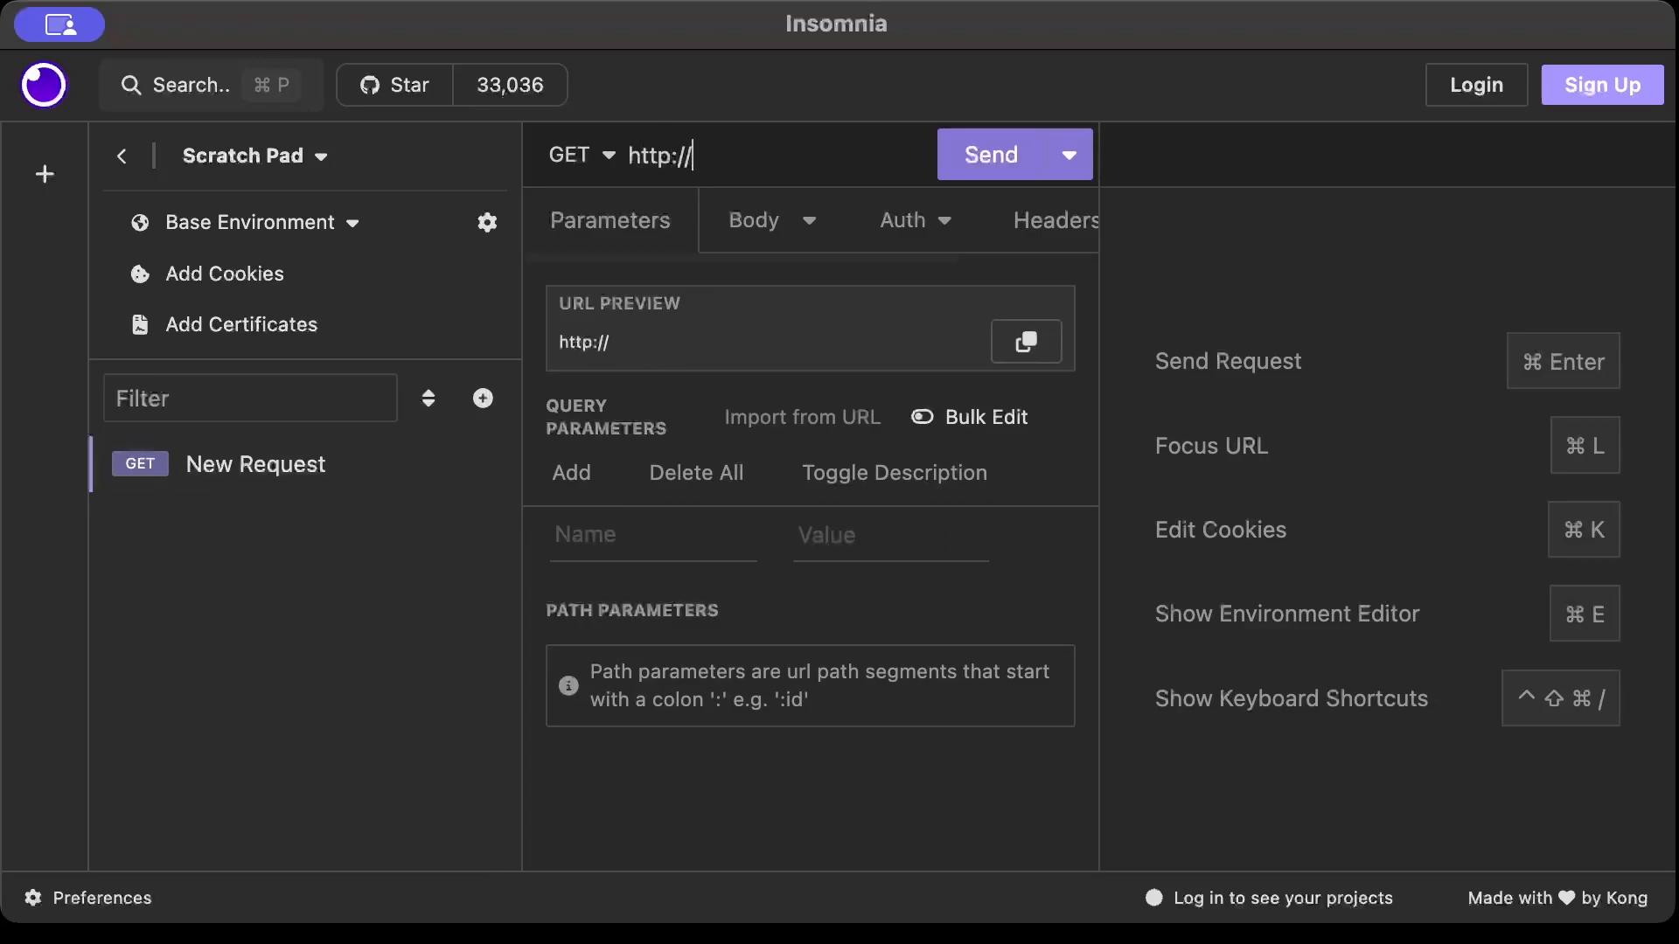
{"action": "type", "text": "localhost:"}
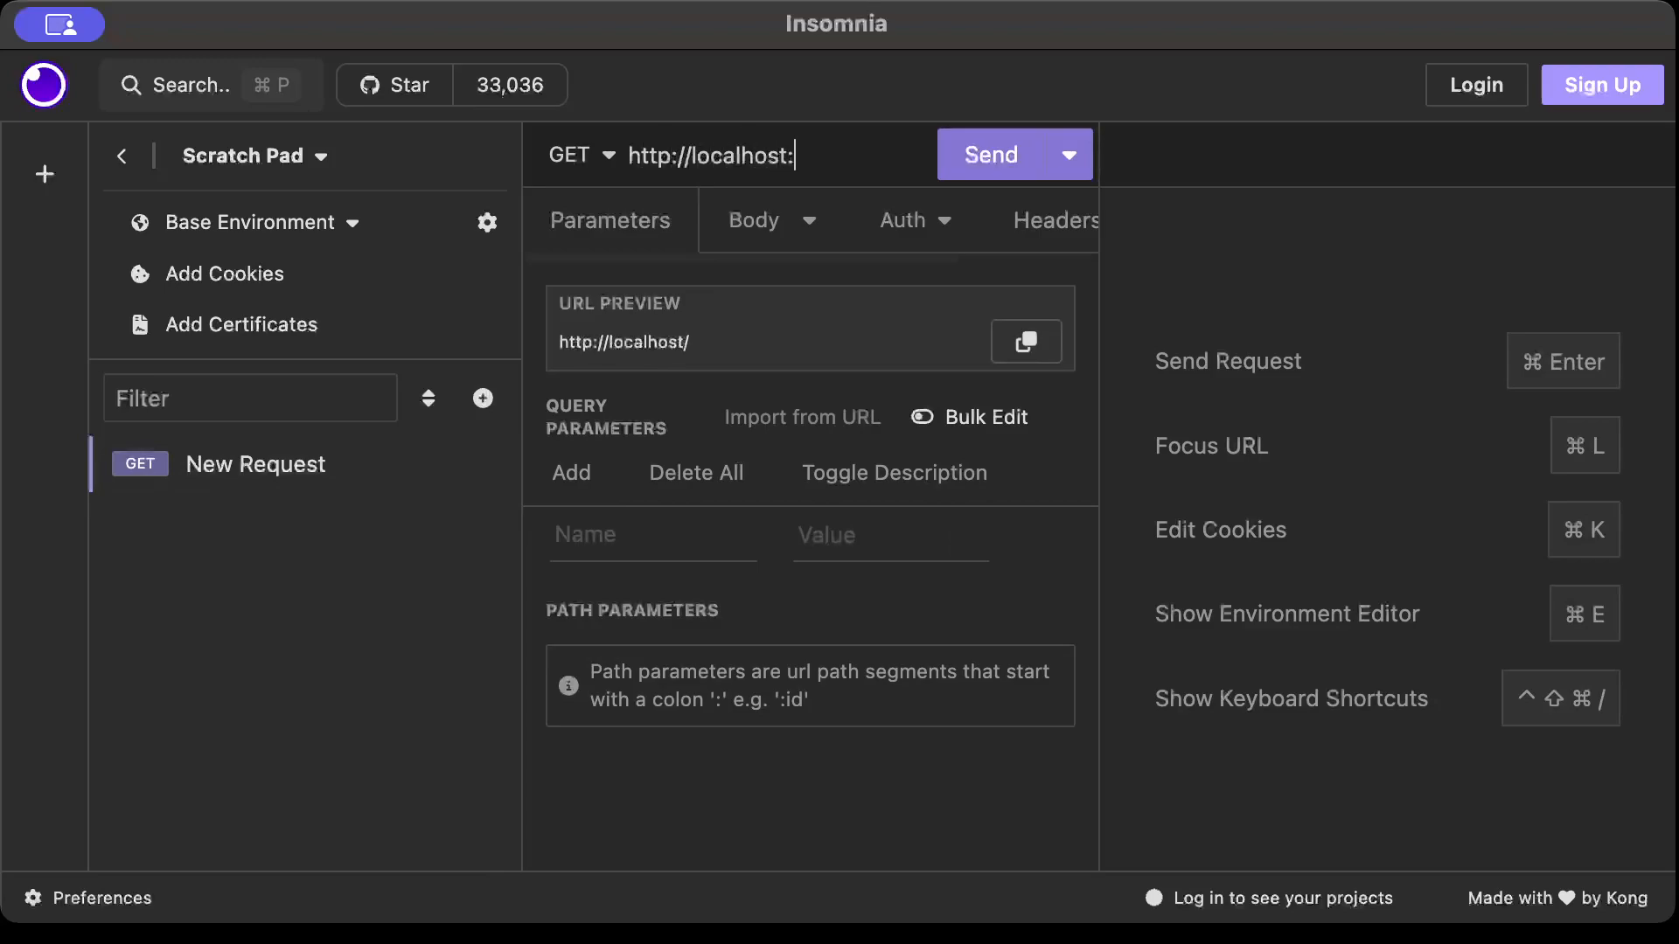
{"action": "type", "text": "8000/"}
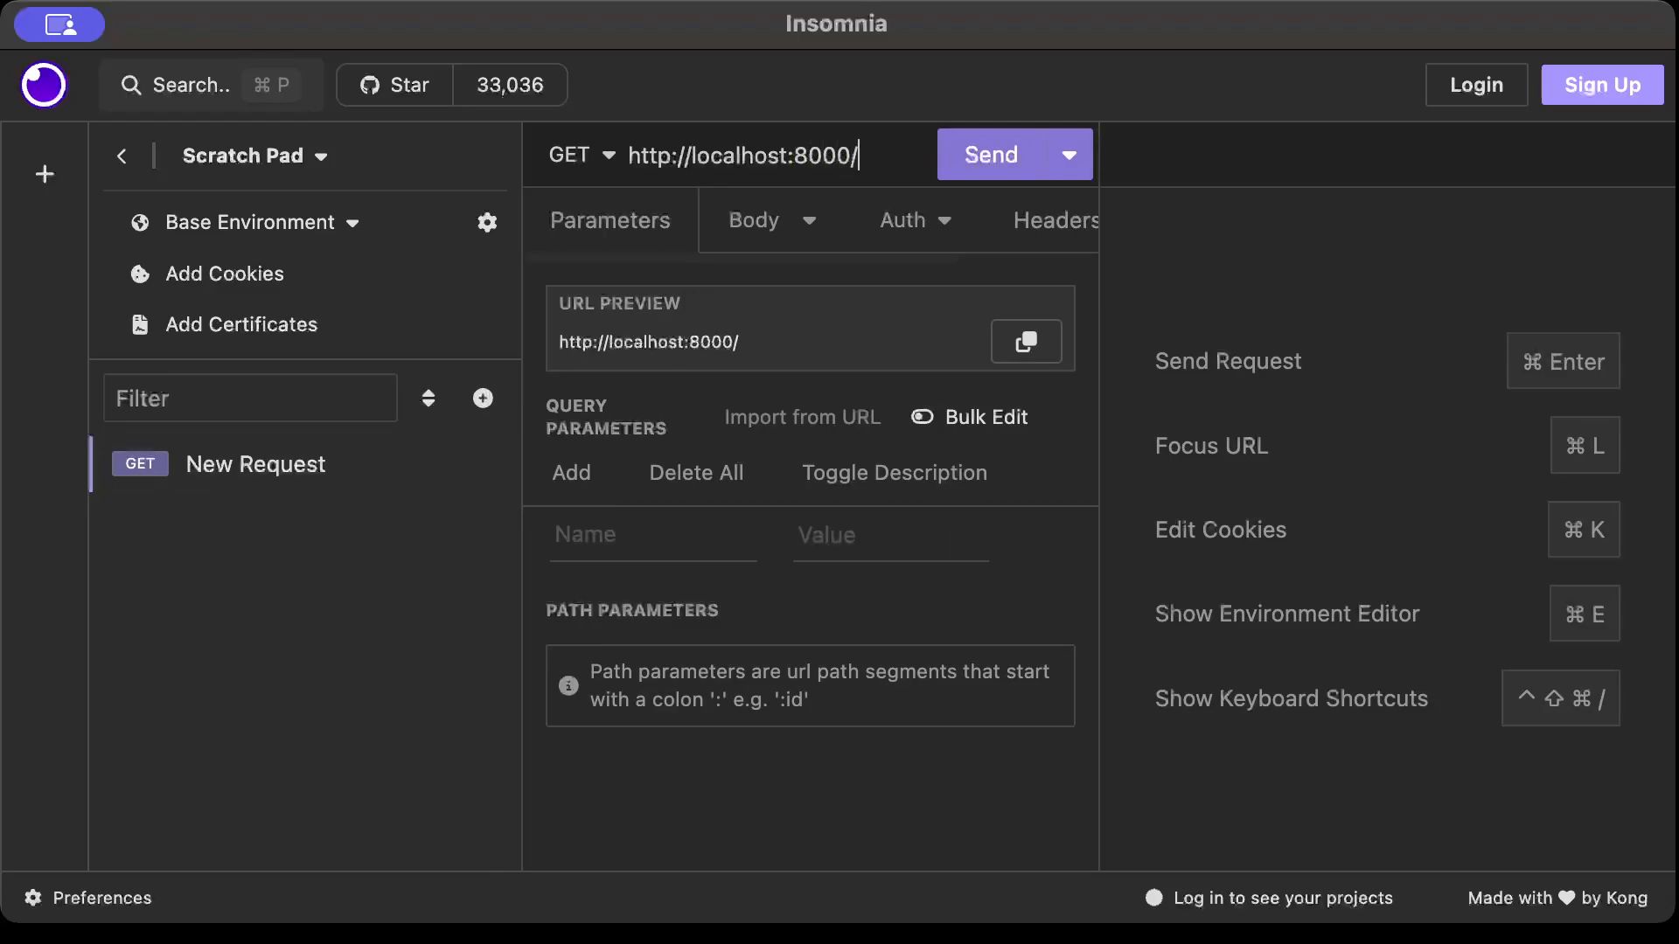
{"action": "left_click", "coordinate": [752, 220]}
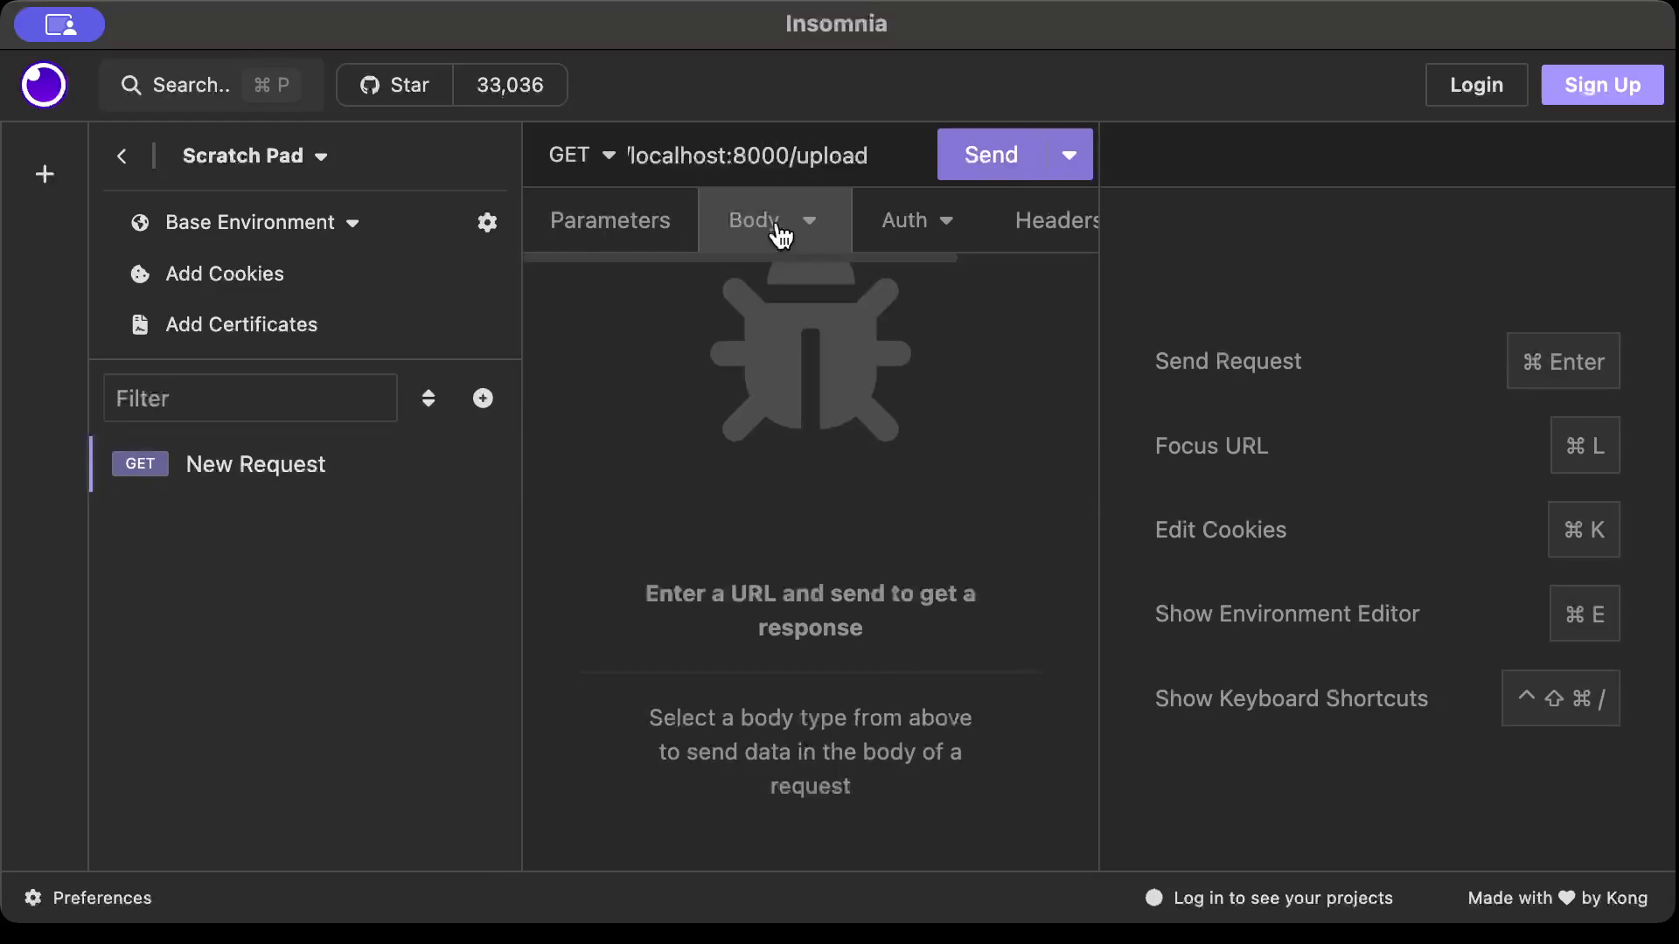
{"action": "left_click", "coordinate": [773, 221]}
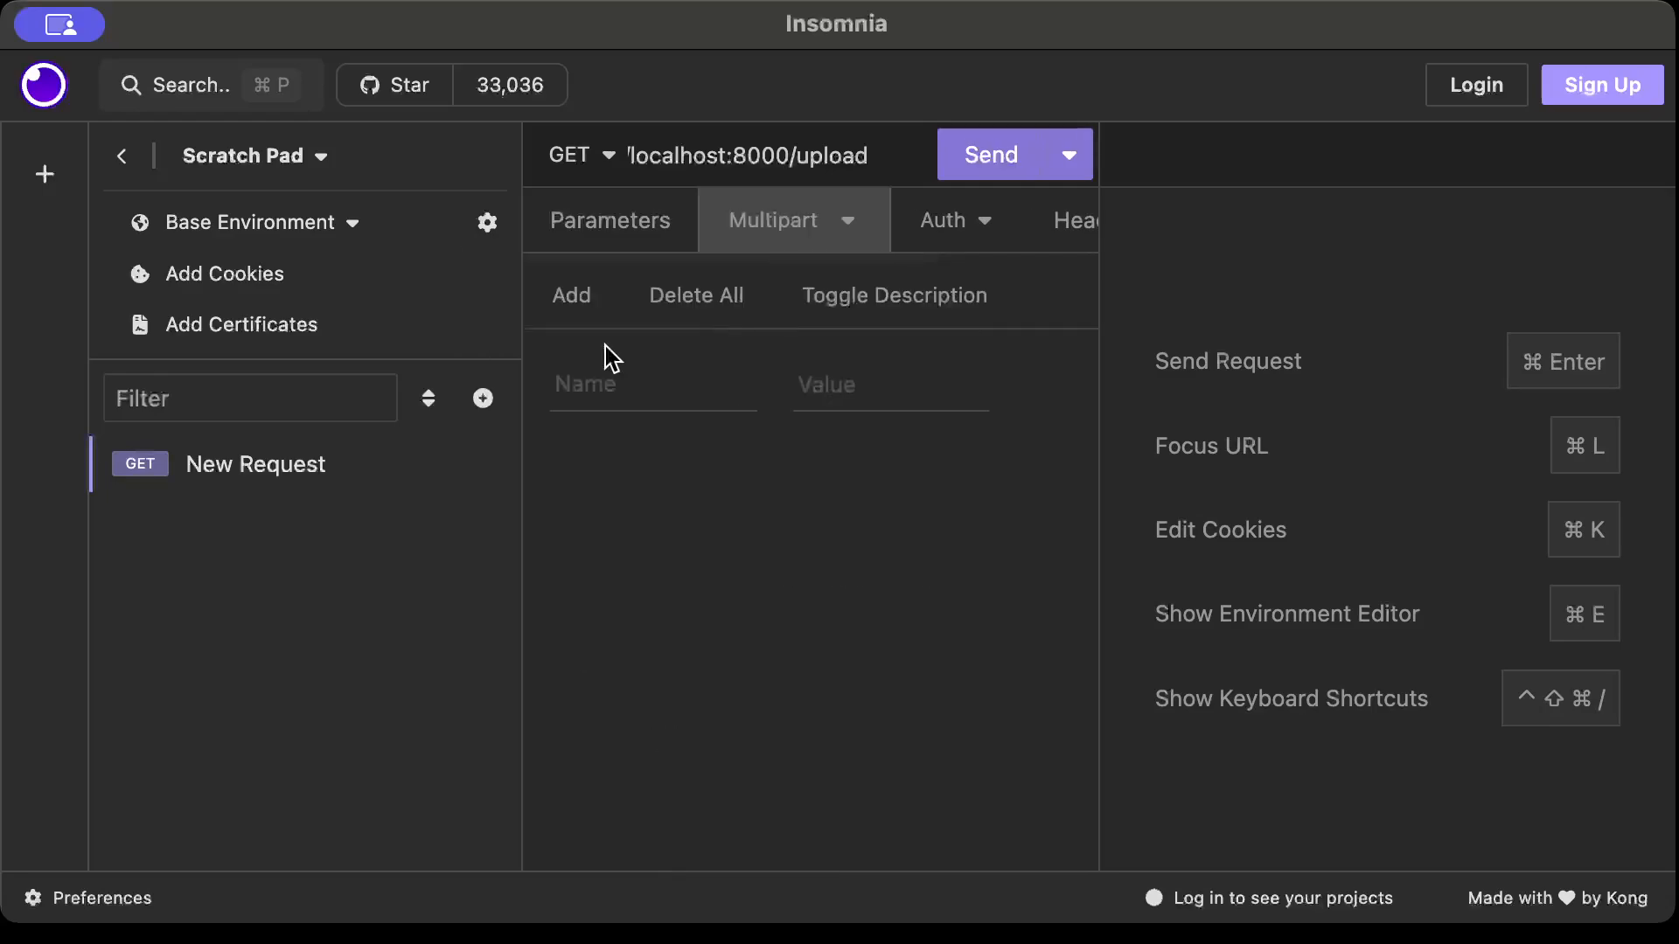
{"action": "left_click", "coordinate": [972, 385]}
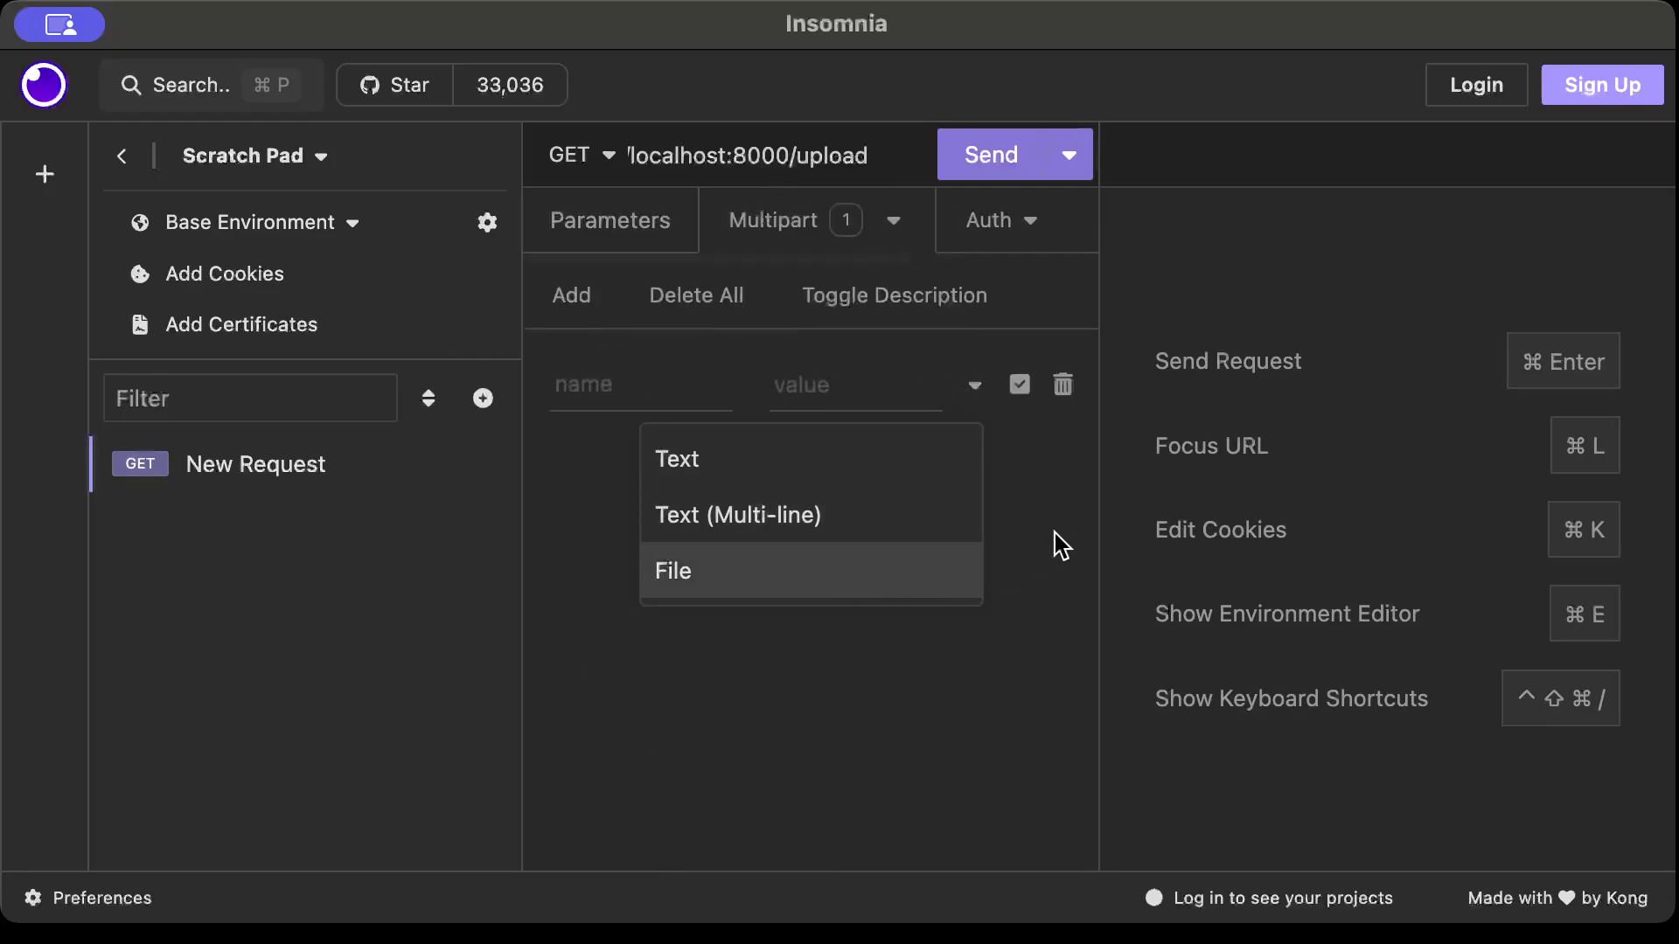
{"action": "type", "text": "file"}
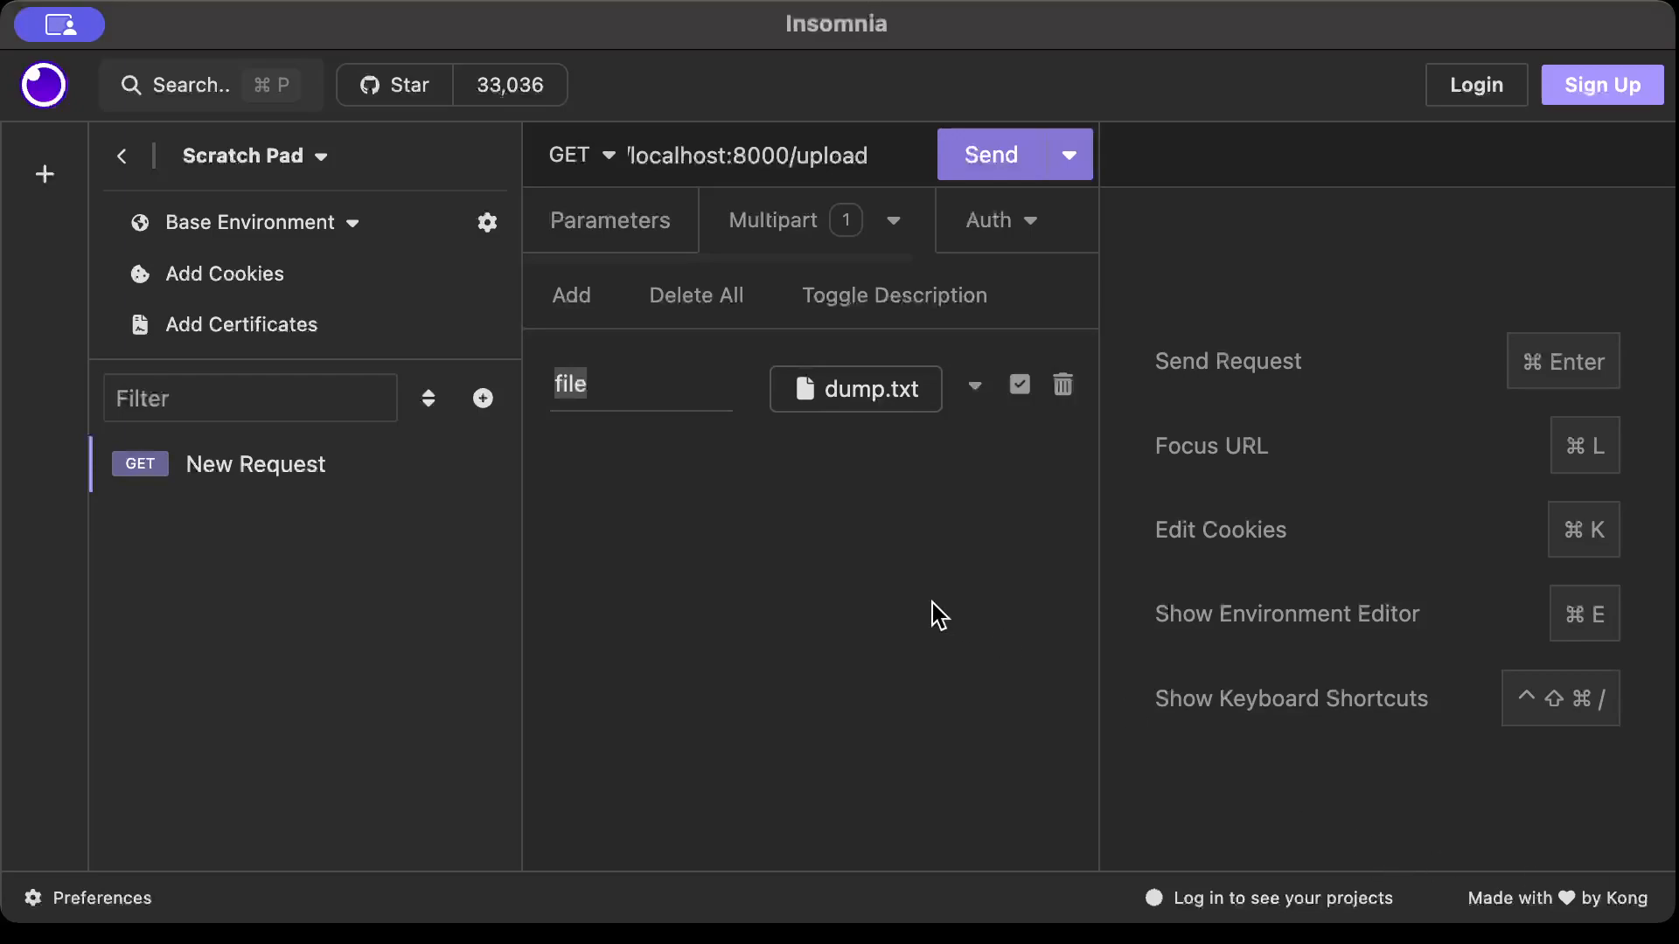
{"action": "mouse_move", "coordinate": [769, 498]}
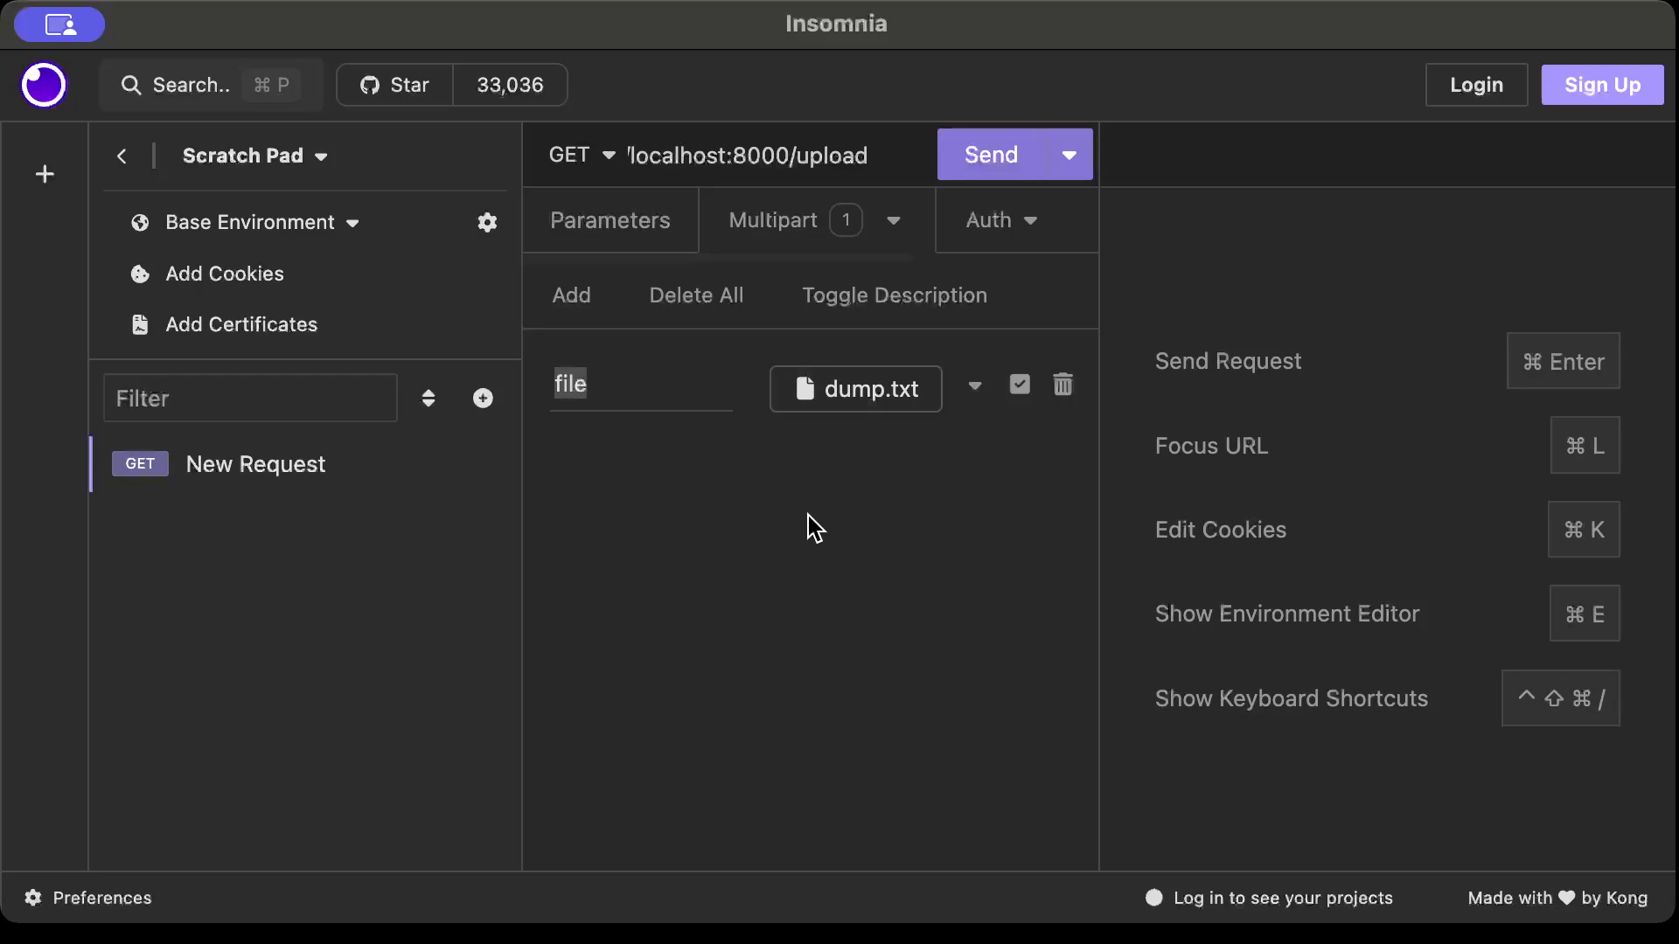
{"action": "mouse_move", "coordinate": [1098, 521]}
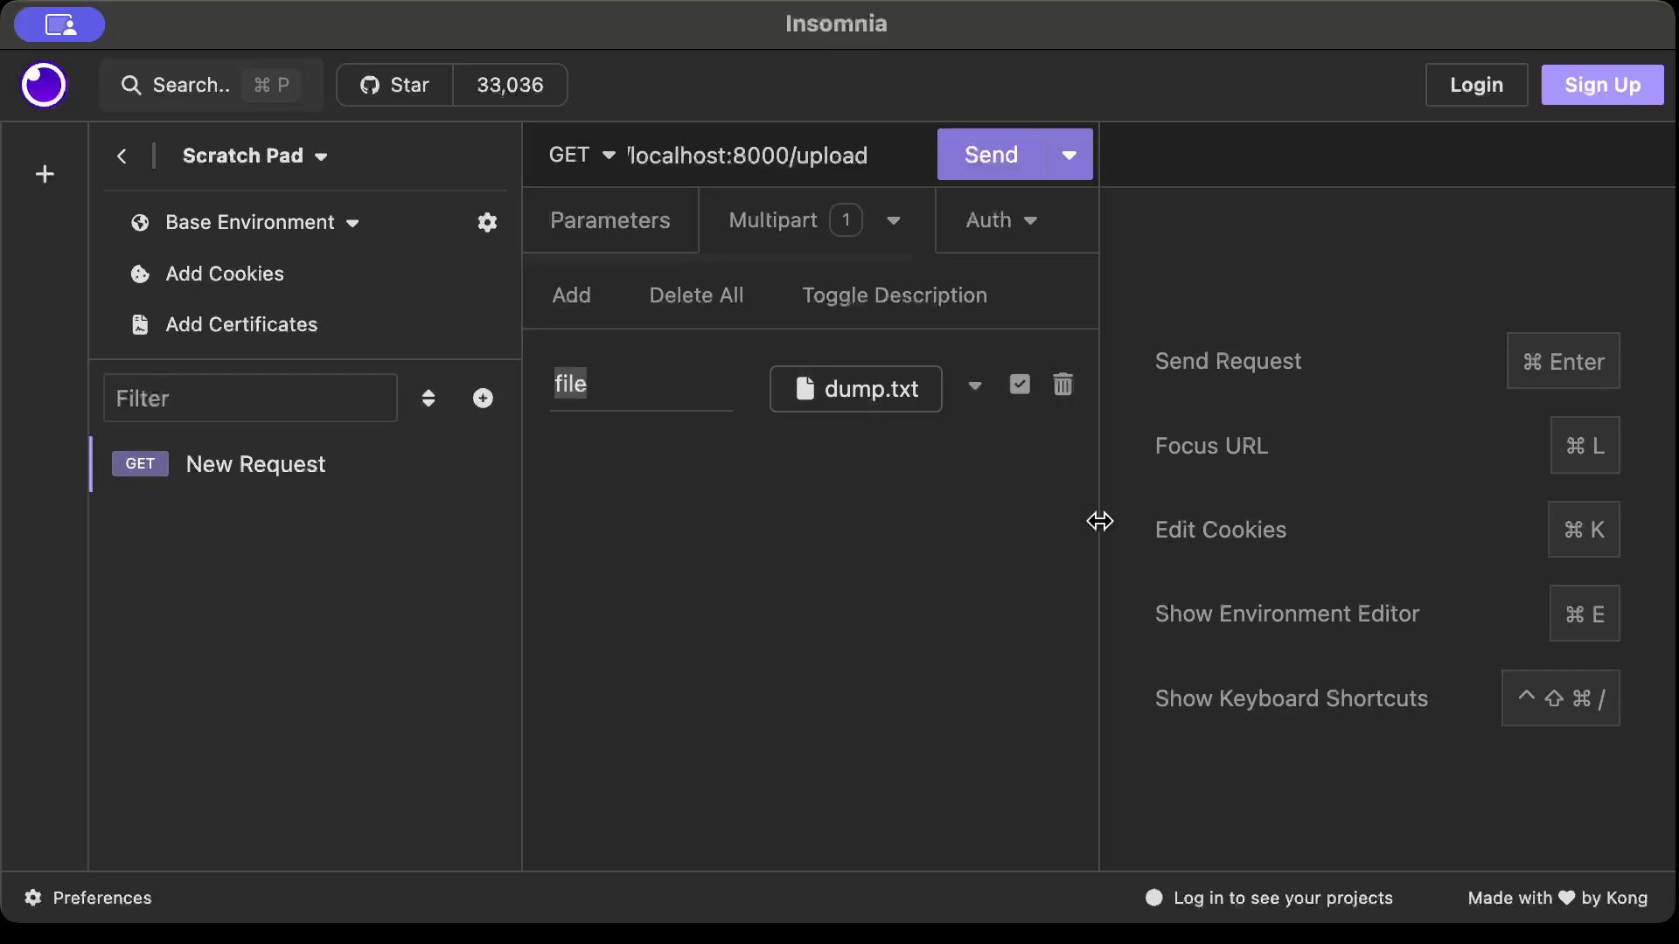
{"action": "mouse_move", "coordinate": [1151, 462]}
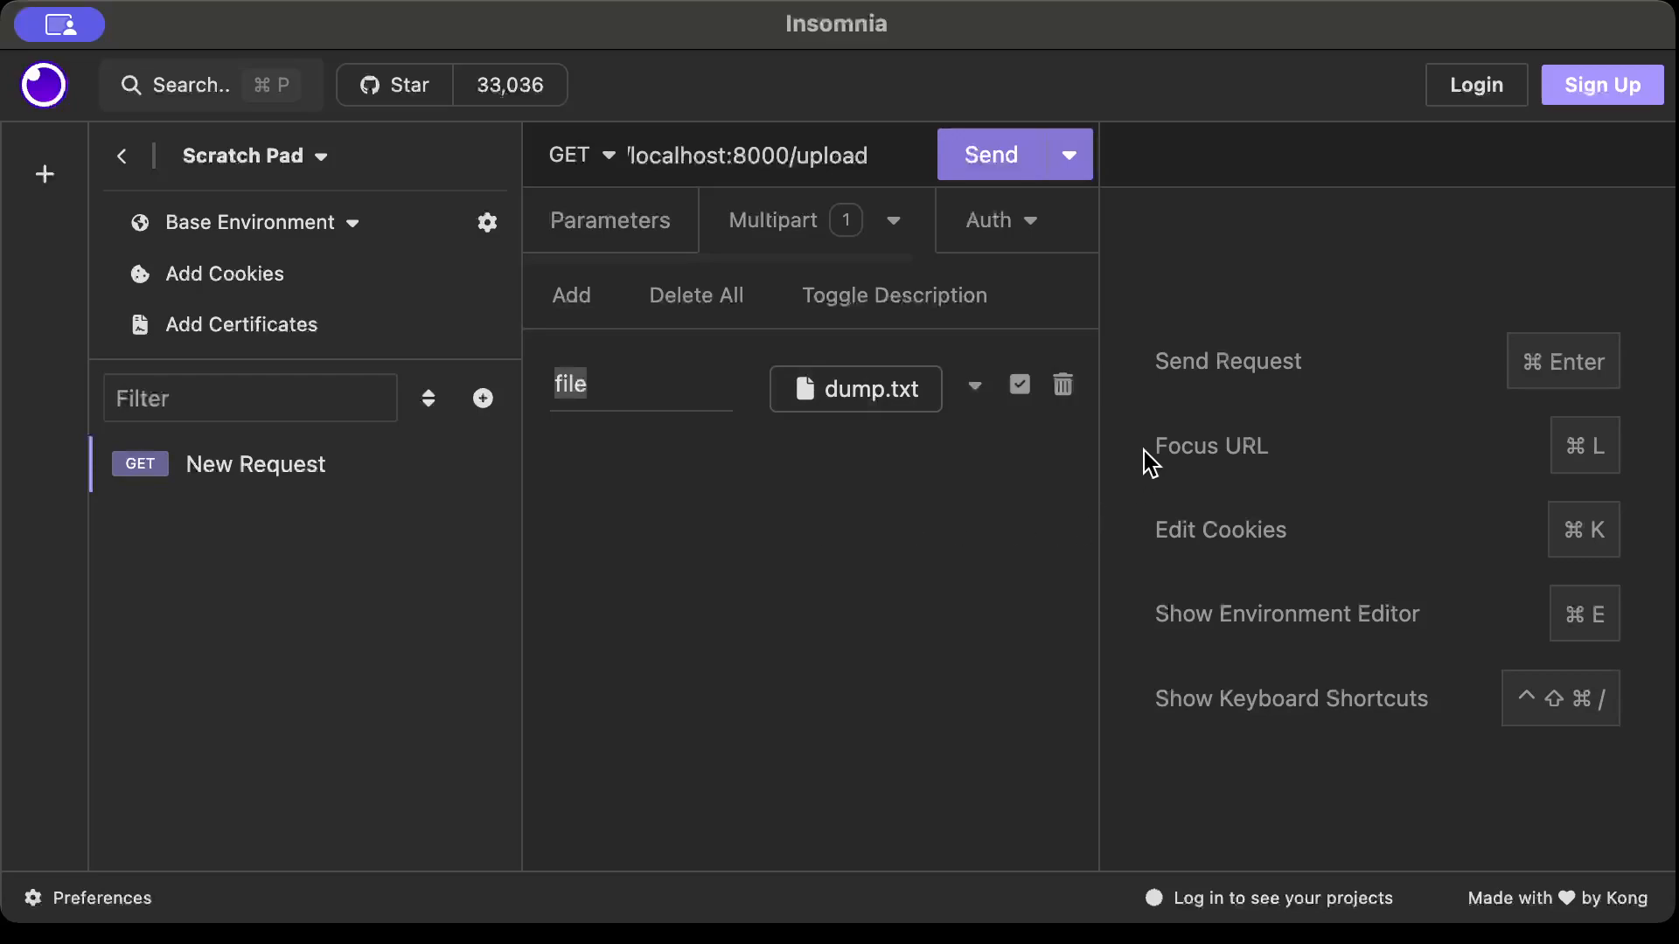
{"action": "mouse_move", "coordinate": [925, 469]}
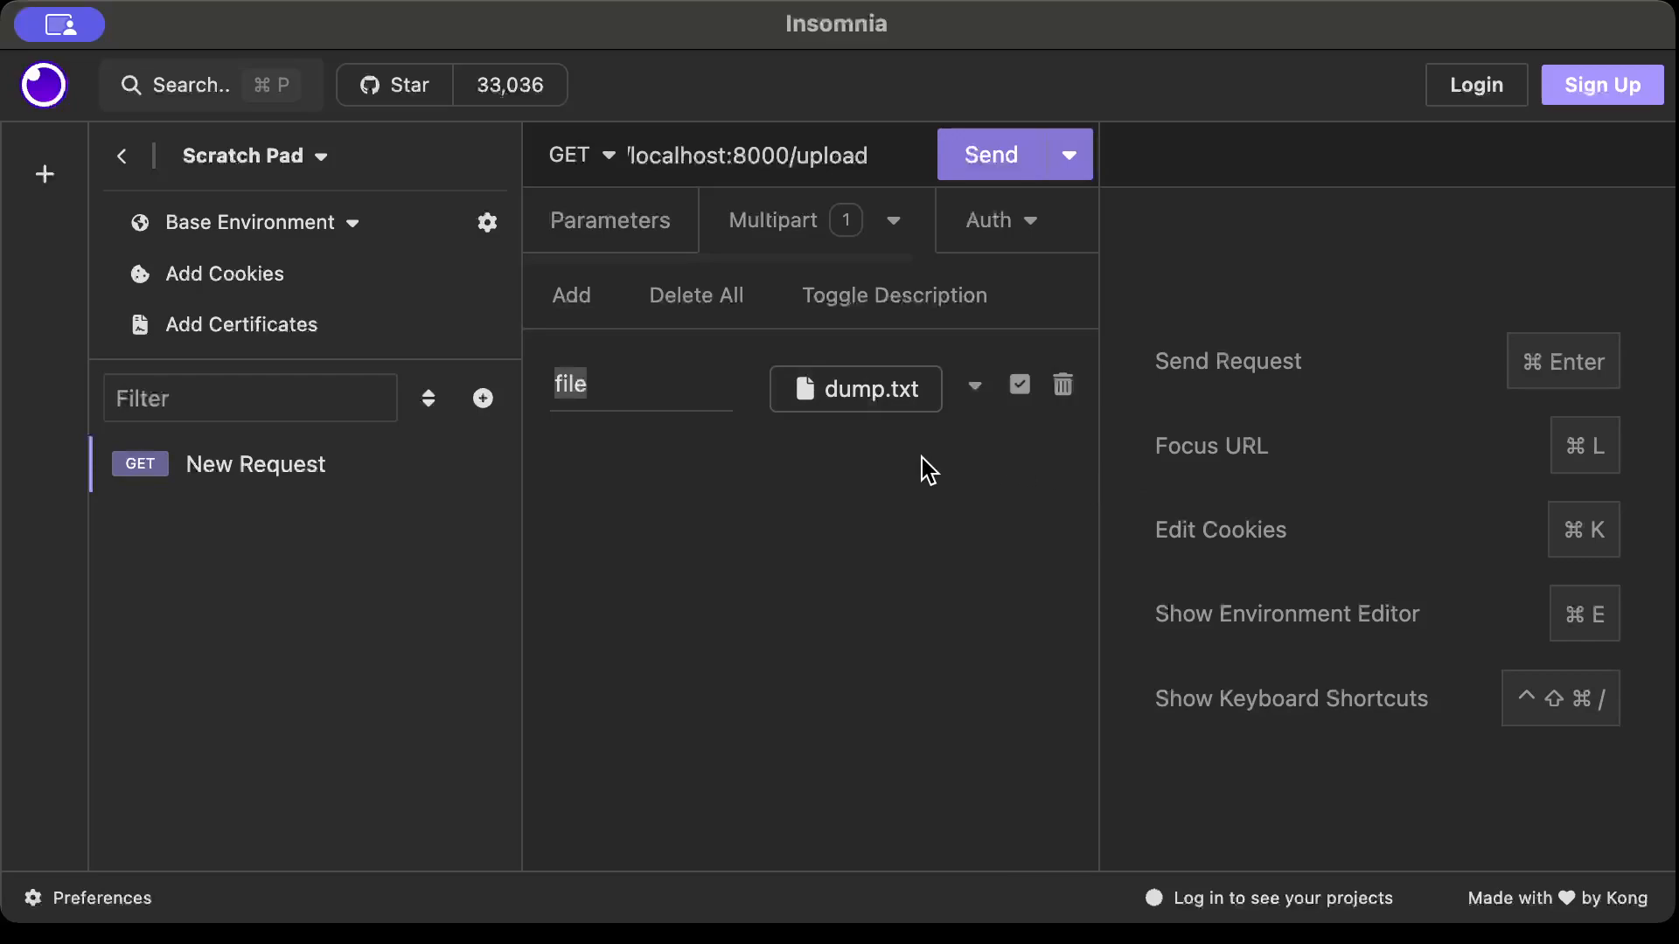
Send the request (404 as GET), then switch the method to POST for a 200 OK upload
{"action": "left_click", "coordinate": [990, 154]}
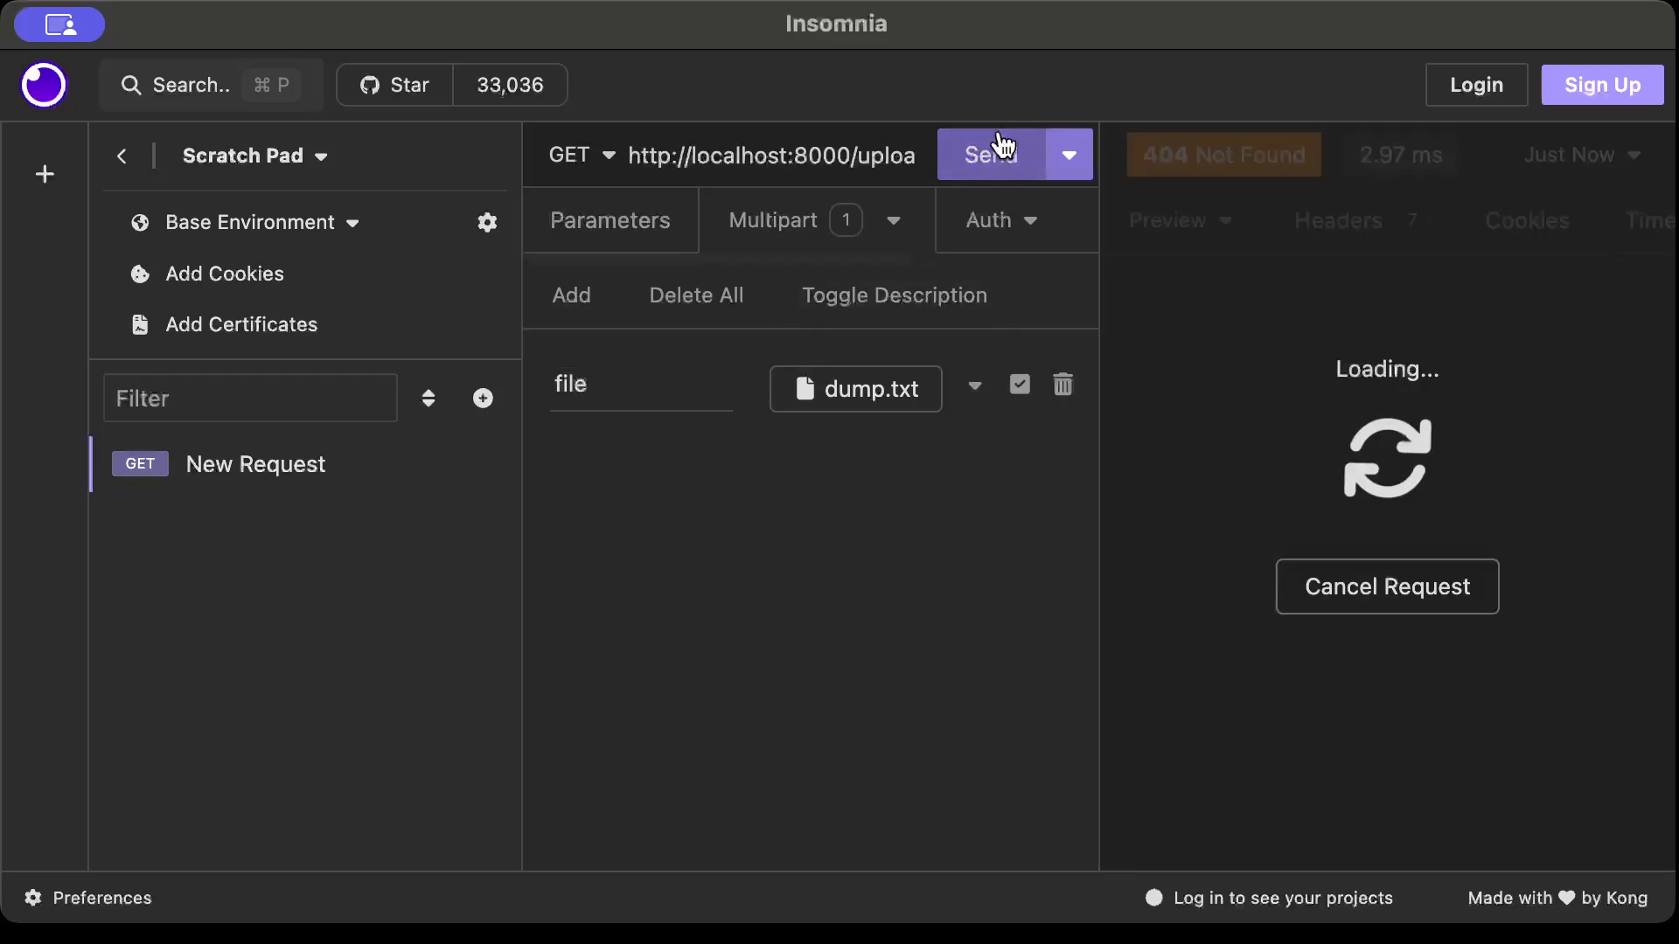
{"action": "left_click", "coordinate": [576, 156]}
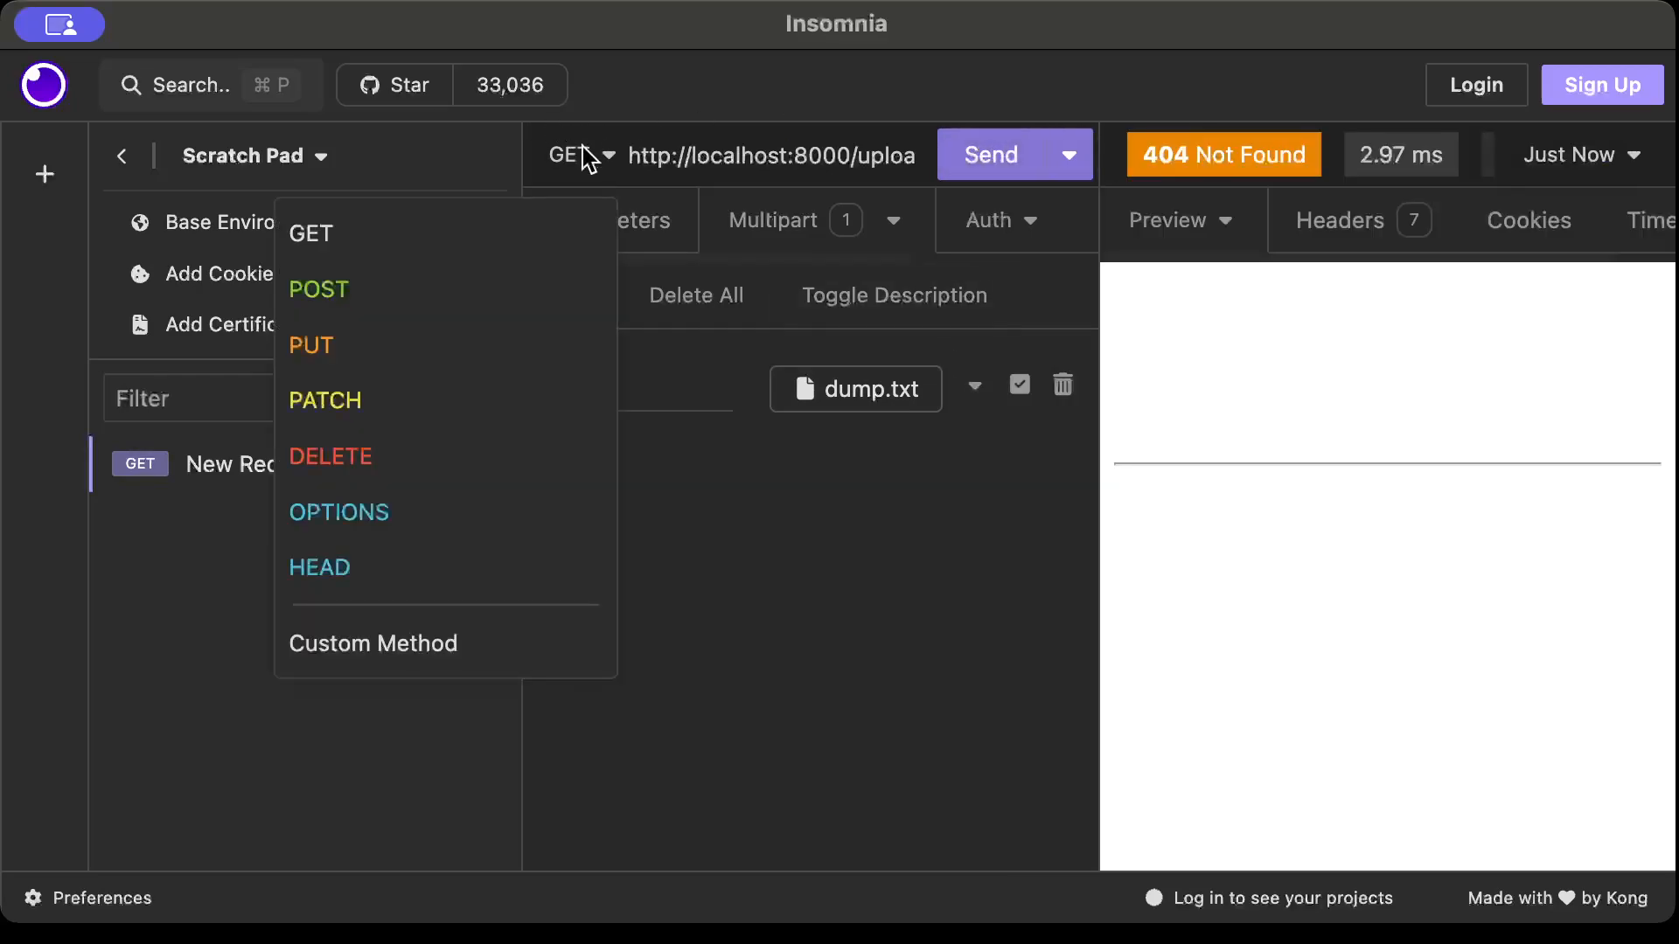
{"action": "left_click", "coordinate": [318, 289]}
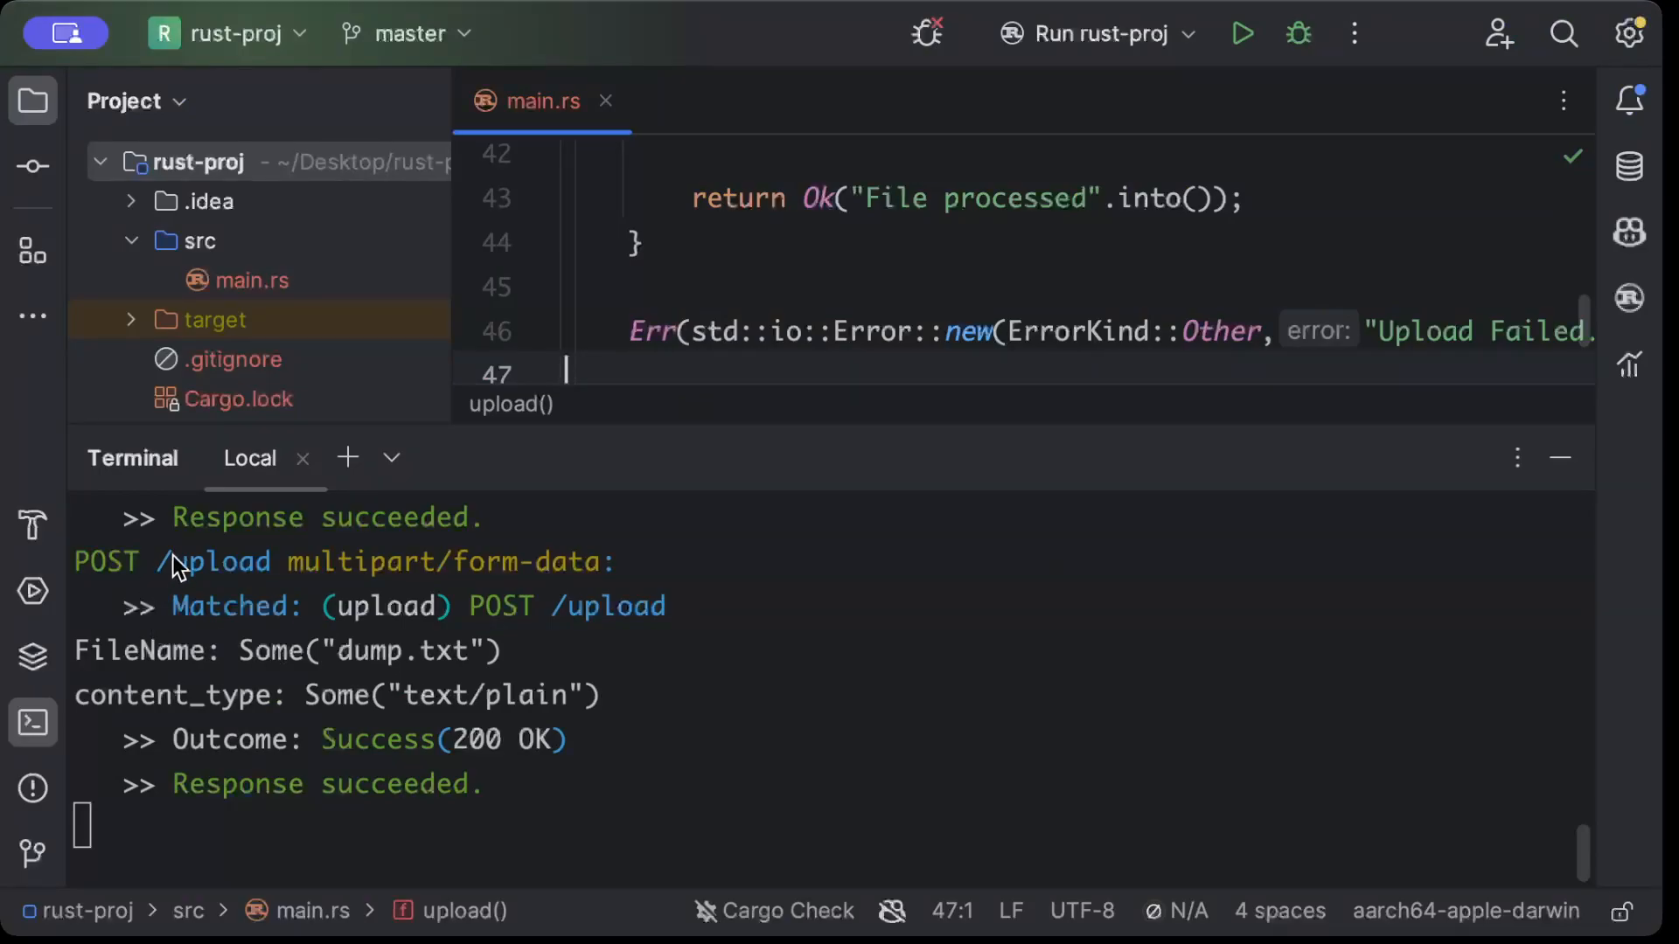
{"action": "mouse_move", "coordinate": [98, 670]}
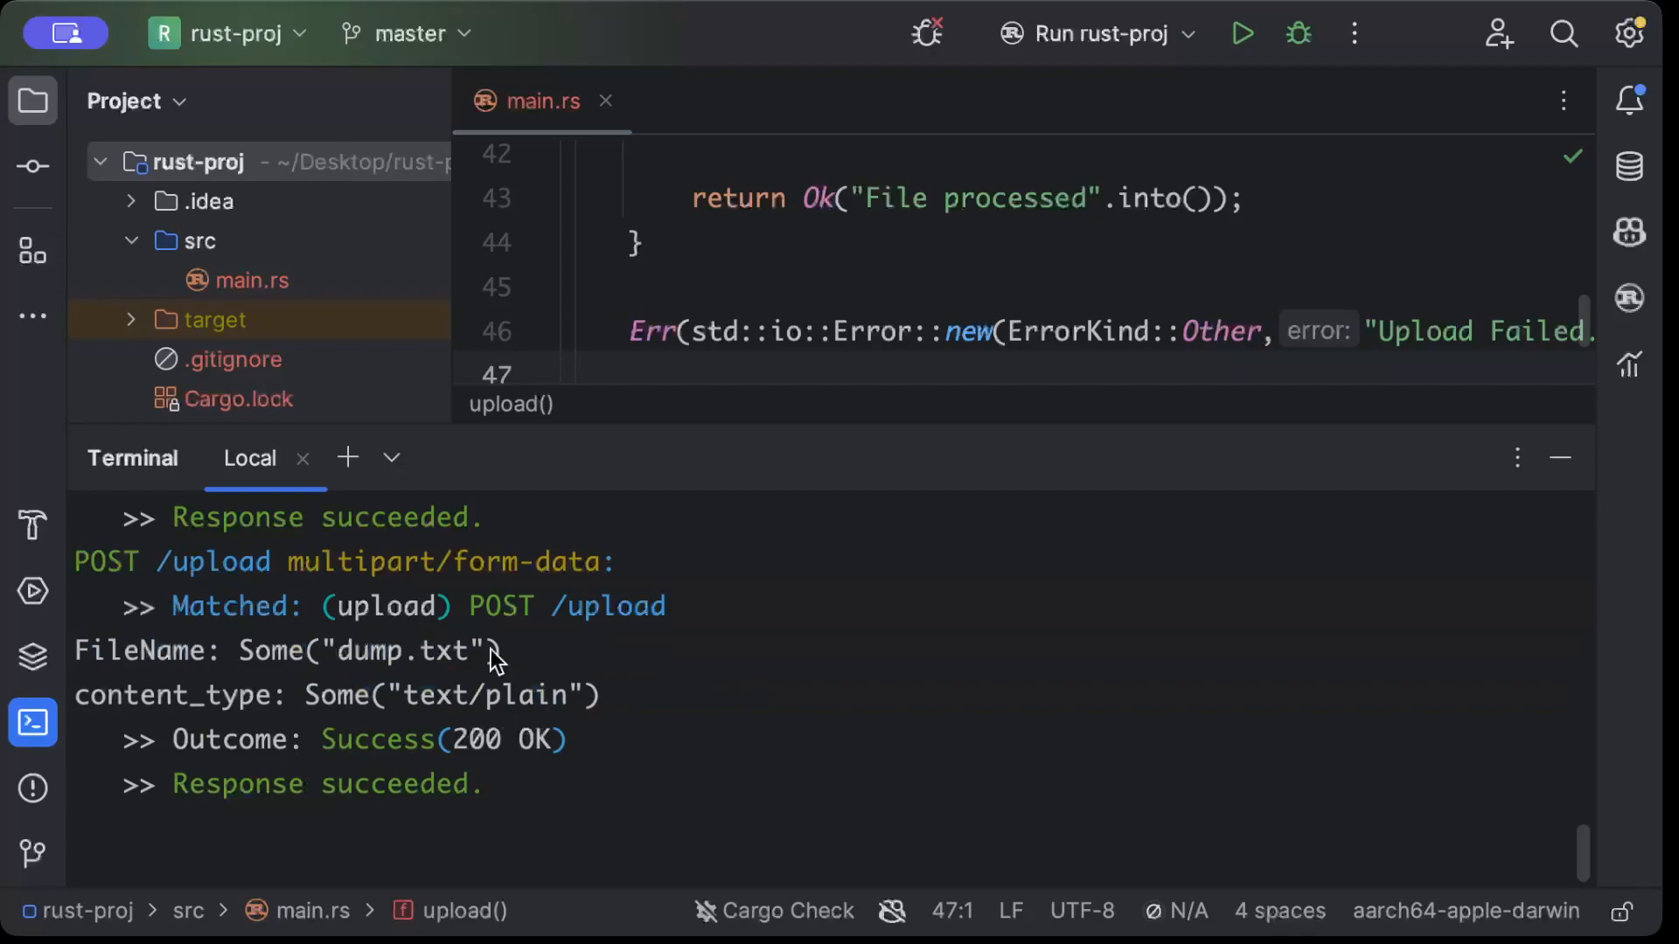
Shrink the terminal panel to reveal dump.txt in the project root
{"action": "left_click", "coordinate": [696, 331]}
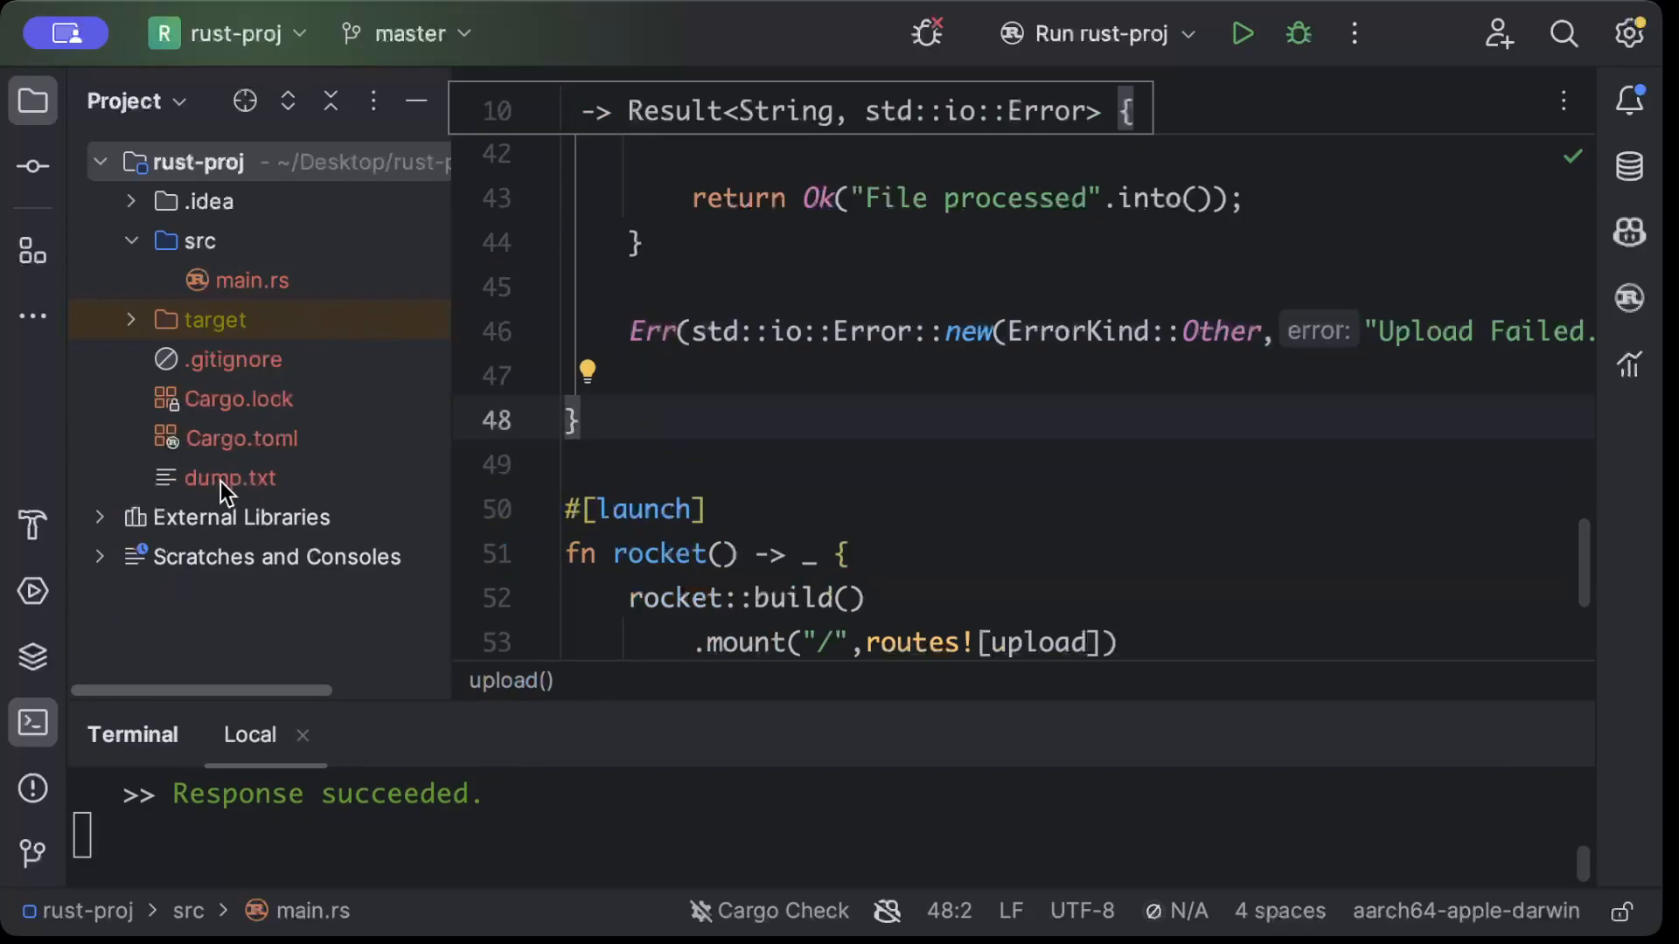
Open dump.txt showing "hello world i am from client", then close it back to main.rs
{"action": "double_click", "coordinate": [228, 478]}
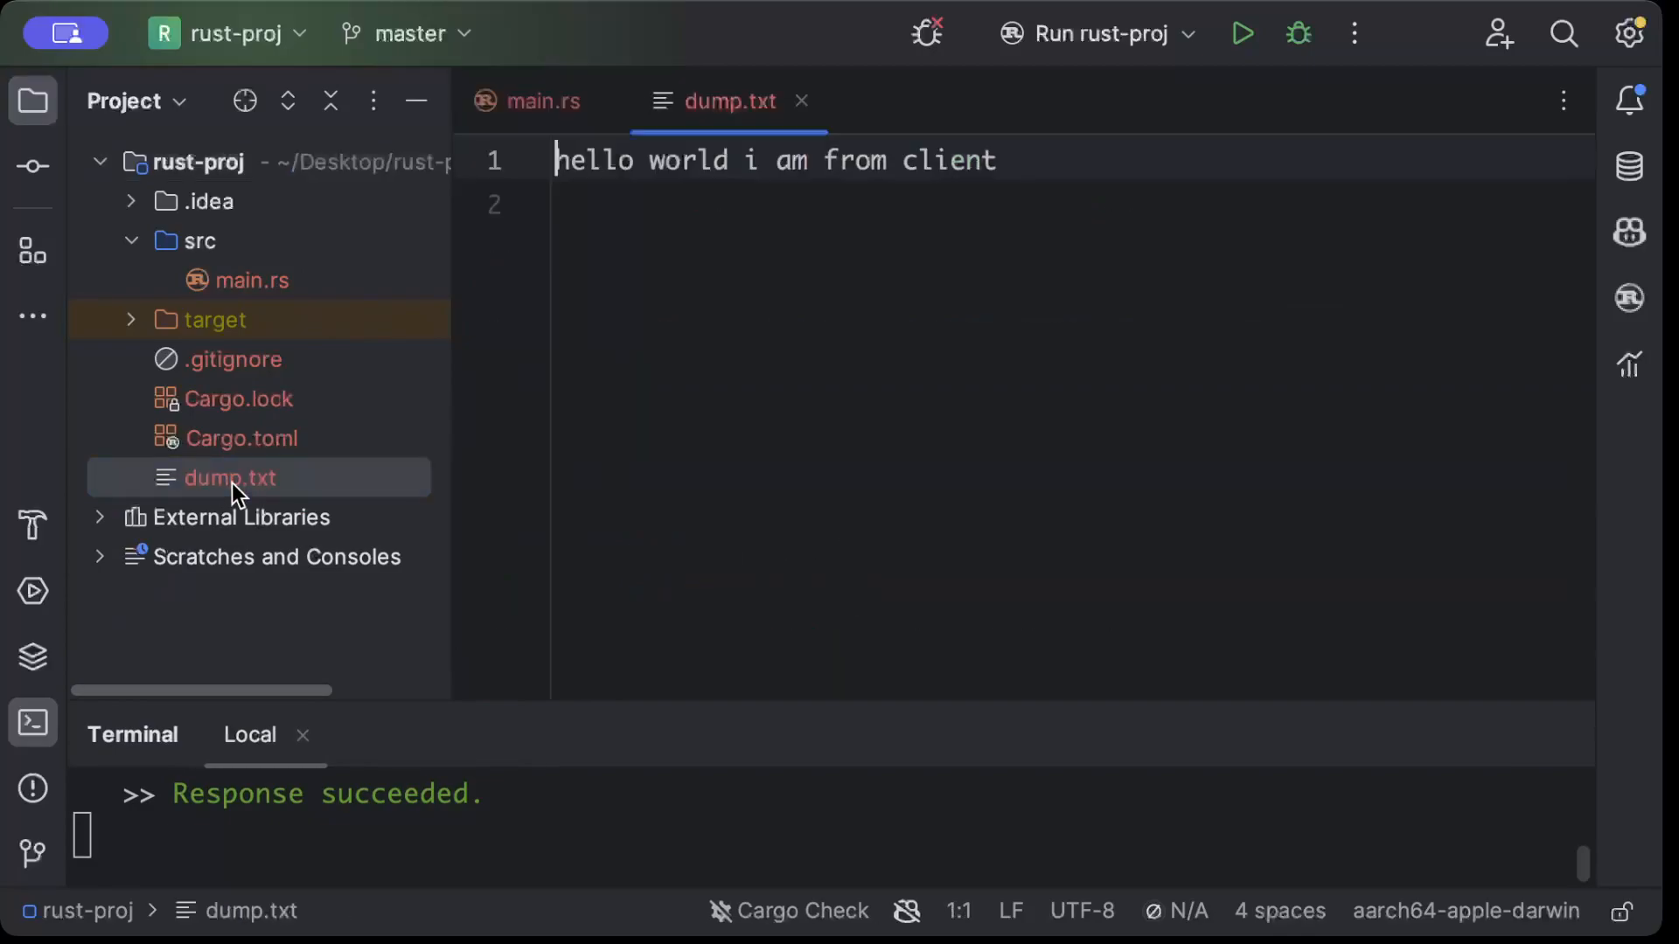
{"action": "double_click", "coordinate": [961, 161]}
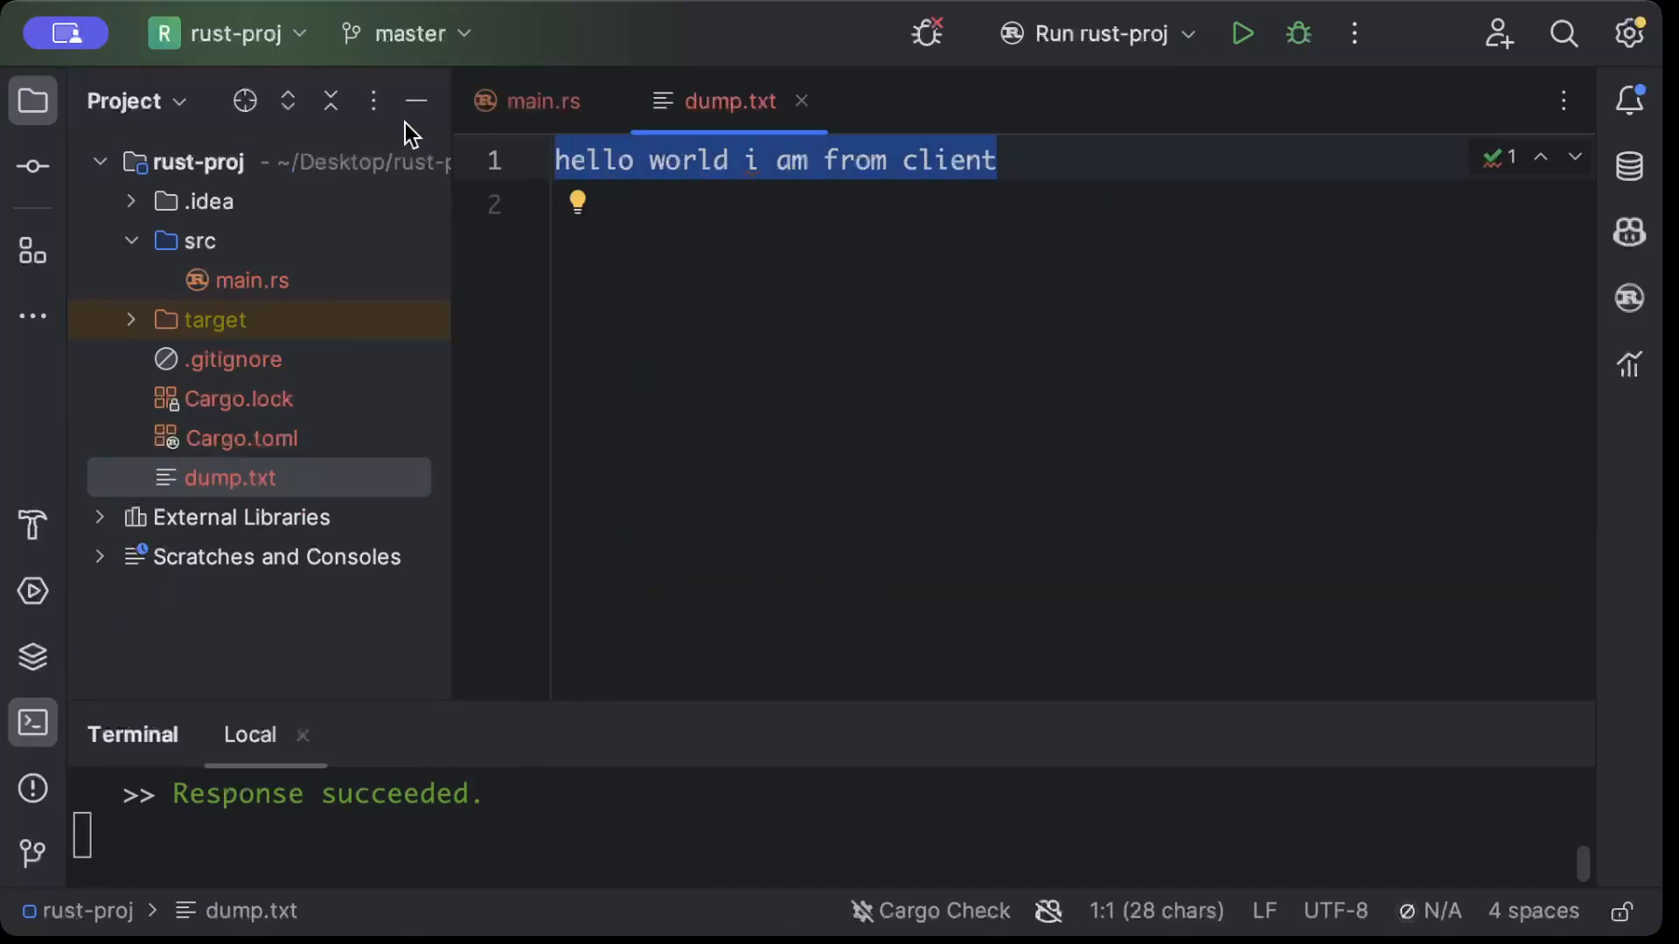
{"action": "left_click", "coordinate": [416, 101]}
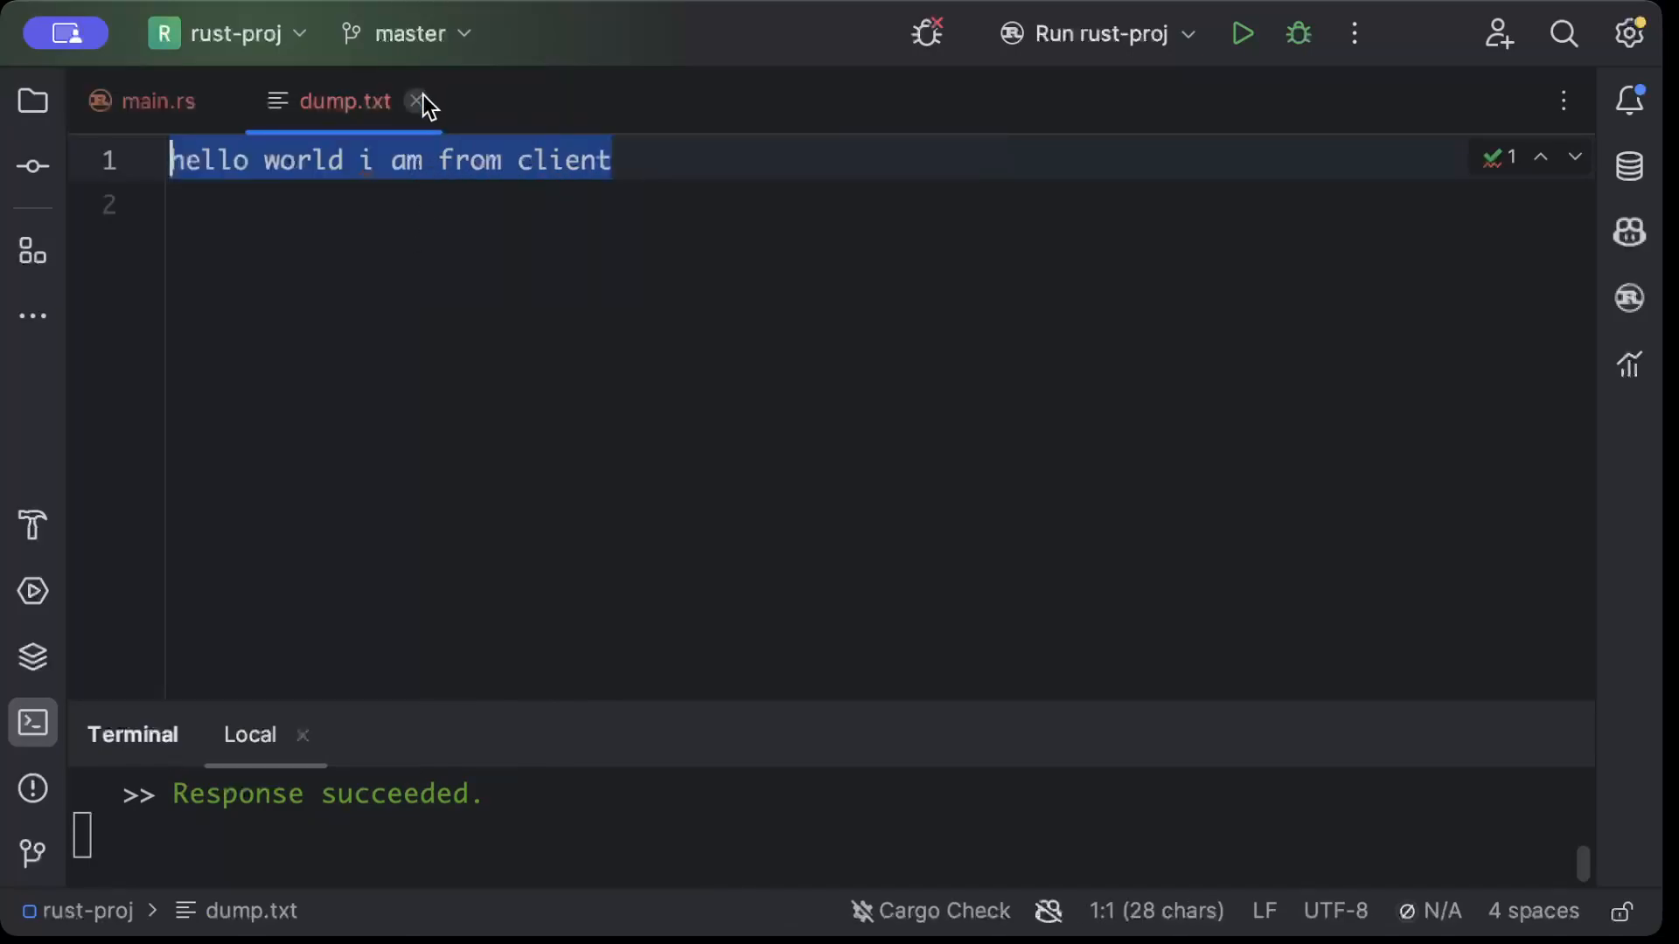
{"action": "left_click", "coordinate": [417, 101]}
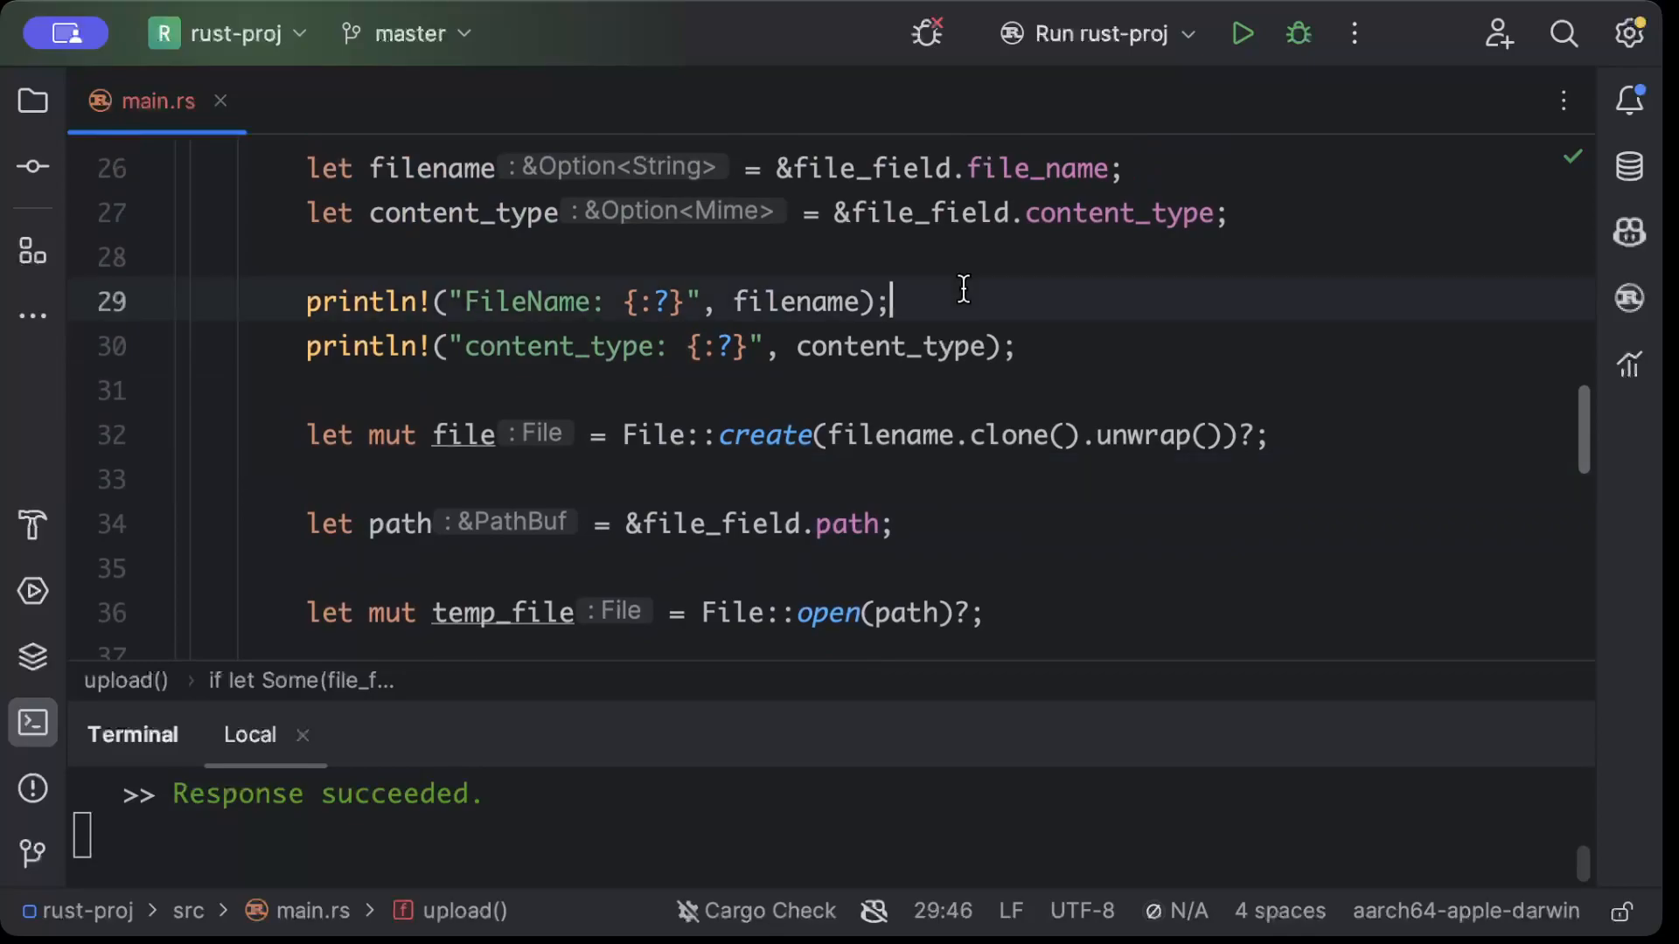
{"action": "scroll", "scroll_direction": "down", "scroll_amount": 3}
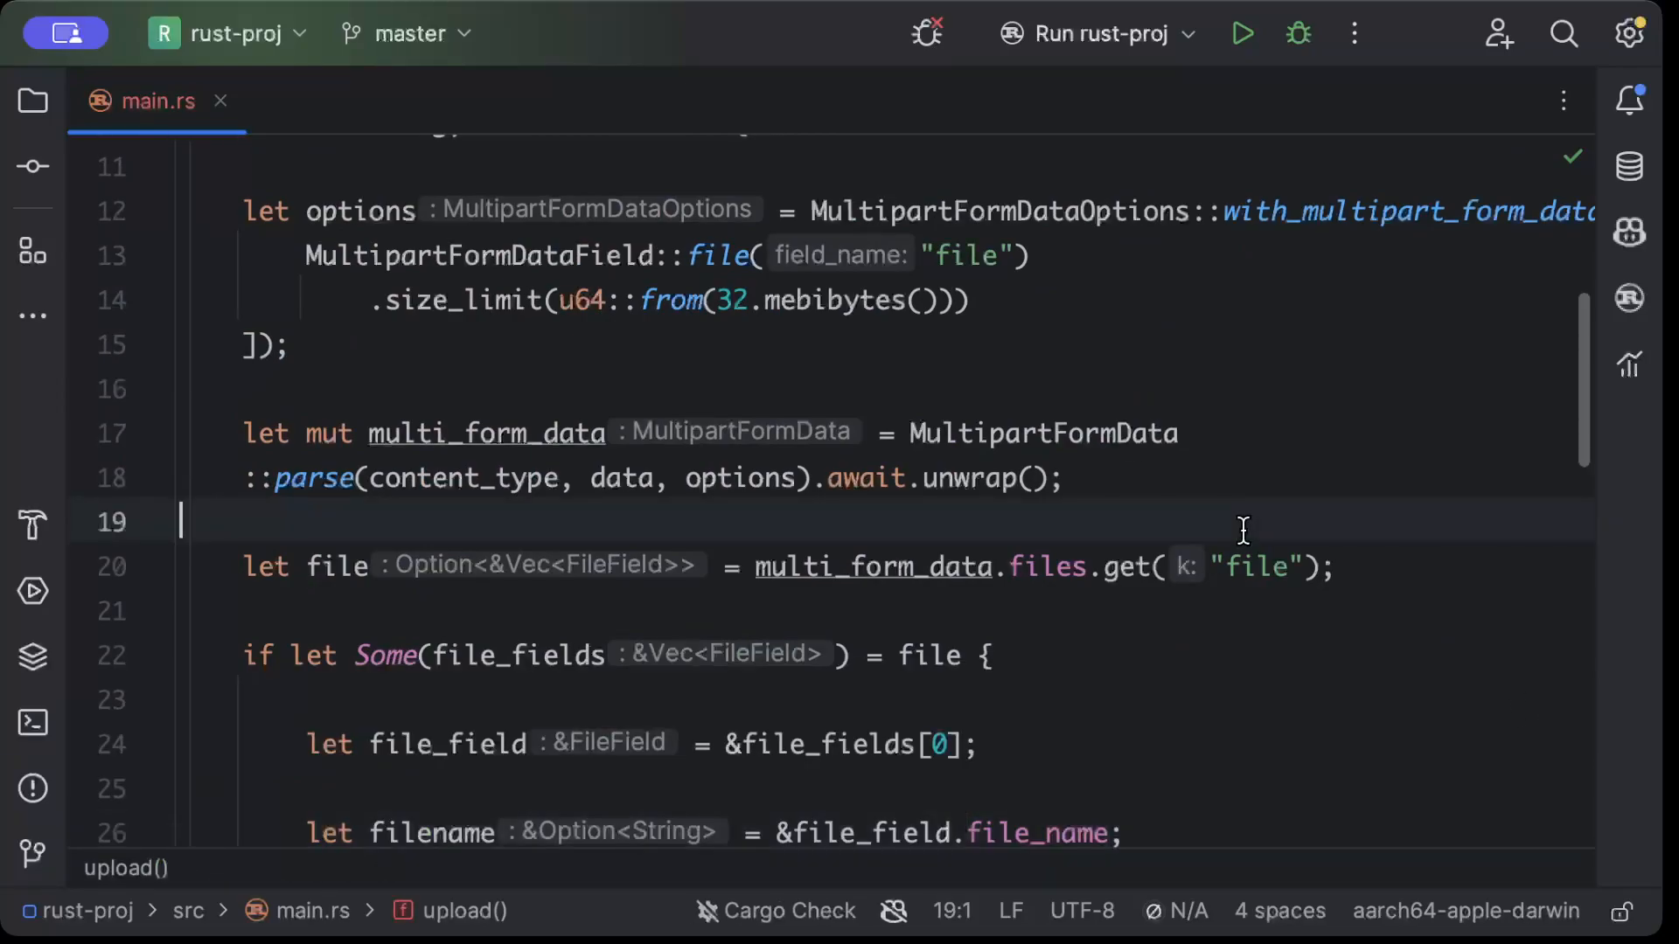
{"action": "scroll", "scroll_direction": "up", "scroll_amount": 3}
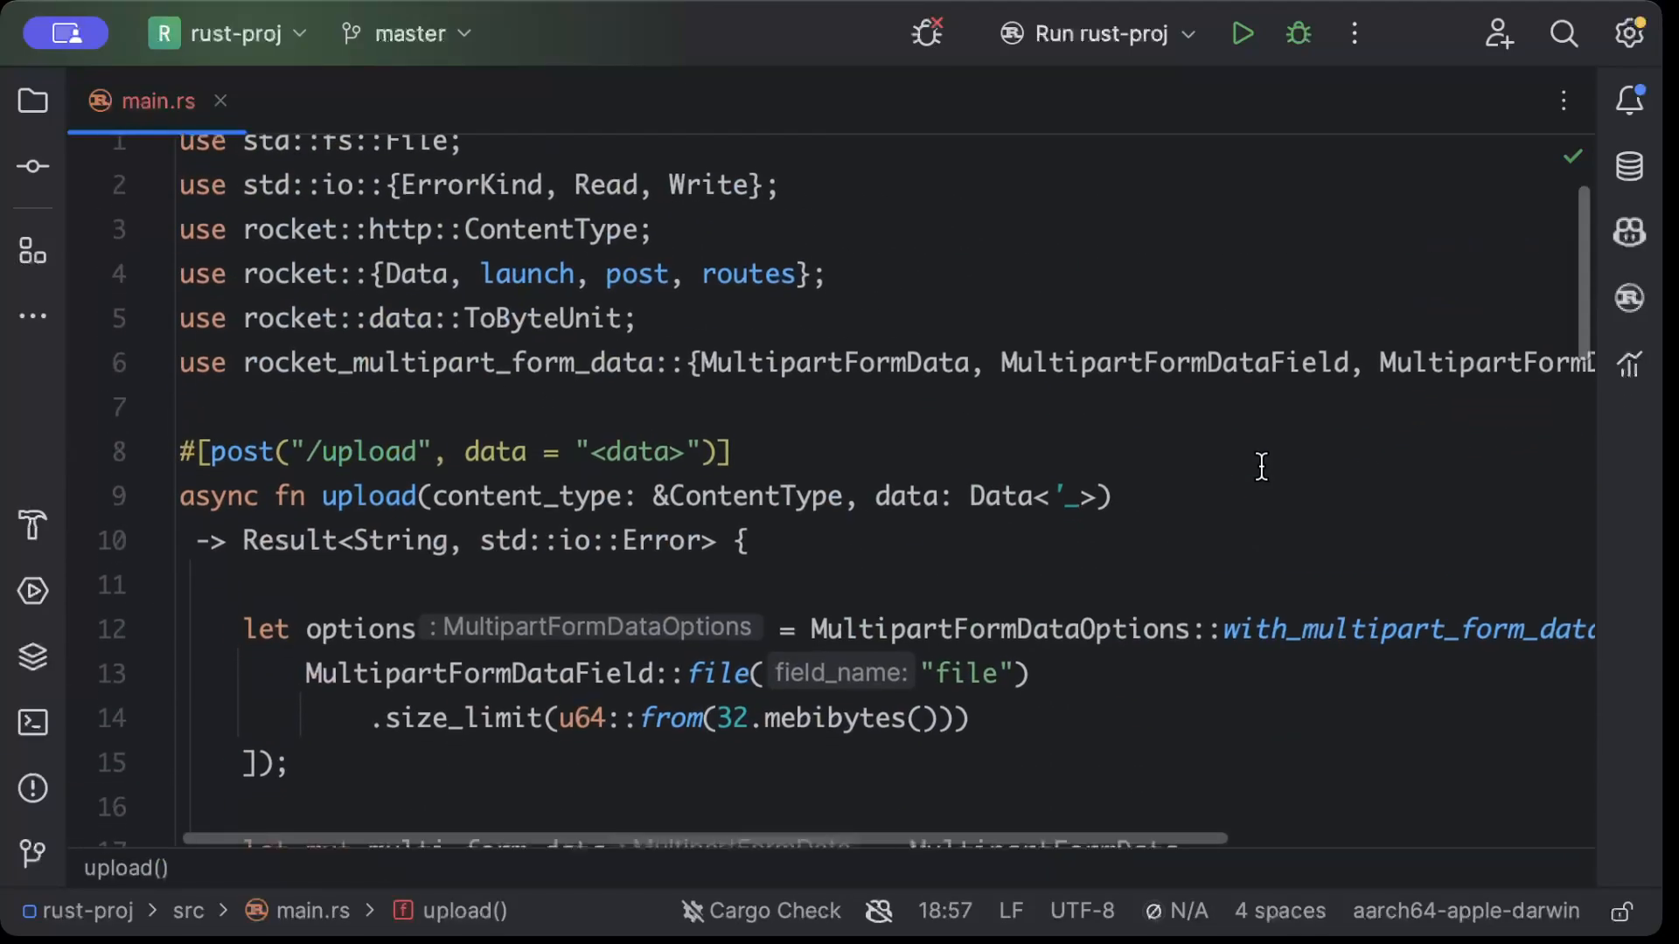
{"action": "scroll", "scroll_direction": "down", "scroll_amount": 3}
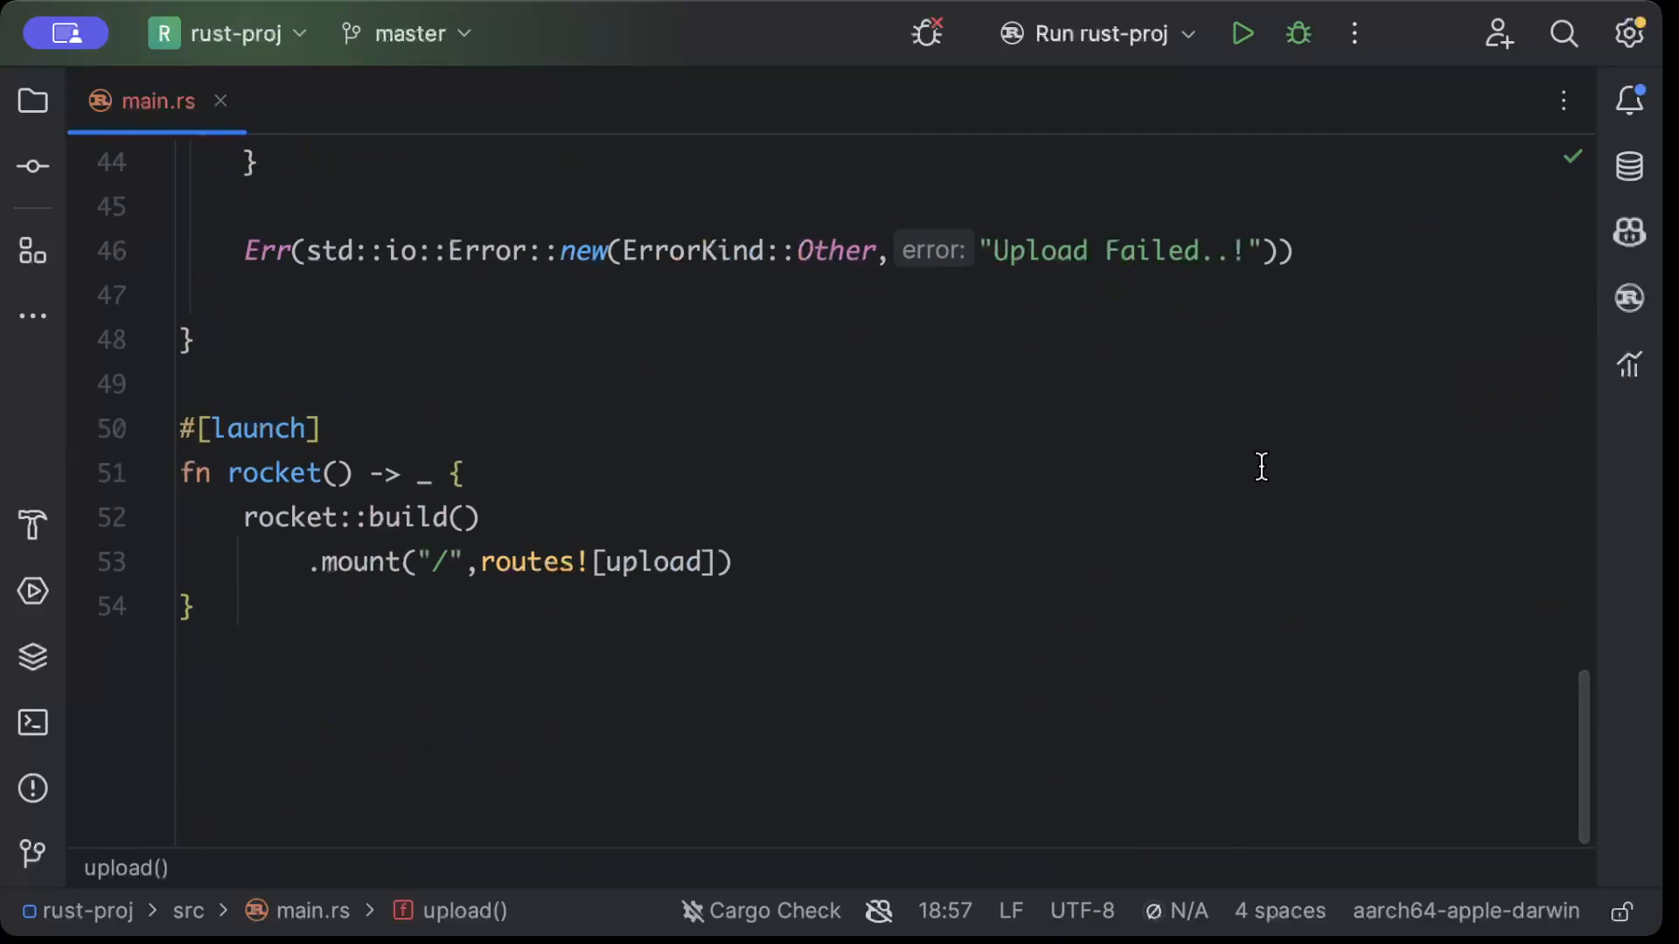